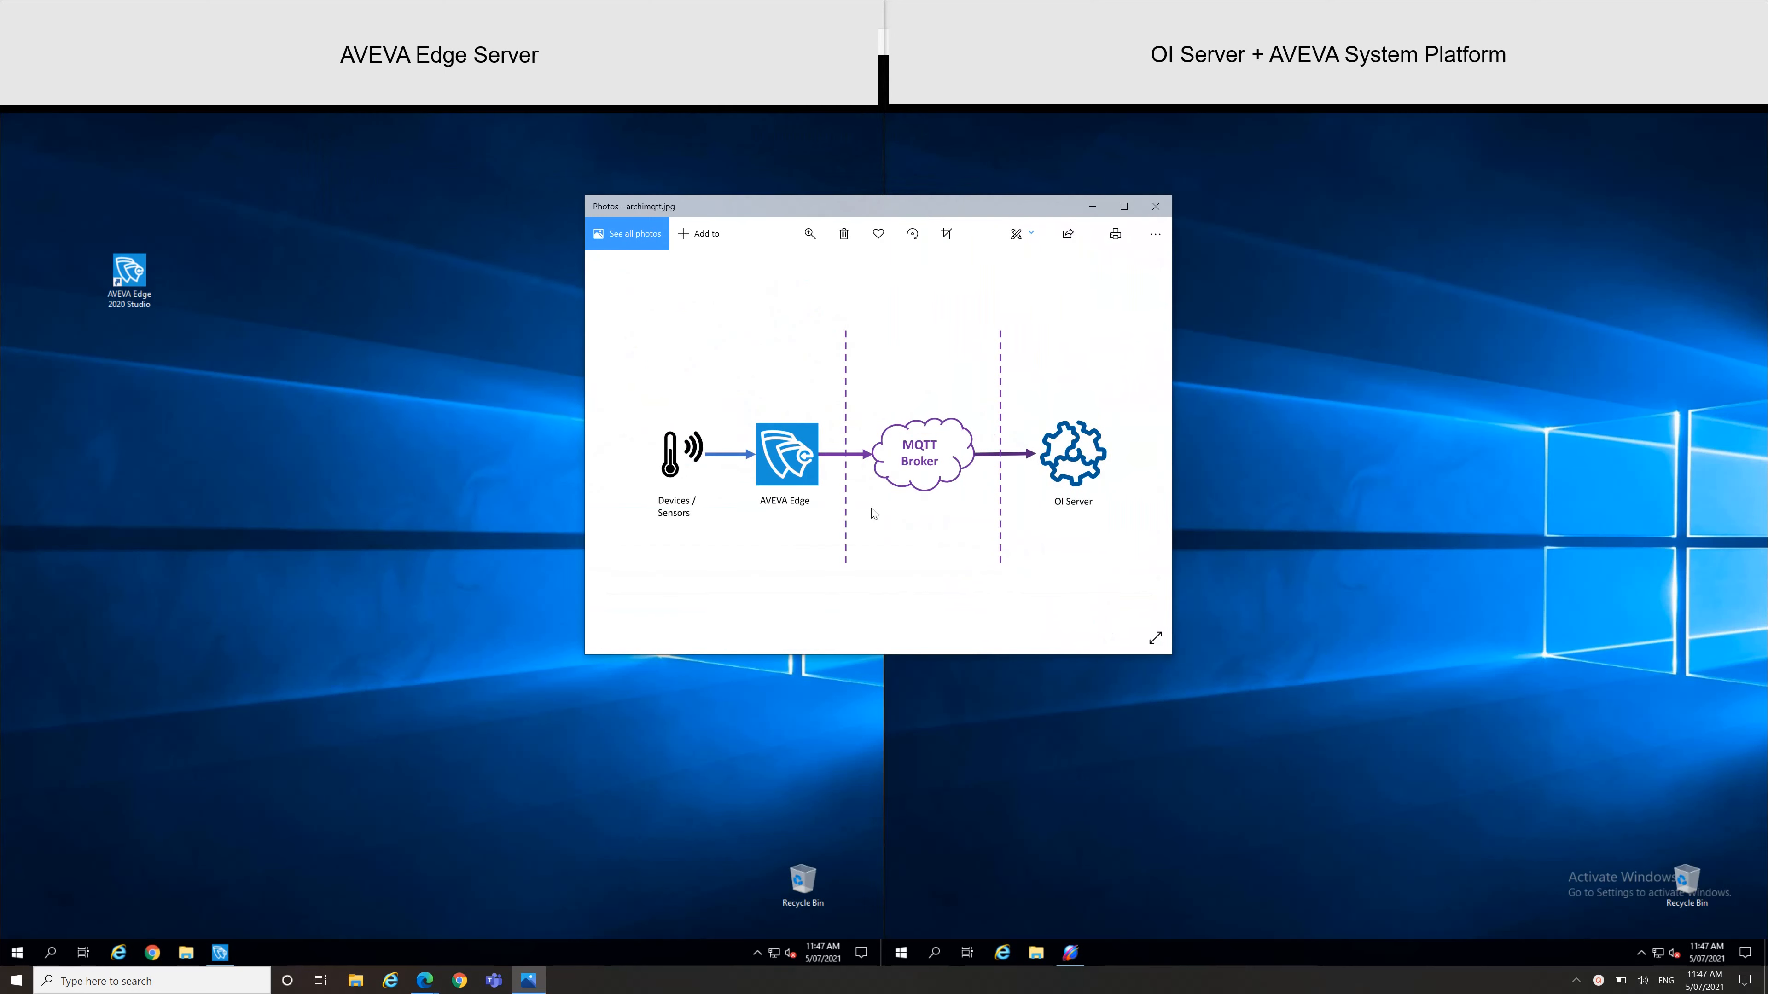
{"action": "mouse_move", "coordinate": [734, 614]}
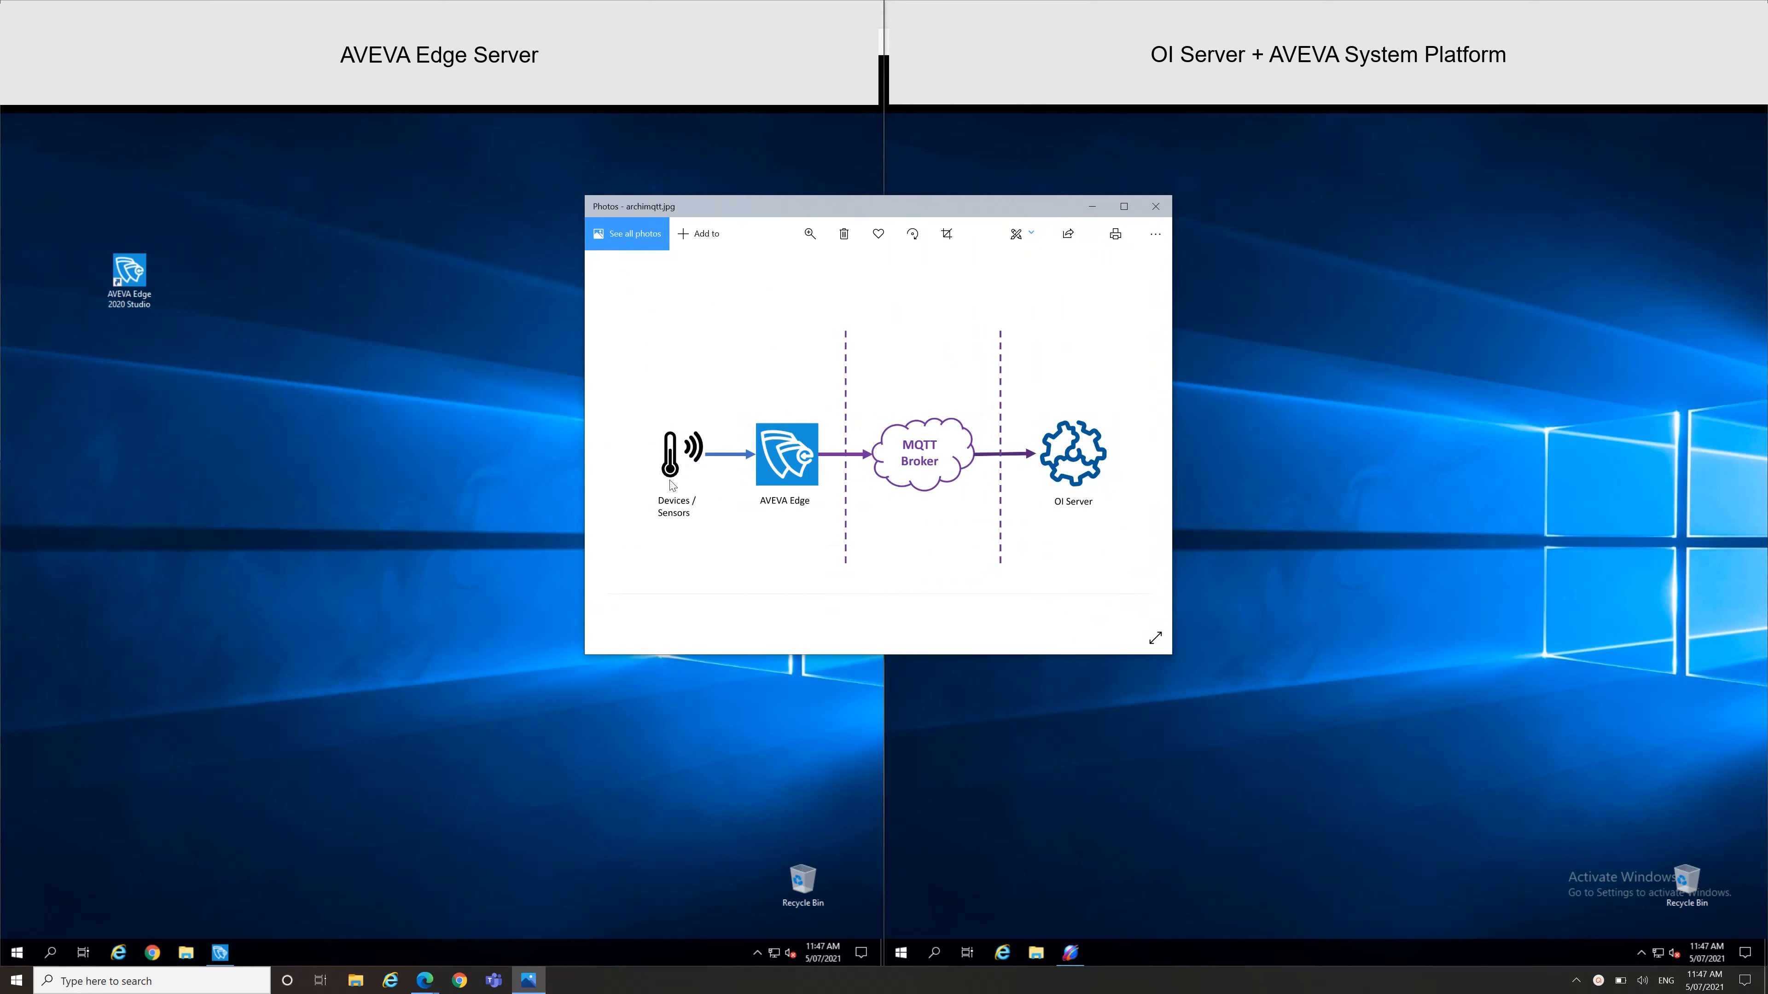
{"action": "mouse_move", "coordinate": [901, 480]}
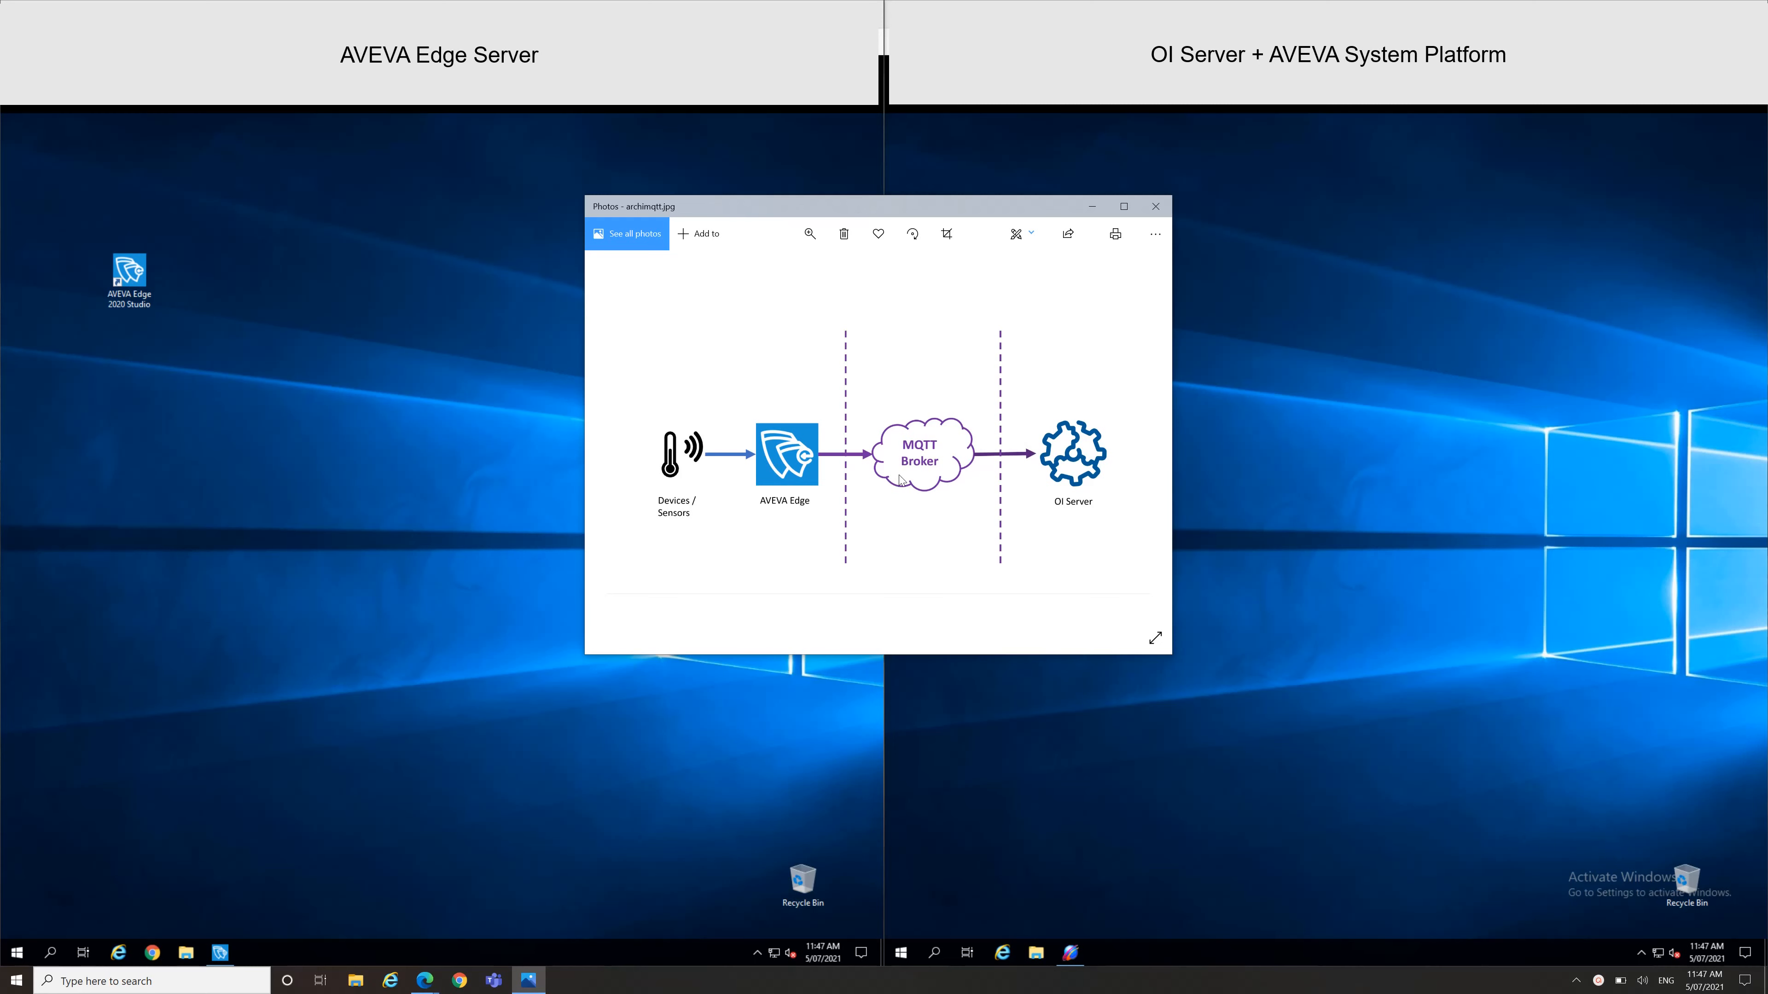
{"action": "mouse_move", "coordinate": [1058, 462]}
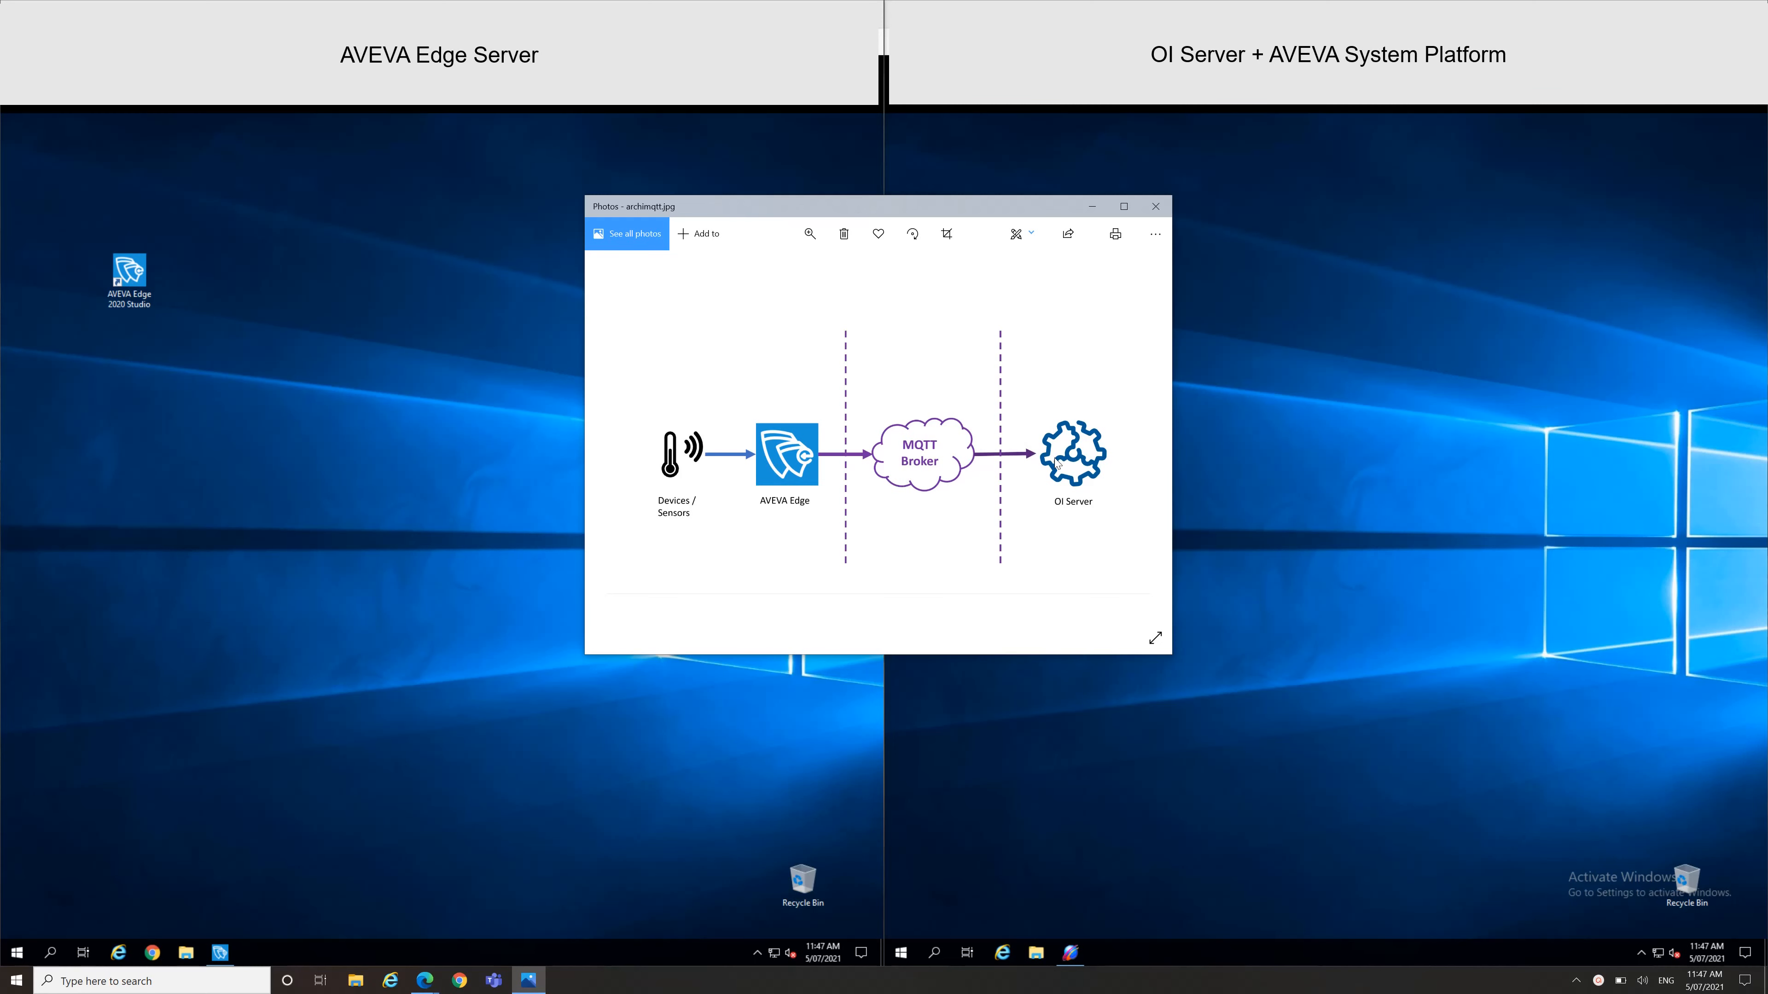
{"action": "mouse_move", "coordinate": [1181, 321]}
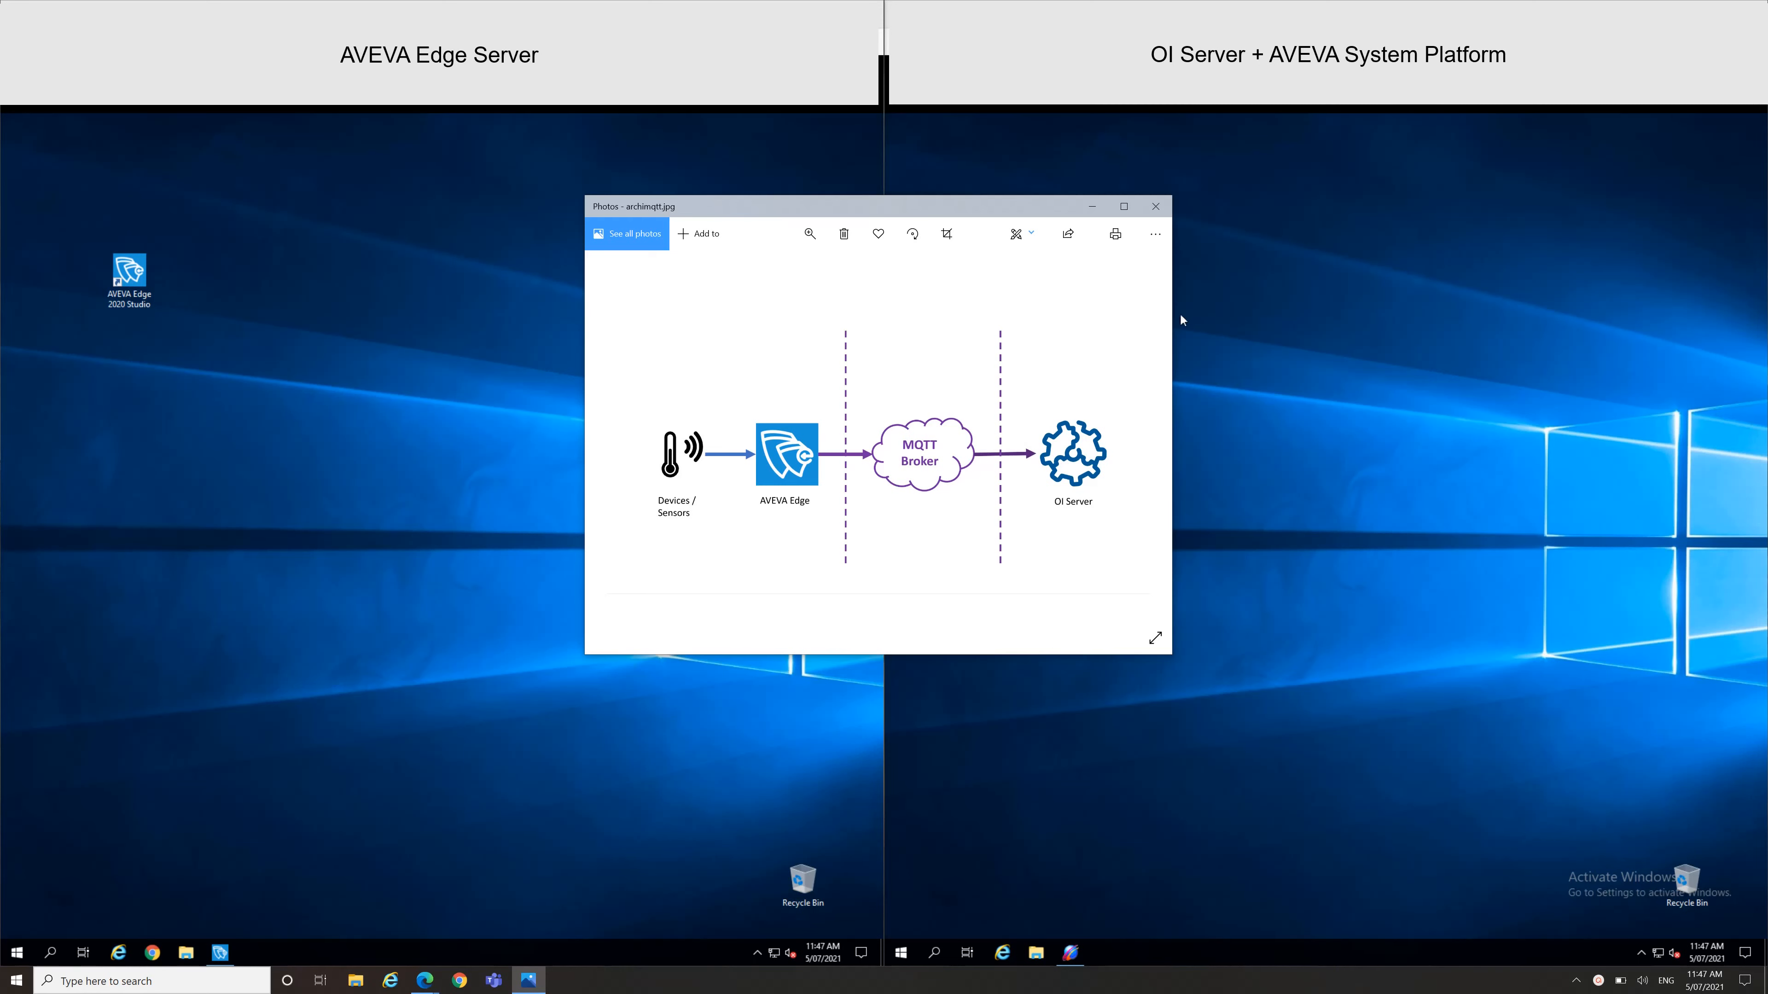
{"action": "mouse_move", "coordinate": [1155, 207]}
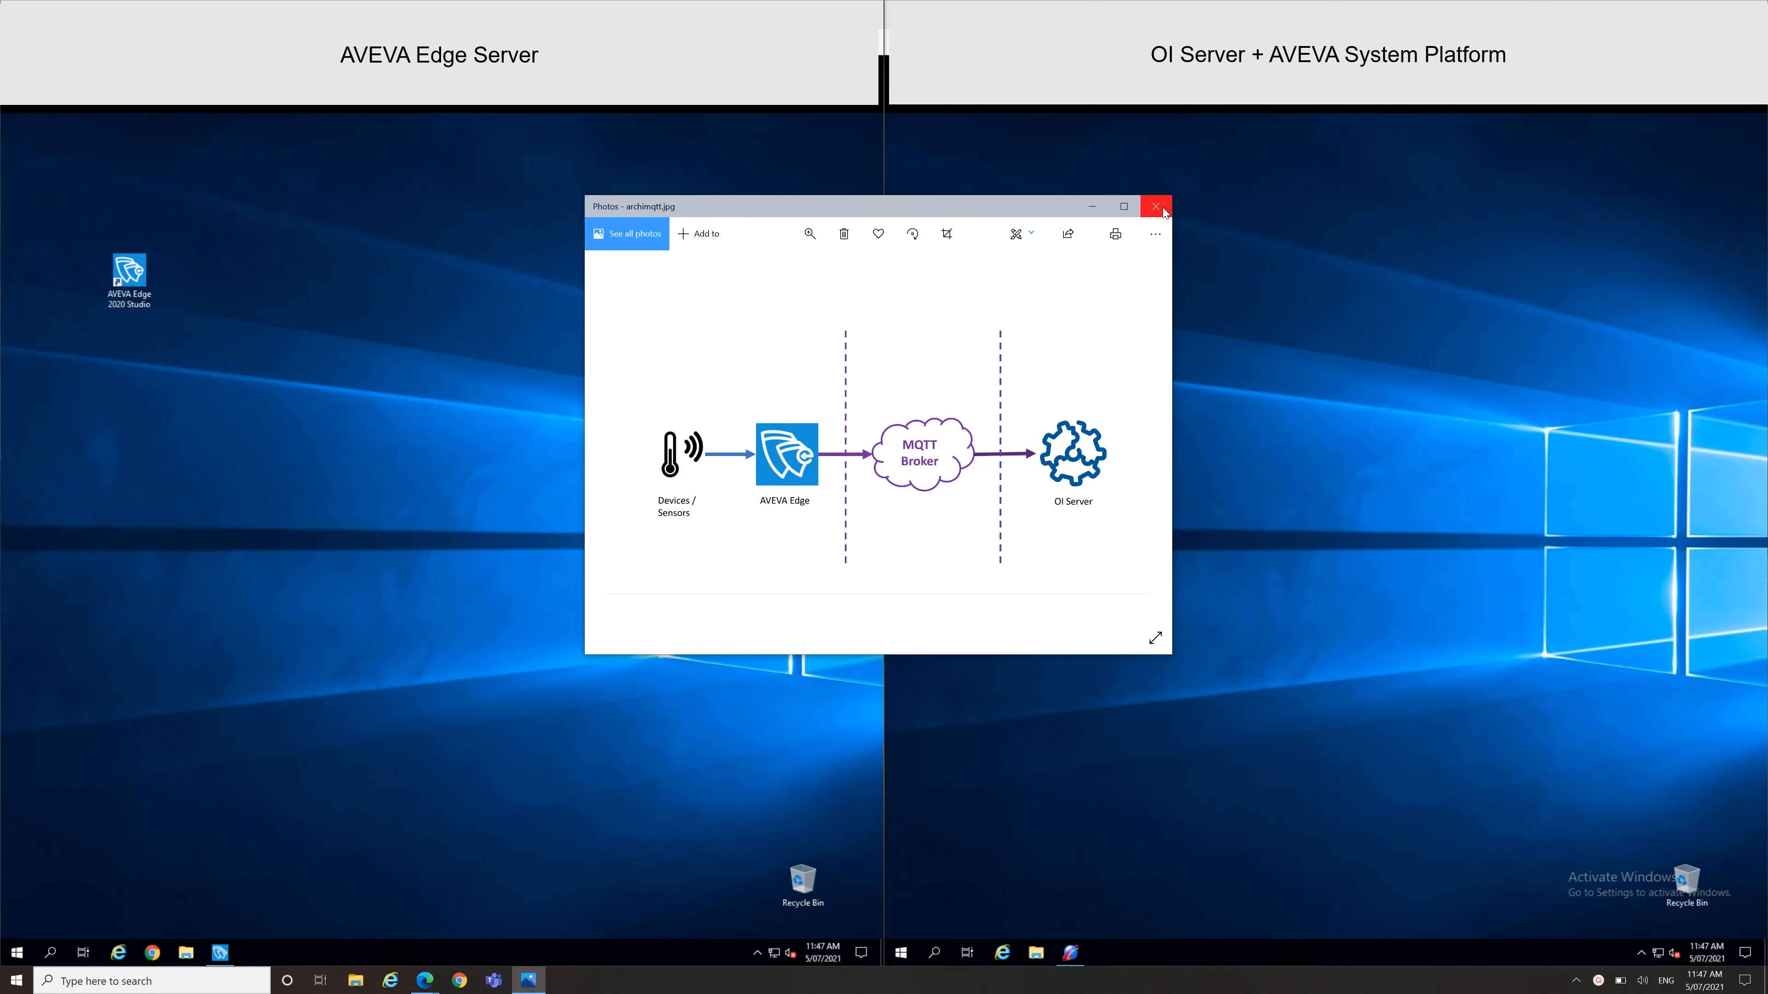
Switch from Photos to AVEVA Edge and bring up the 1: EON MQTT driver sheet
{"action": "left_click", "coordinate": [1154, 206]}
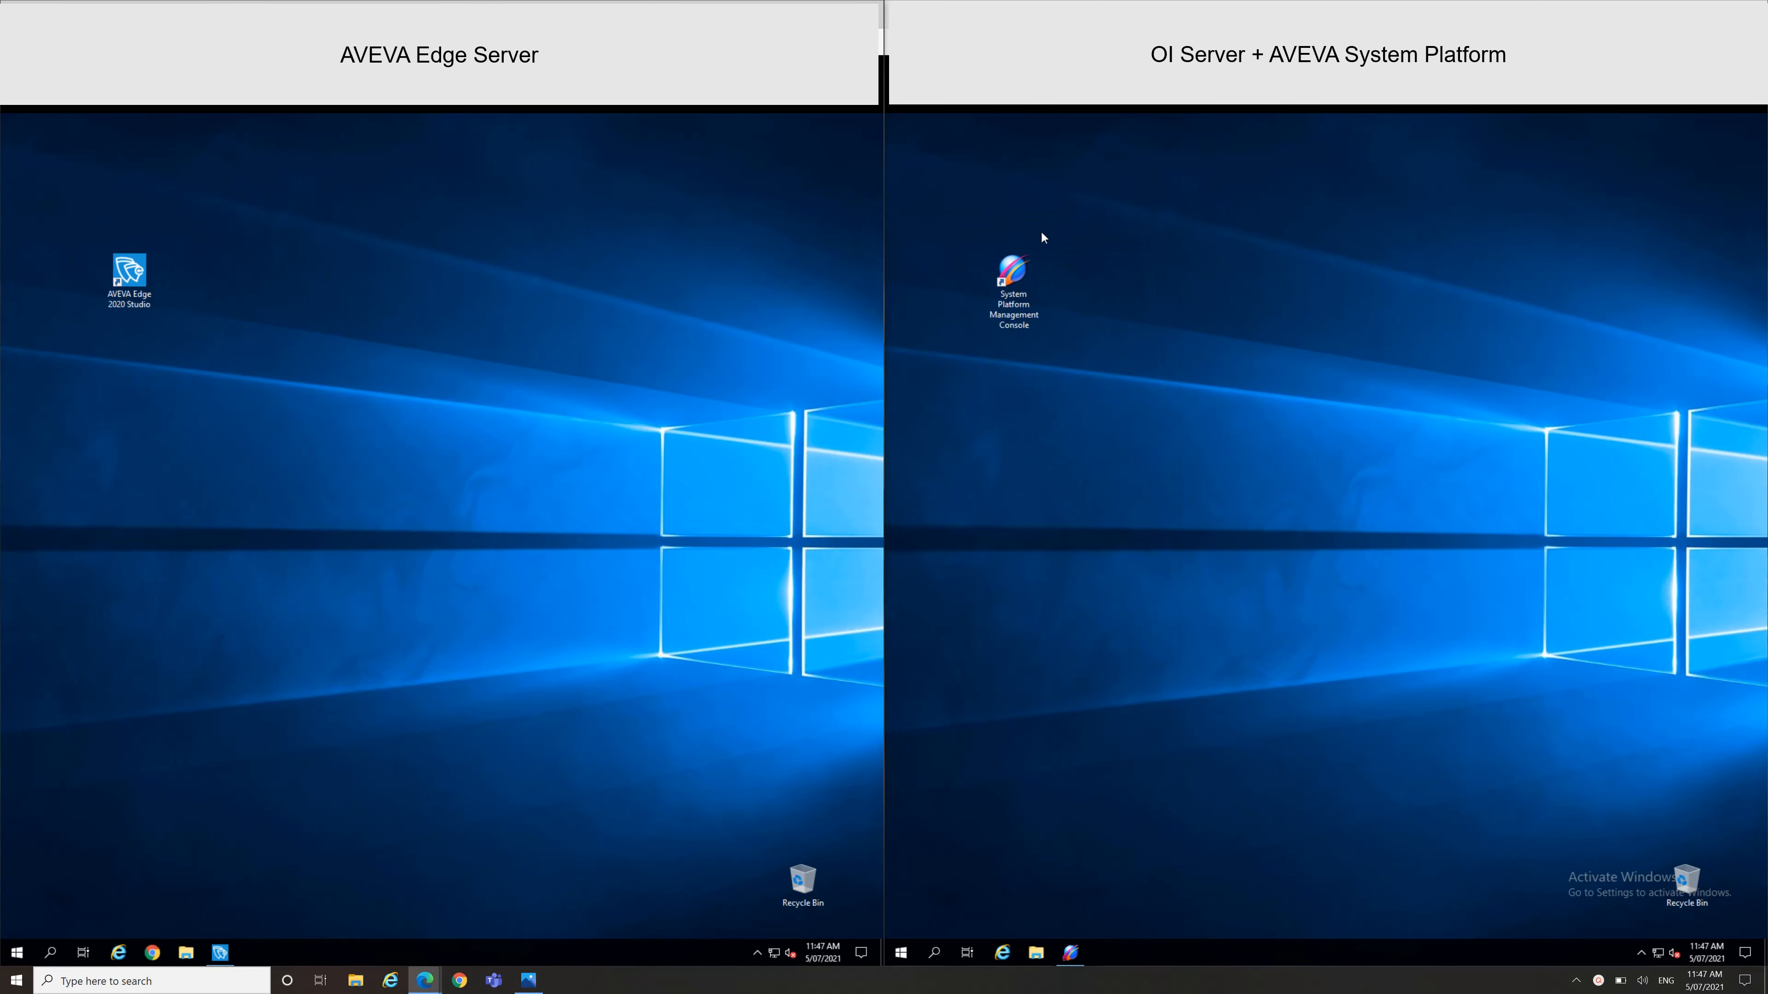
{"action": "mouse_move", "coordinate": [395, 684]}
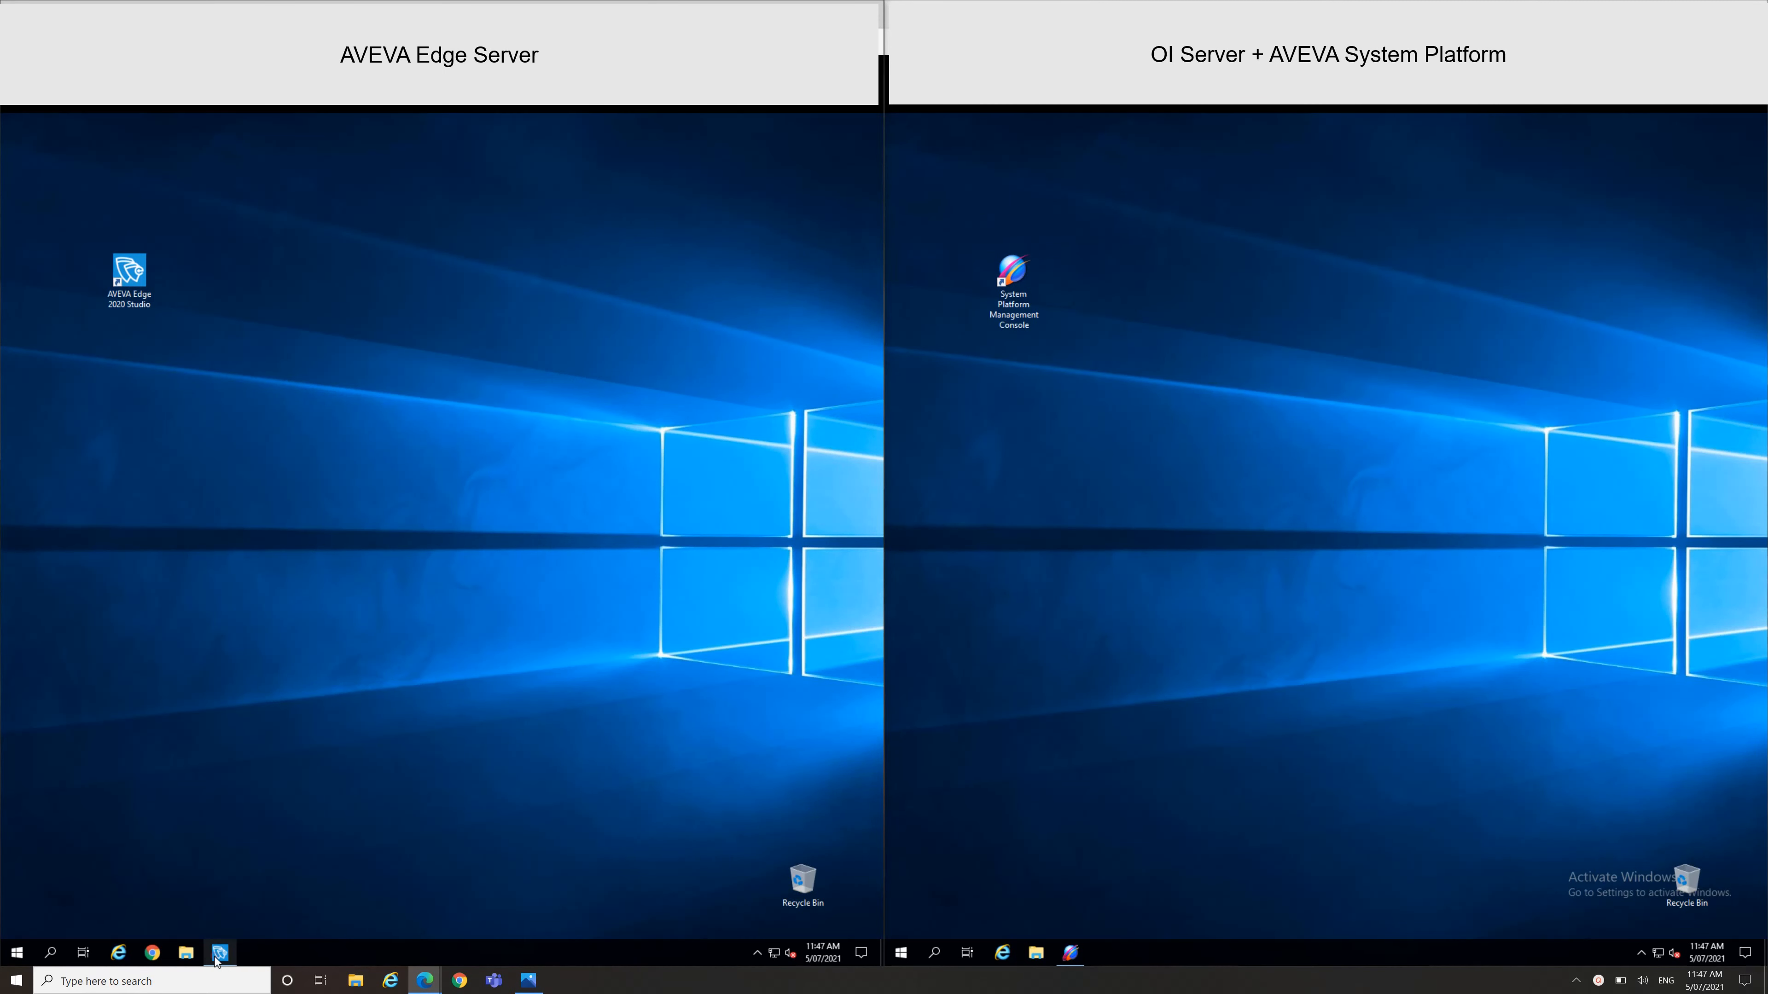
{"action": "left_click", "coordinate": [220, 953]}
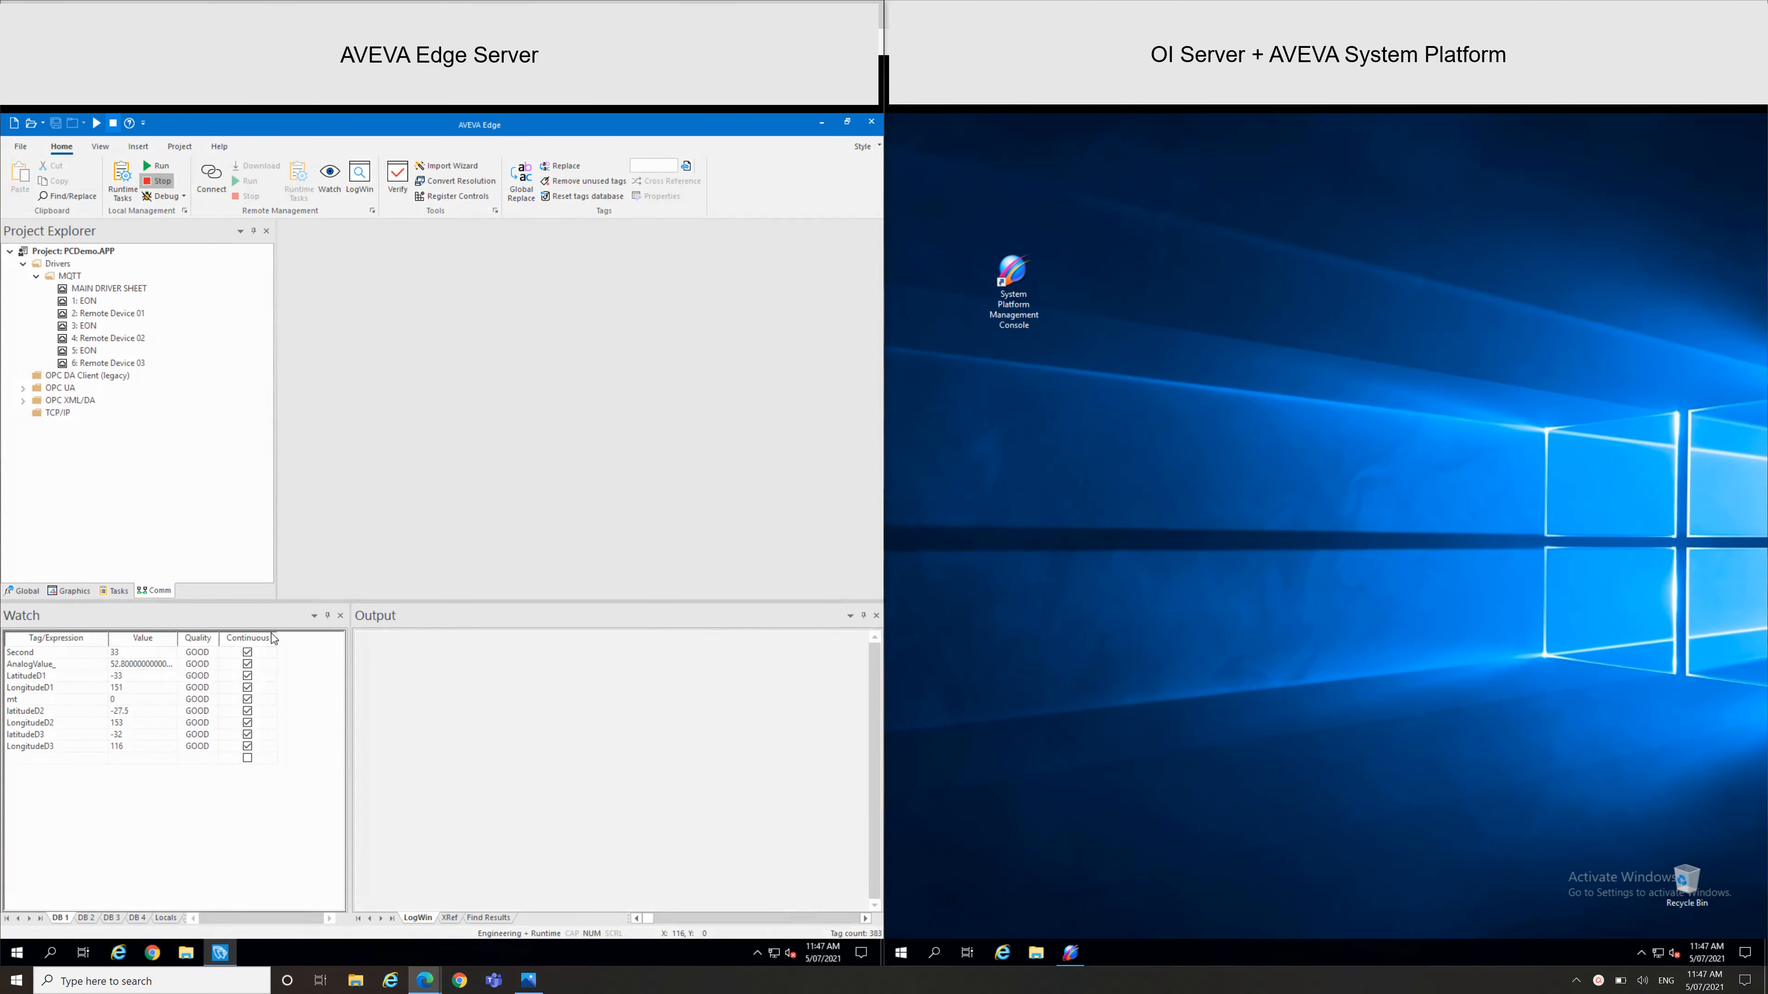
{"action": "mouse_move", "coordinate": [235, 577]}
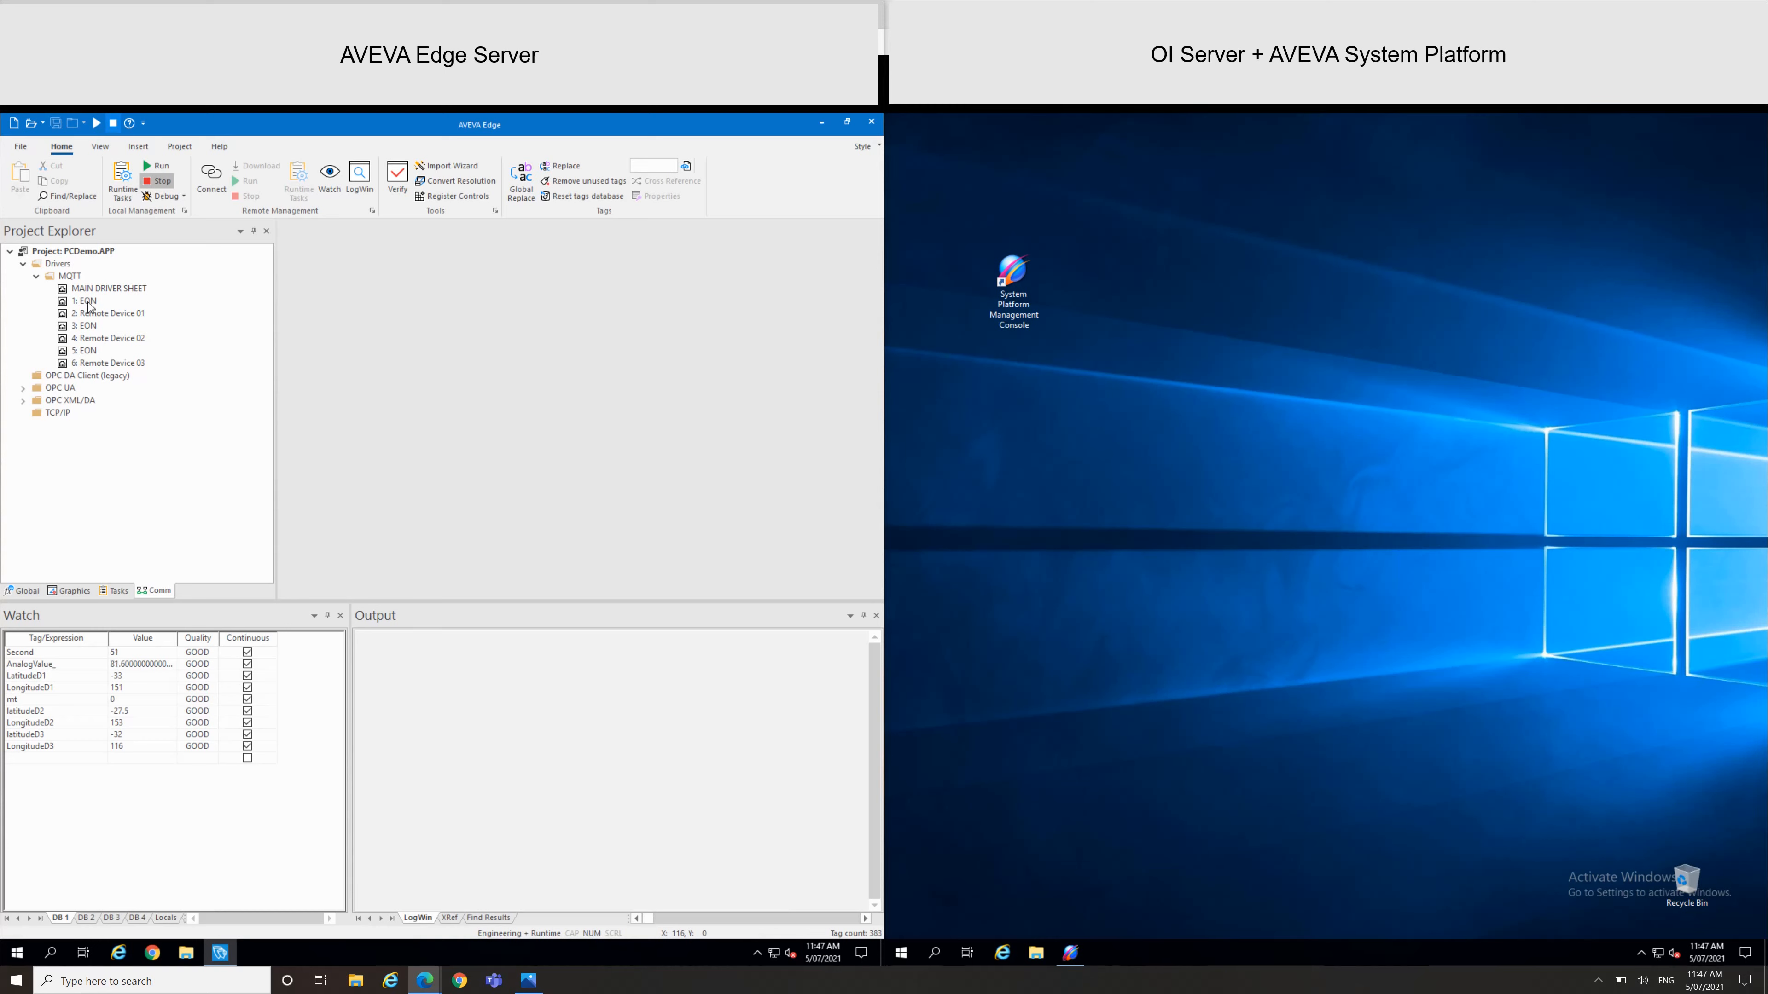
{"action": "left_click", "coordinate": [84, 300]}
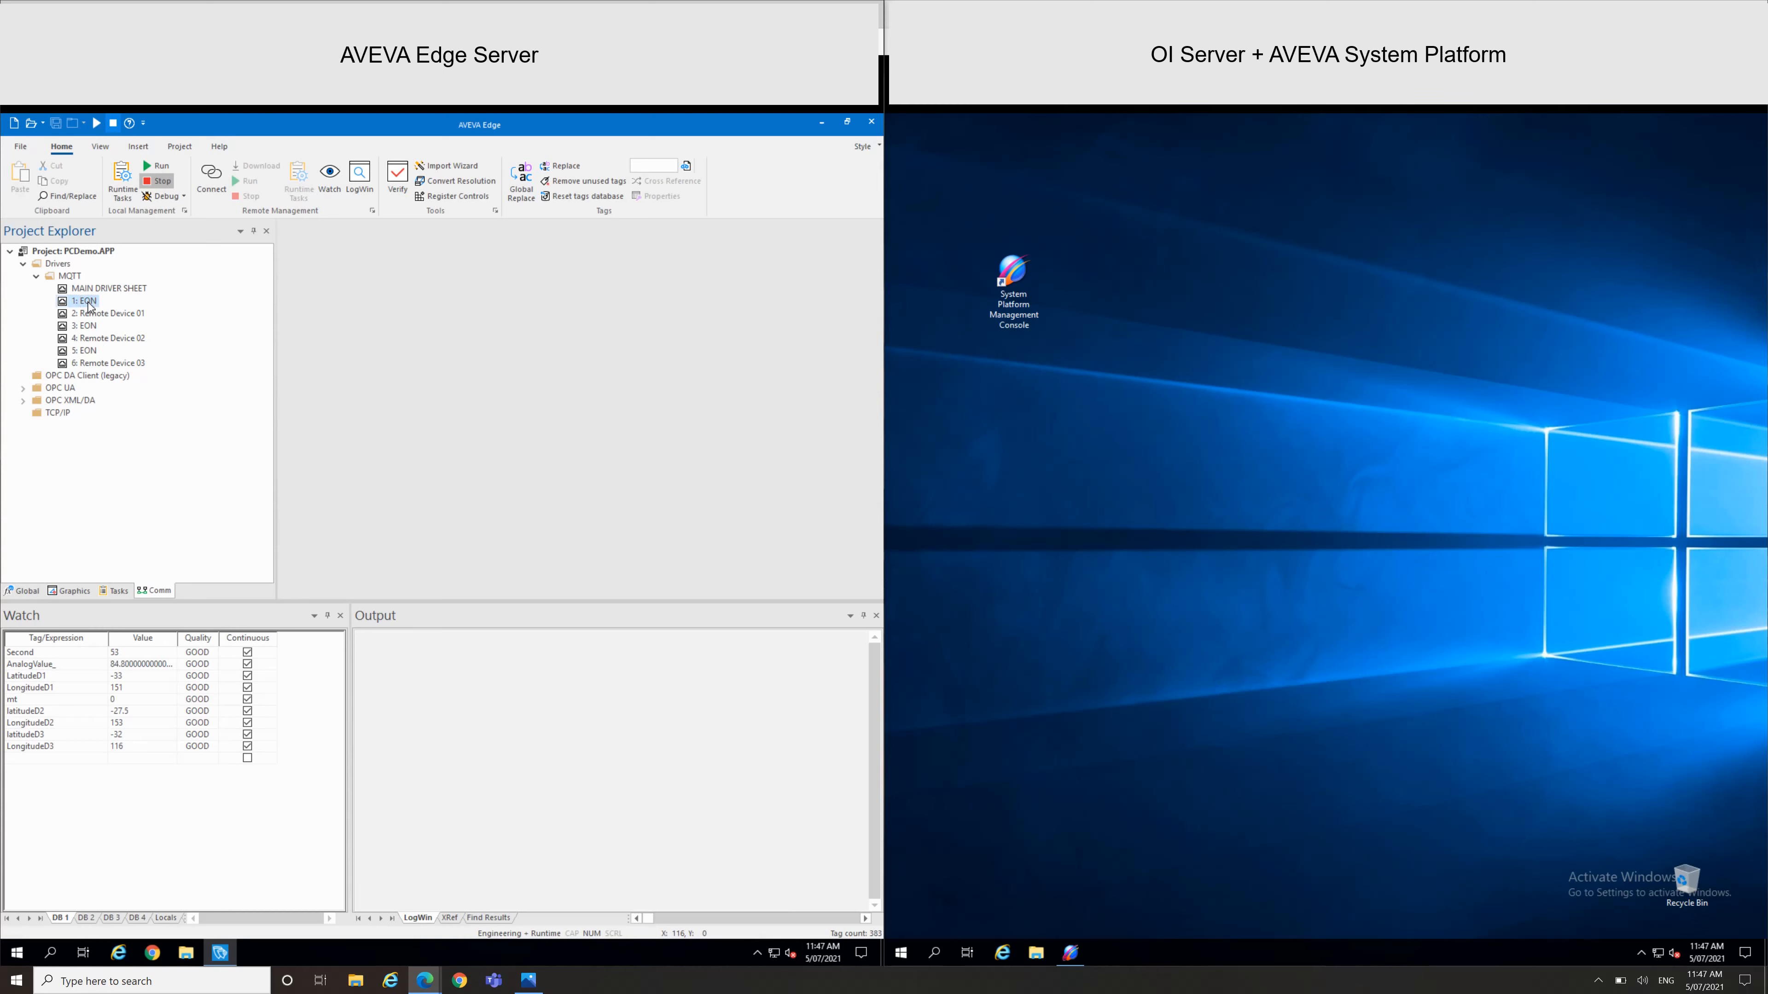
{"action": "double_click", "coordinate": [86, 300]}
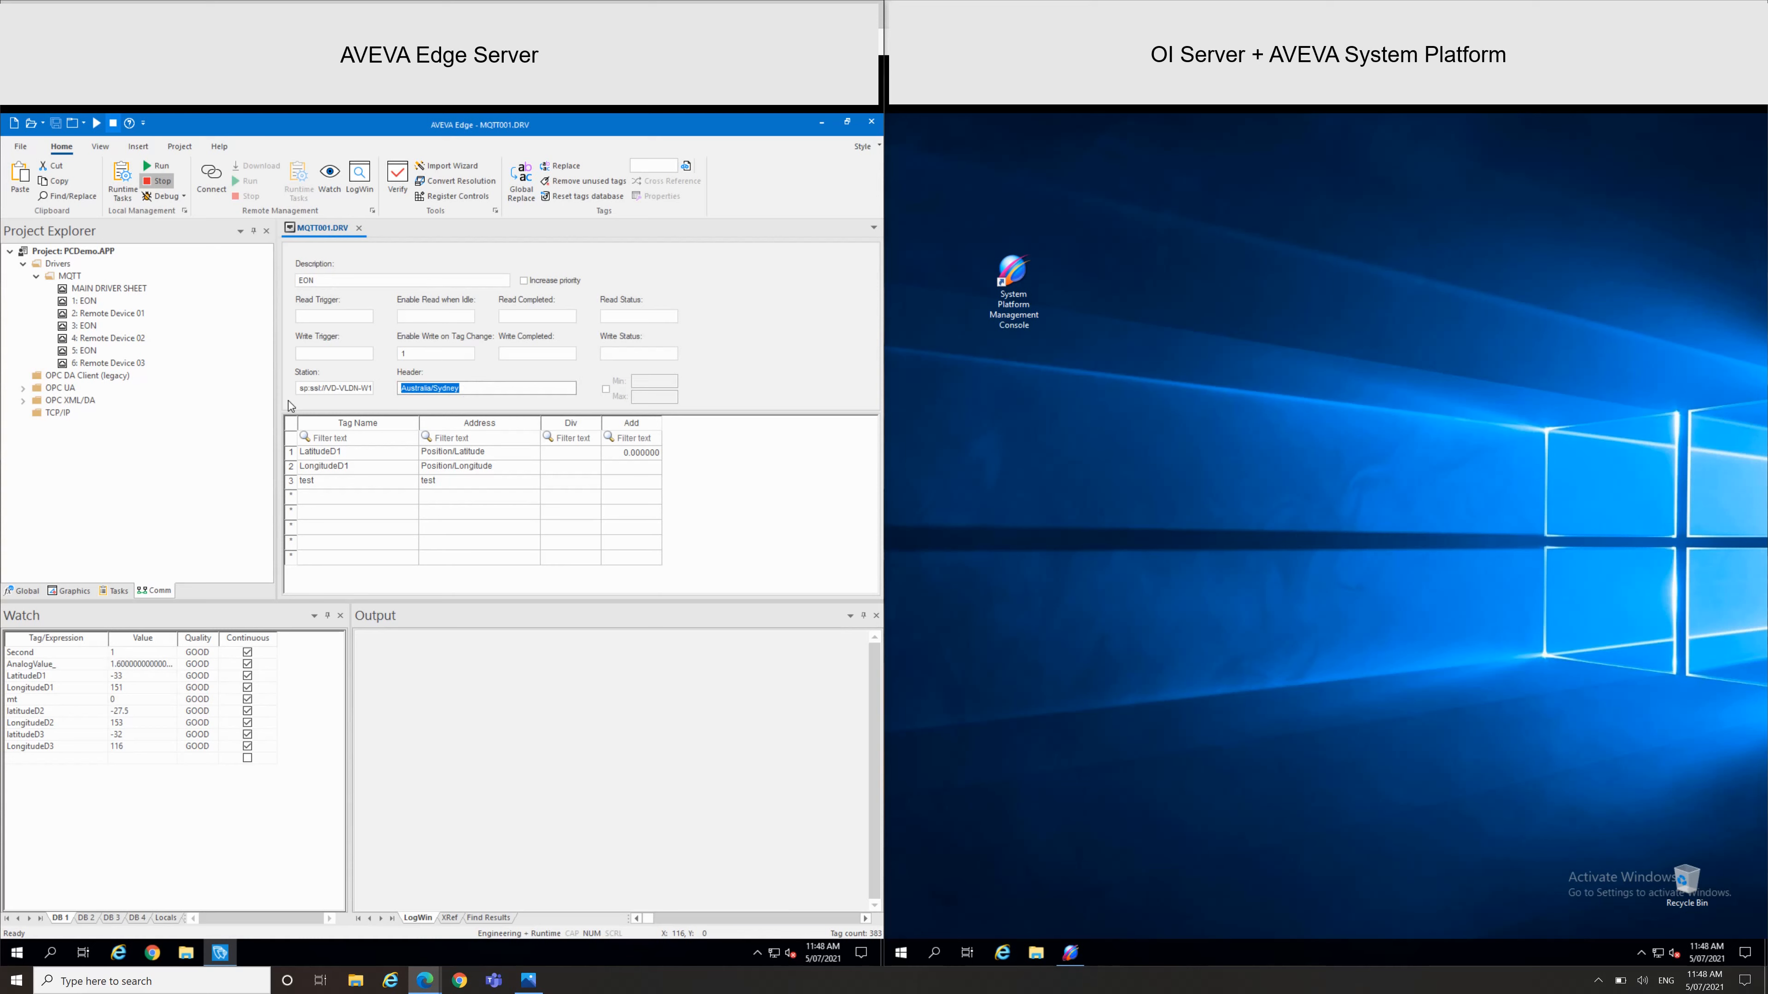
{"action": "mouse_move", "coordinate": [310, 408]}
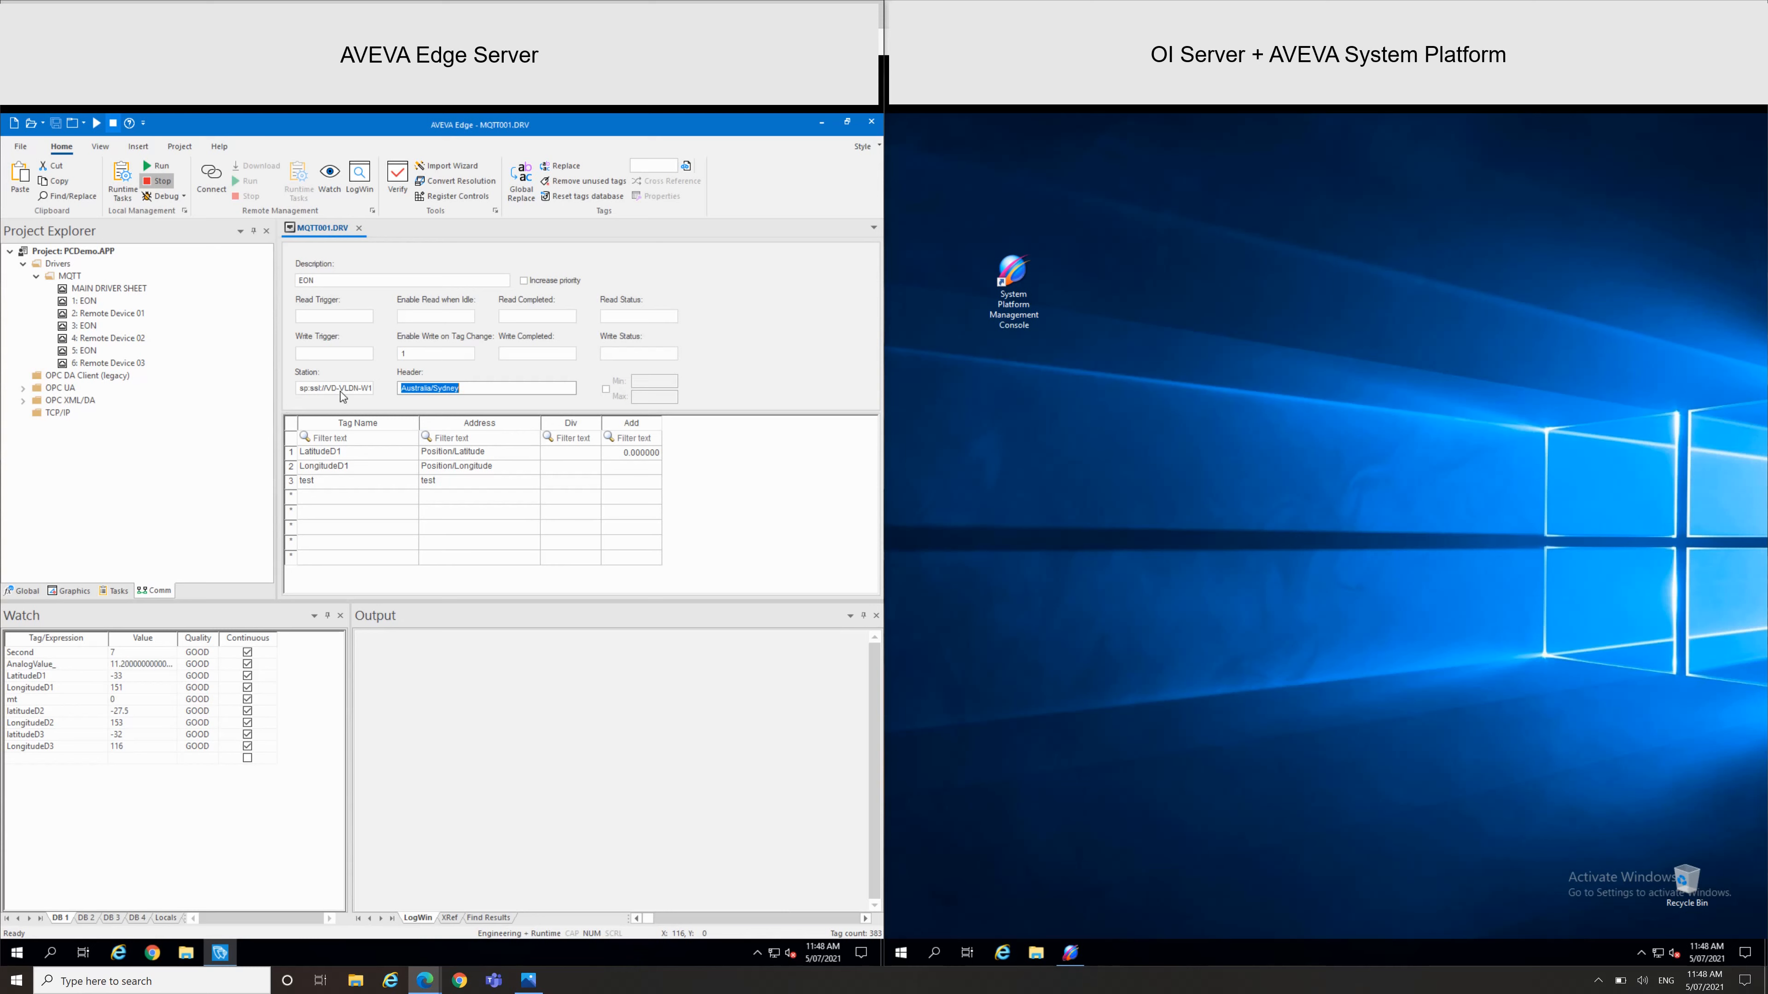
Inspect the driver's station broker address and the Remote Device 01 Australia/Sydney header
{"action": "left_click", "coordinate": [333, 387]}
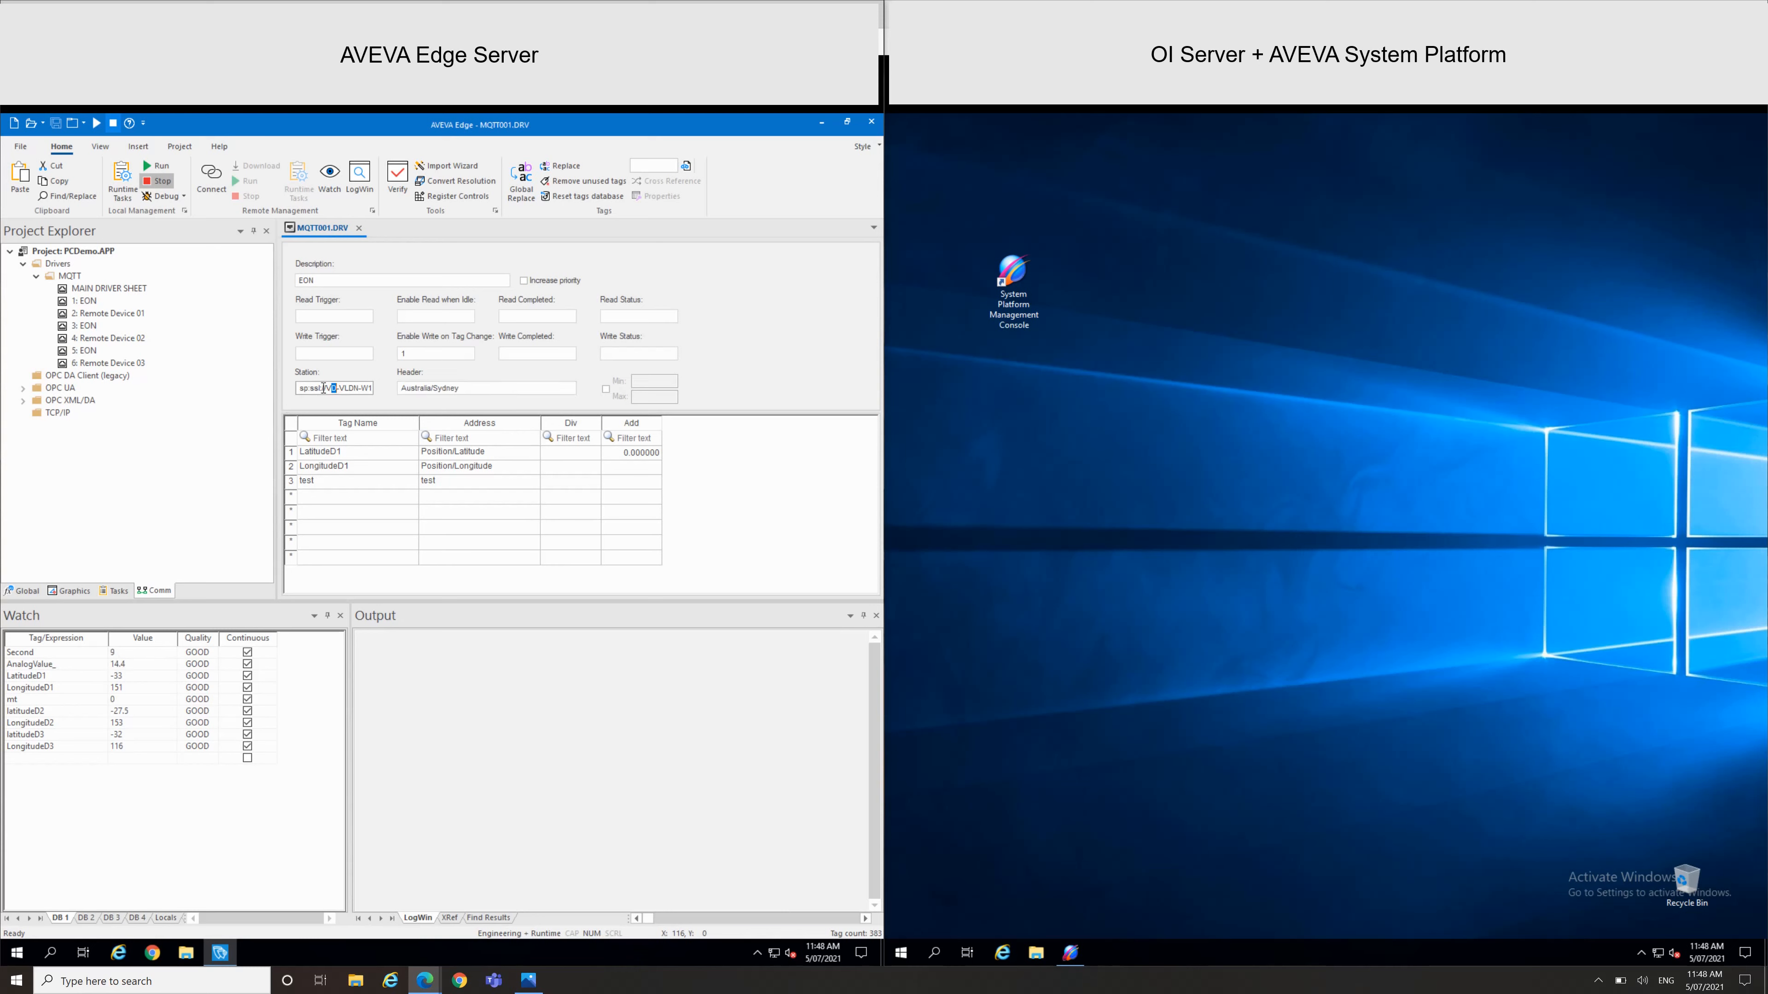
{"action": "double_click", "coordinate": [313, 387]}
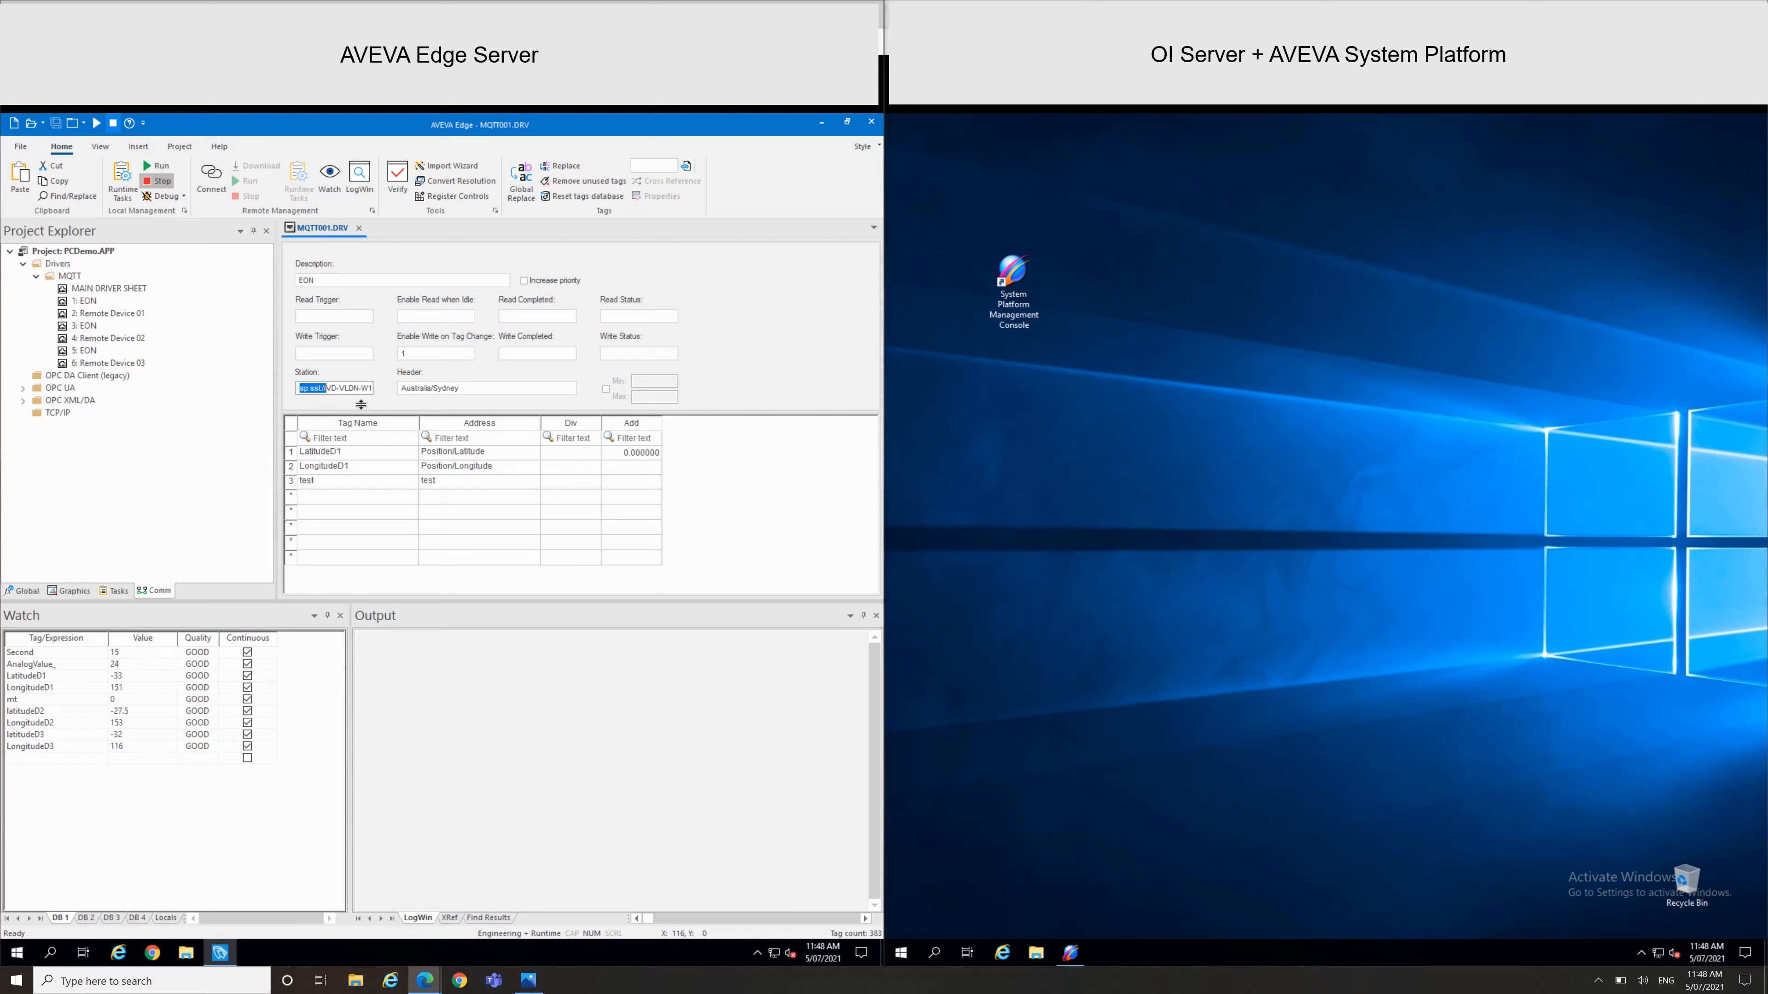
{"action": "double_click", "coordinate": [109, 313]}
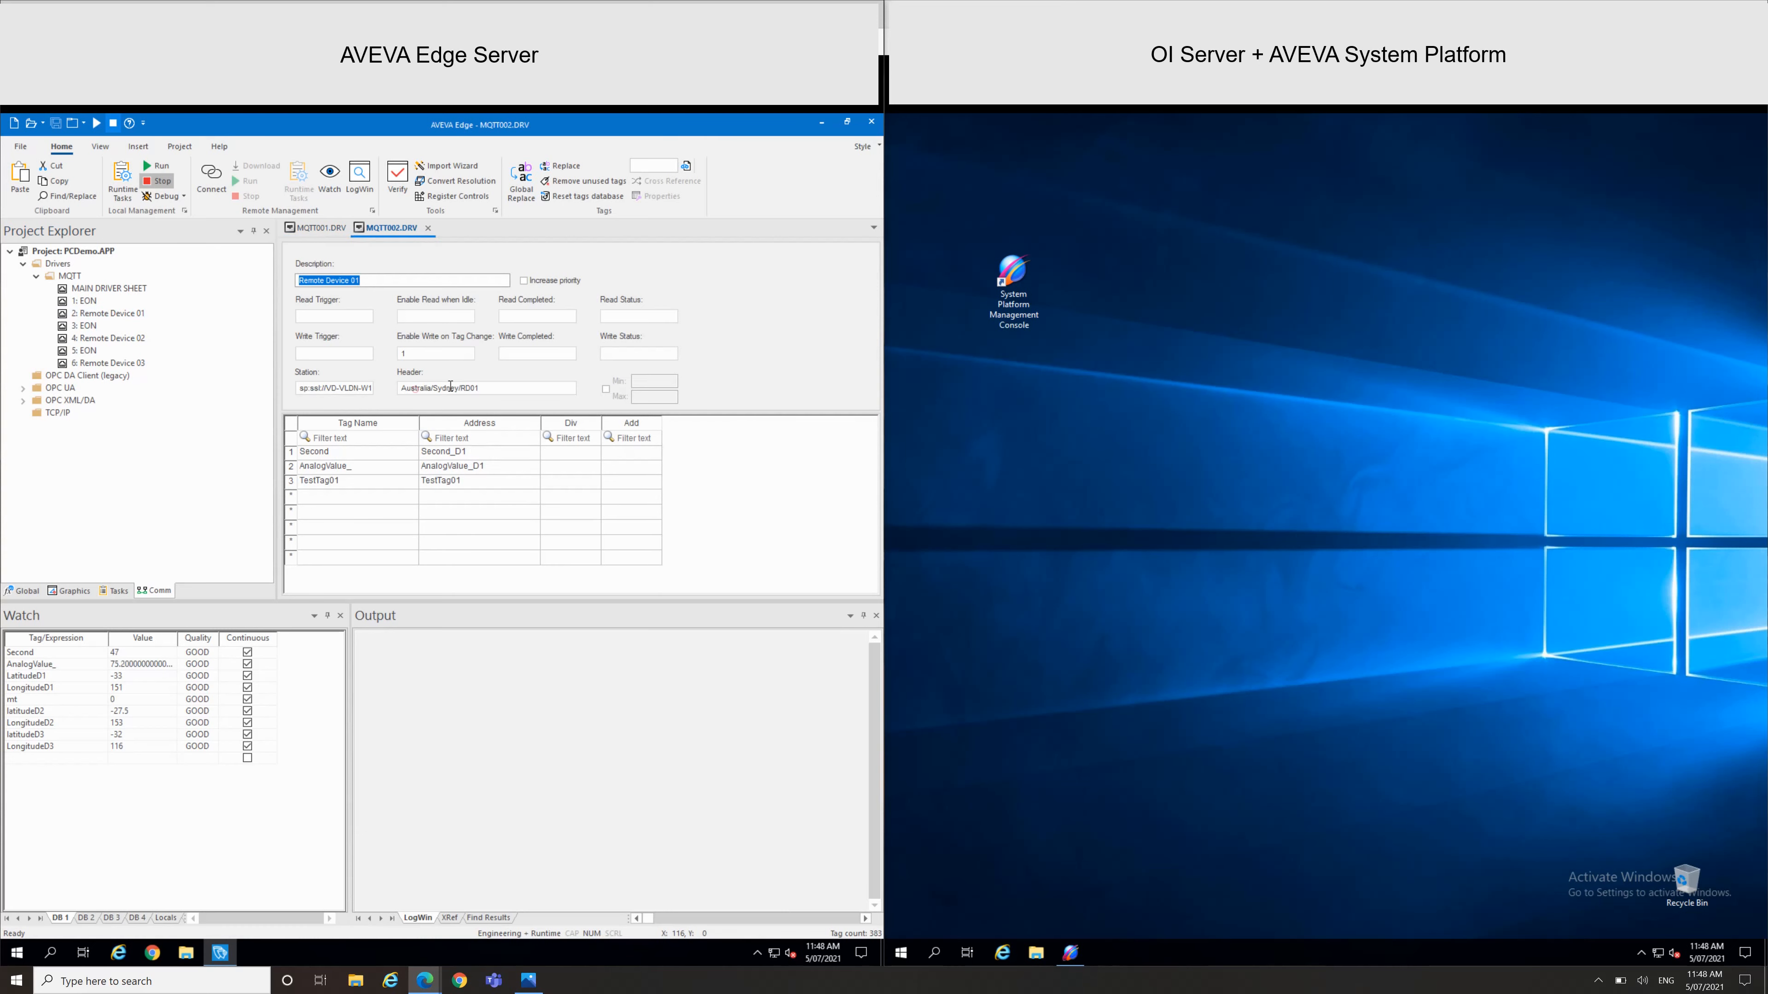
{"action": "double_click", "coordinate": [471, 387]}
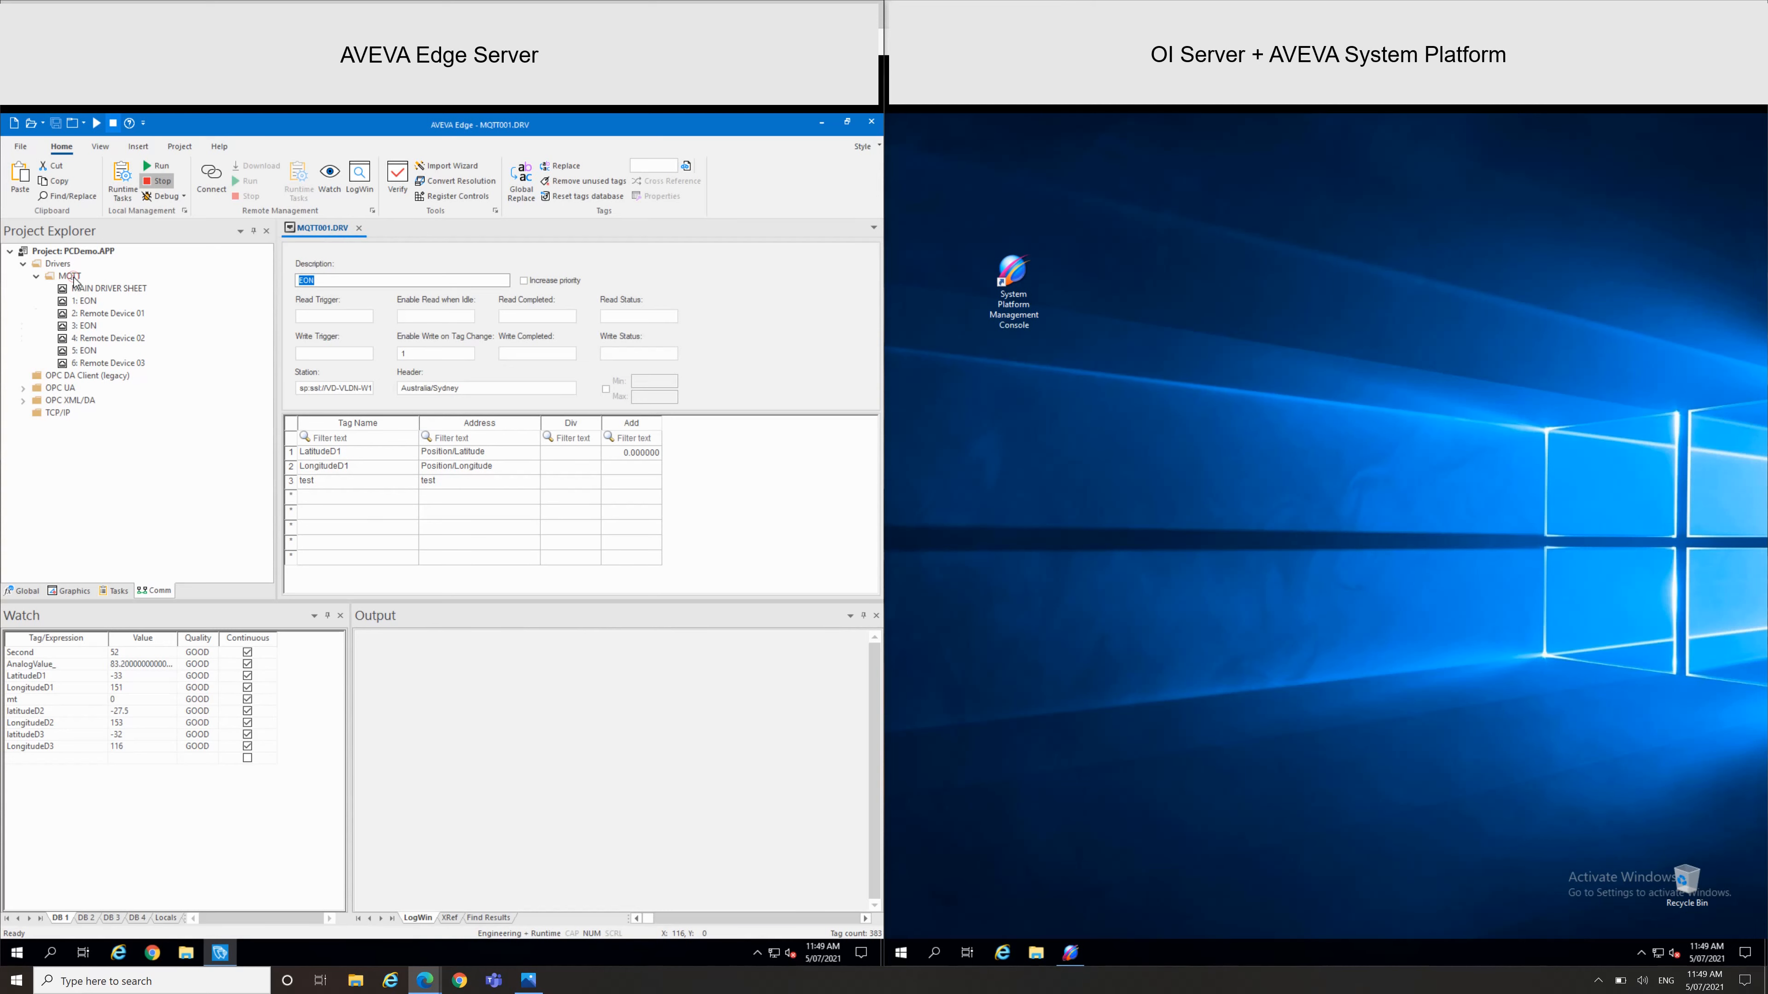
{"action": "right_click", "coordinate": [74, 276]}
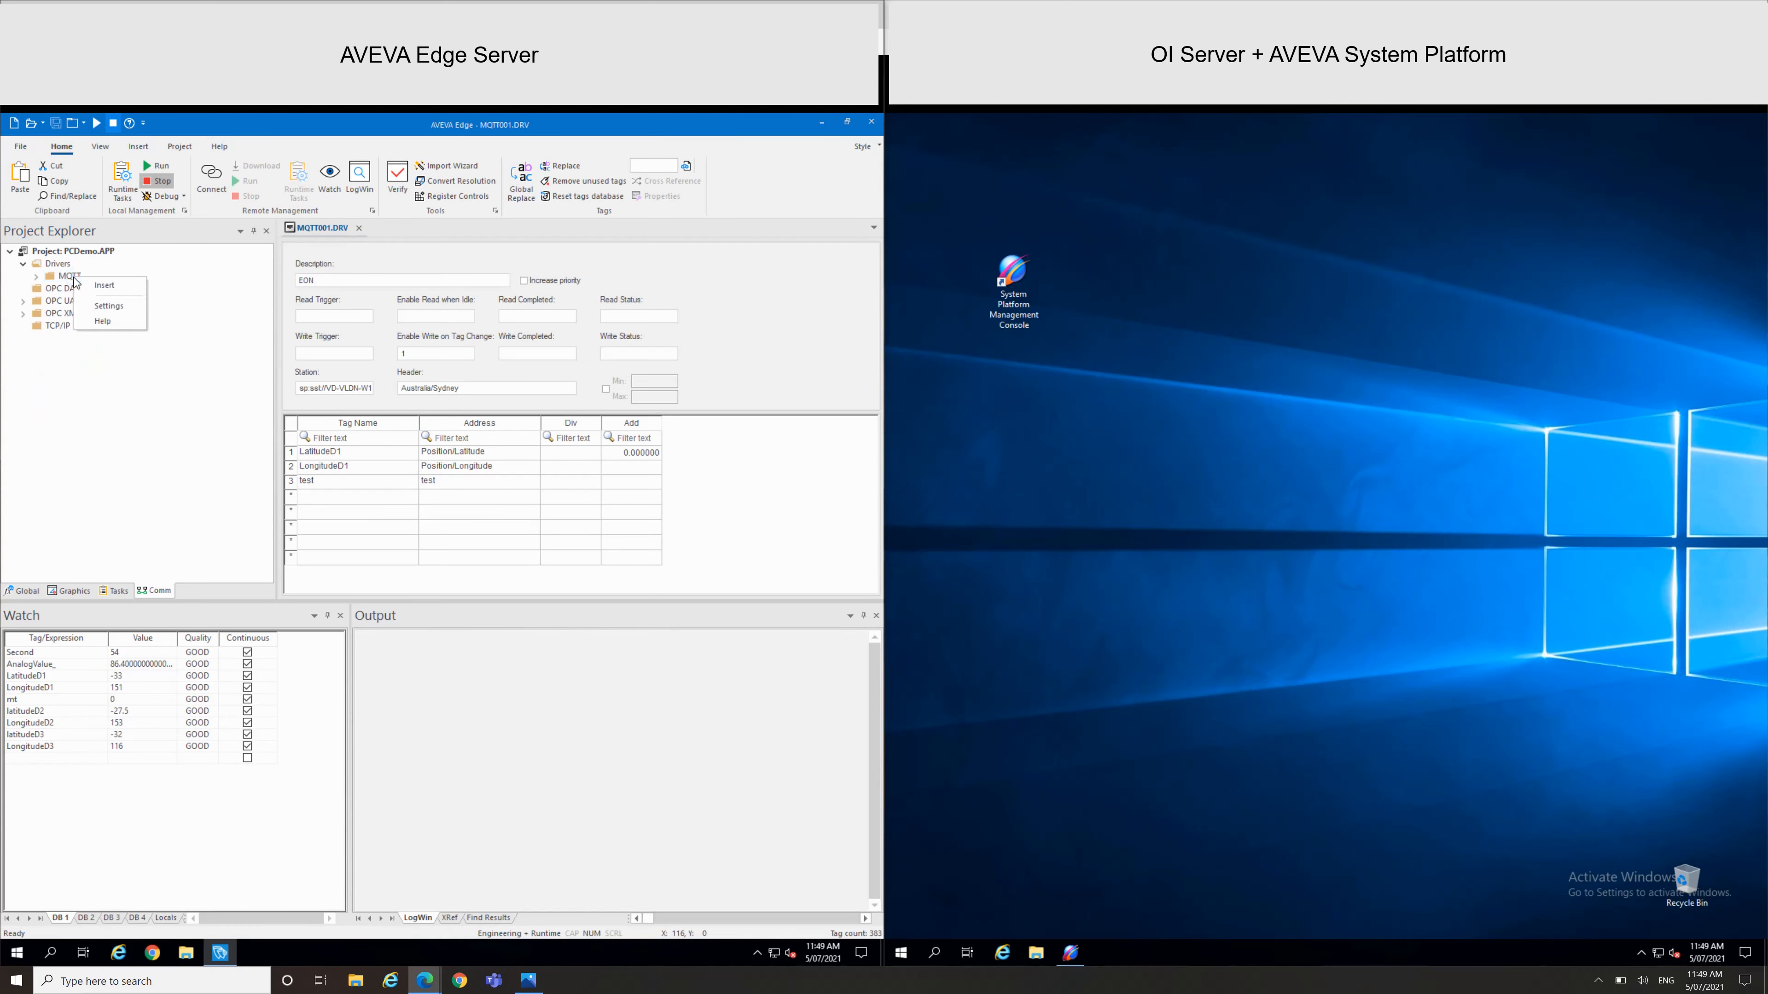
{"action": "left_click", "coordinate": [109, 305]}
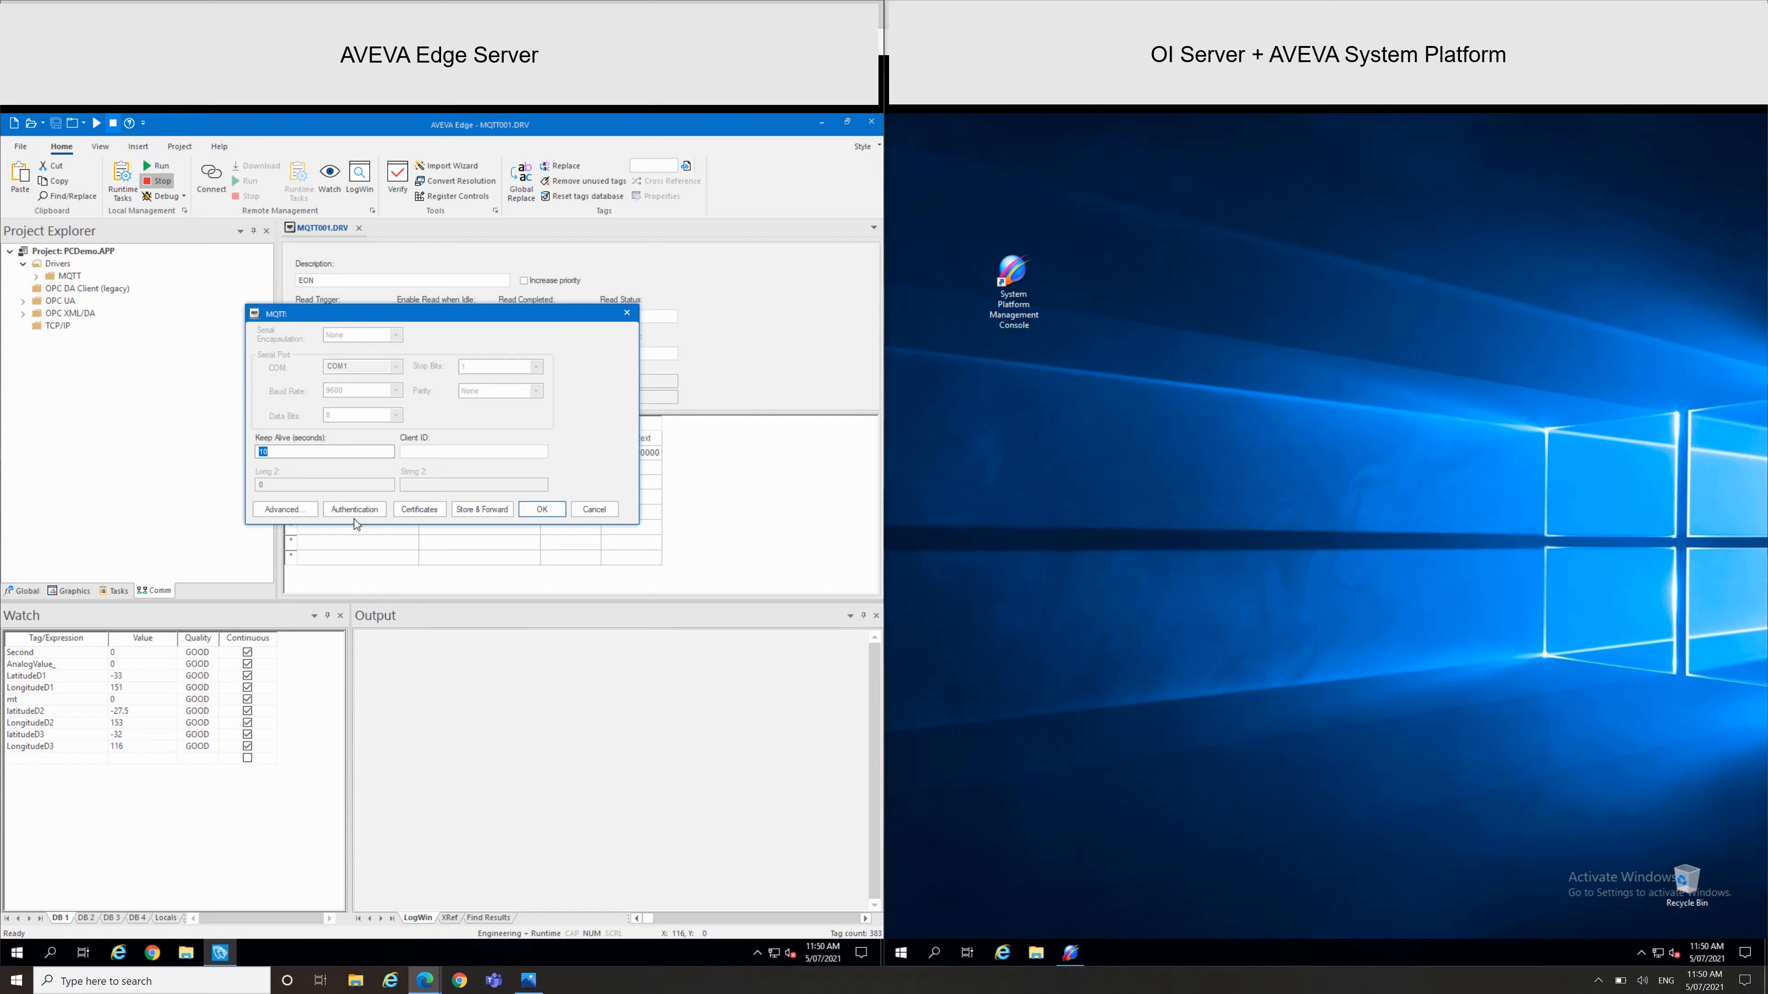
{"action": "left_click", "coordinate": [354, 508]}
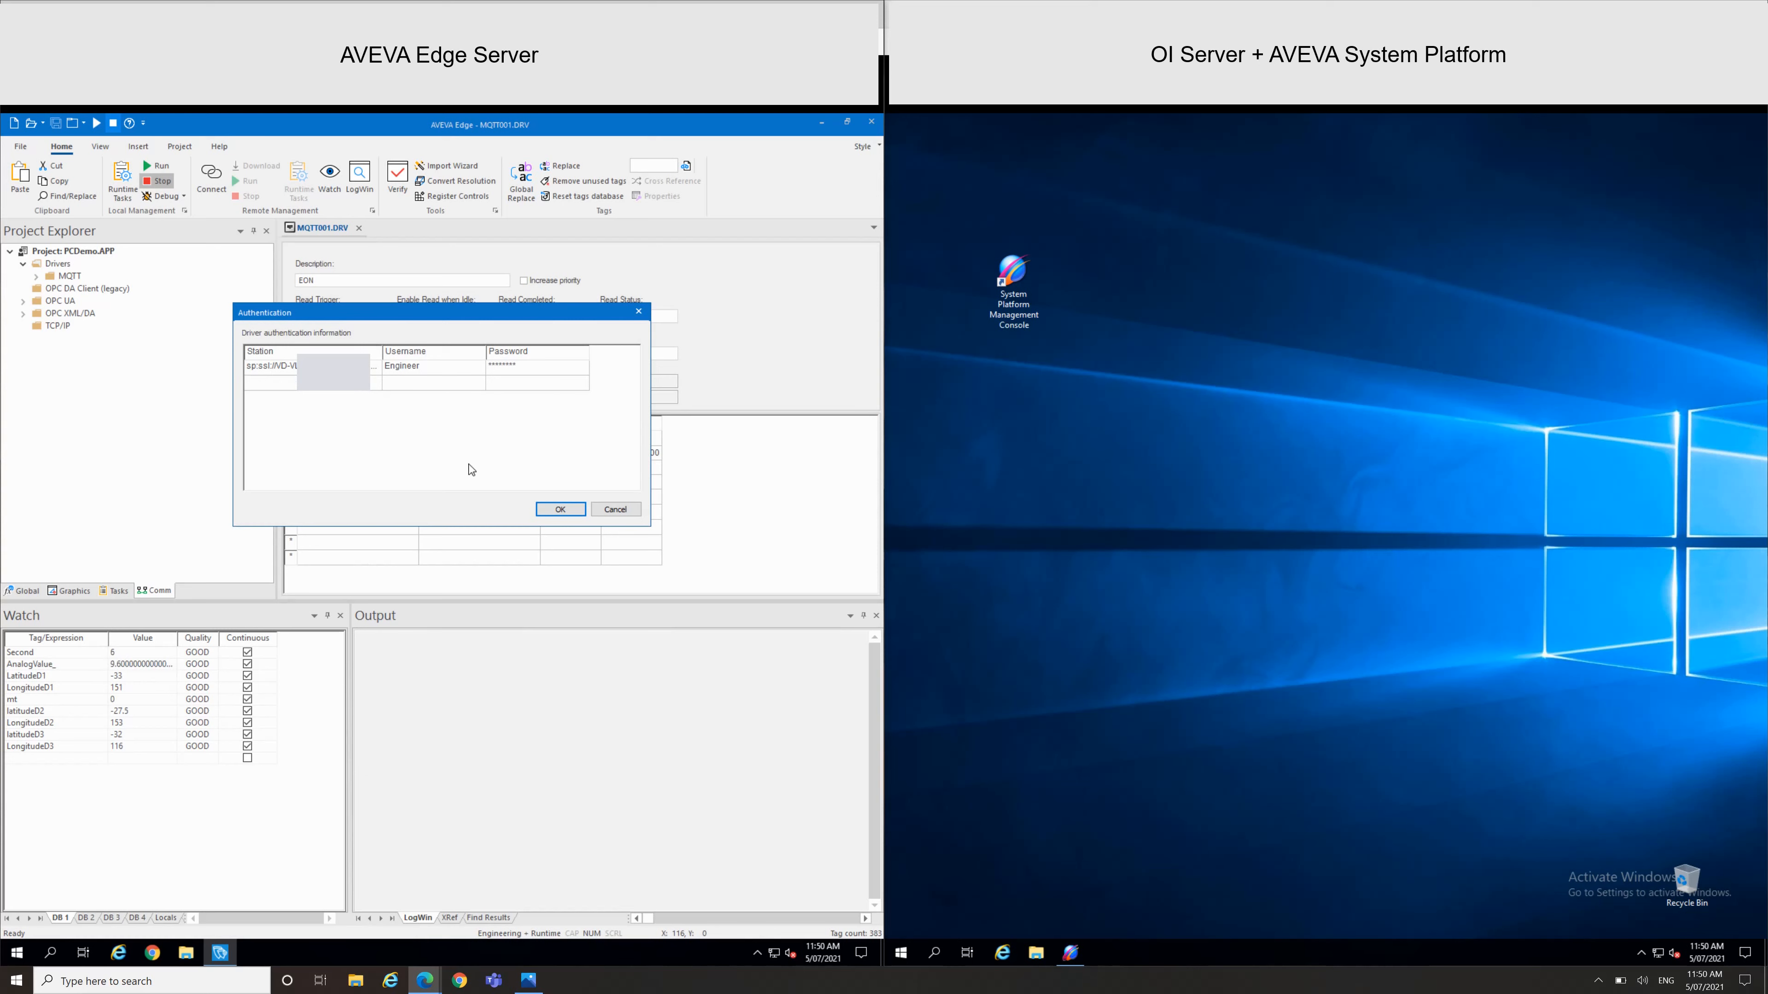
{"action": "left_click", "coordinate": [560, 509]}
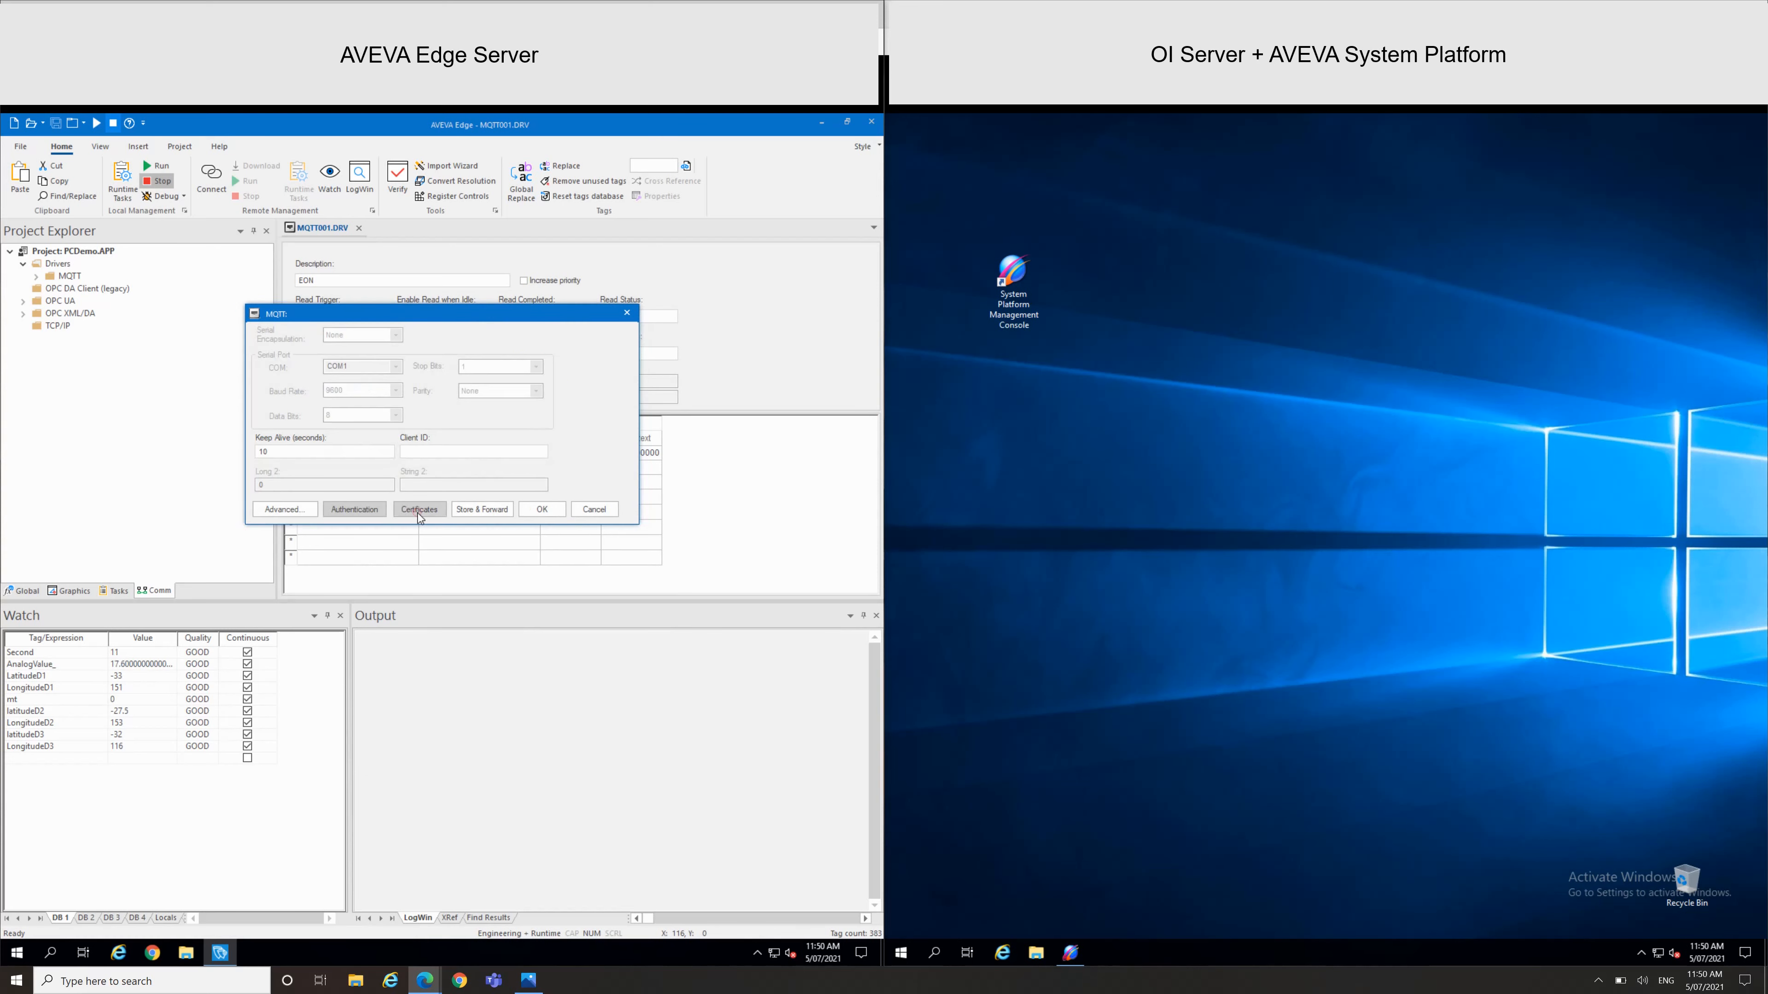
{"action": "left_click", "coordinate": [418, 508]}
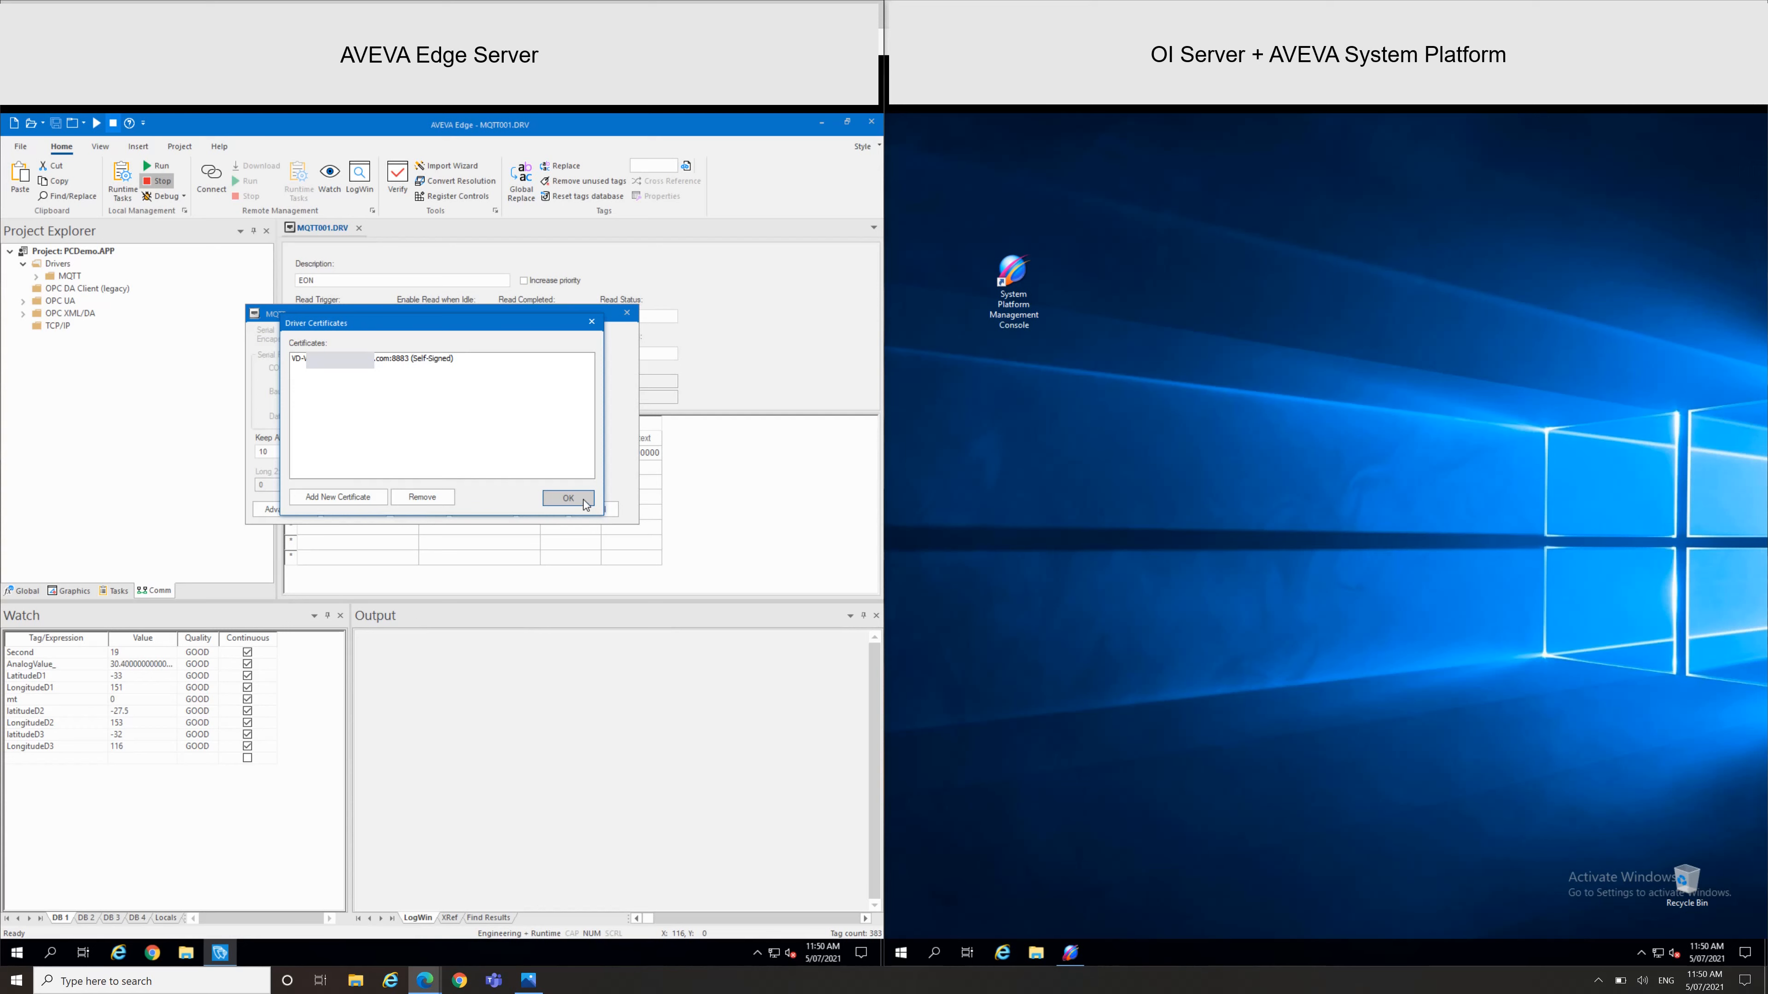
{"action": "left_click", "coordinate": [568, 497]}
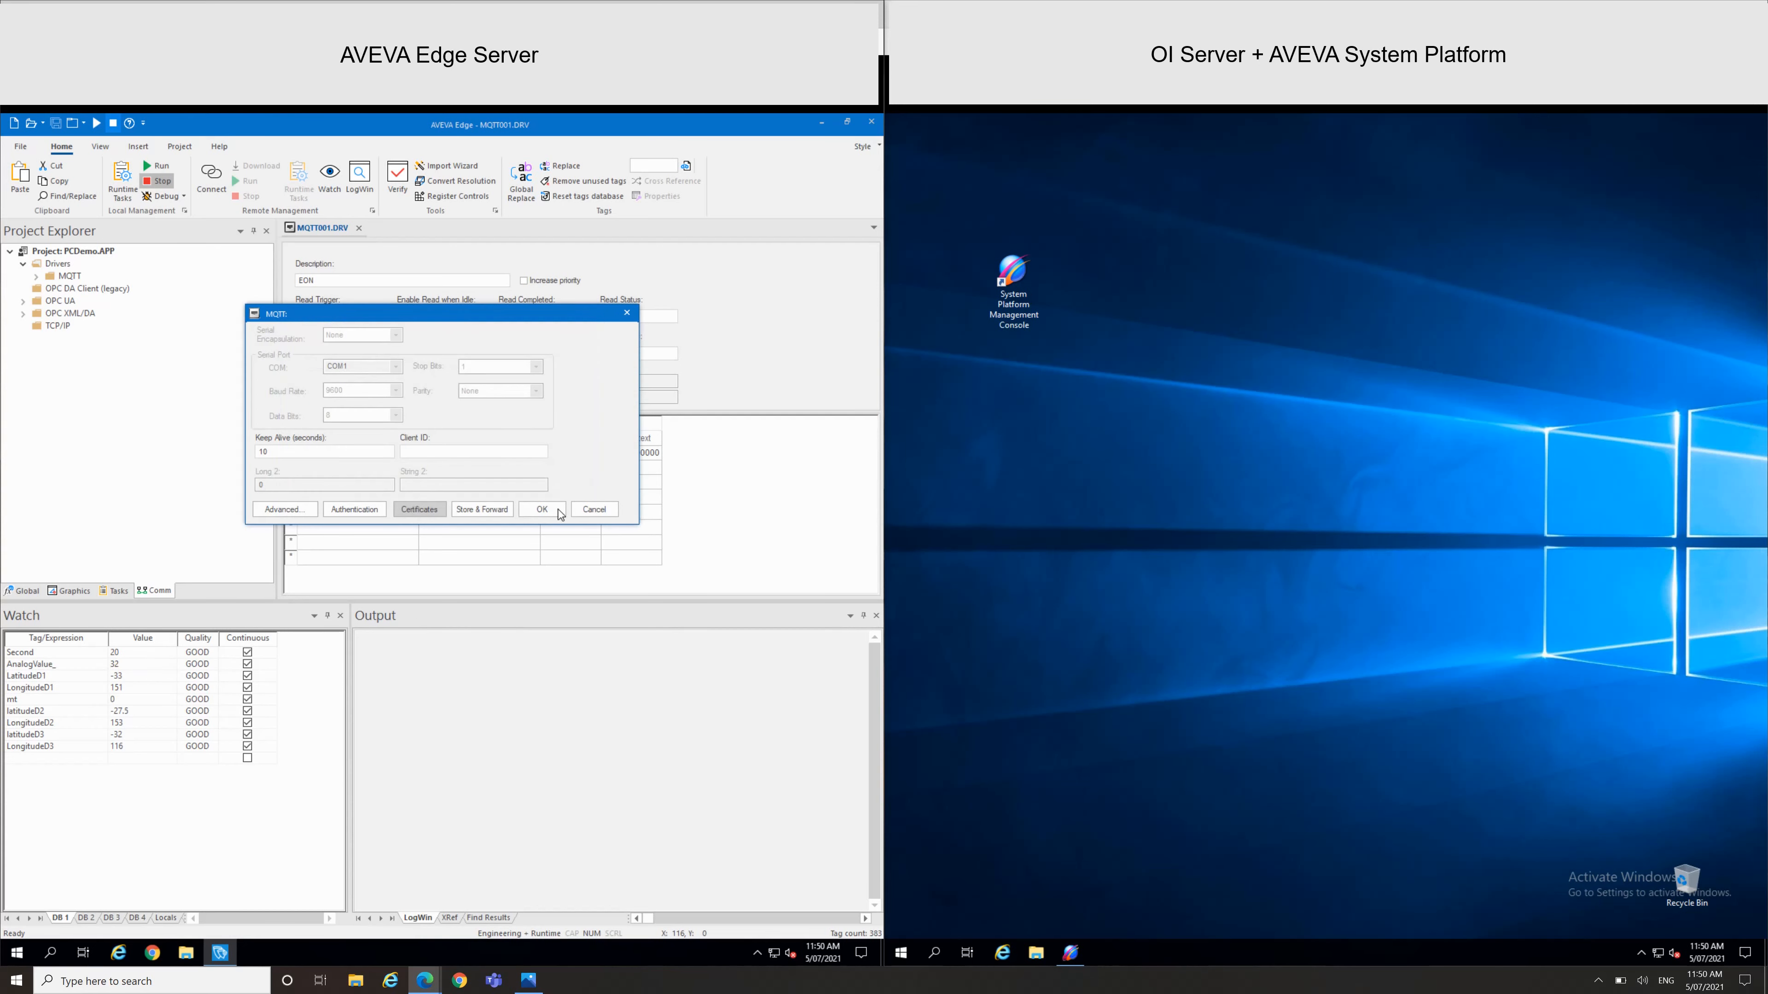
{"action": "left_click", "coordinate": [541, 508]}
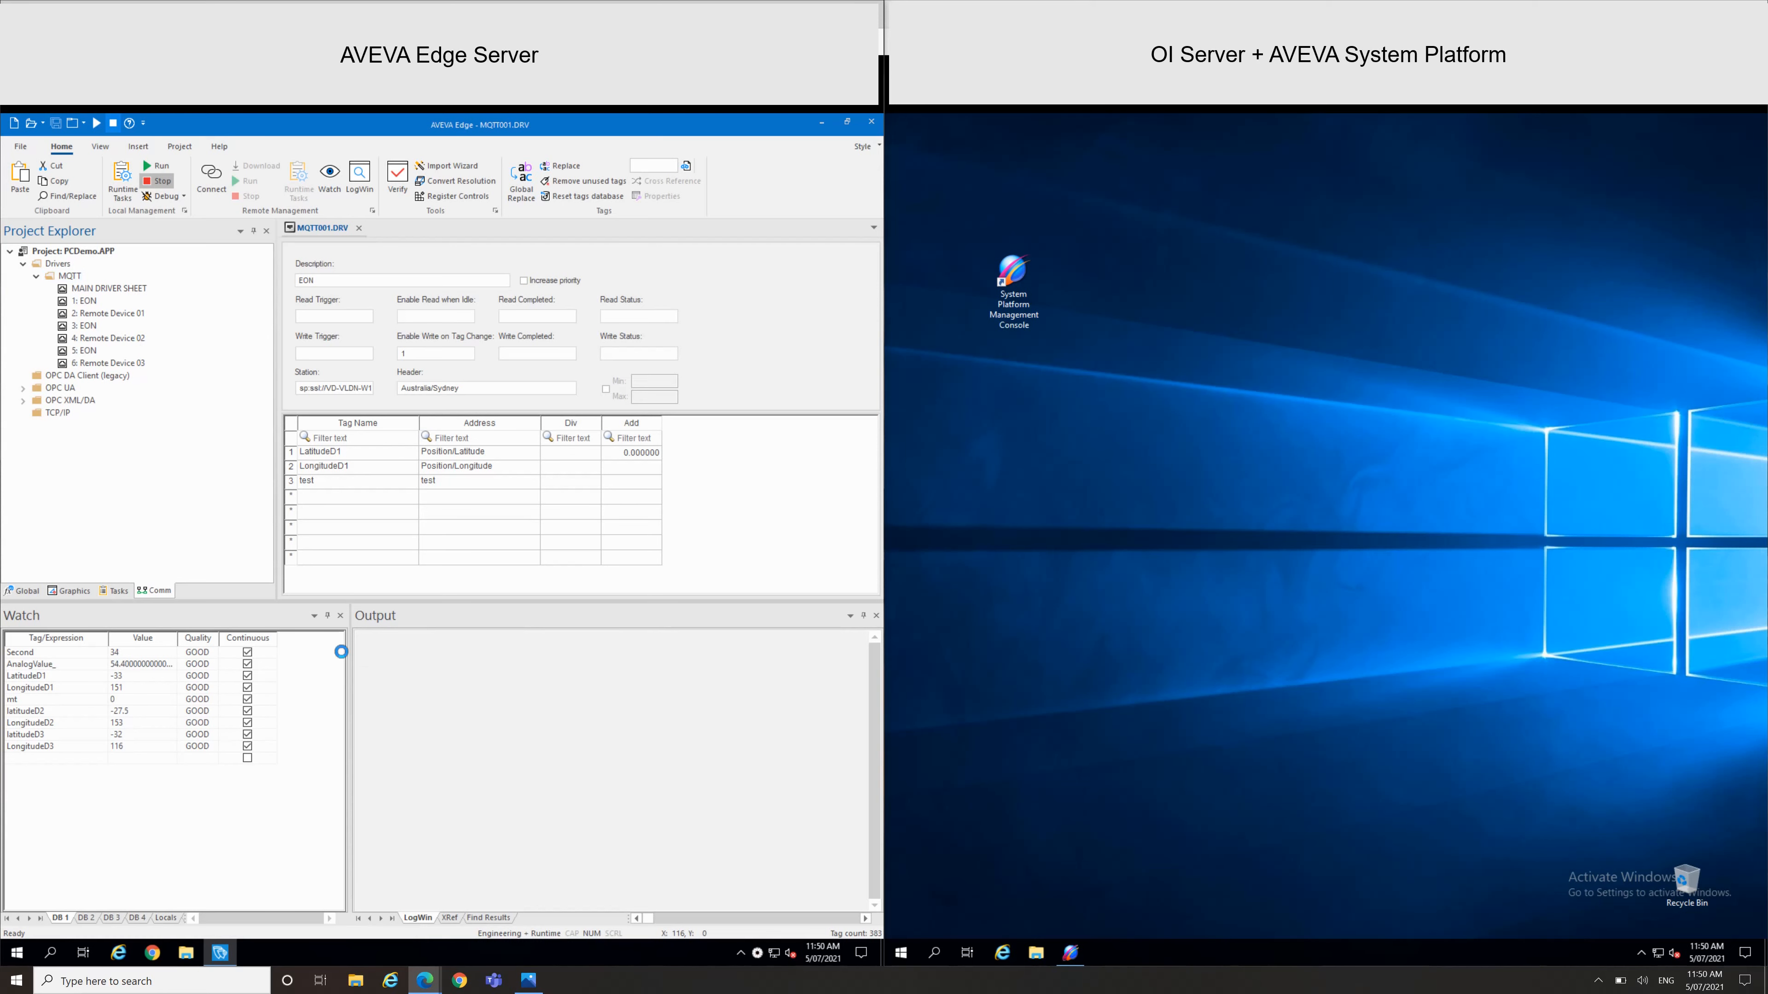
Run the project so the MQTT driver starts writing tag values to the broker
{"action": "left_click", "coordinate": [162, 166]}
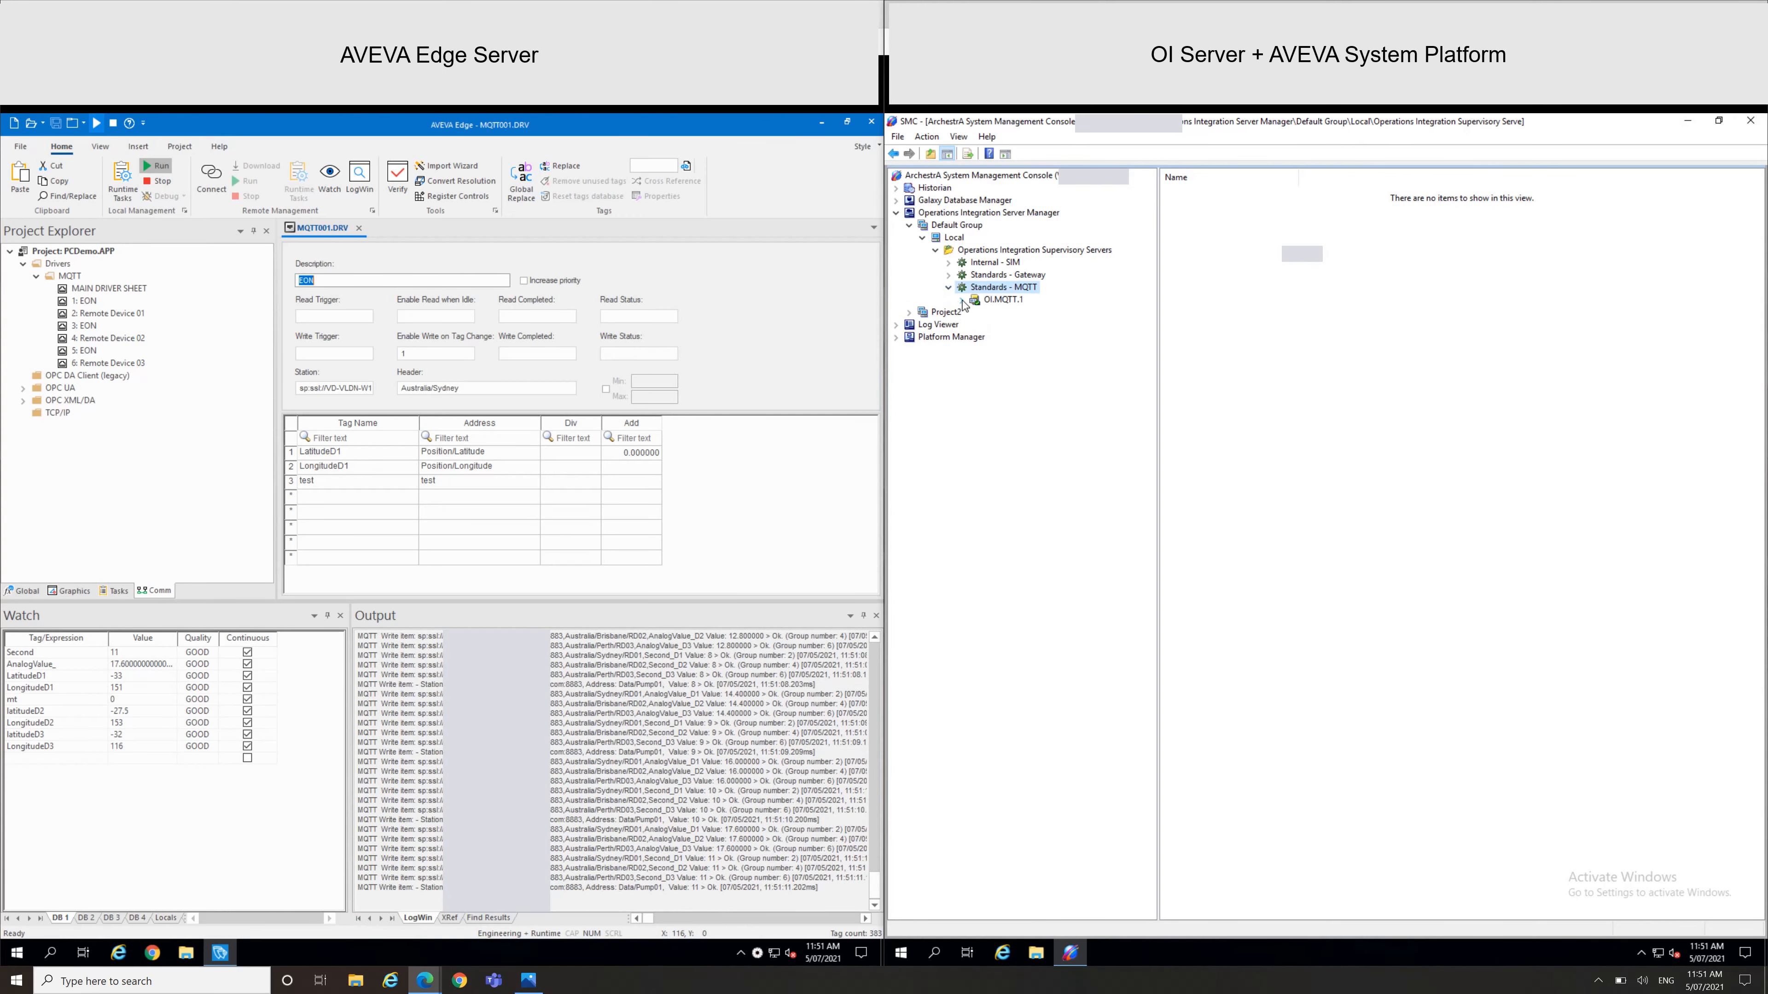
Expand OI.MQTT.1 and validate the broker address, confirming the connection succeeds
{"action": "left_click", "coordinate": [1020, 325]}
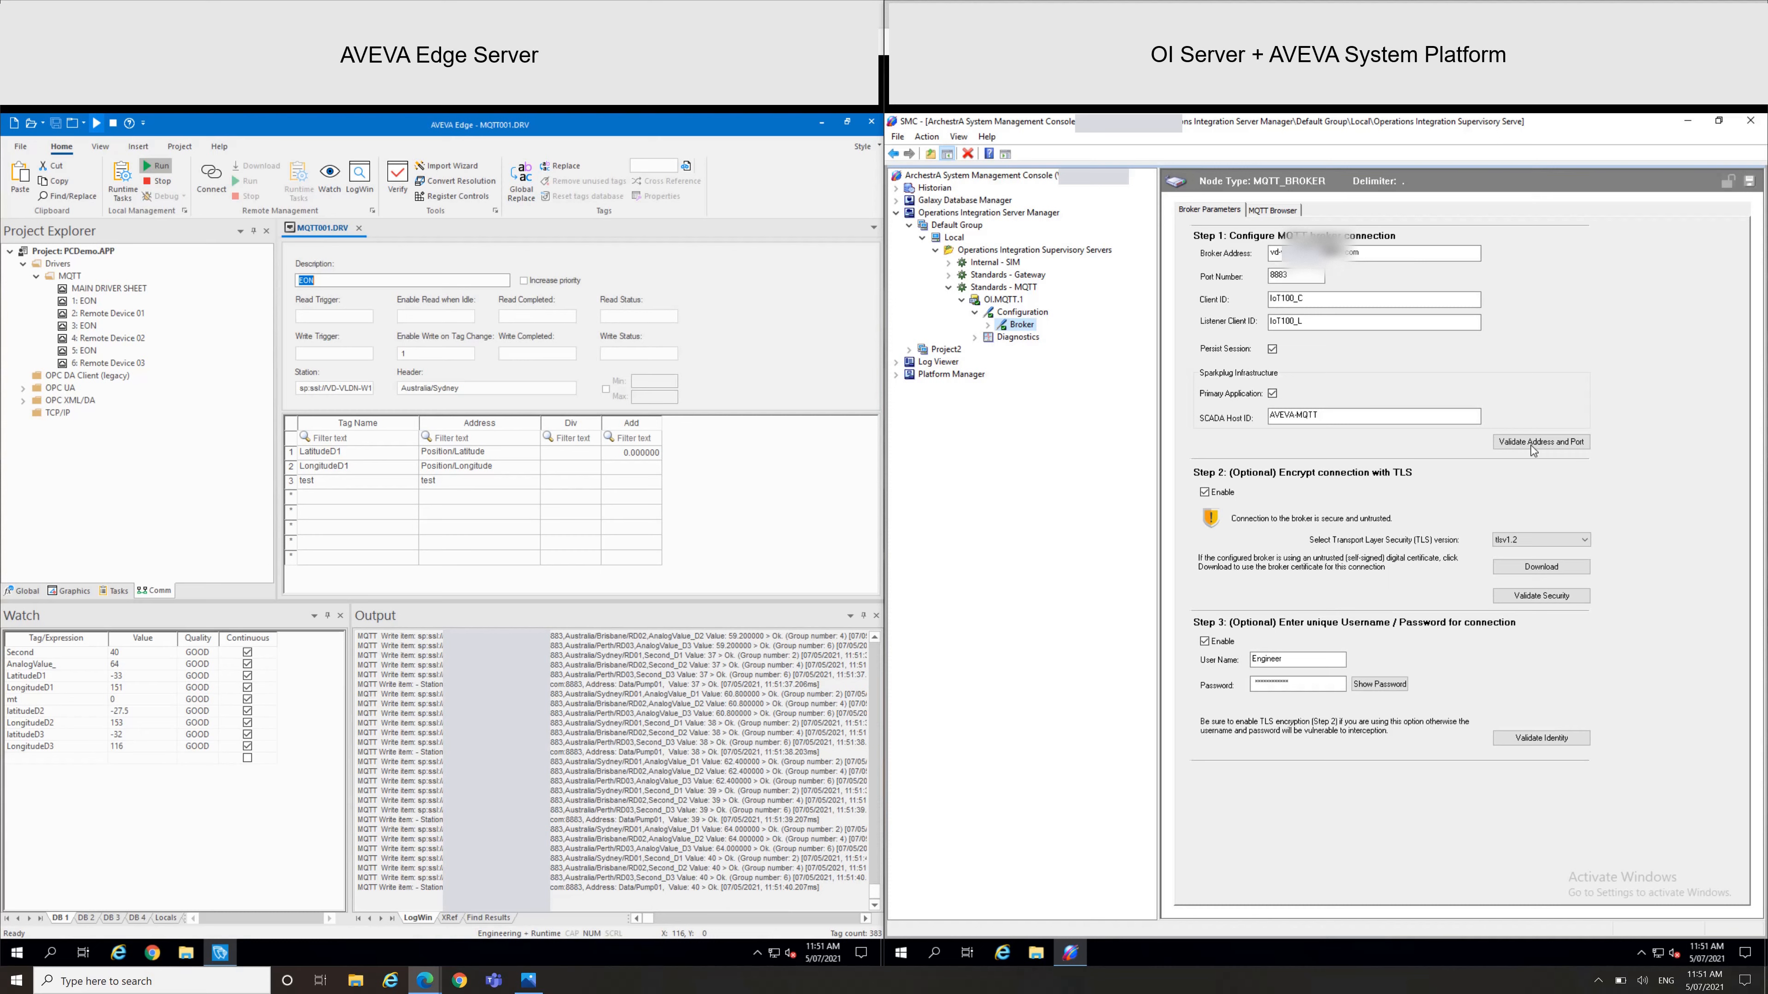
{"action": "left_click", "coordinate": [1540, 441]}
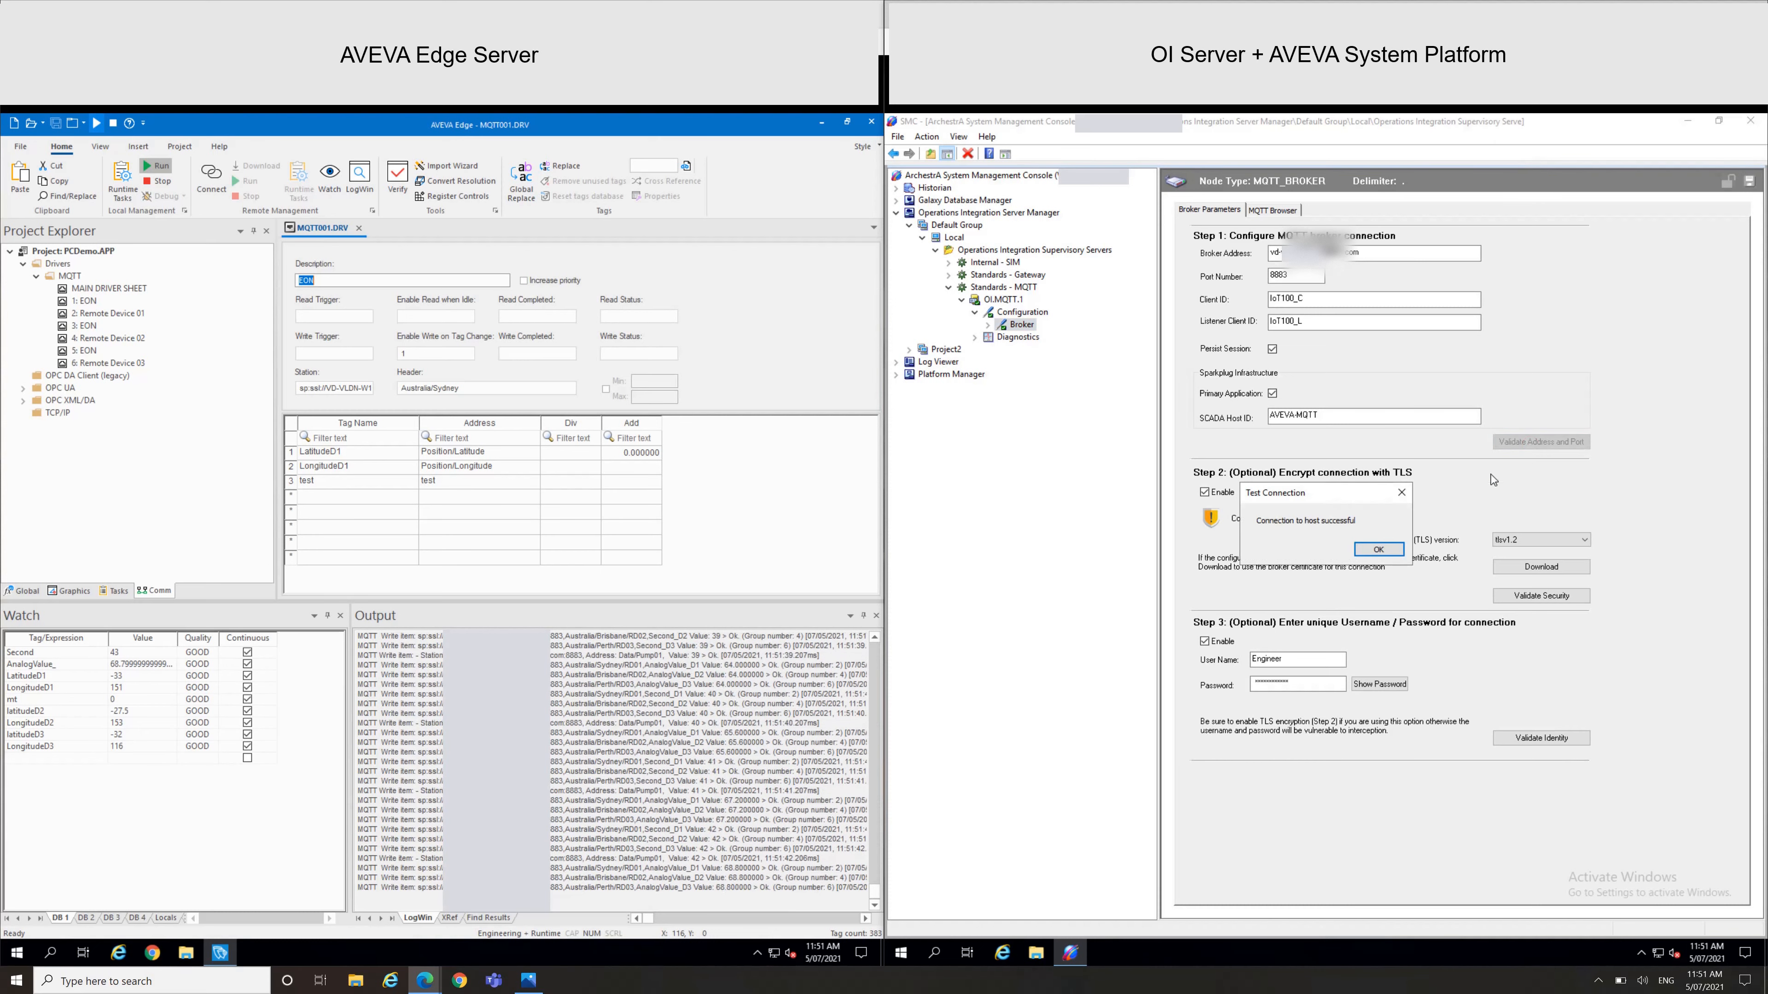
{"action": "left_click", "coordinate": [1375, 549]}
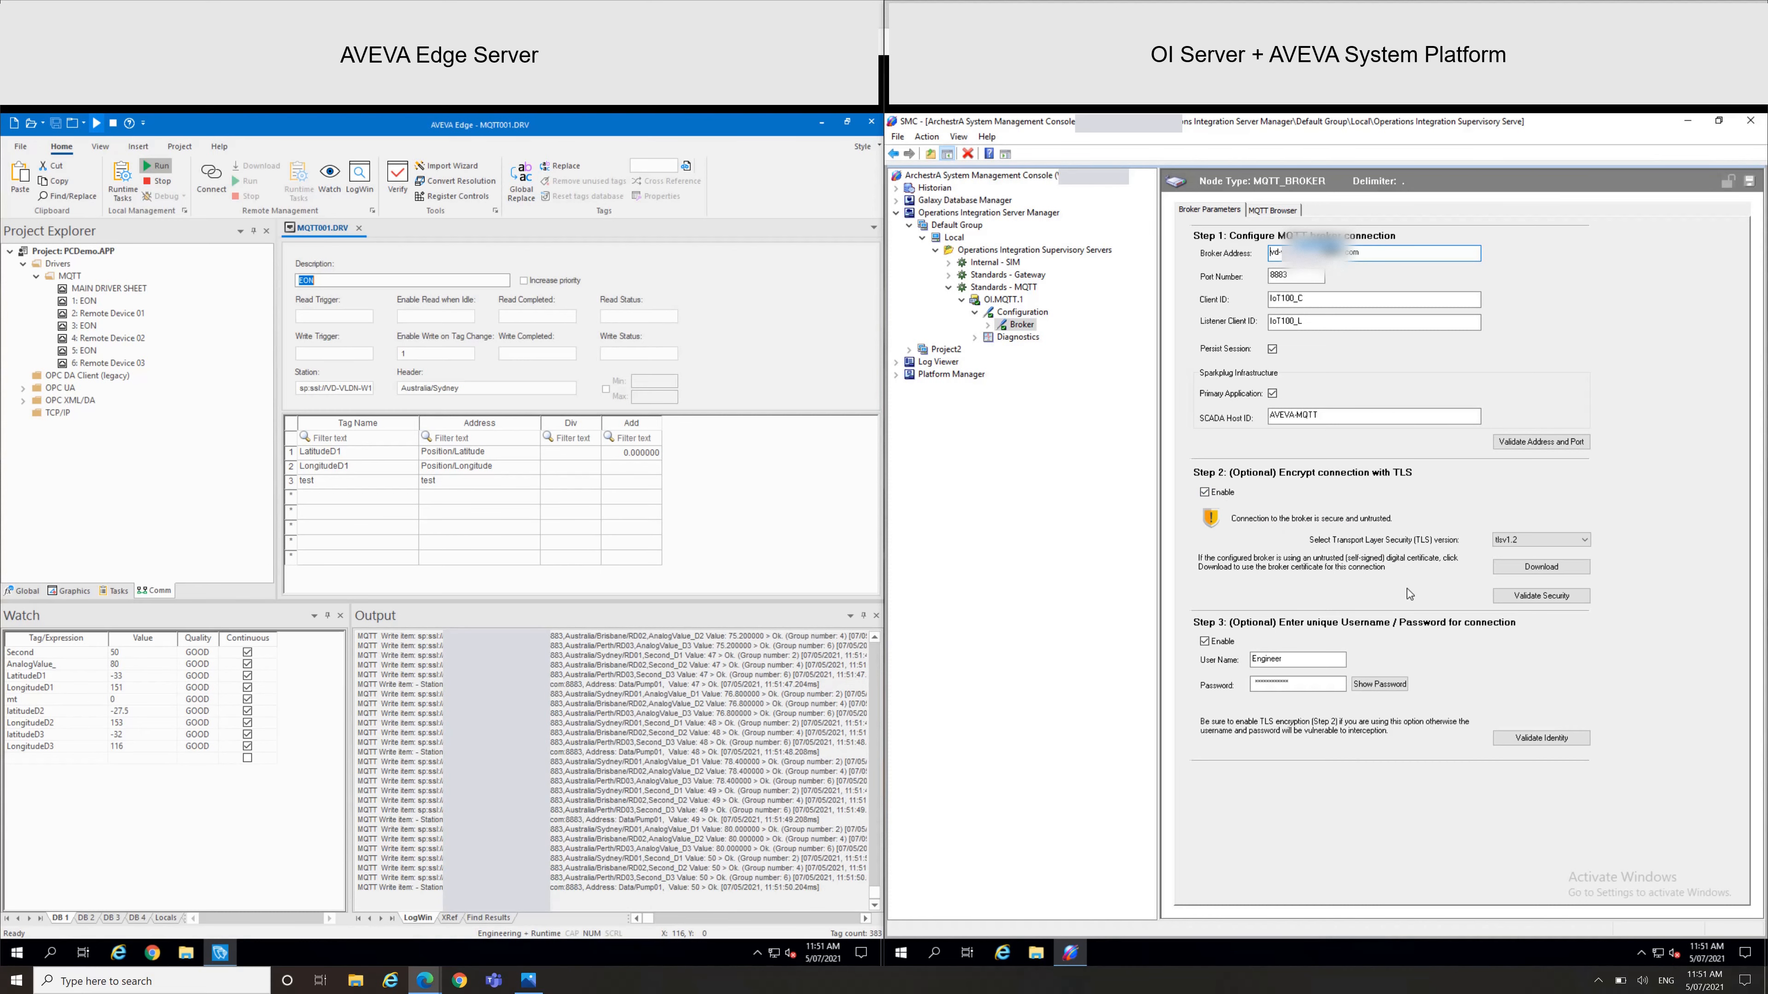
{"action": "mouse_move", "coordinate": [1541, 567]}
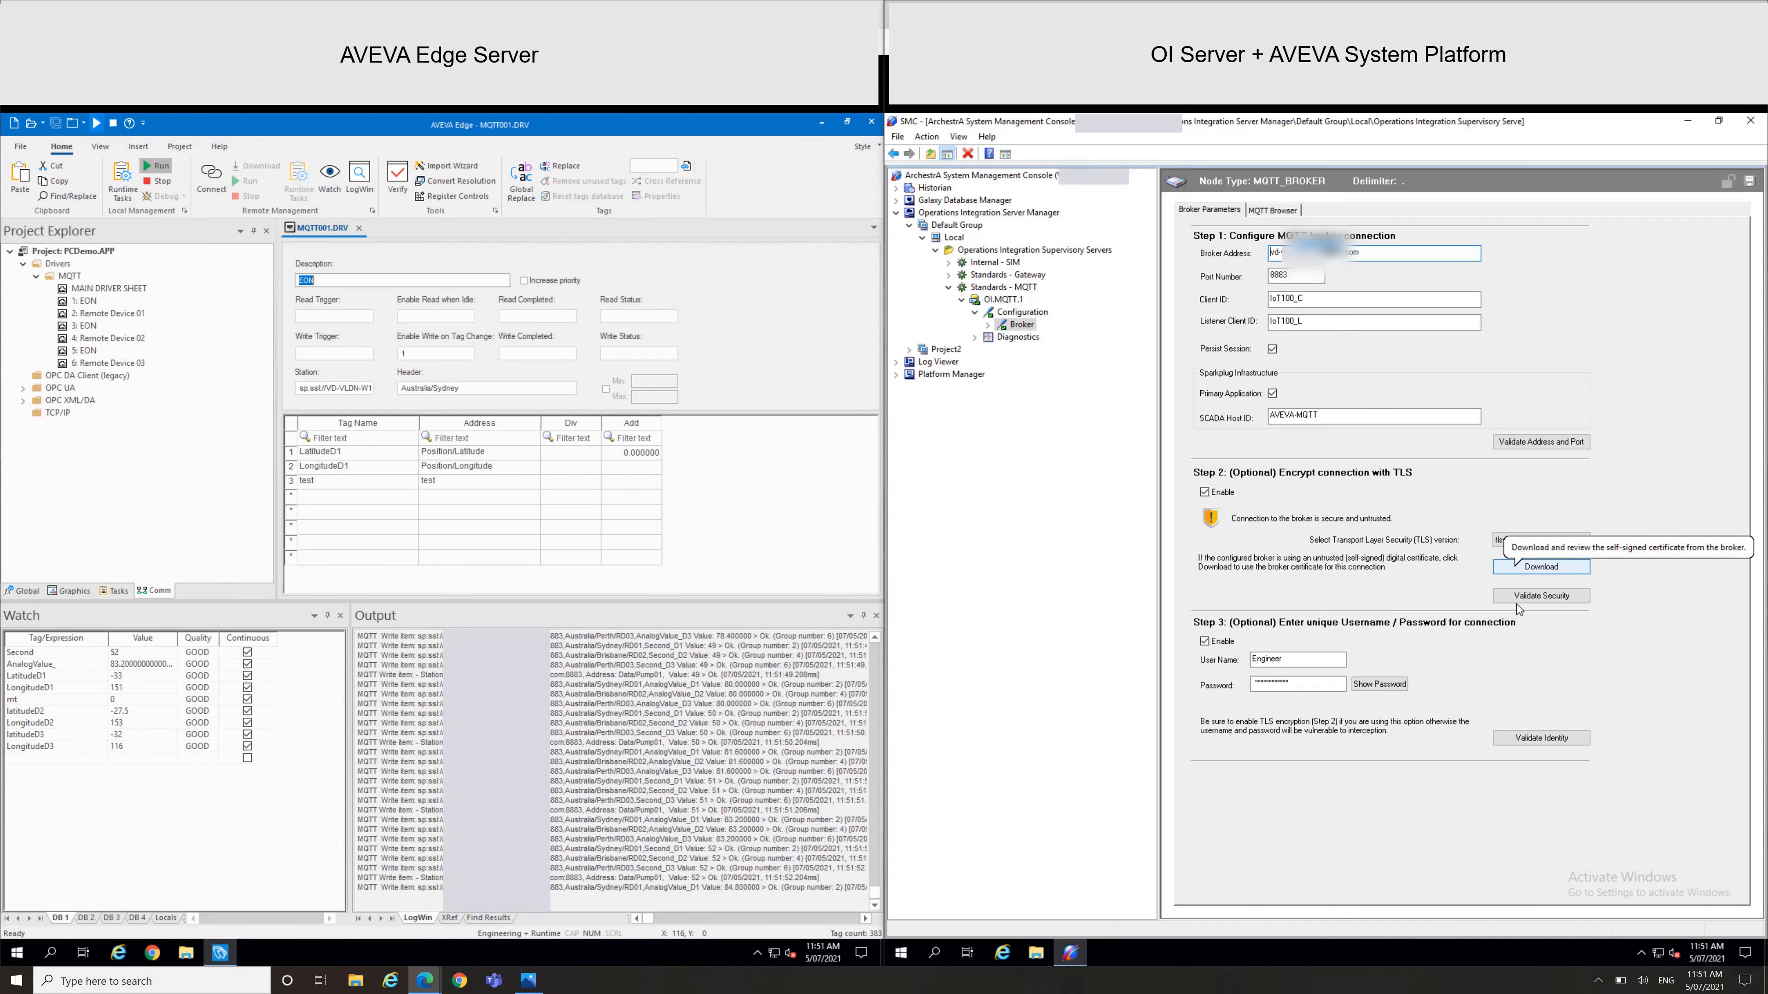
Validate TLS security with the broker's self-signed certificate, then validate identity successfully
{"action": "left_click", "coordinate": [1540, 595]}
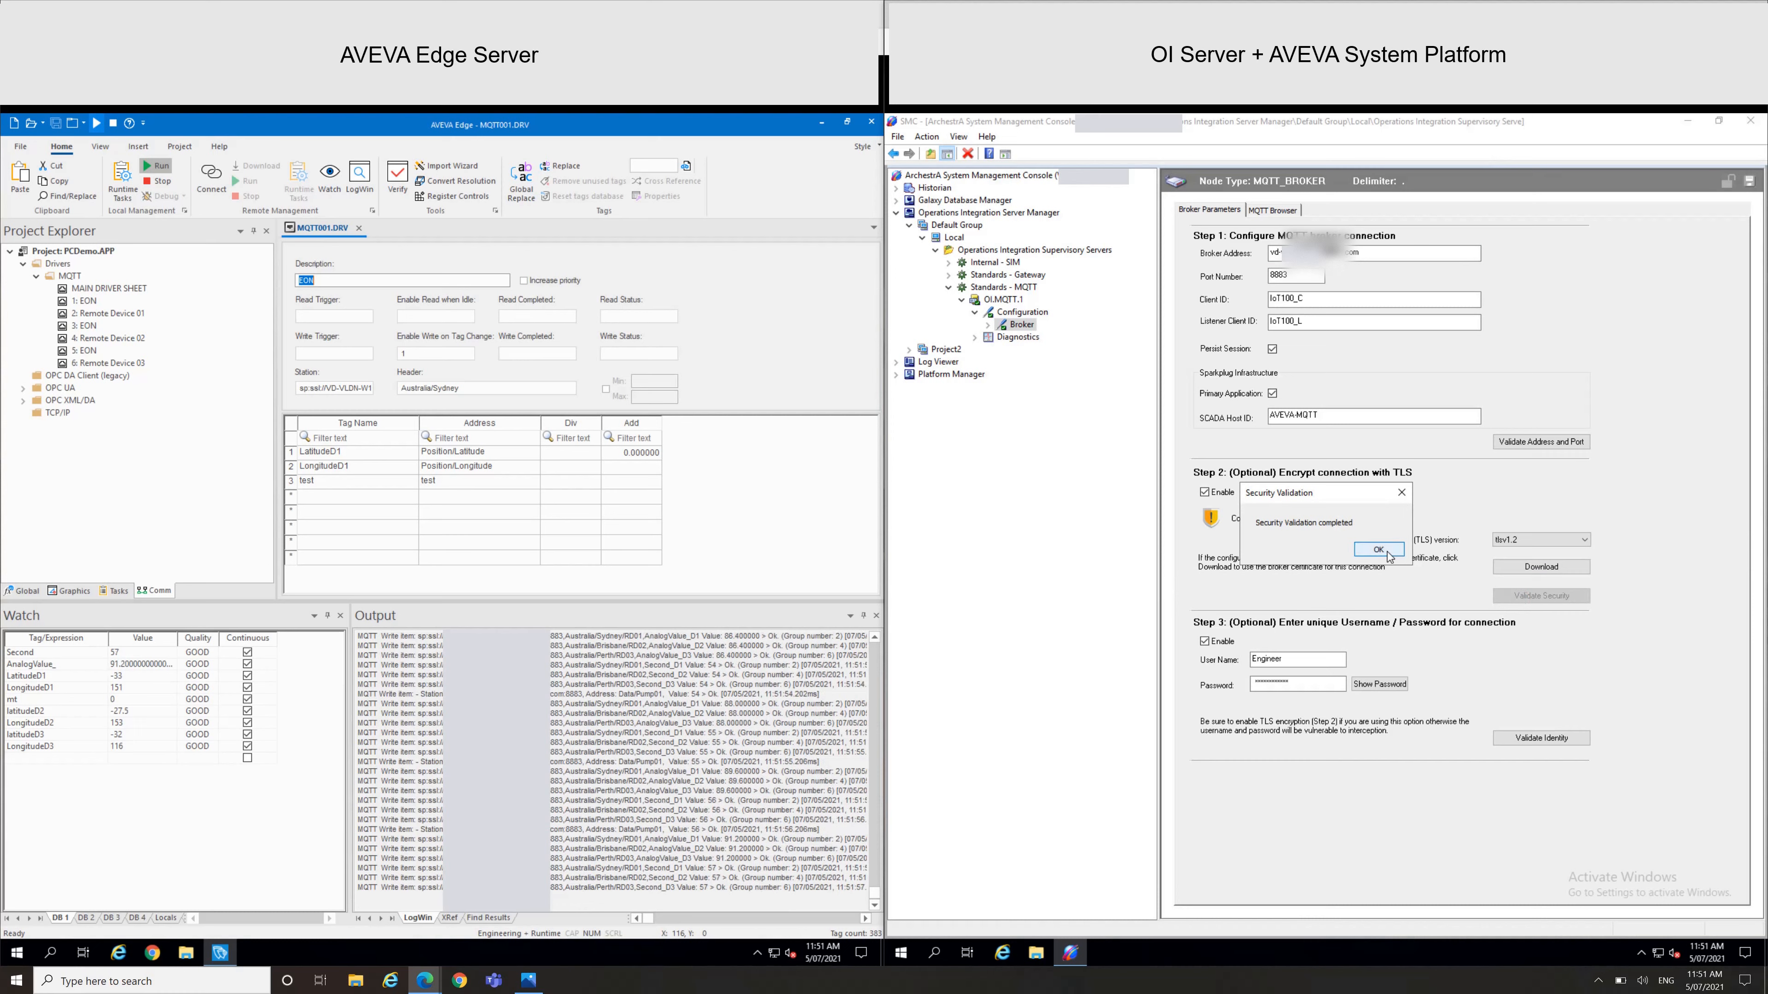
{"action": "left_click", "coordinate": [1379, 551]}
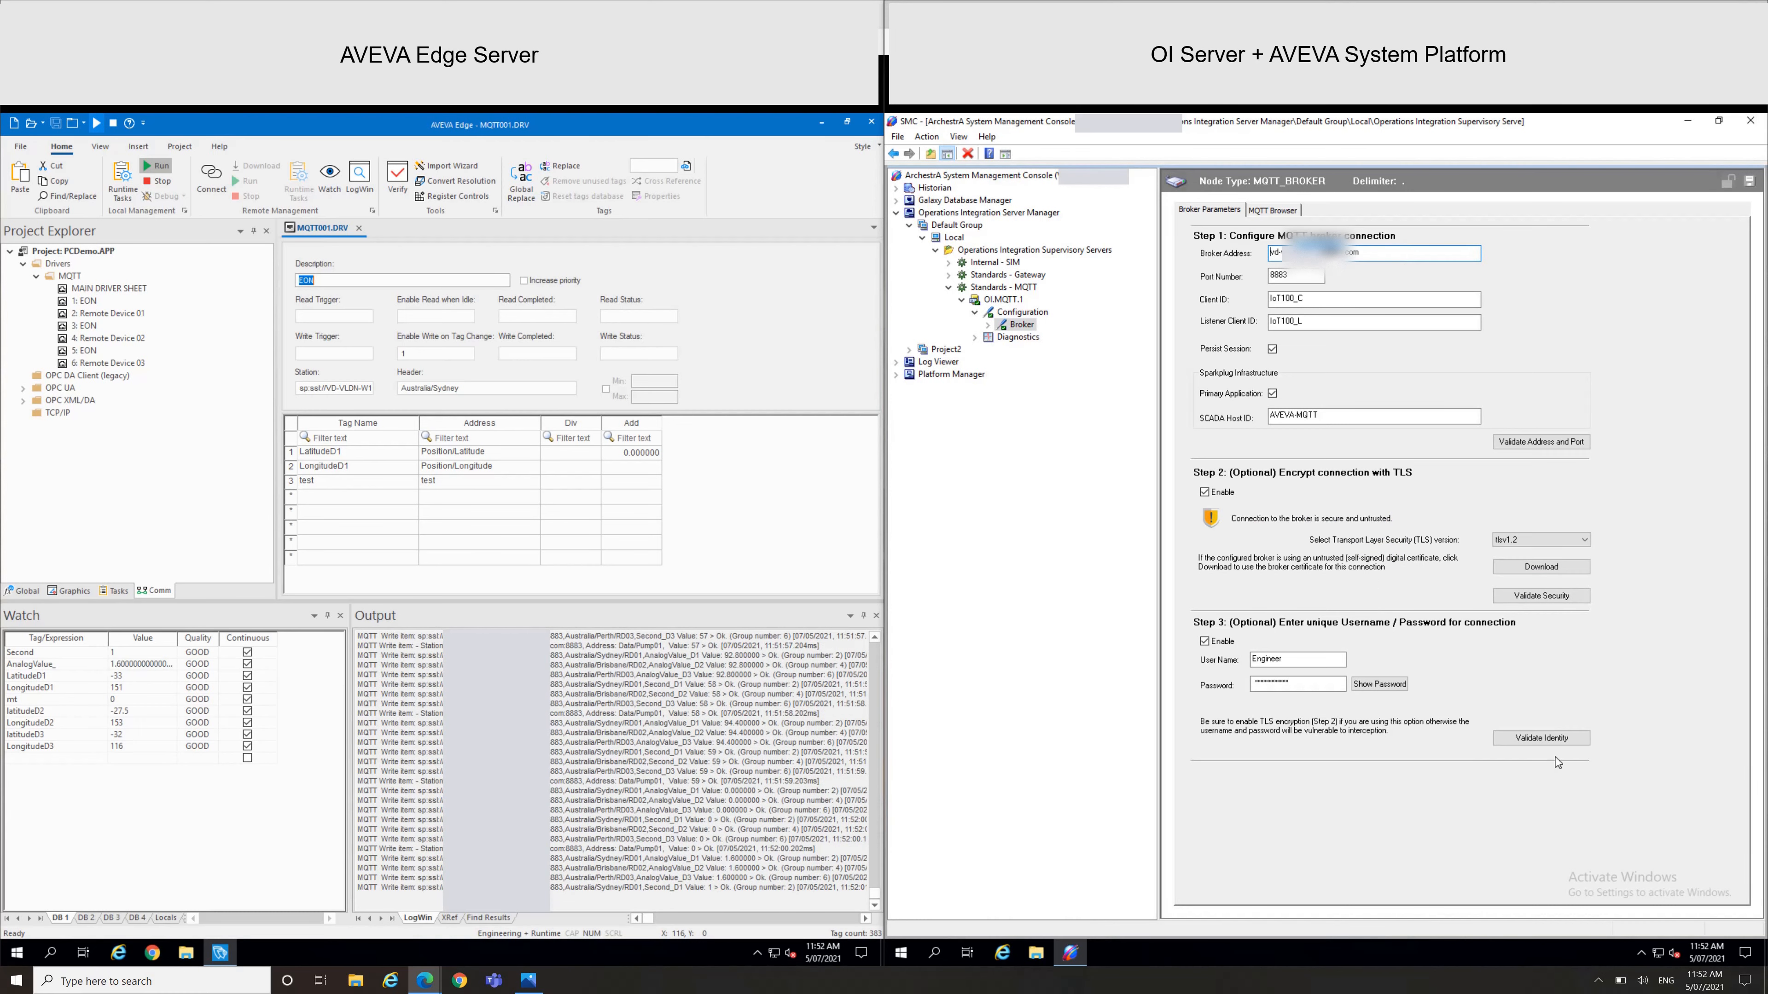
{"action": "left_click", "coordinate": [1541, 596]}
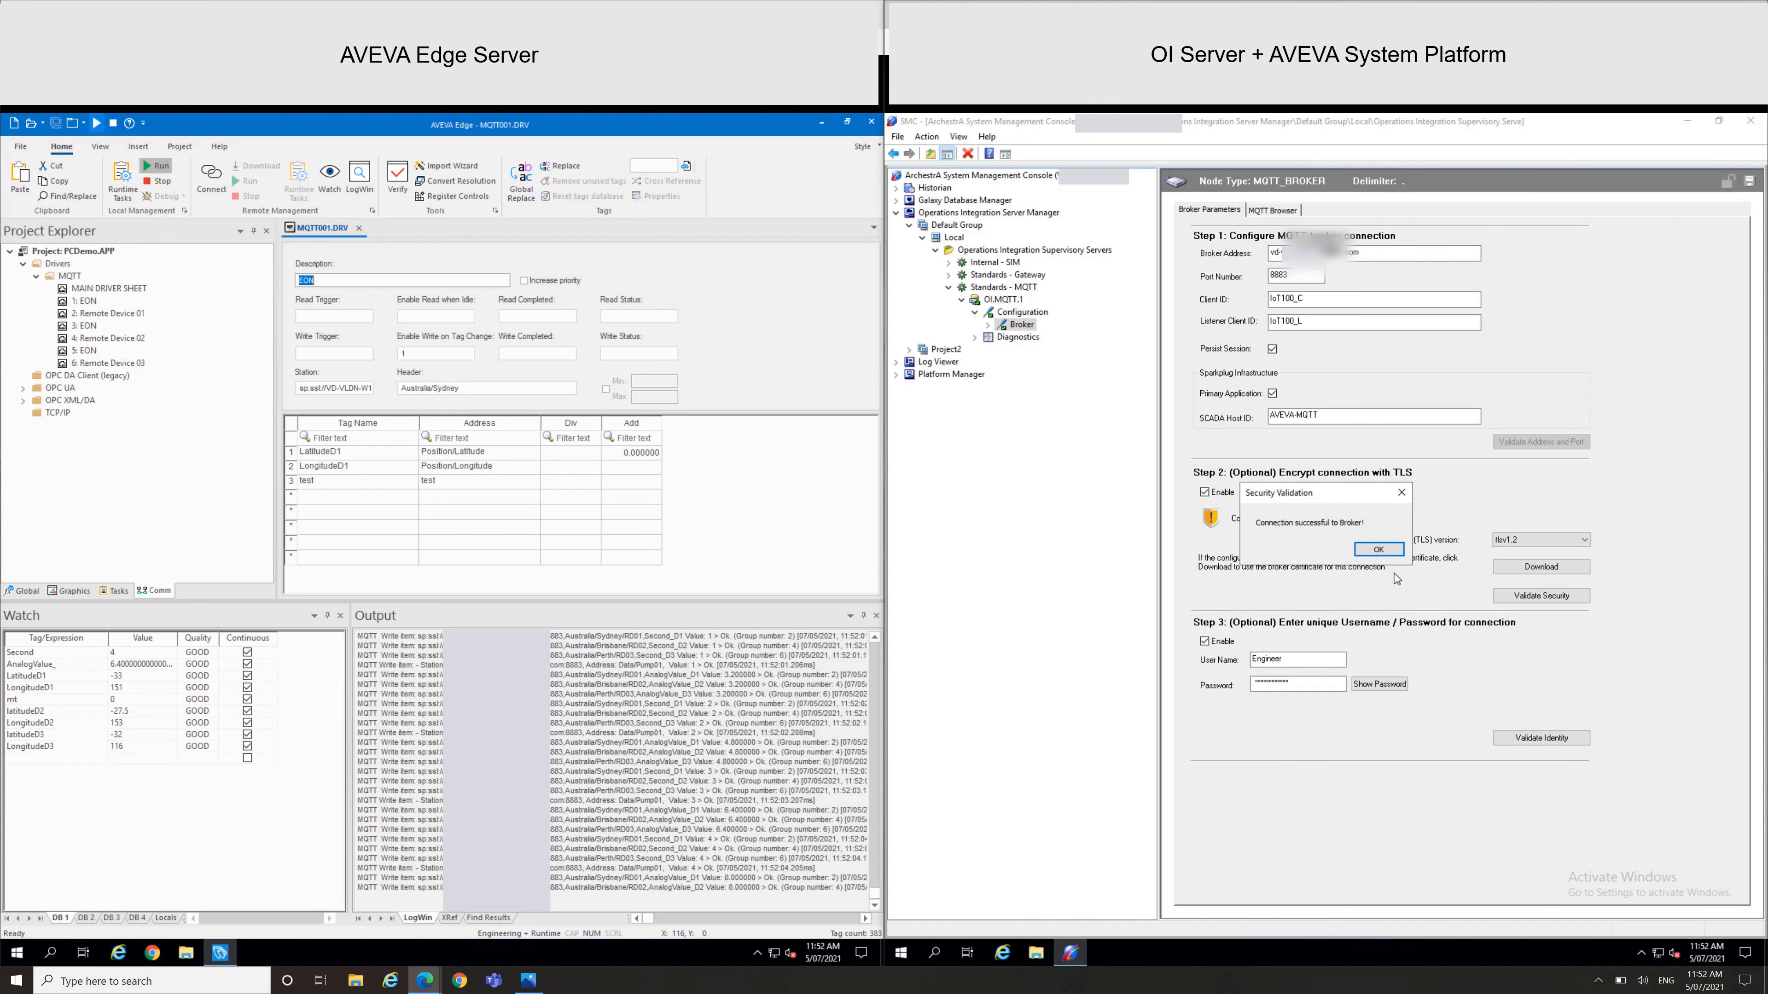
{"action": "left_click", "coordinate": [1377, 549]}
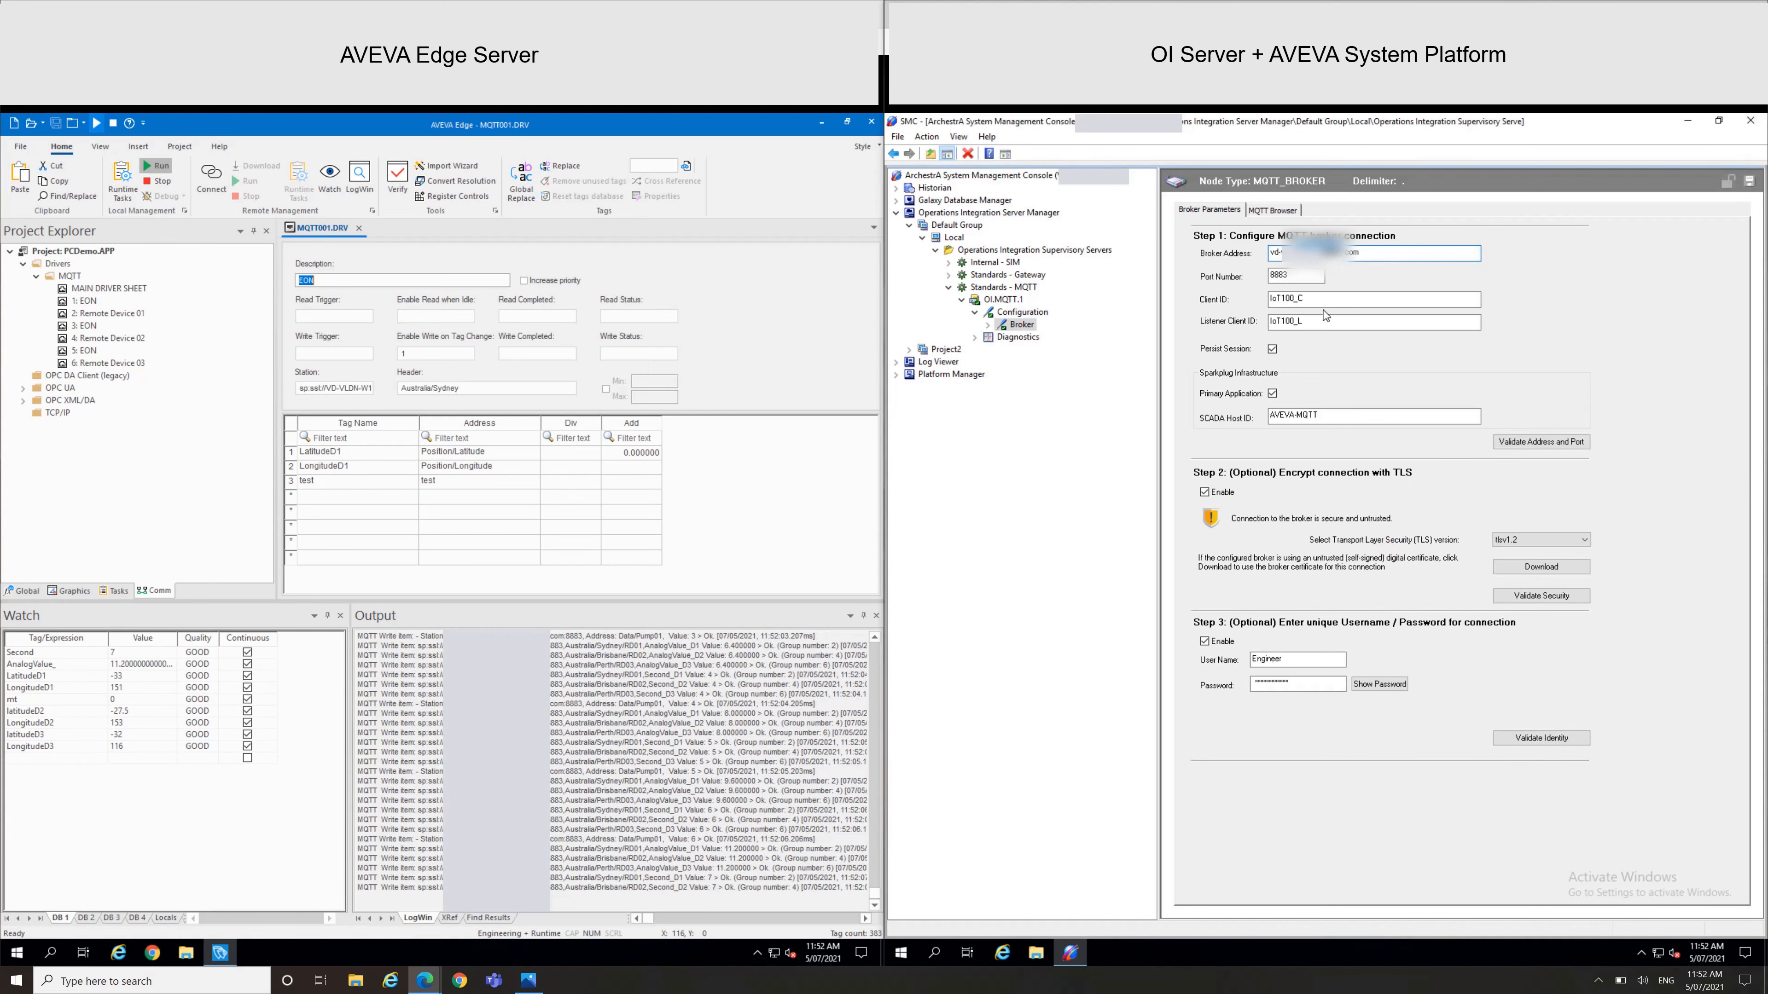
Browse the SparkPlug hierarchy, viewing the Sydney and Australia node definitions
{"action": "left_click", "coordinate": [1271, 210]}
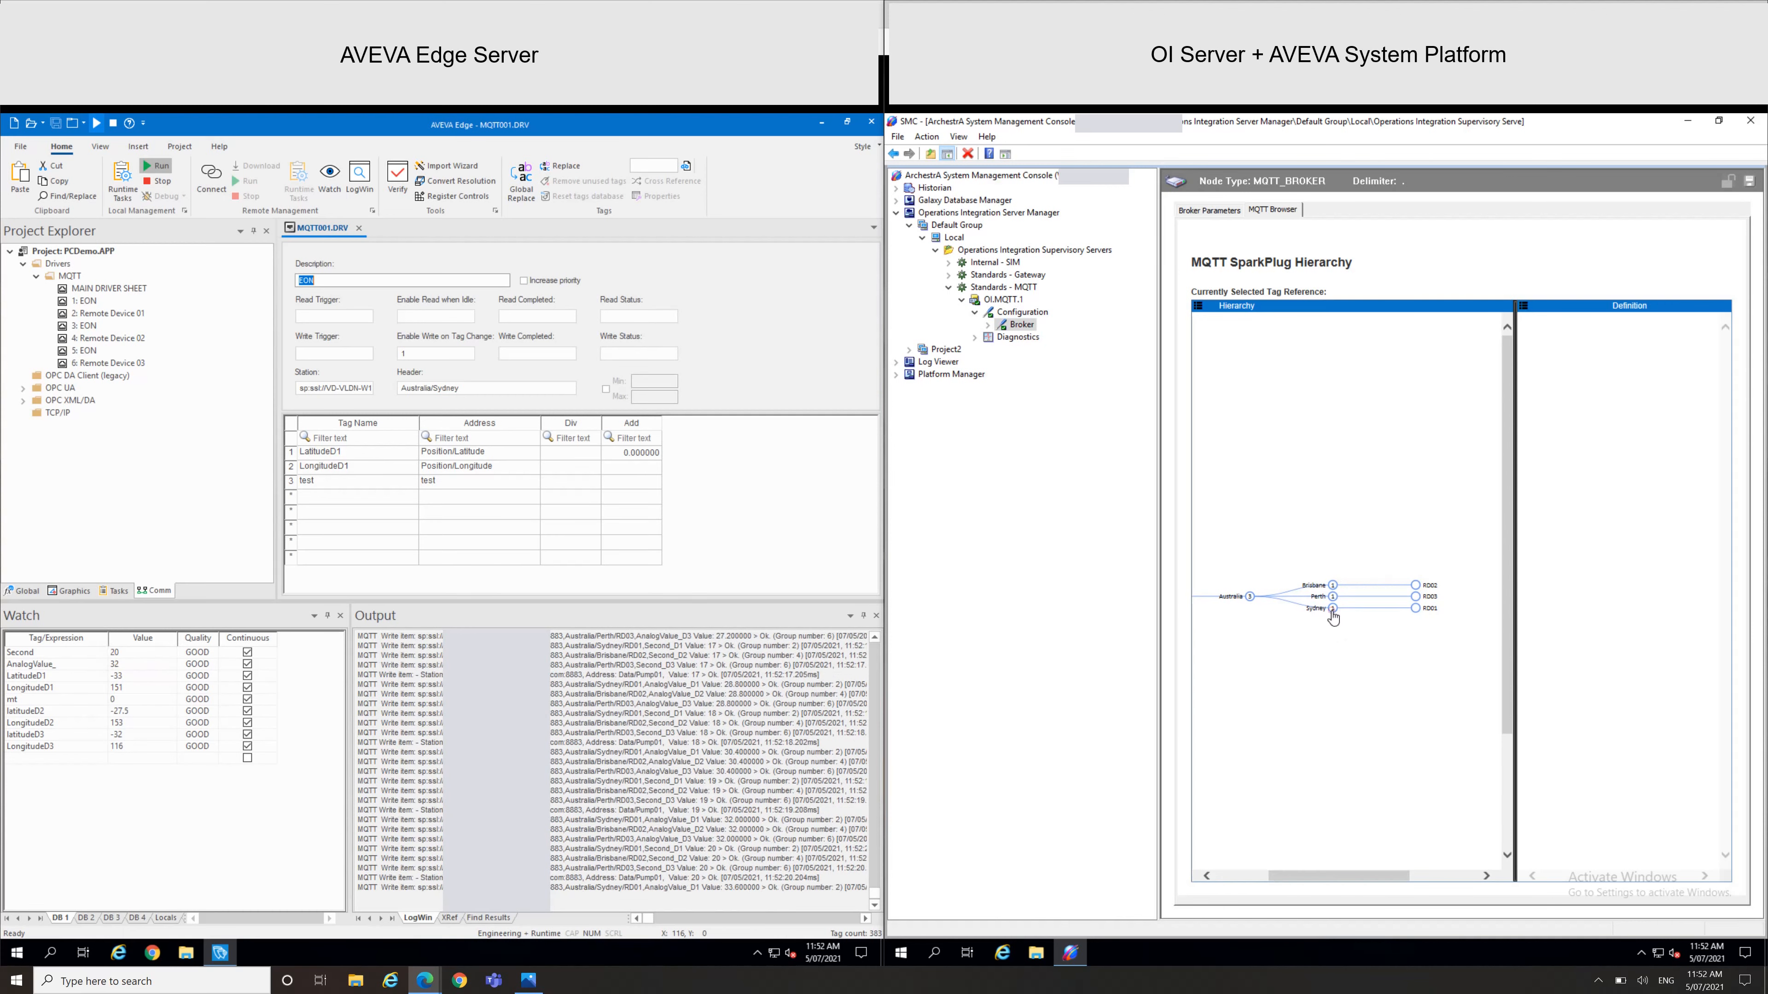
{"action": "left_click", "coordinate": [1332, 616]}
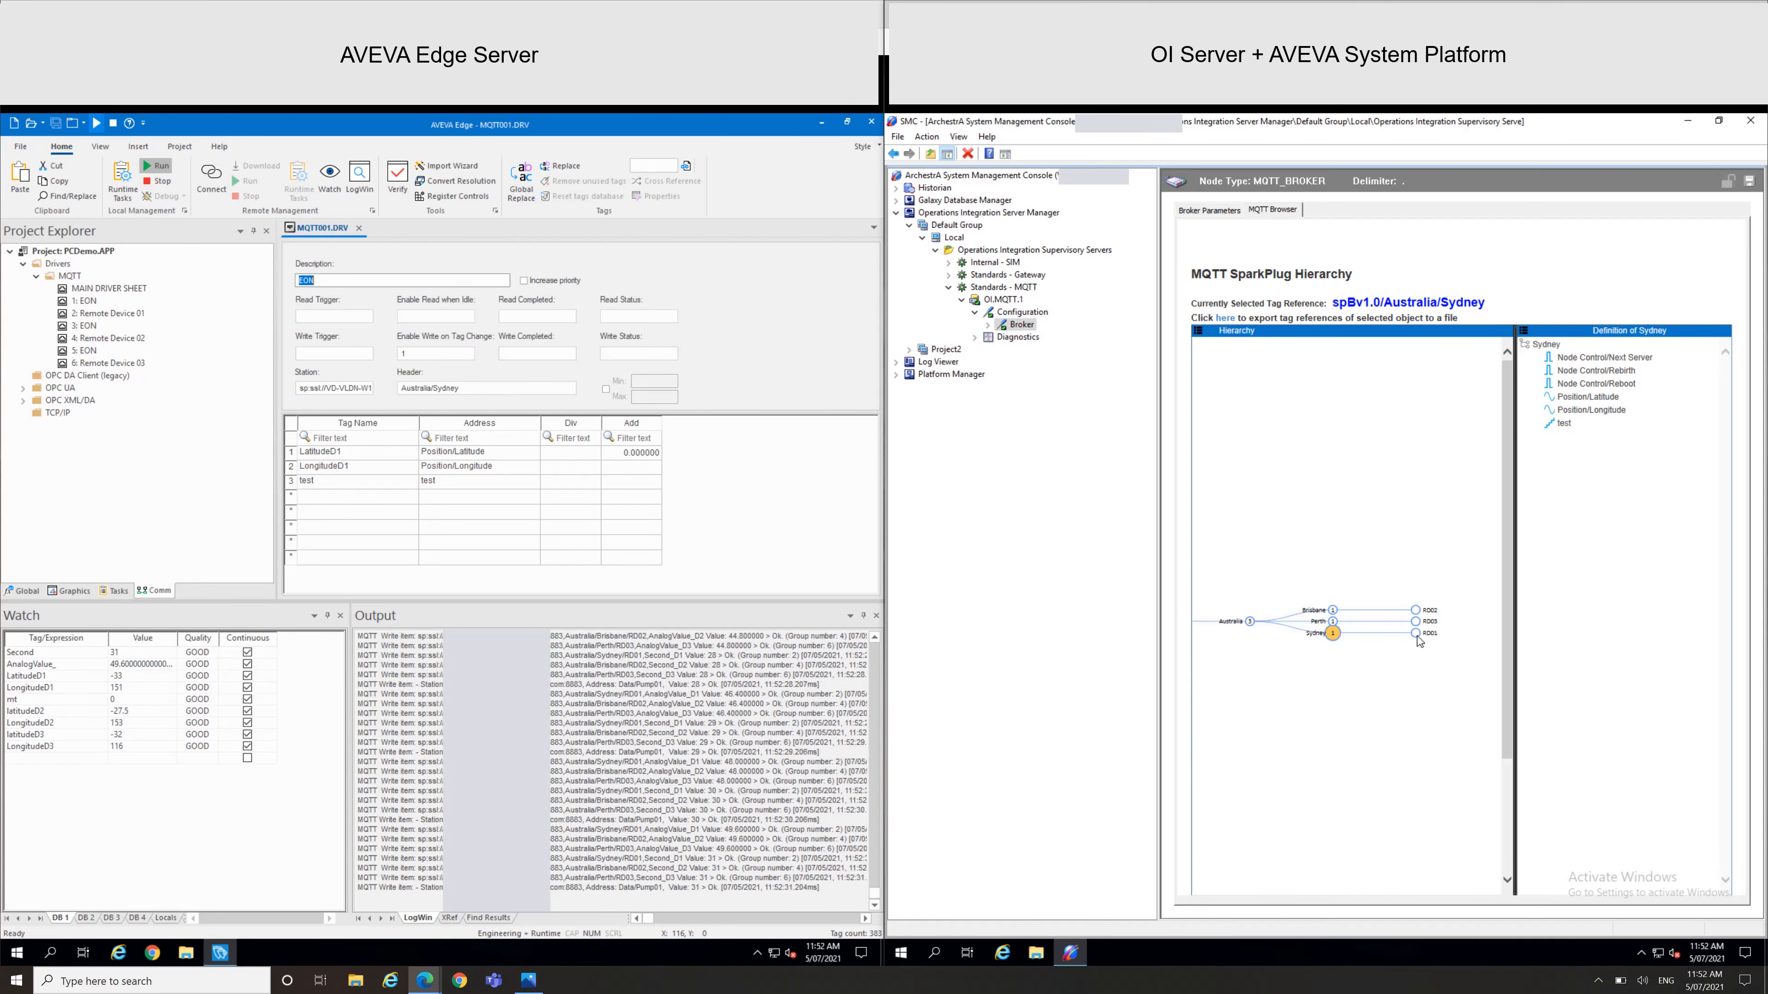
{"action": "left_click", "coordinate": [1416, 633]}
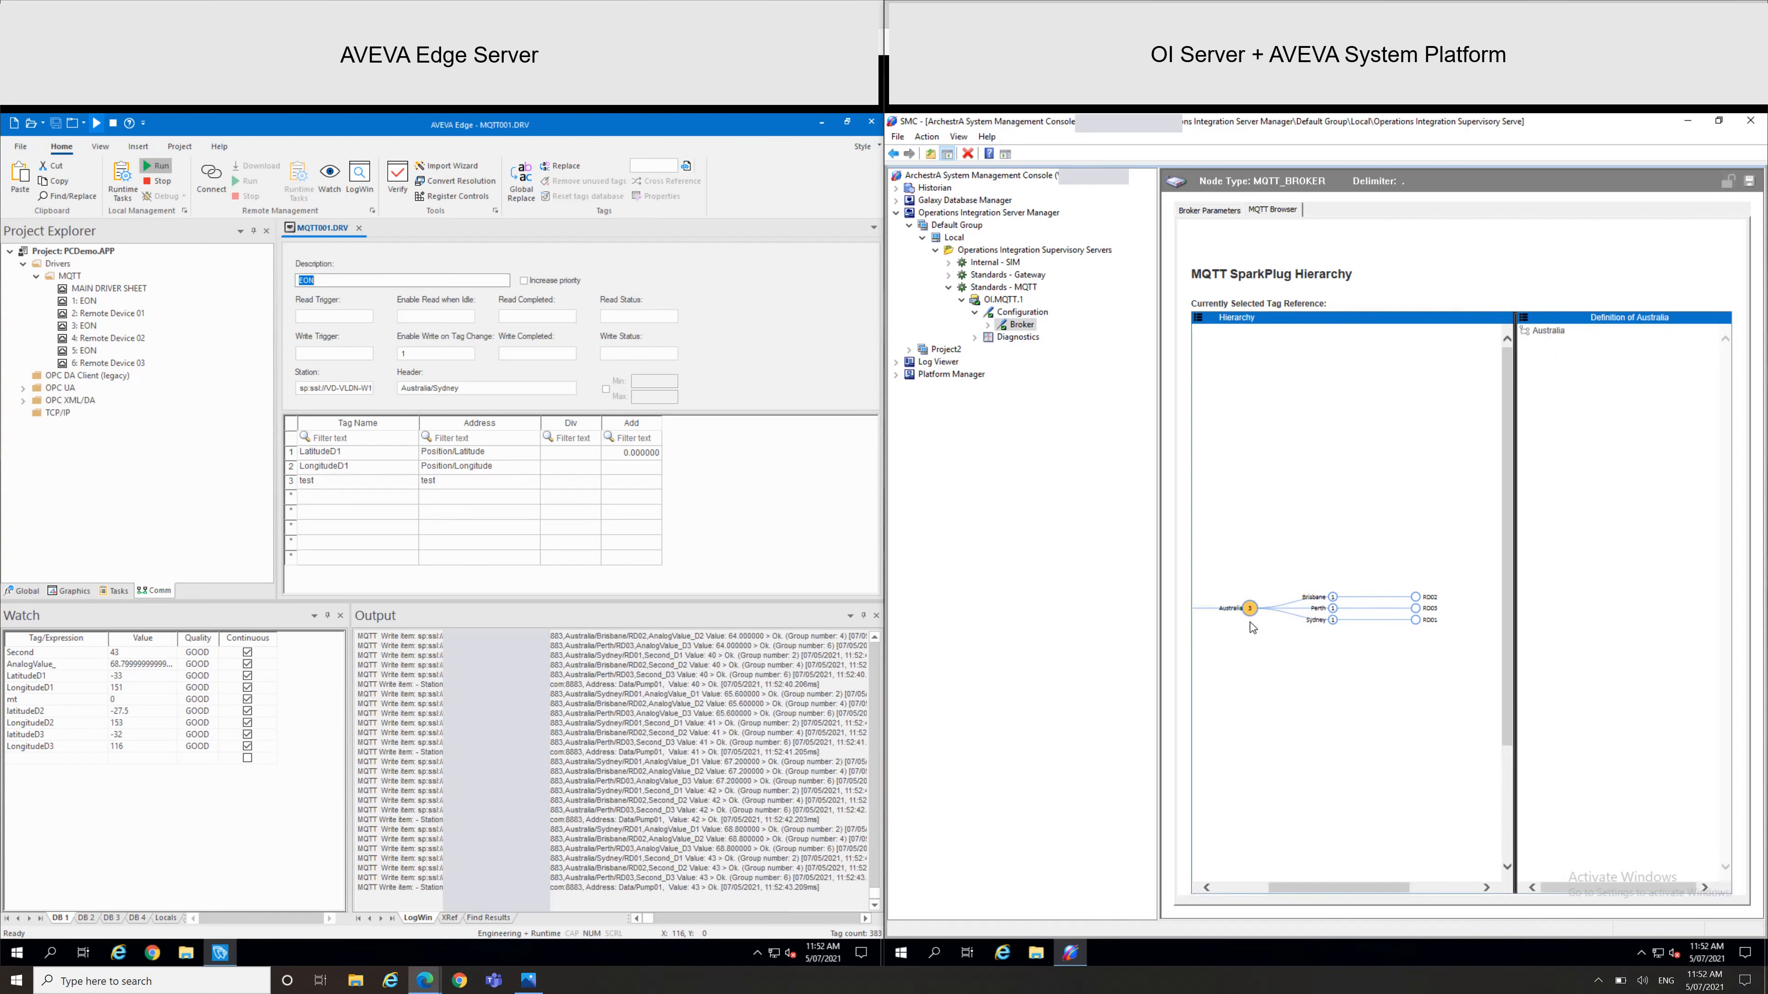
{"action": "left_click", "coordinate": [1314, 642]}
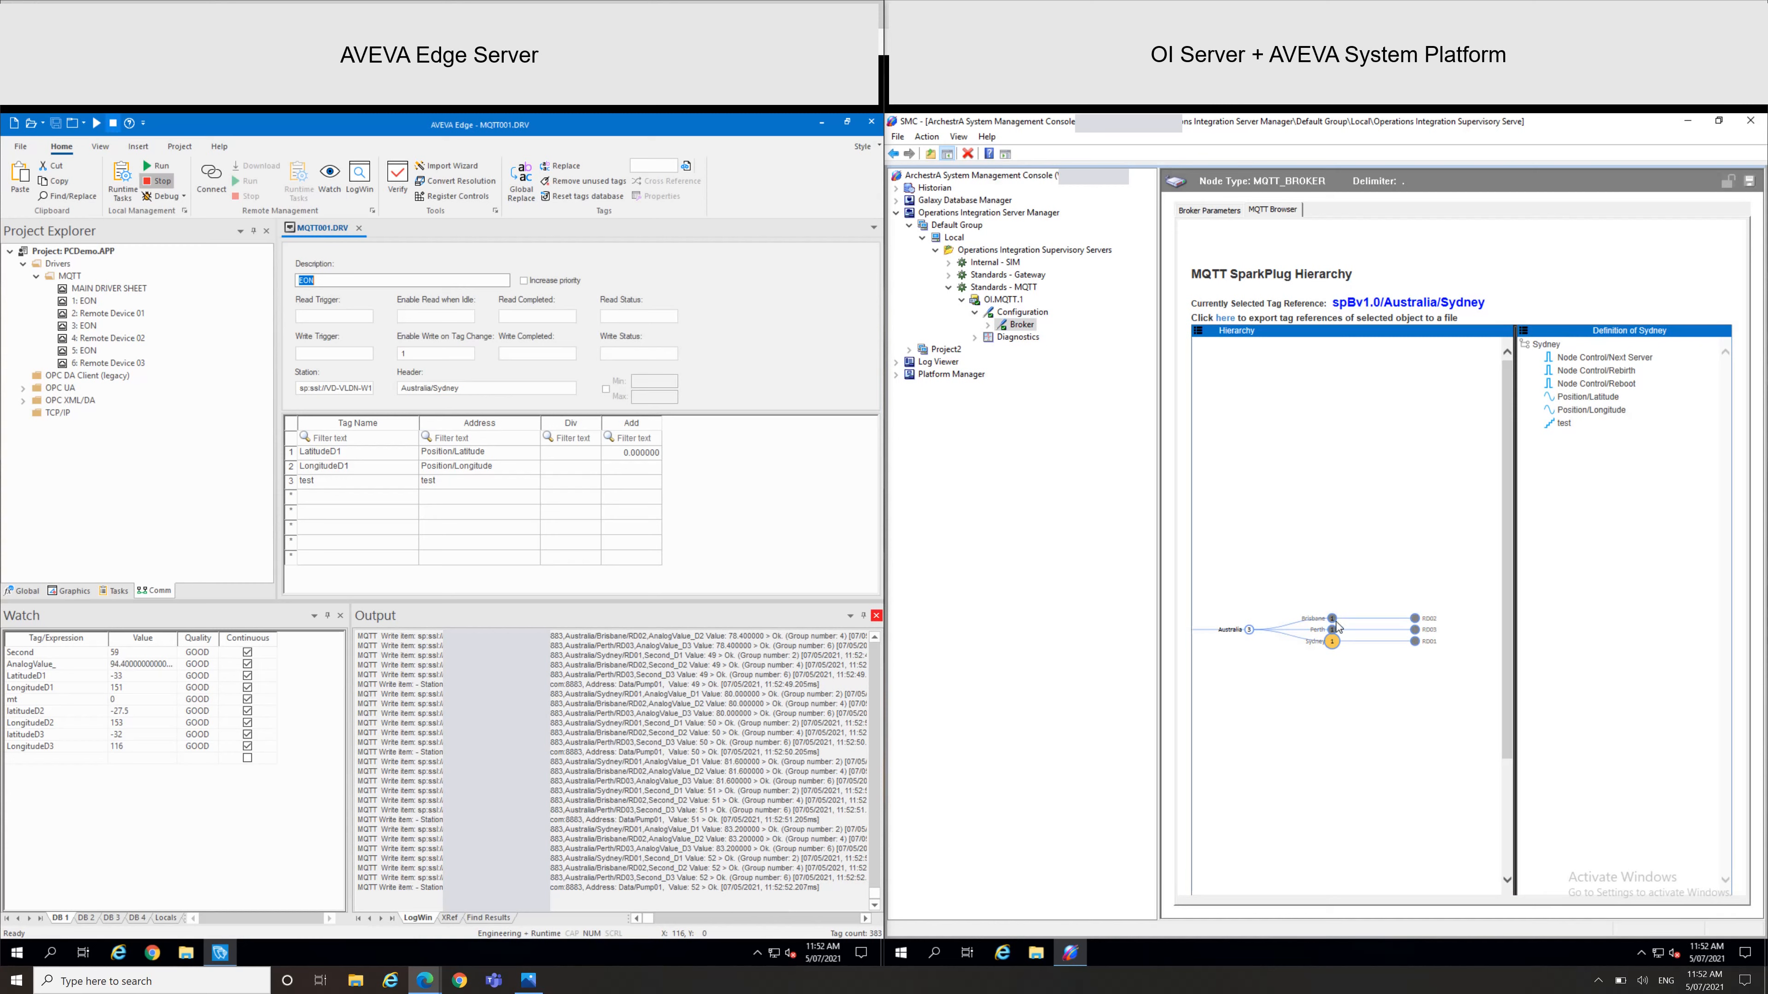
{"action": "mouse_move", "coordinate": [1330, 620]}
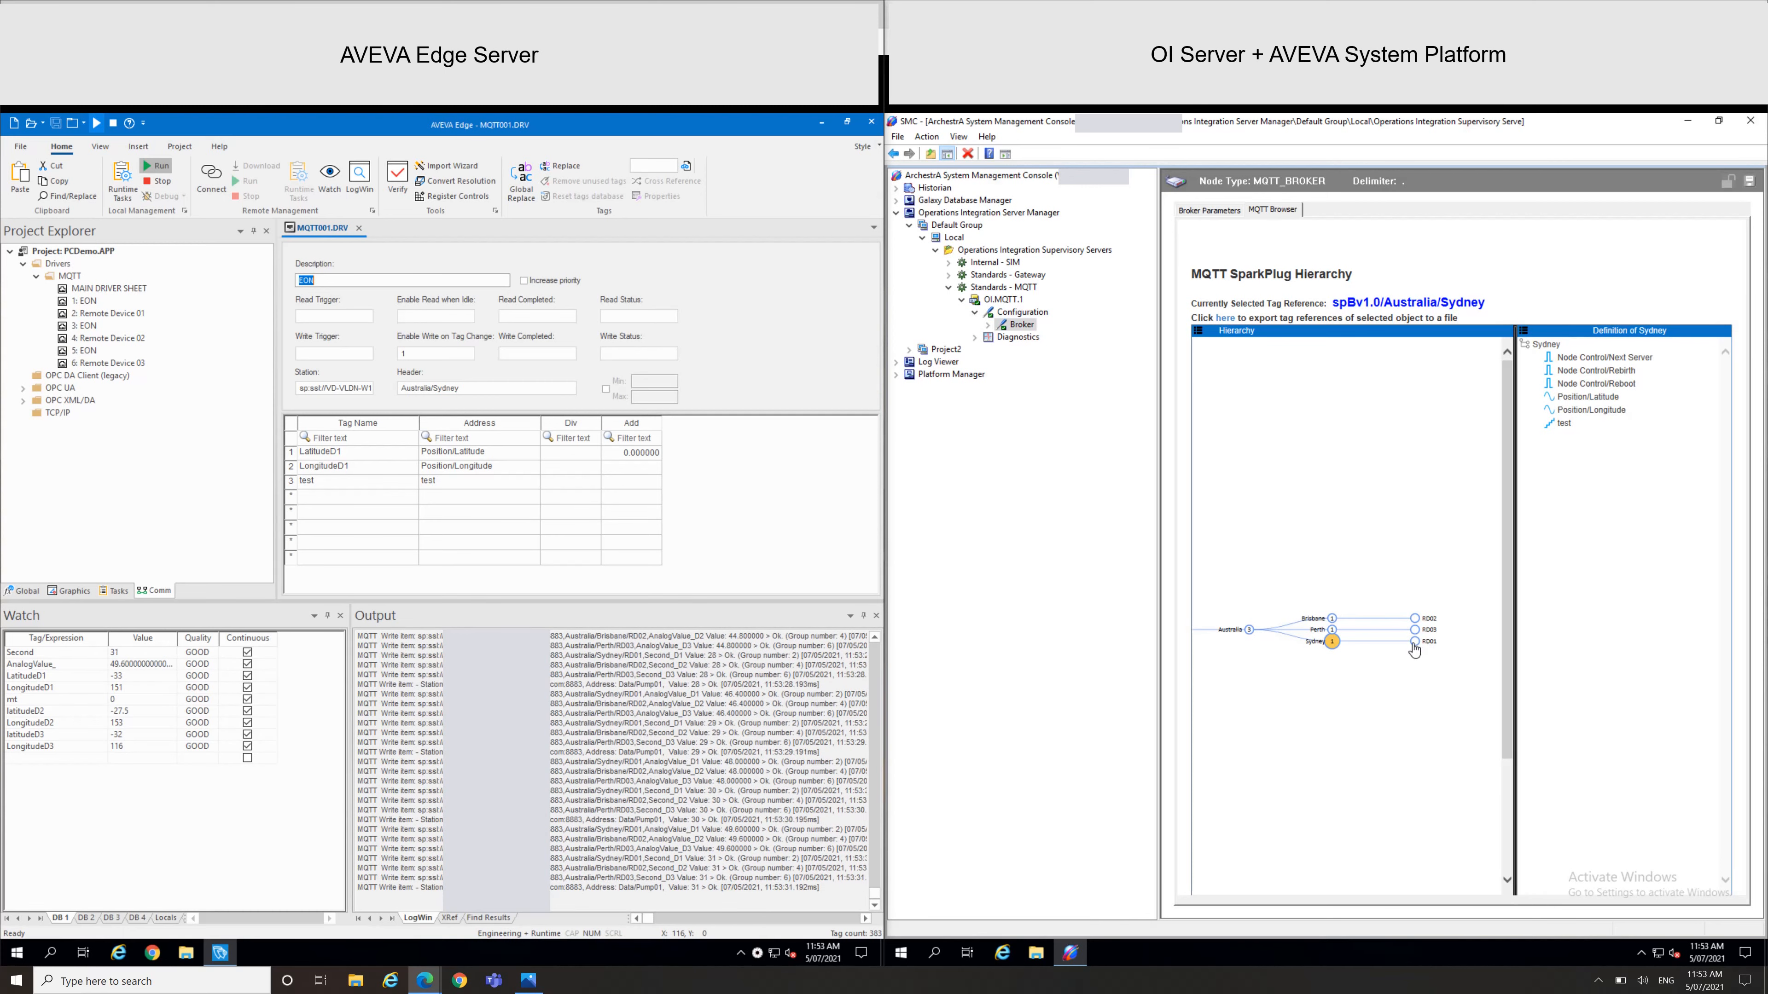
Copy the RD01 AnalogValue_D1 tag reference and expand the broker's device groups
{"action": "left_click", "coordinate": [1411, 639]}
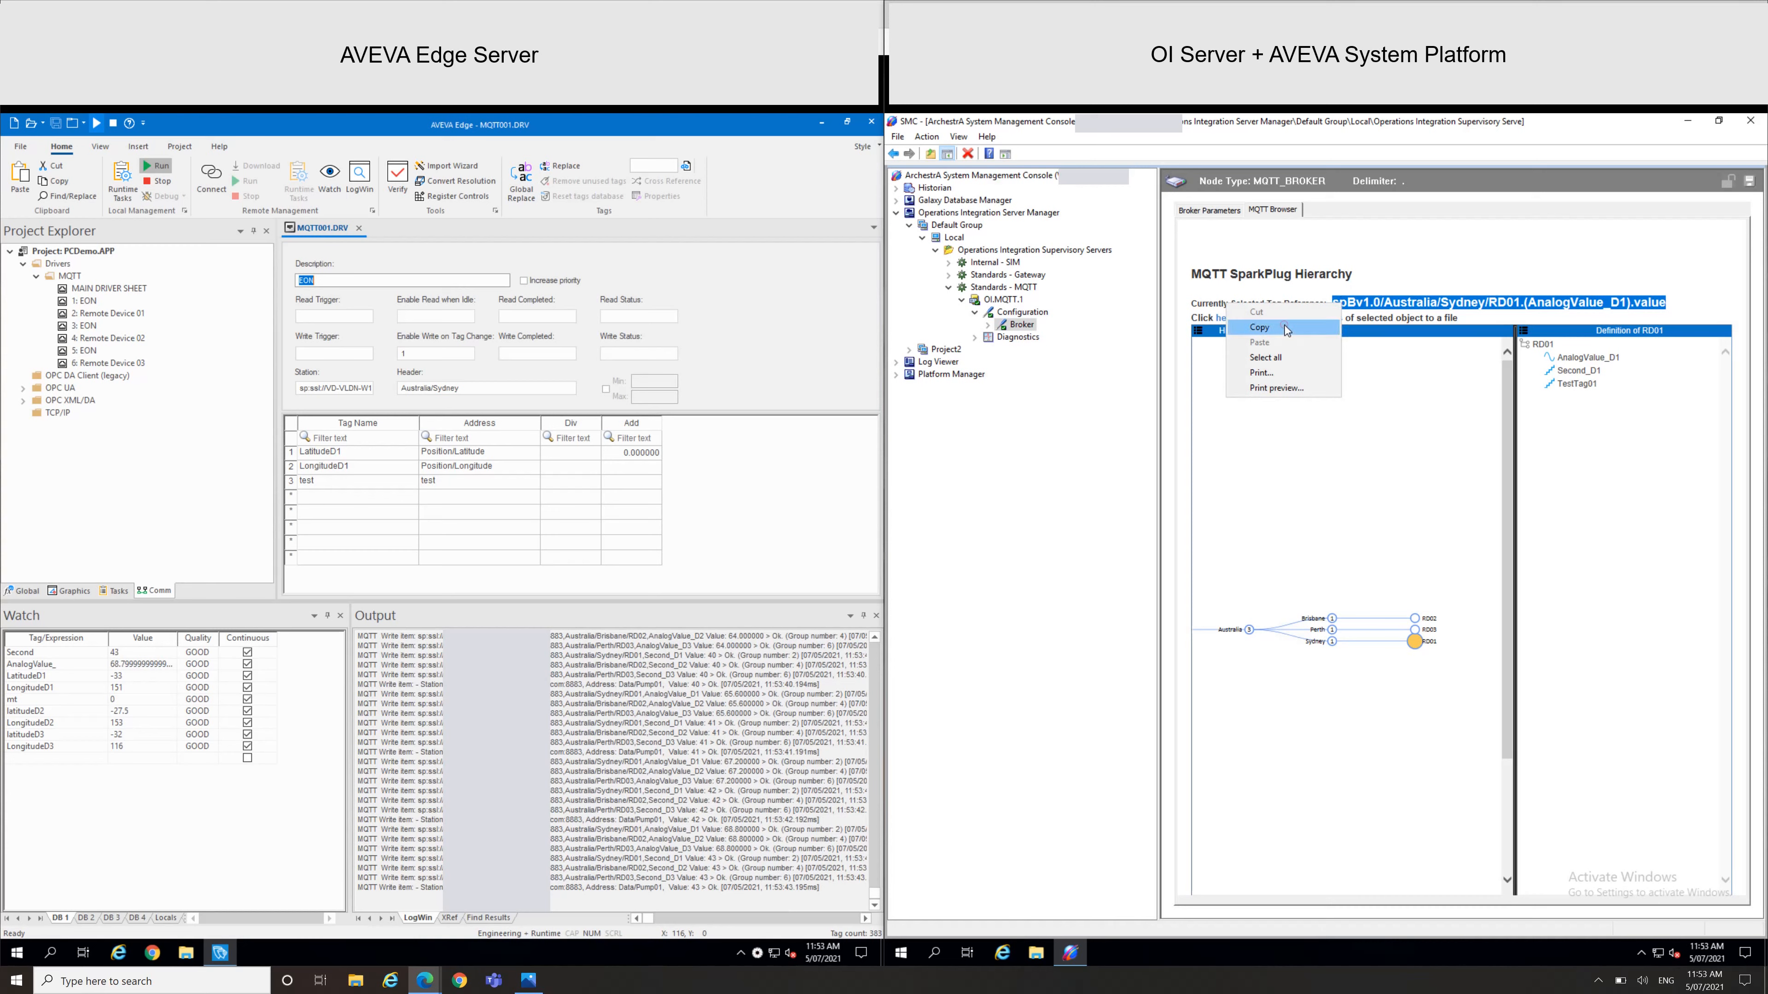
{"action": "left_click", "coordinate": [1260, 328]}
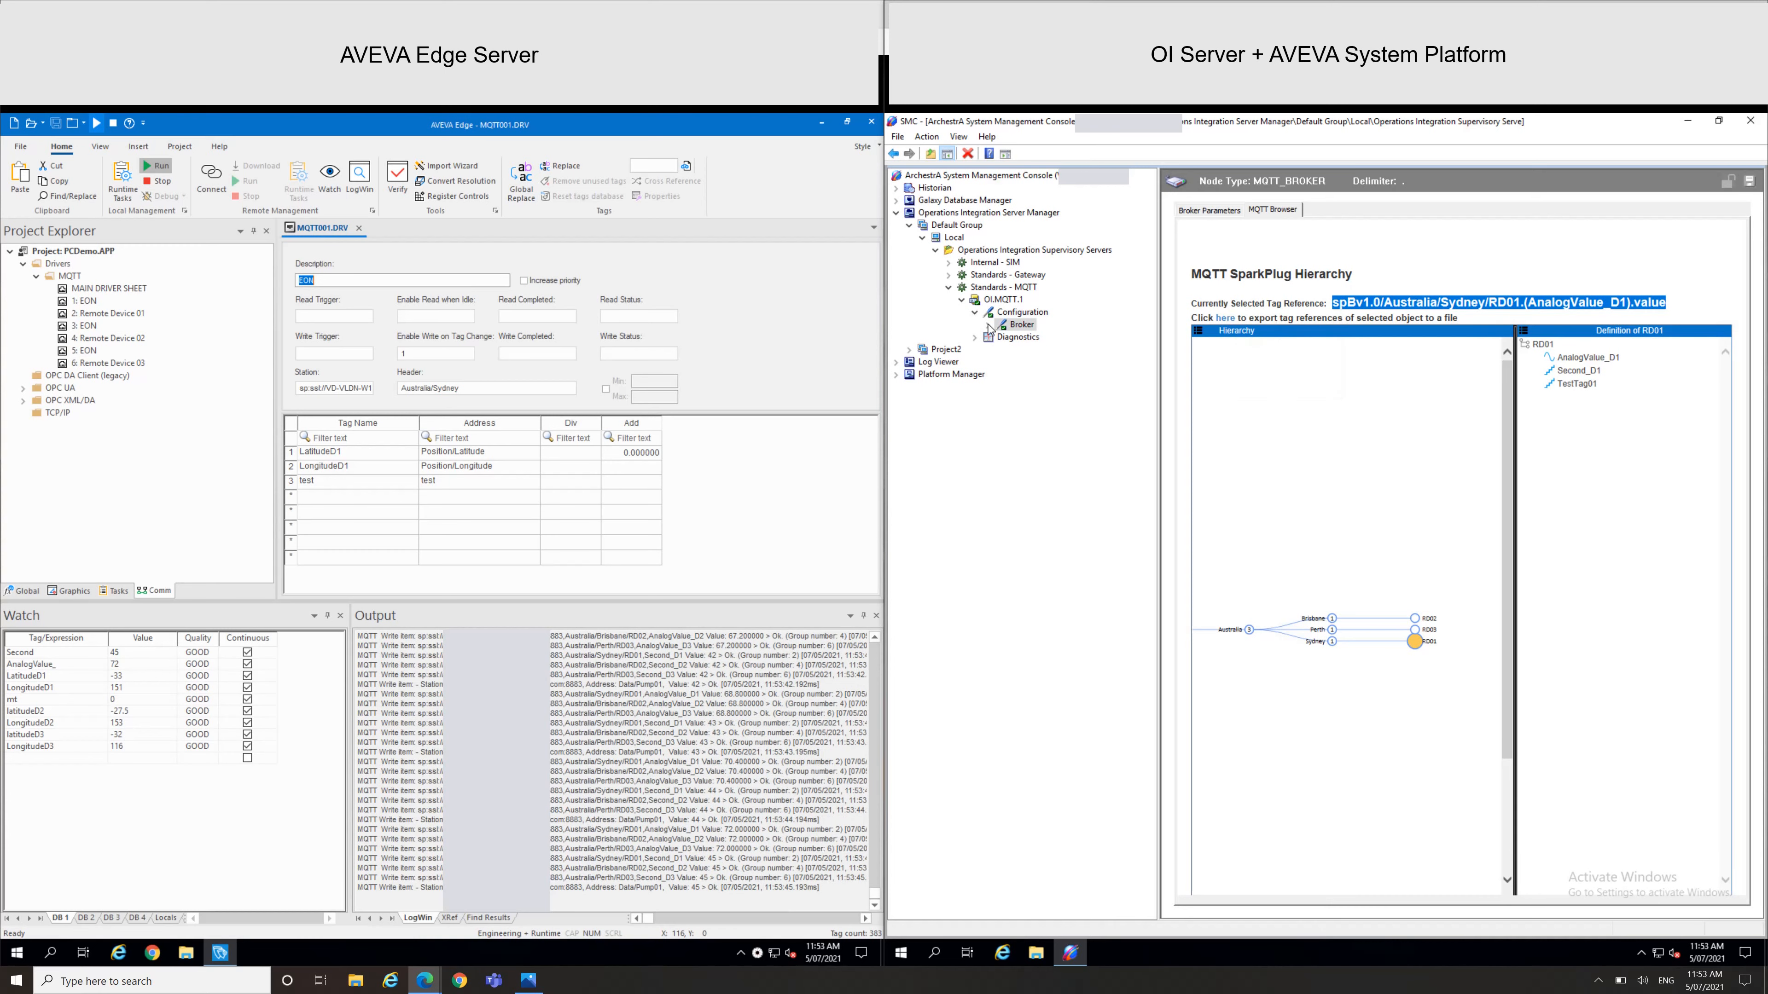
{"action": "left_click", "coordinate": [975, 325]}
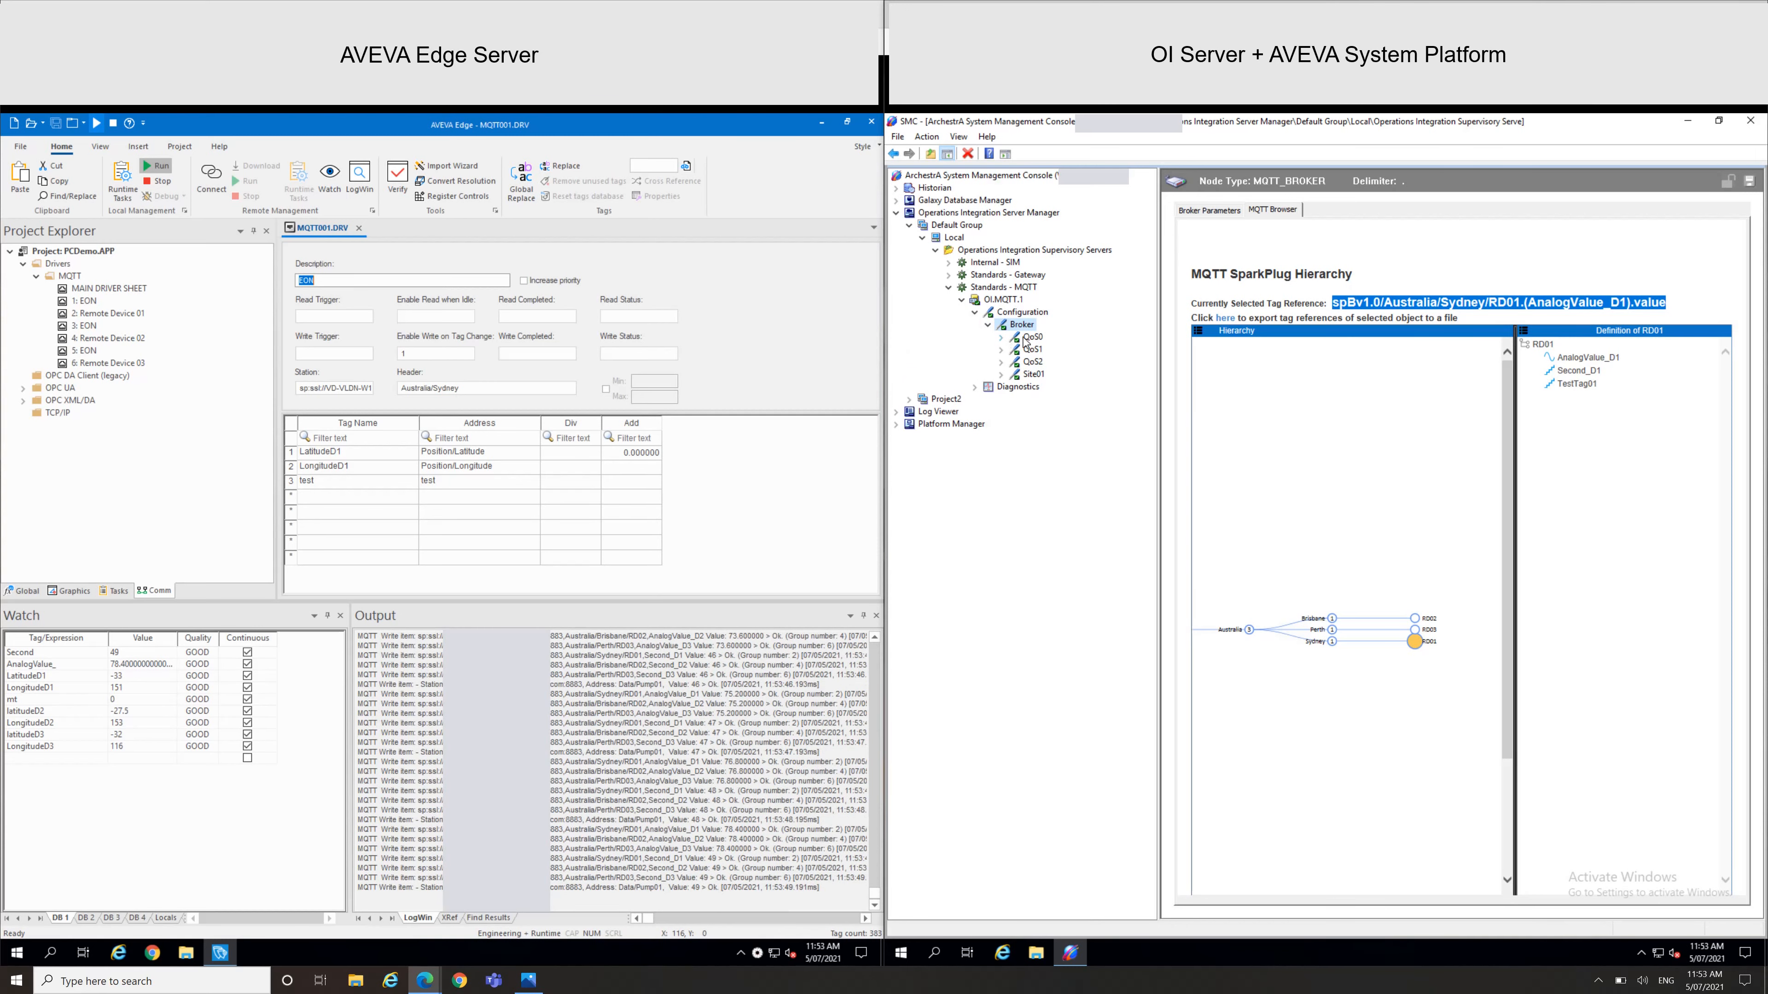
Review the QoS0, QoS1 and QoS2 groups, then list QoS0's device items
{"action": "left_click", "coordinate": [1030, 336]}
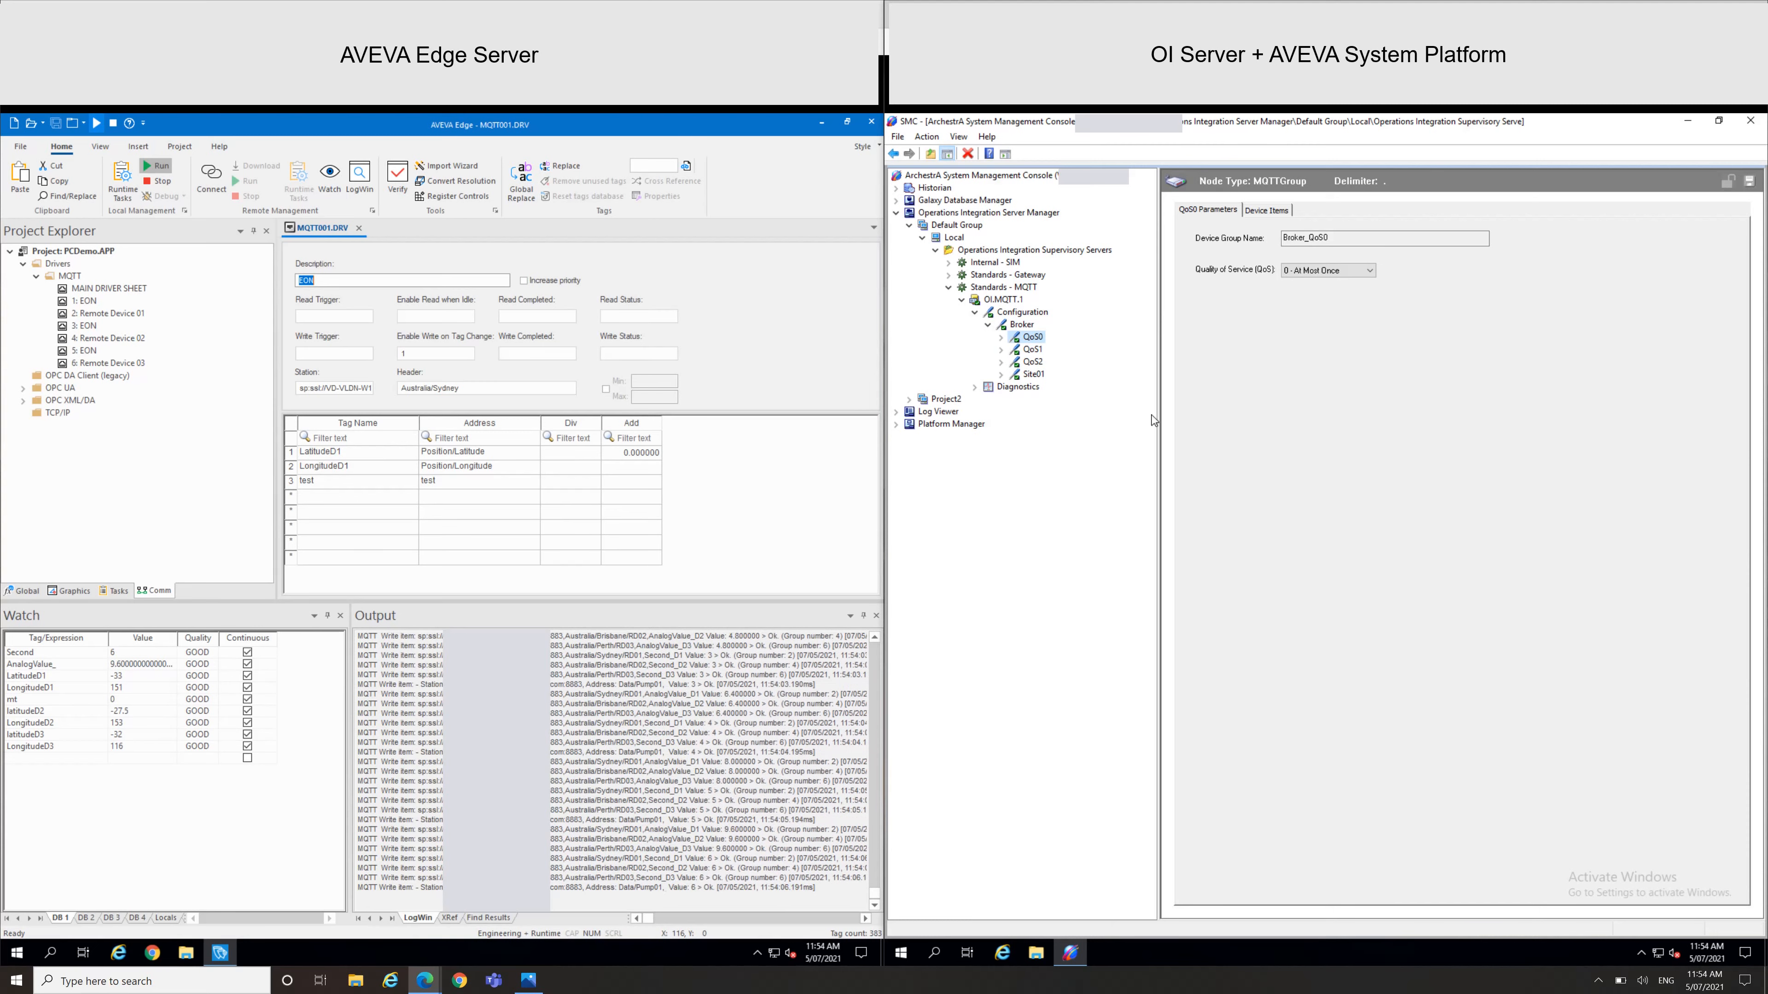
{"action": "left_click", "coordinate": [1028, 350]}
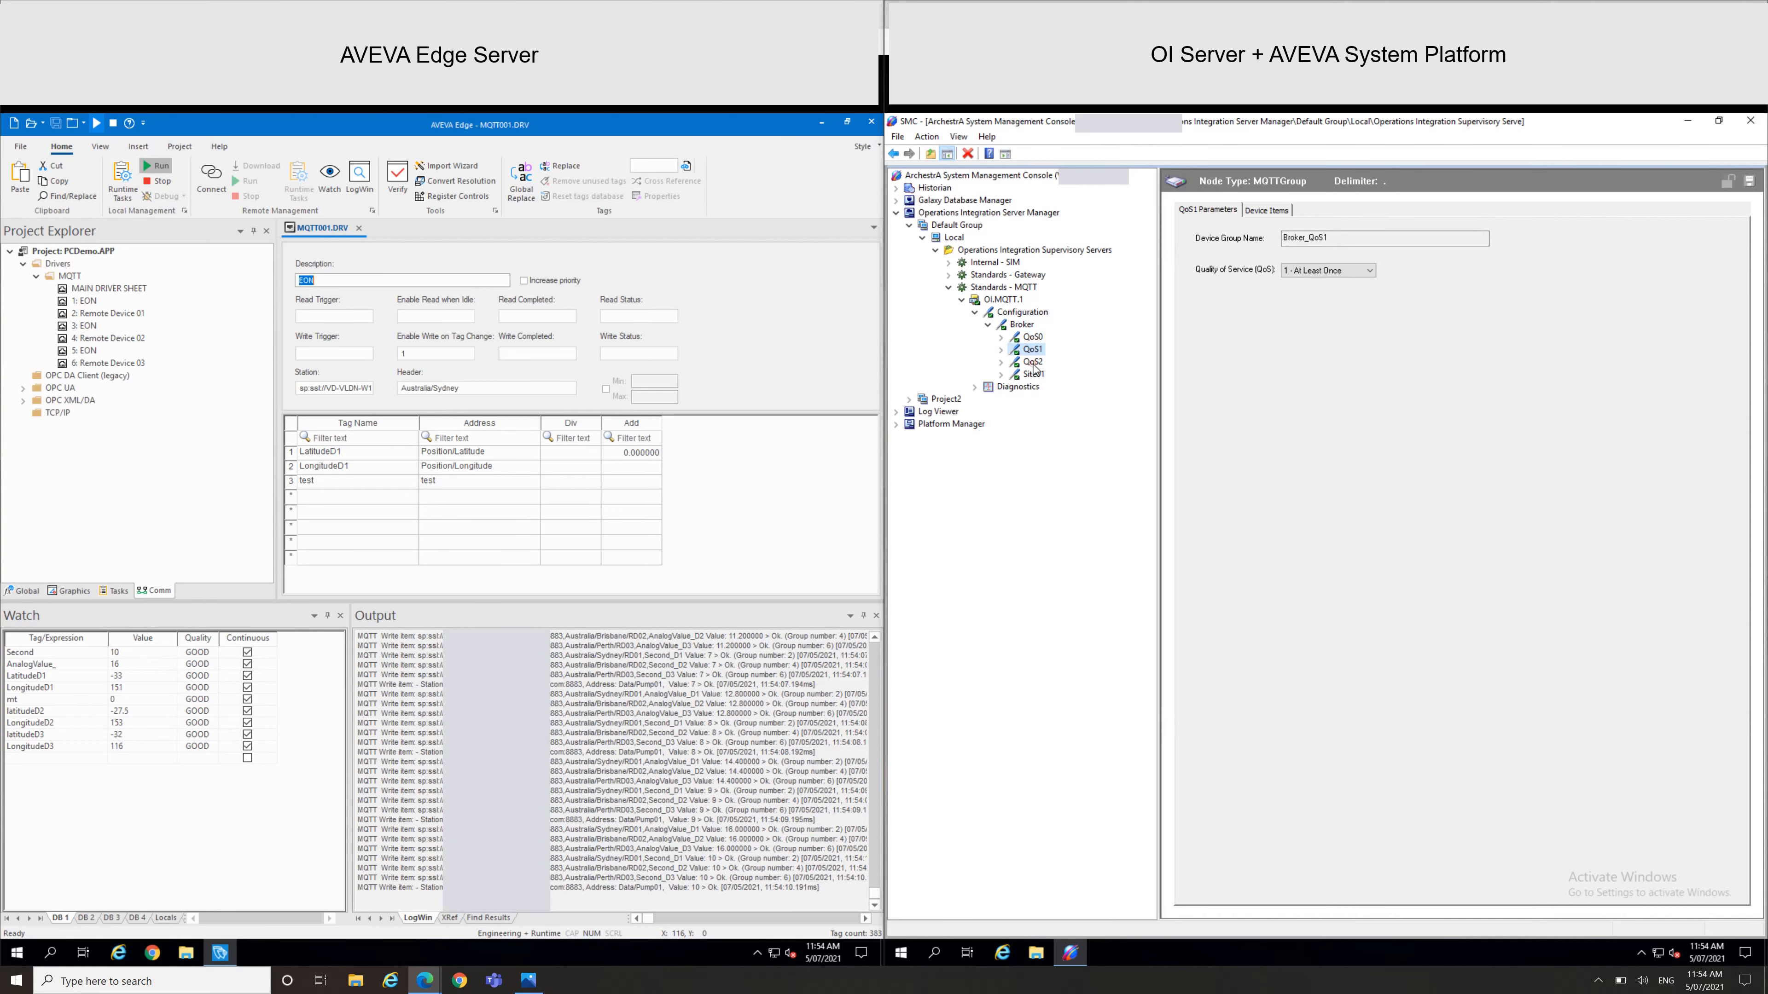
{"action": "left_click", "coordinate": [1025, 362]}
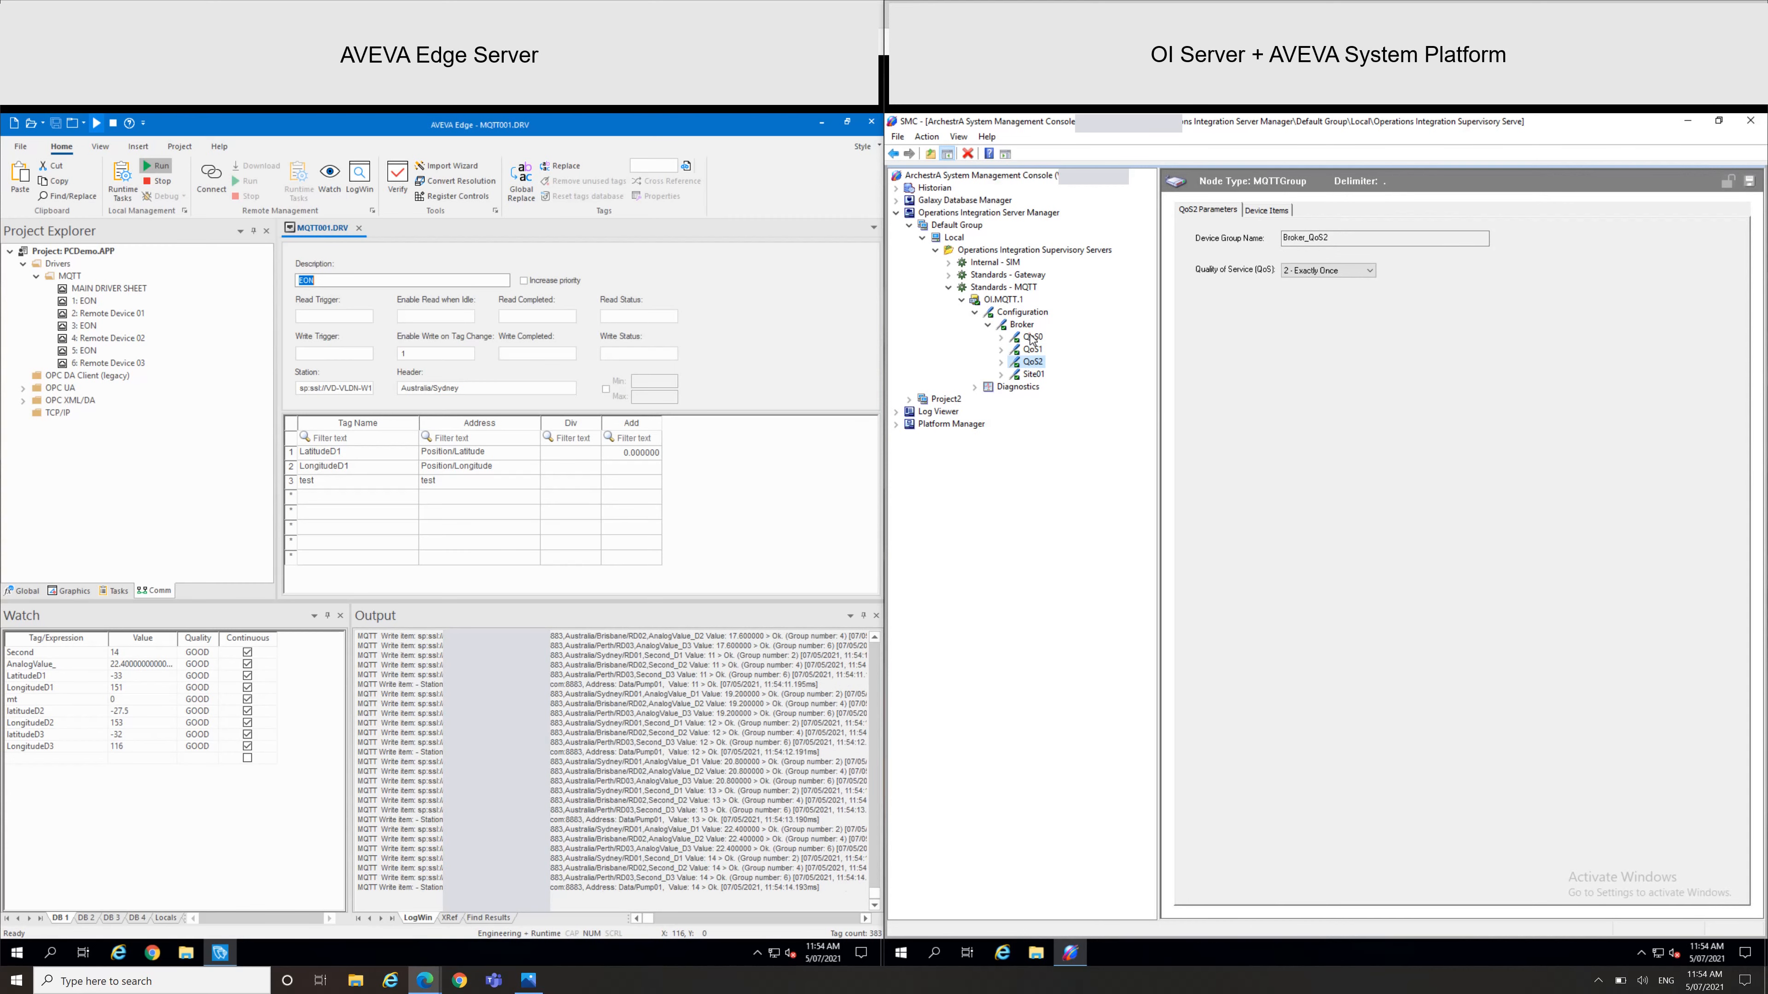
{"action": "left_click", "coordinate": [1029, 336]}
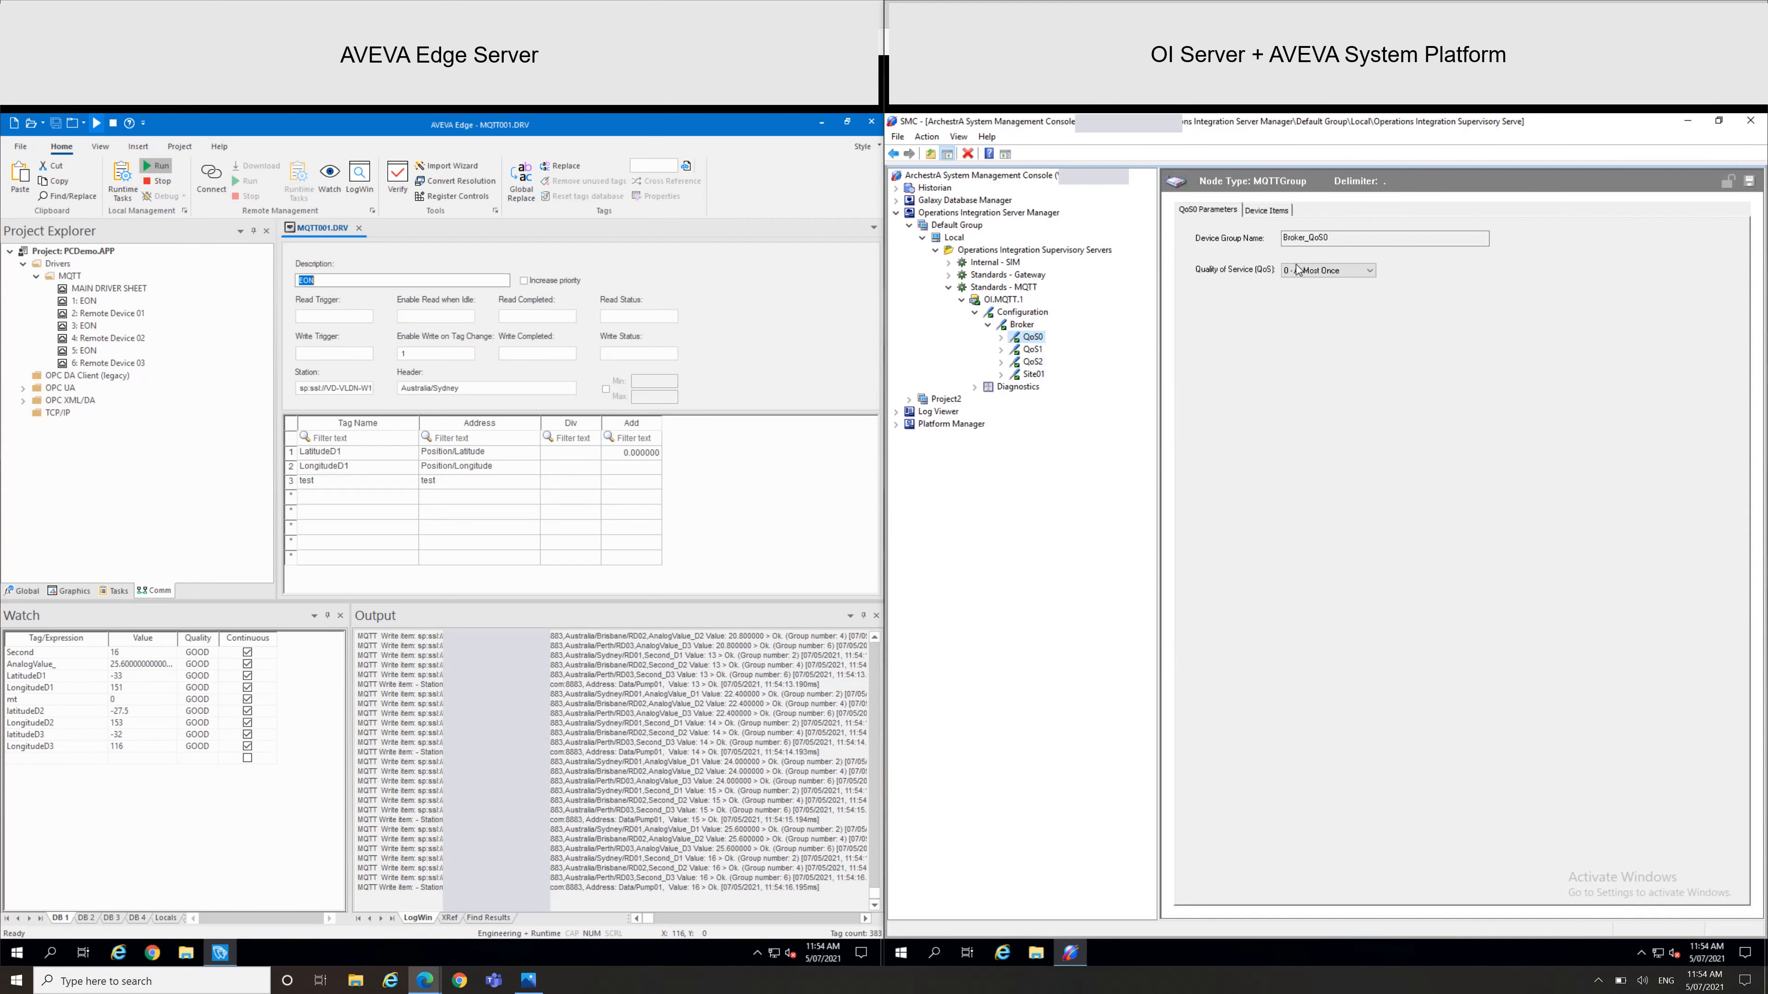
{"action": "left_click", "coordinate": [1266, 210]}
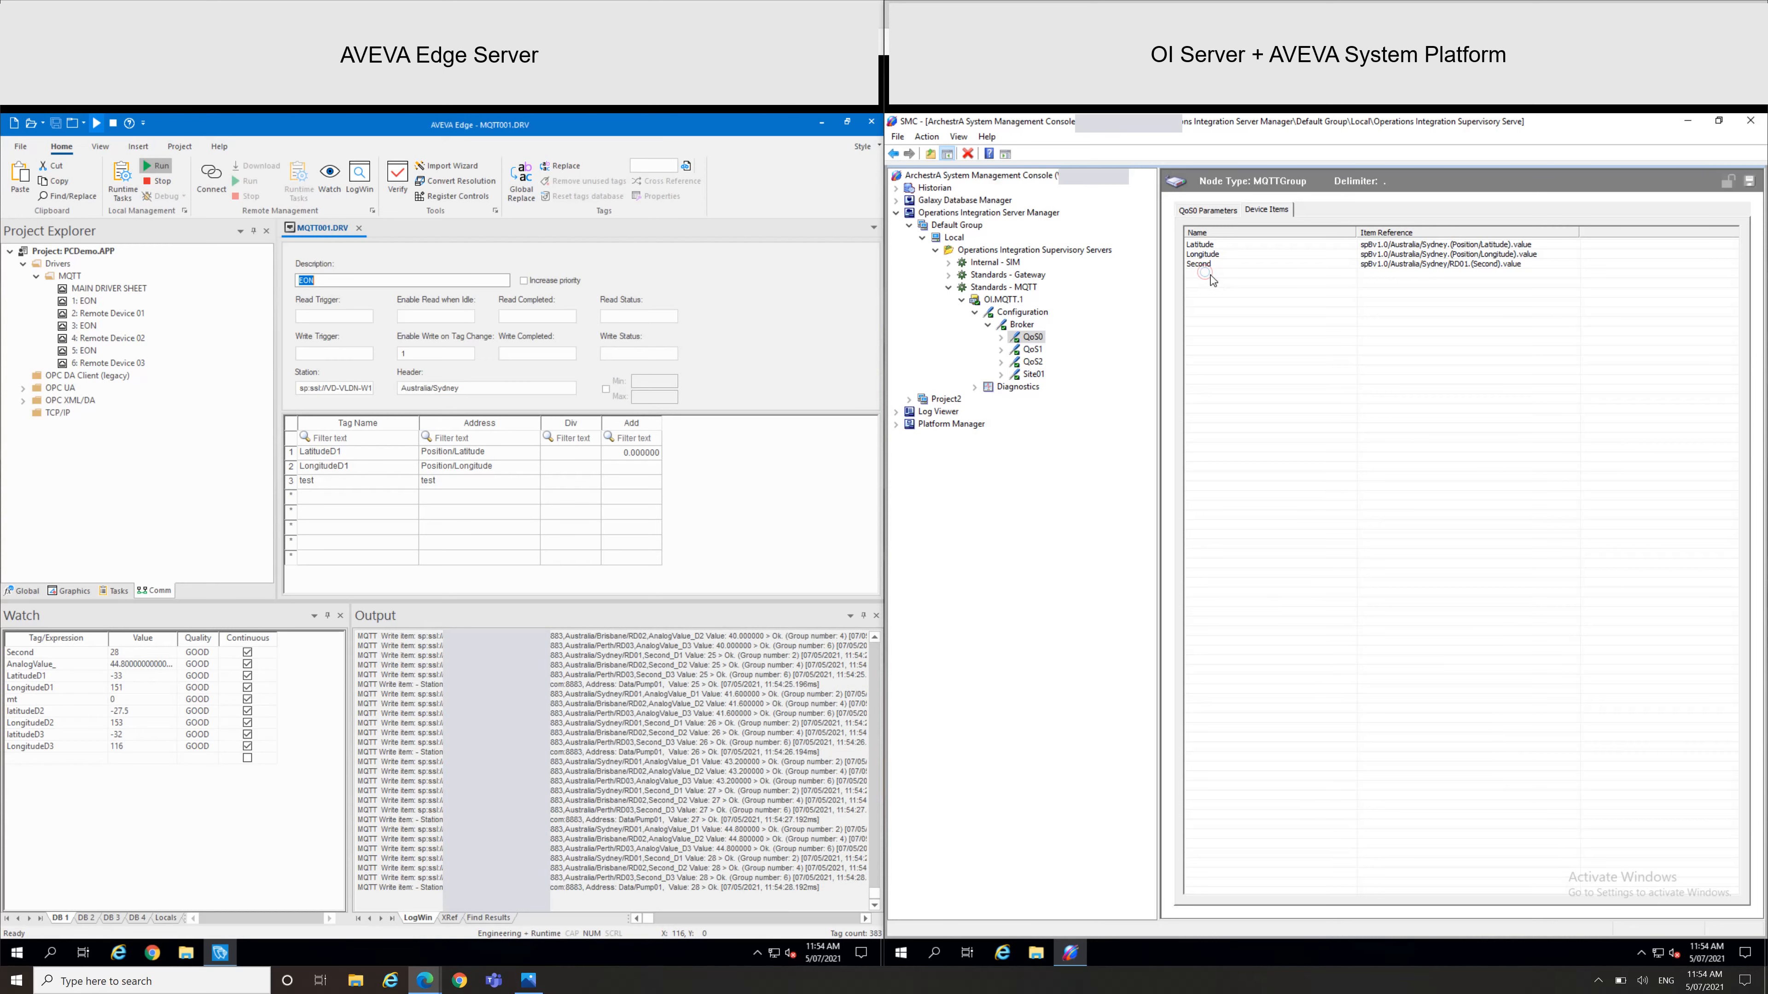
Add a device item 'analog' with the pasted AnalogValue_D1 reference and save it
{"action": "right_click", "coordinate": [1206, 267]}
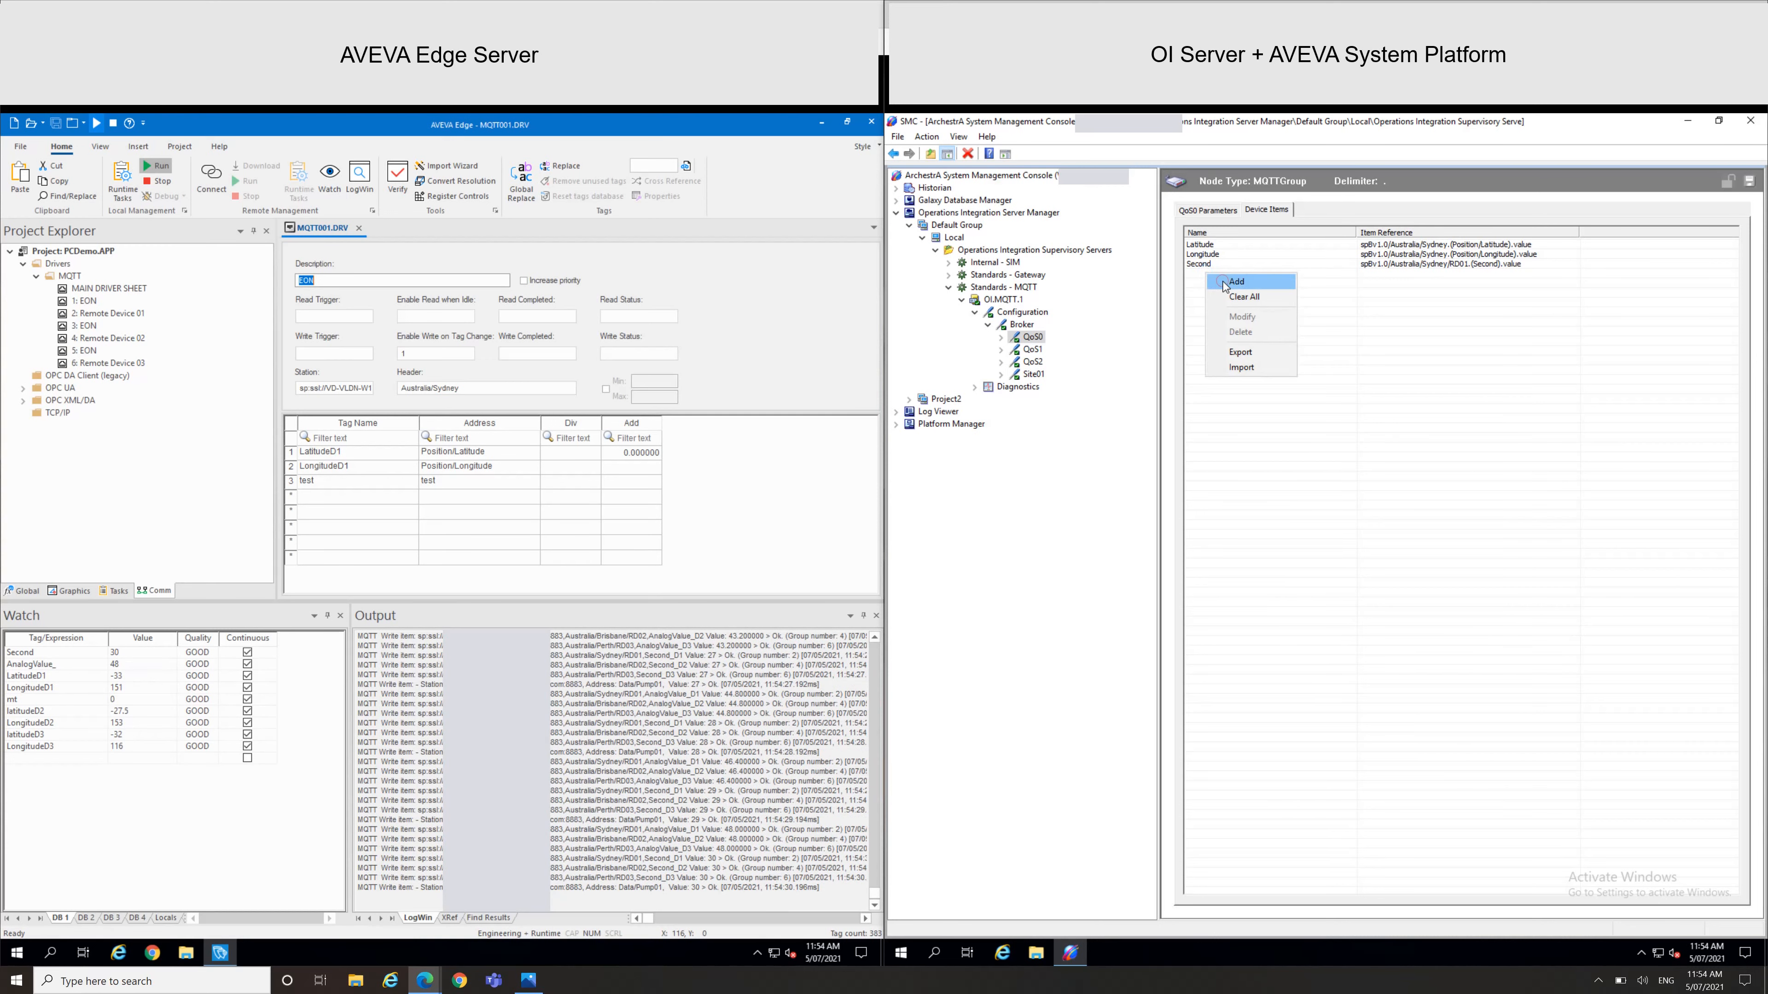
{"action": "left_click", "coordinate": [1237, 281]}
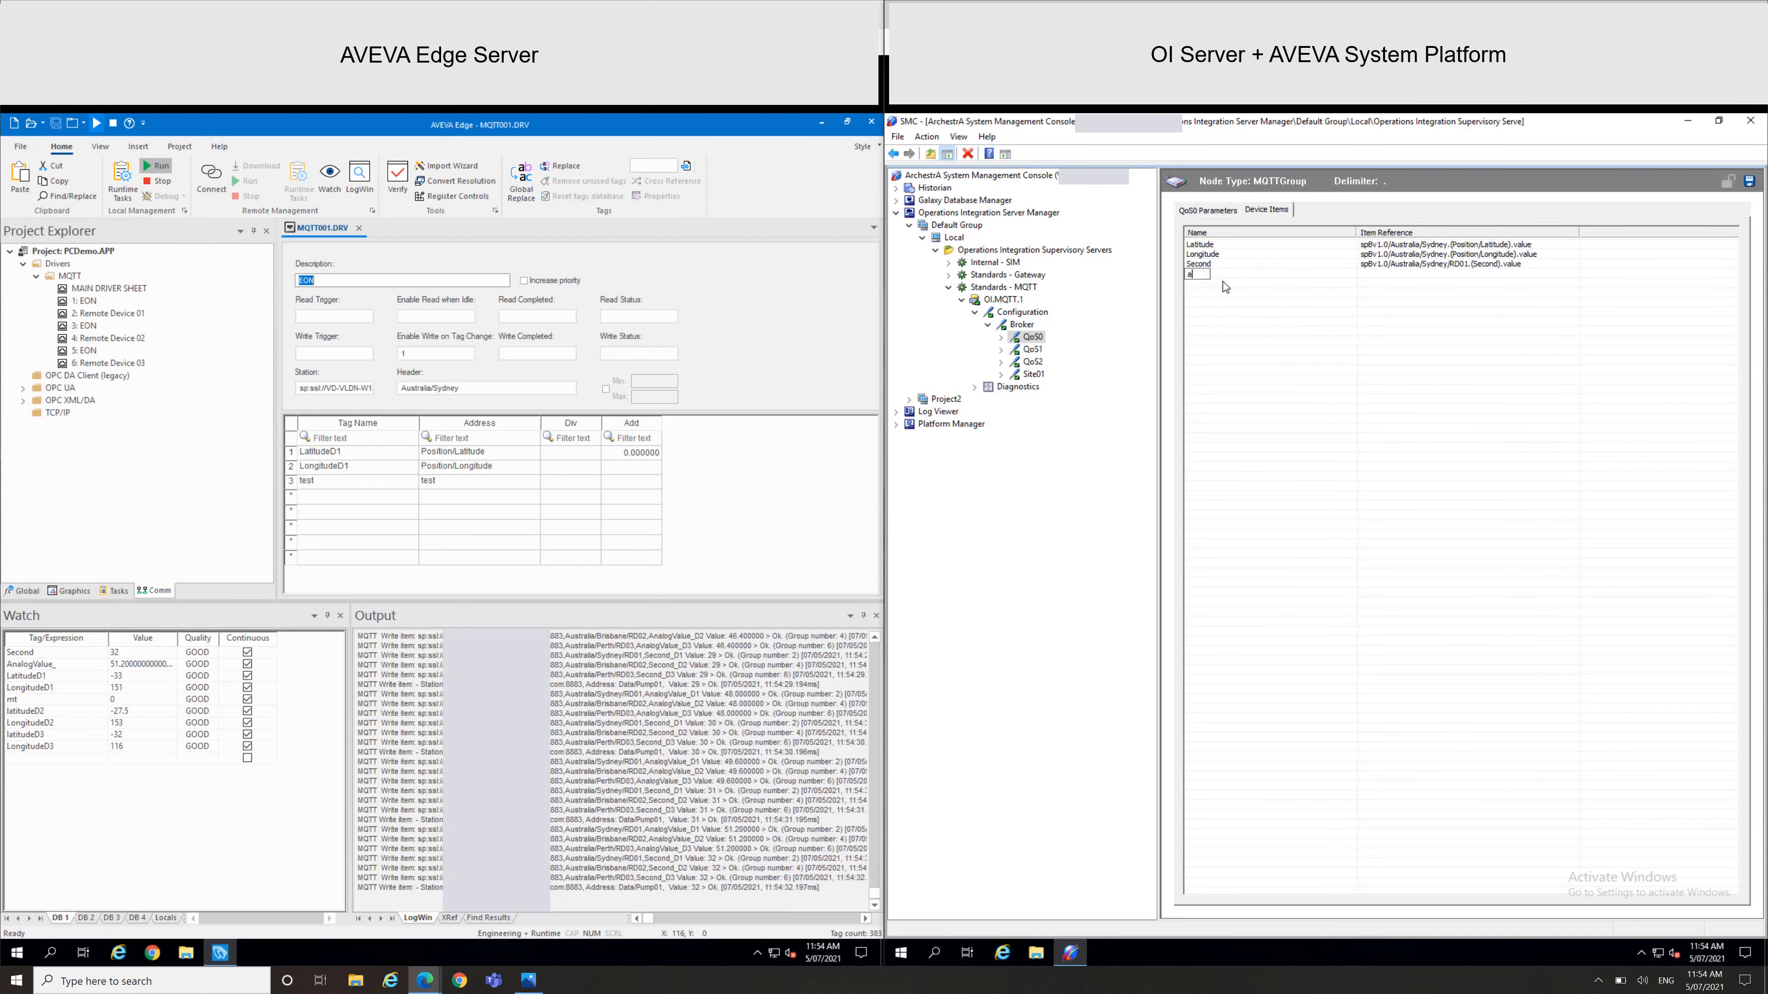
{"action": "type", "text": "analog"}
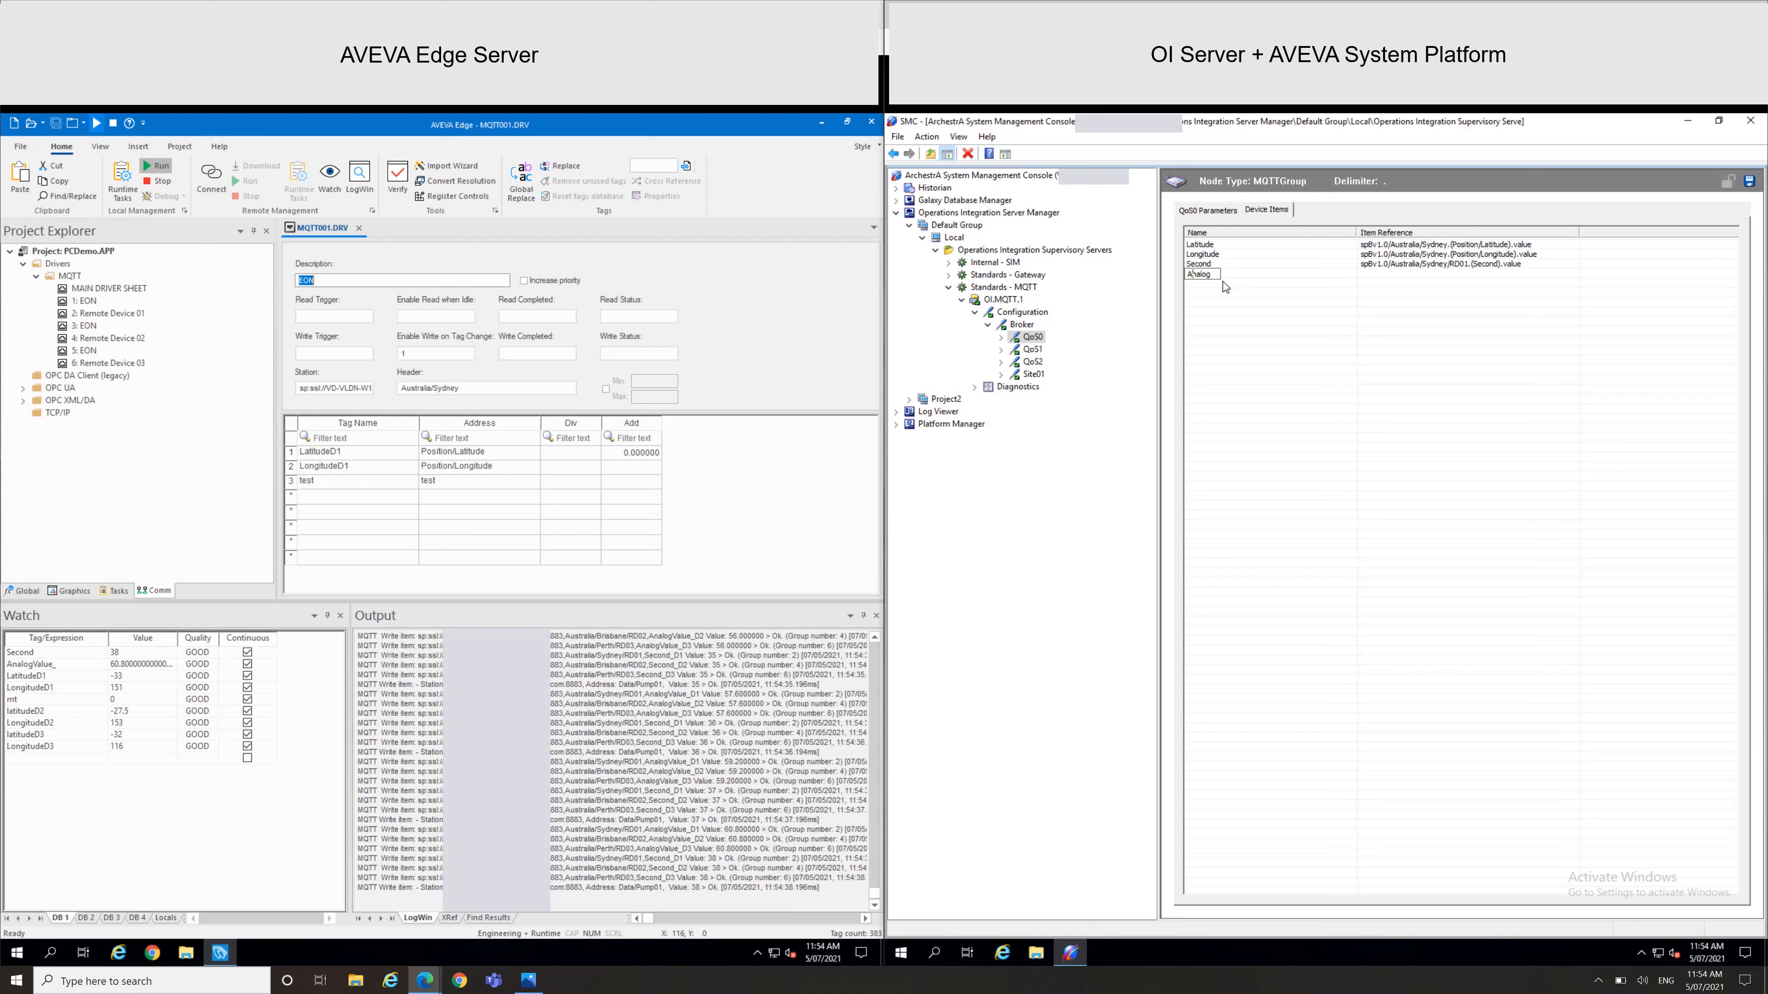
{"action": "mouse_move", "coordinate": [1390, 280]}
{"action": "type", "text": "spBv1.0/Australia/Sydney/RD01.{AnalogValue_D1}.value"}
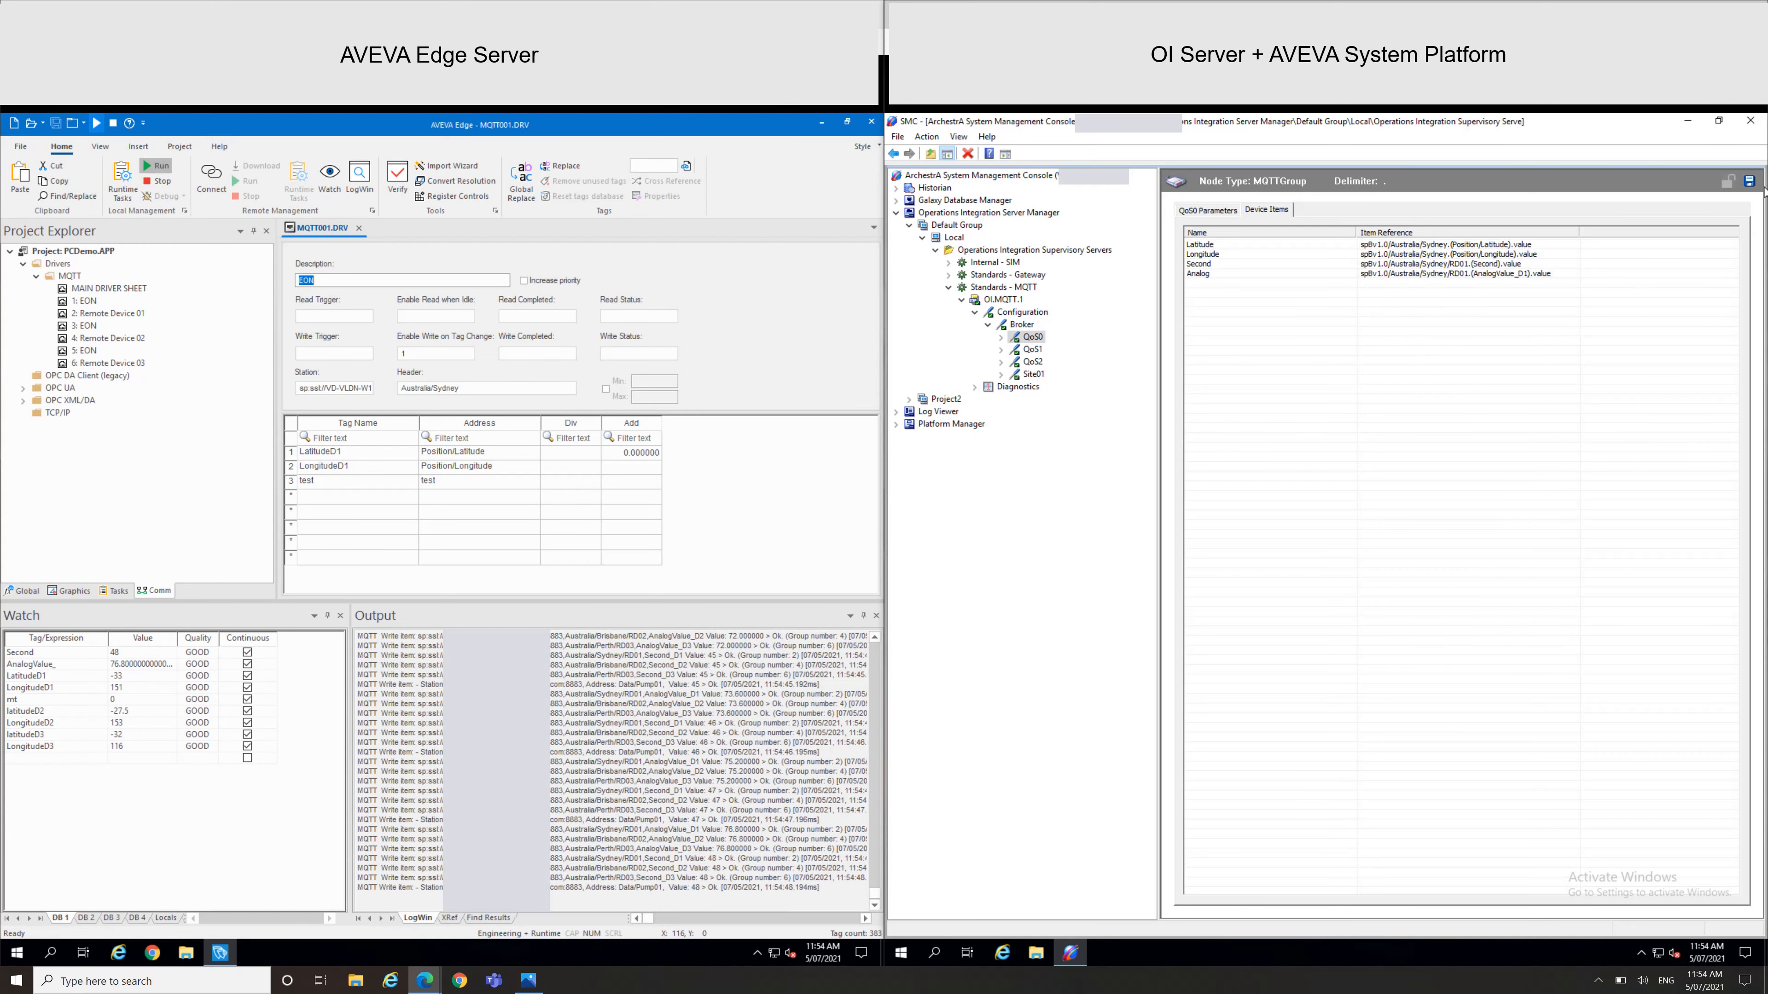
{"action": "left_click", "coordinate": [1726, 182]}
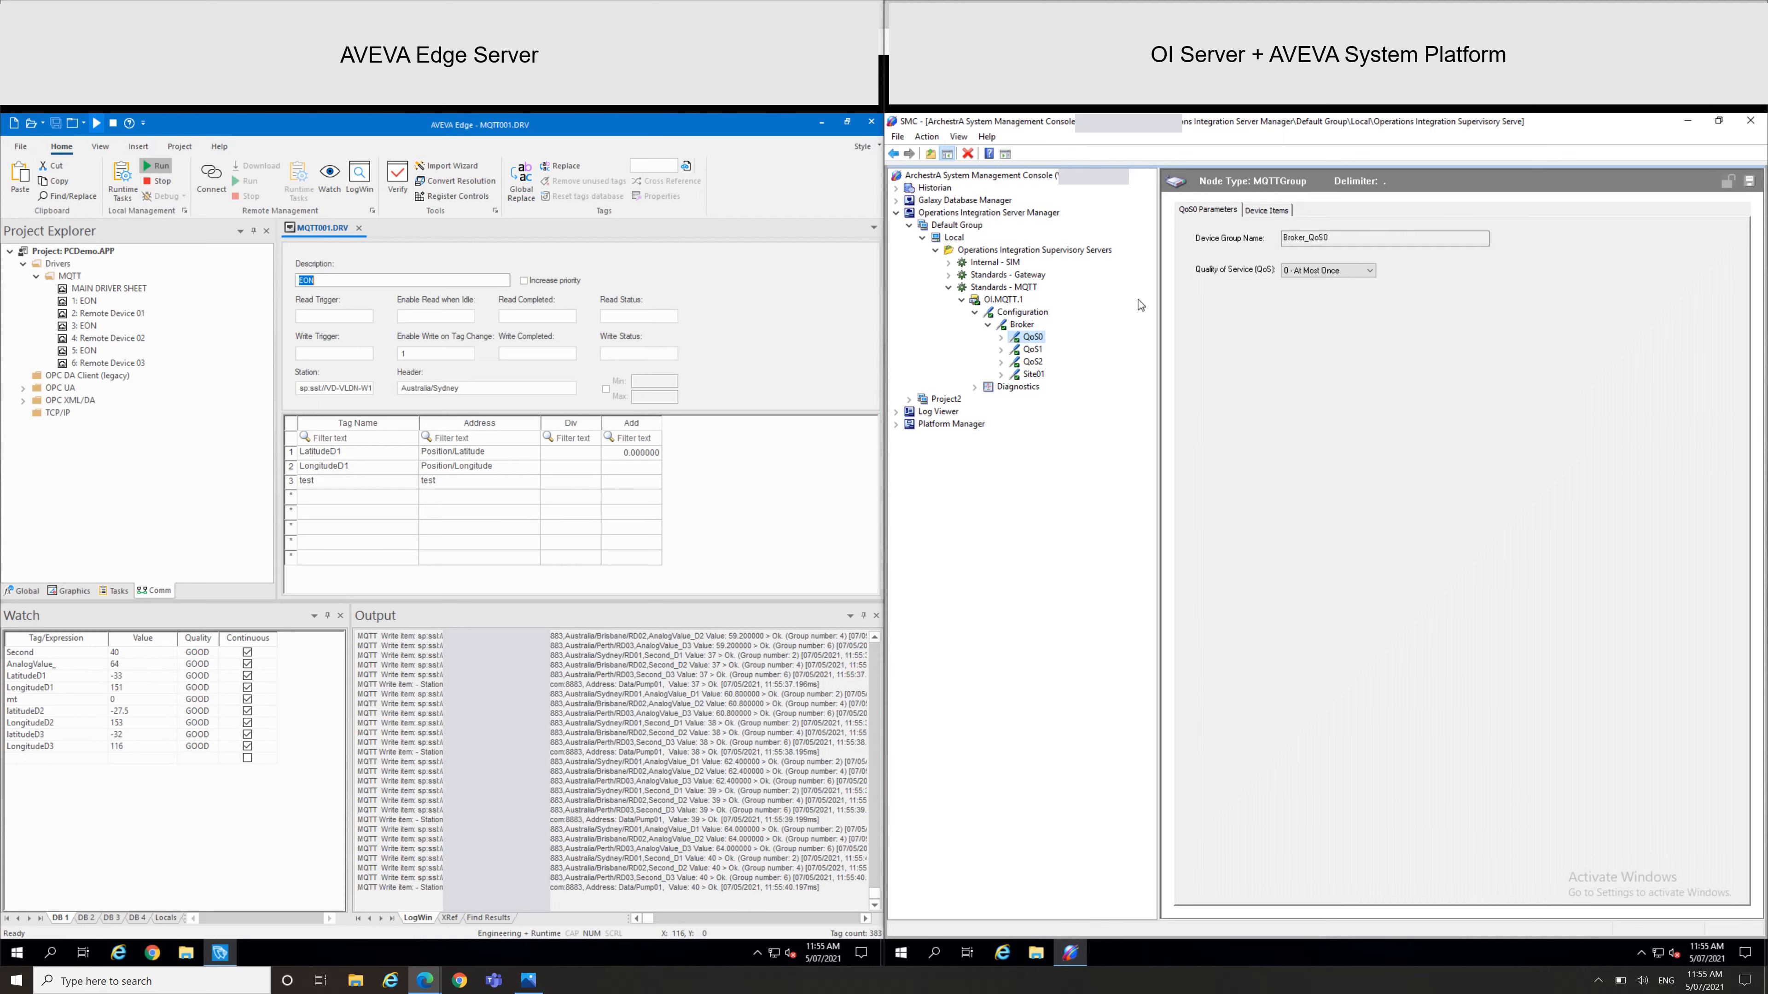
In the IDE, open Project2's Gateway object and set its server name to OI.MQTT.1
{"action": "left_click", "coordinate": [1266, 210]}
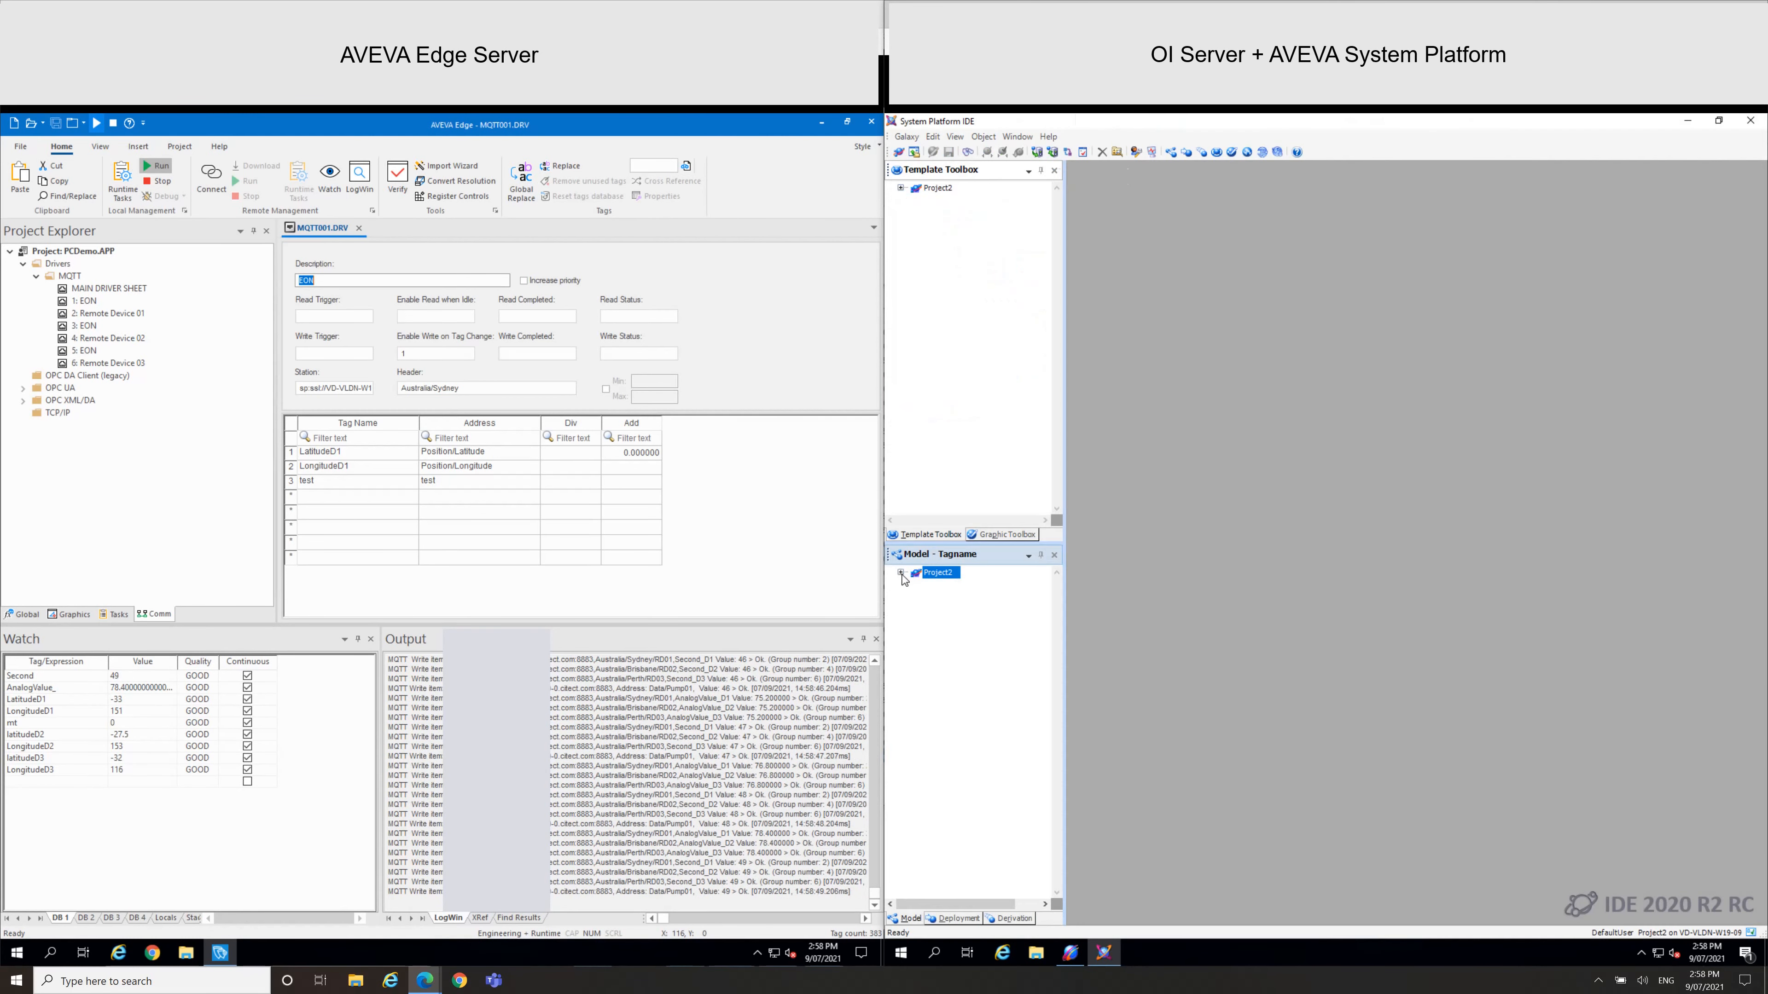
{"action": "left_click", "coordinate": [902, 572]}
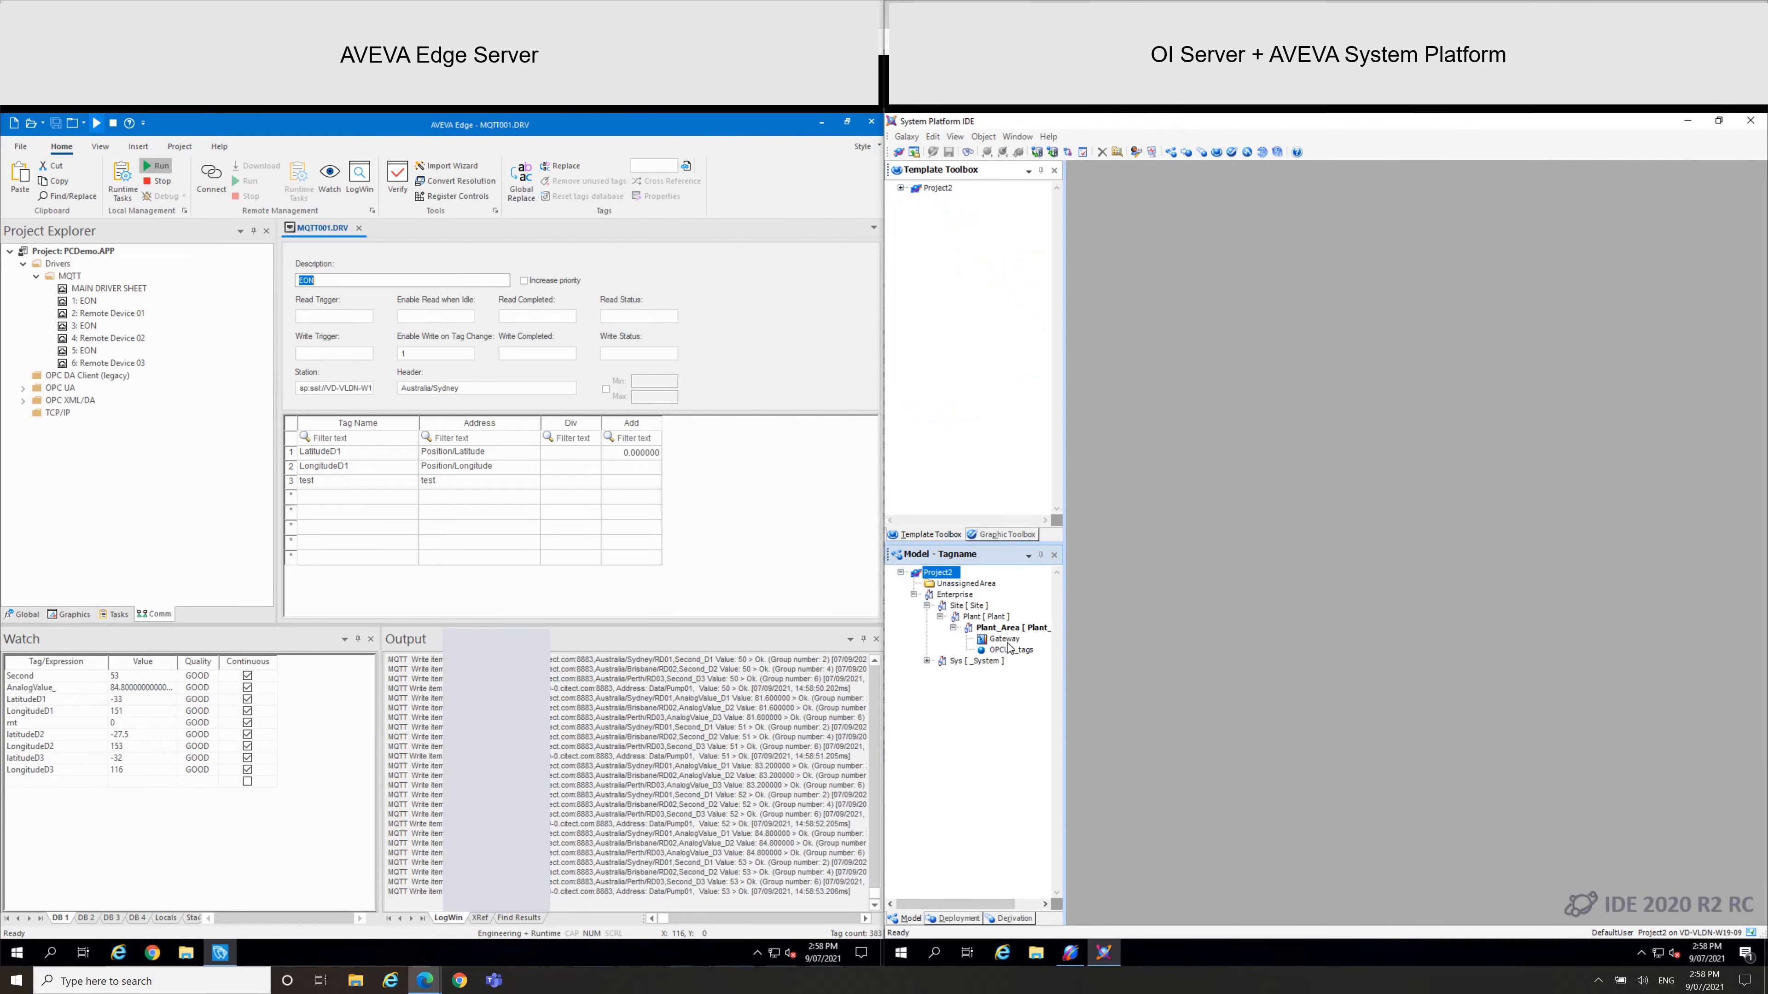
{"action": "left_click", "coordinate": [1000, 639]}
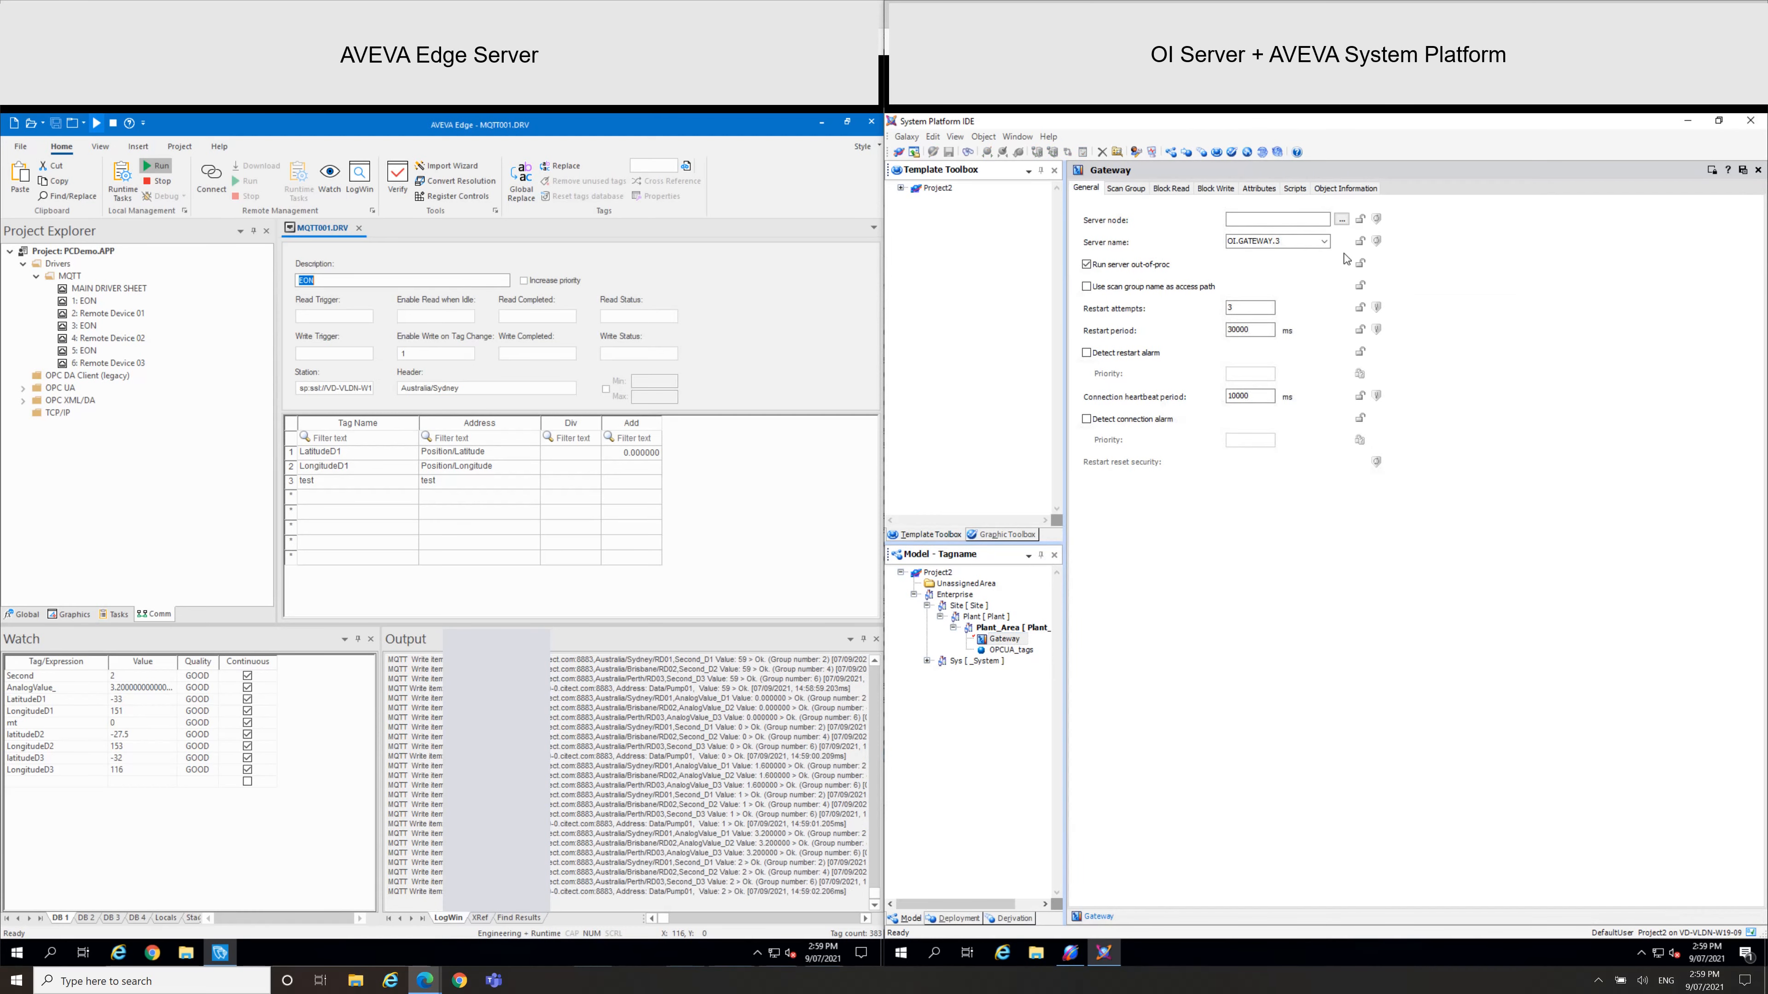
{"action": "left_click", "coordinate": [1330, 242]}
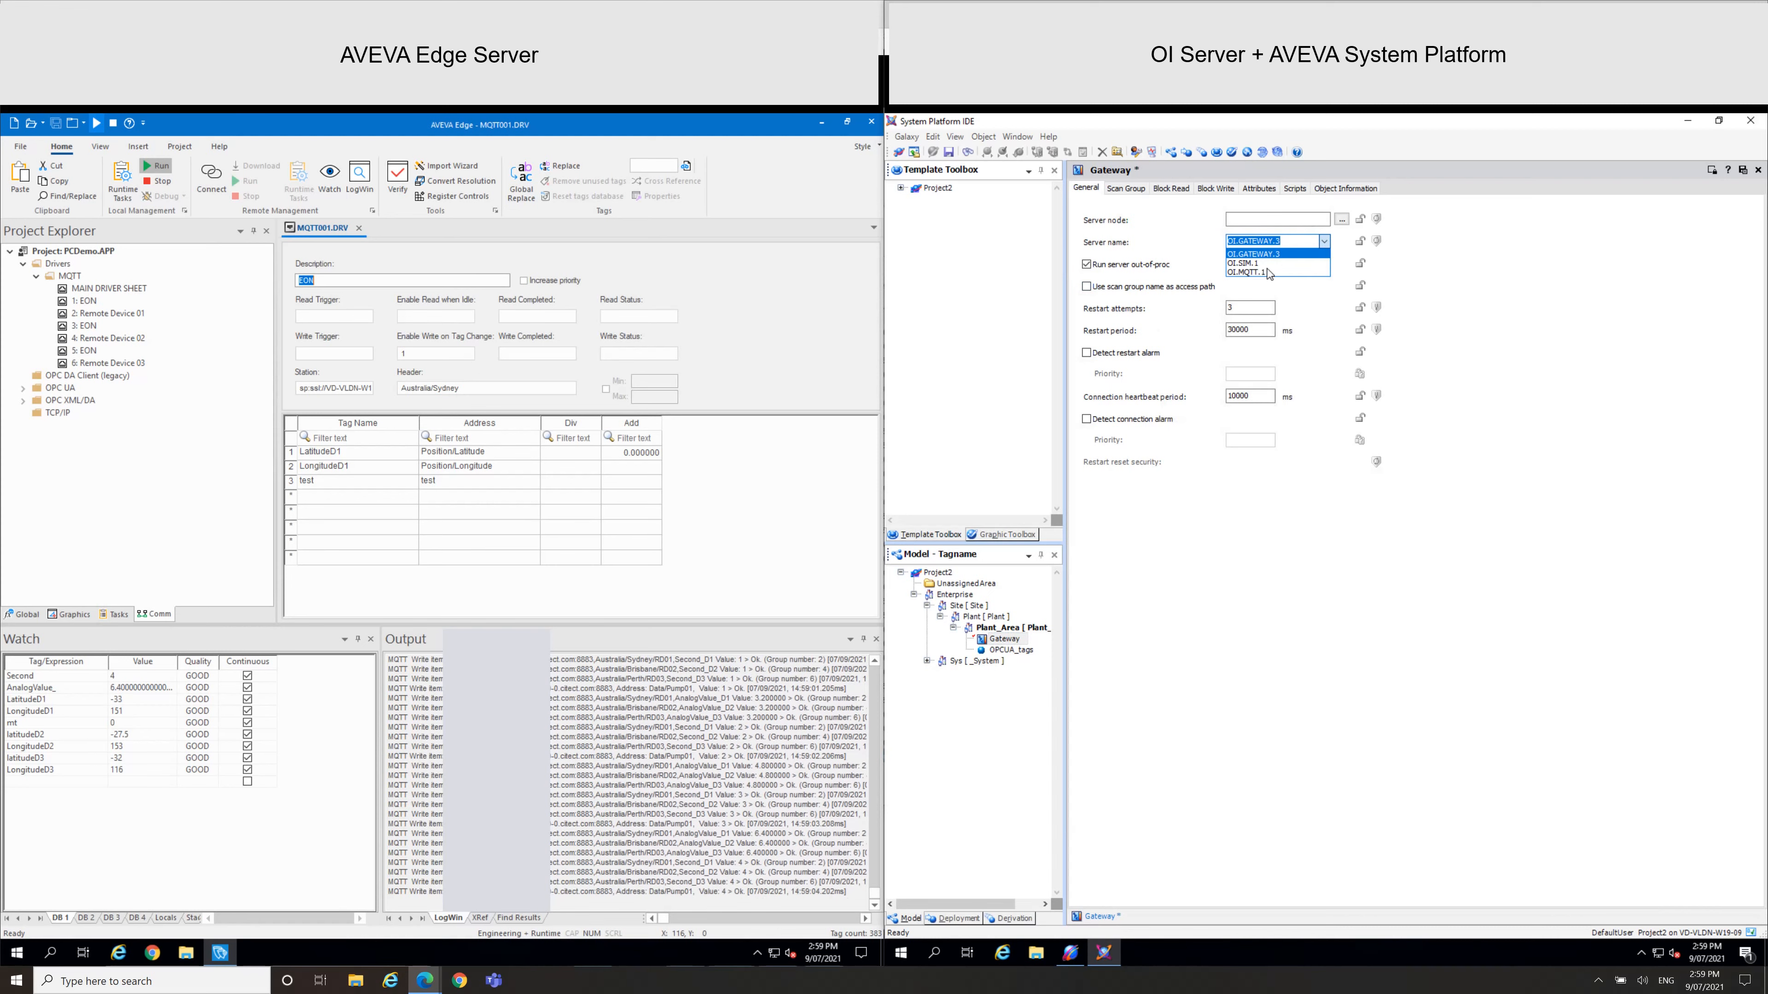
{"action": "left_click", "coordinate": [1124, 188]}
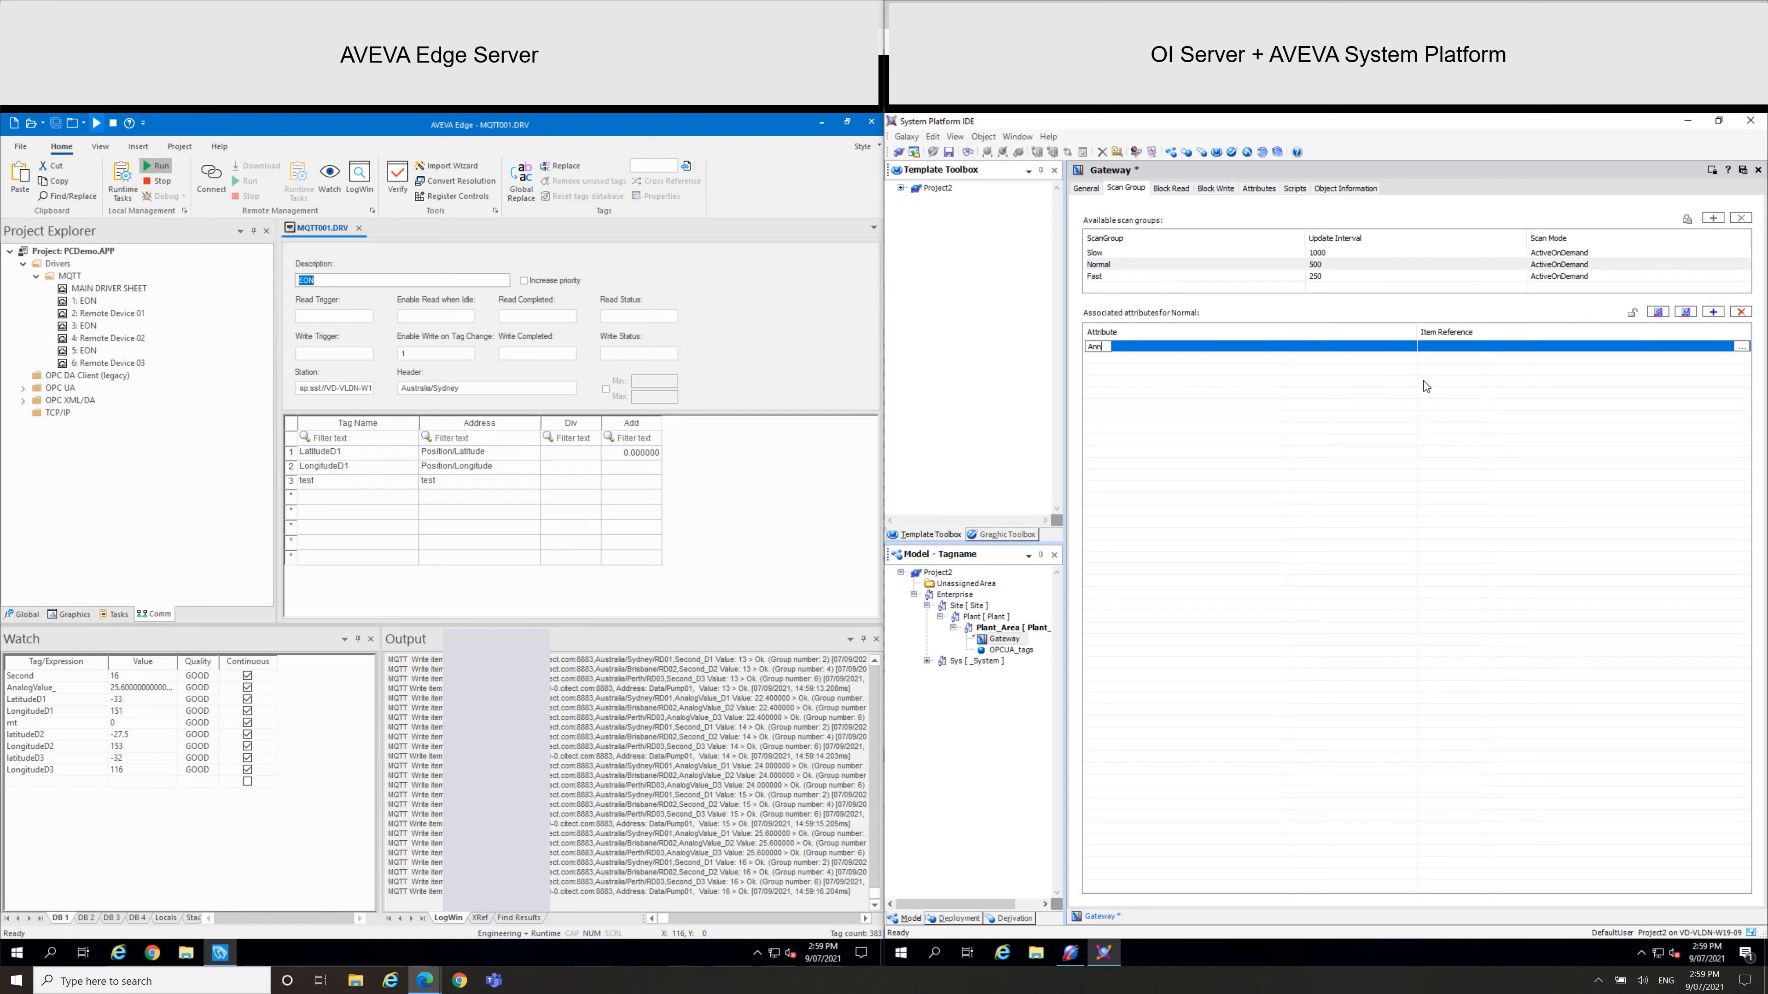
Name the scan-group attribute Analog_tag and bind it to the browsed Analog item
{"action": "type", "text": "Analog_tag"}
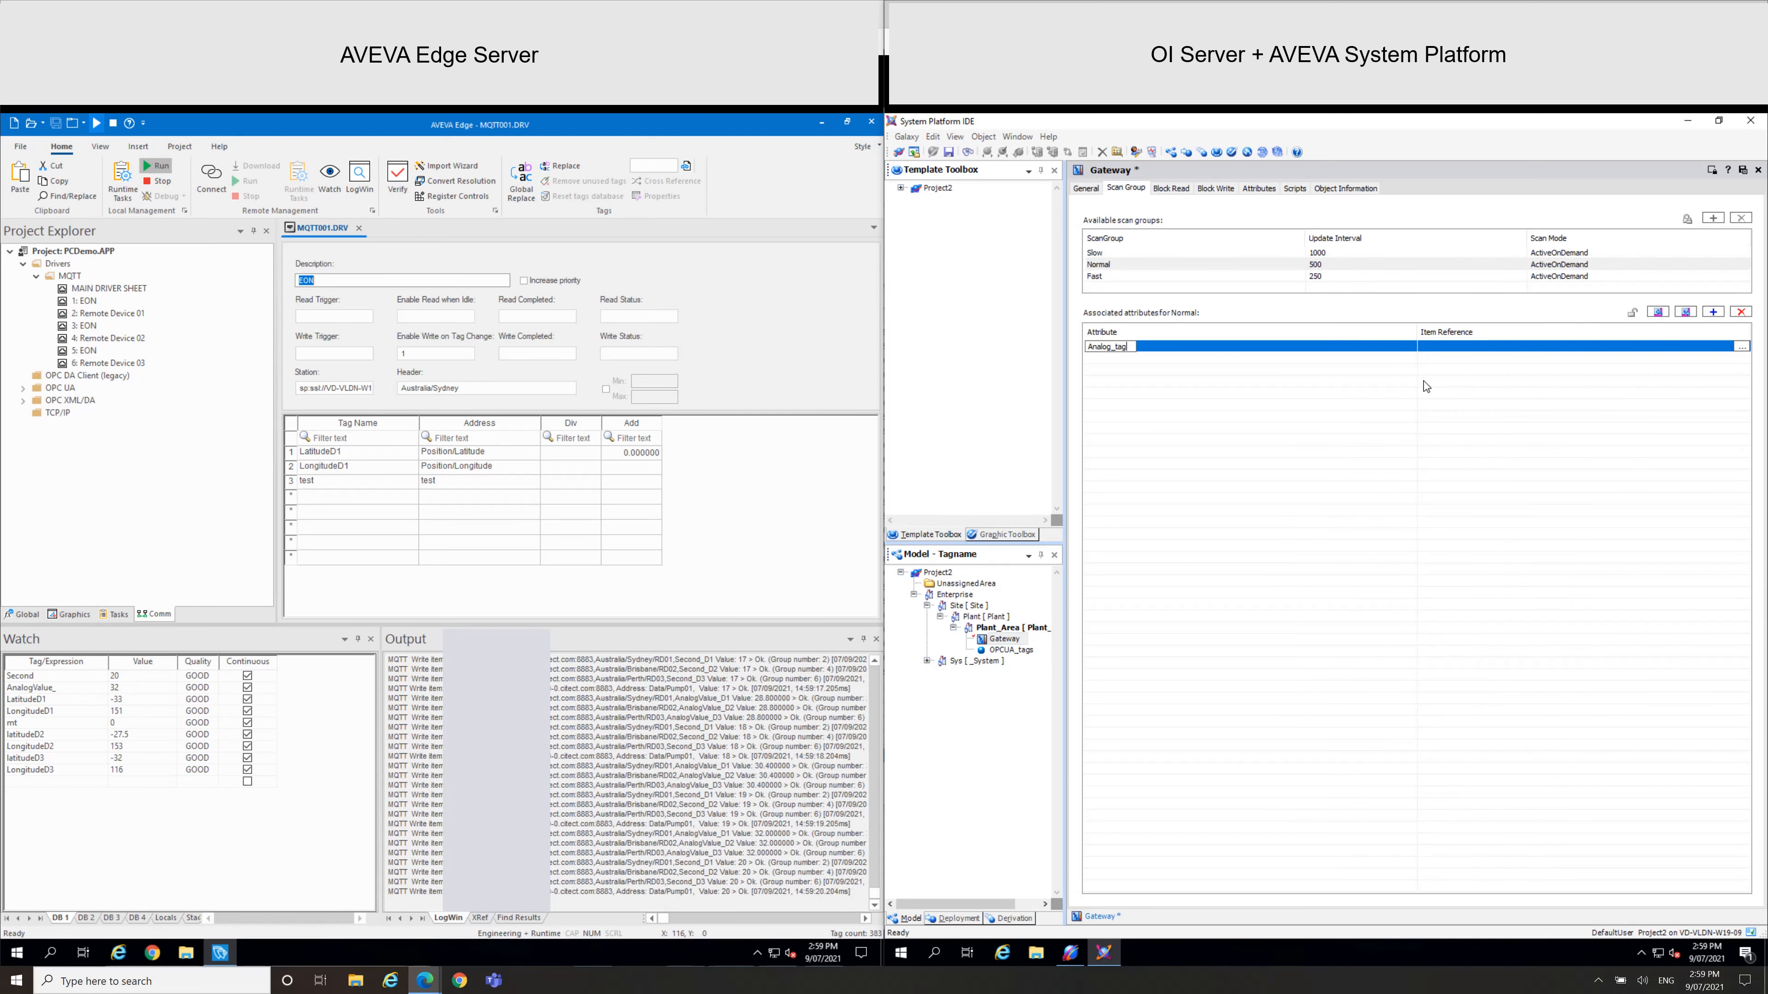
{"action": "left_click", "coordinate": [1742, 346]}
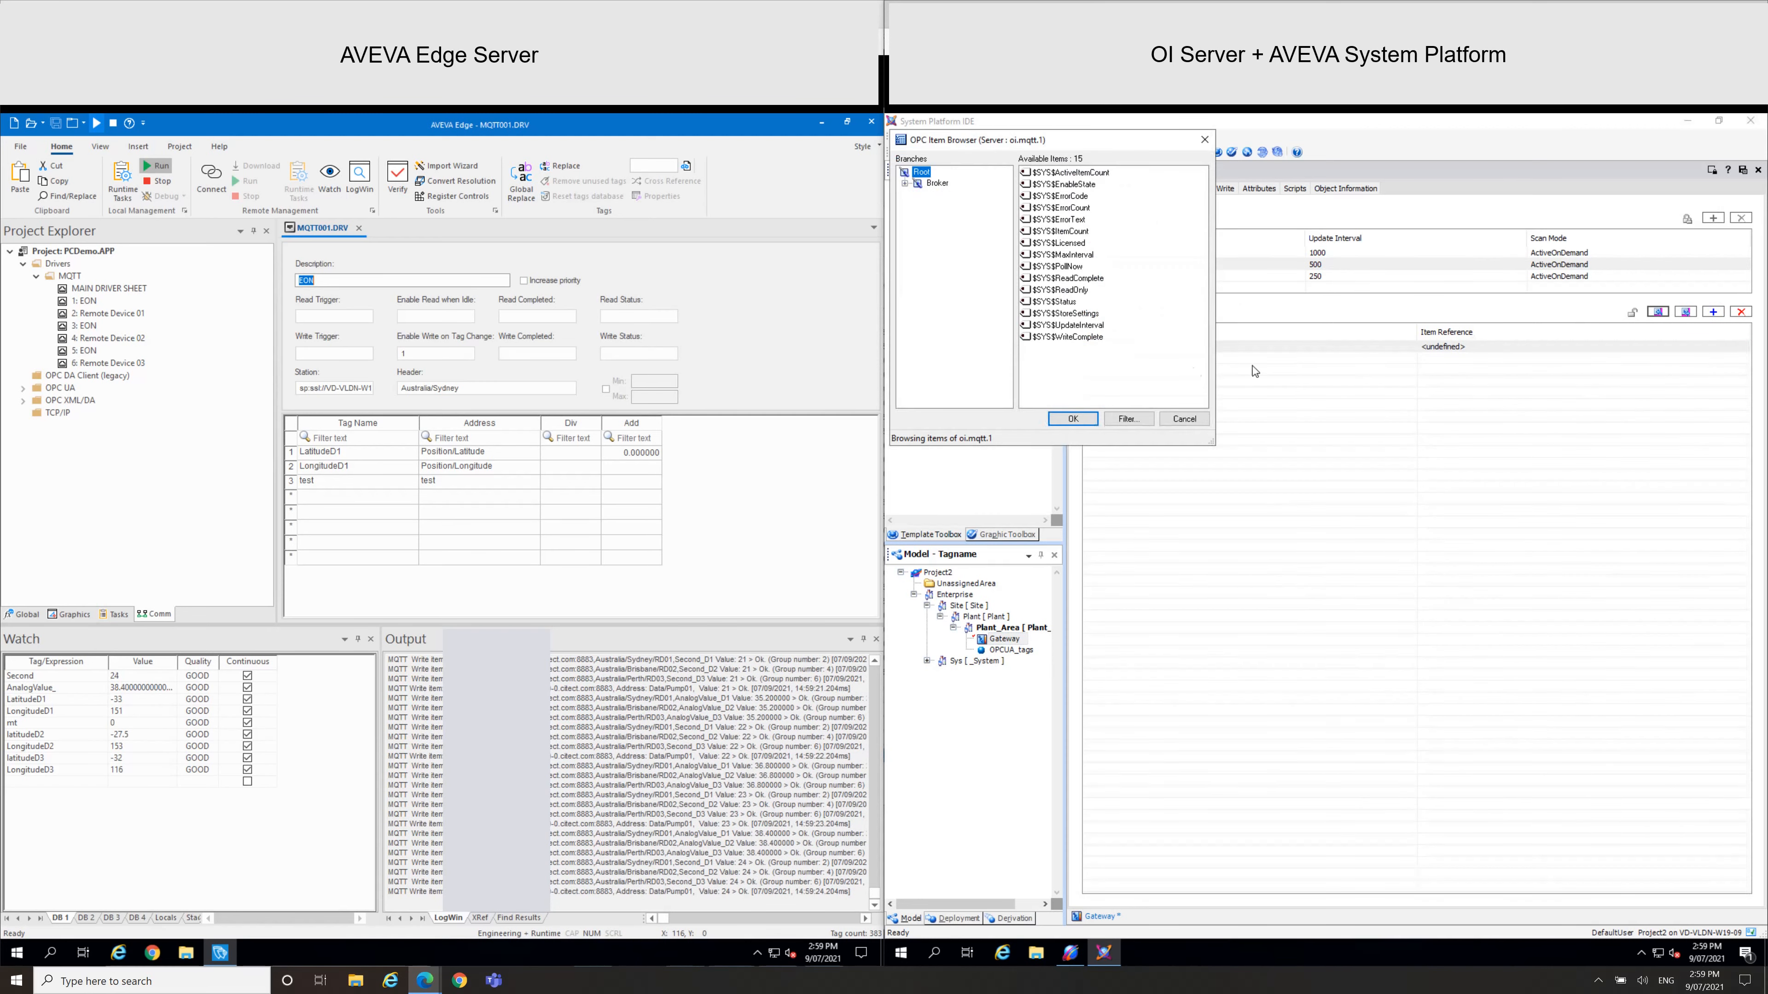
{"action": "left_click", "coordinate": [918, 182]}
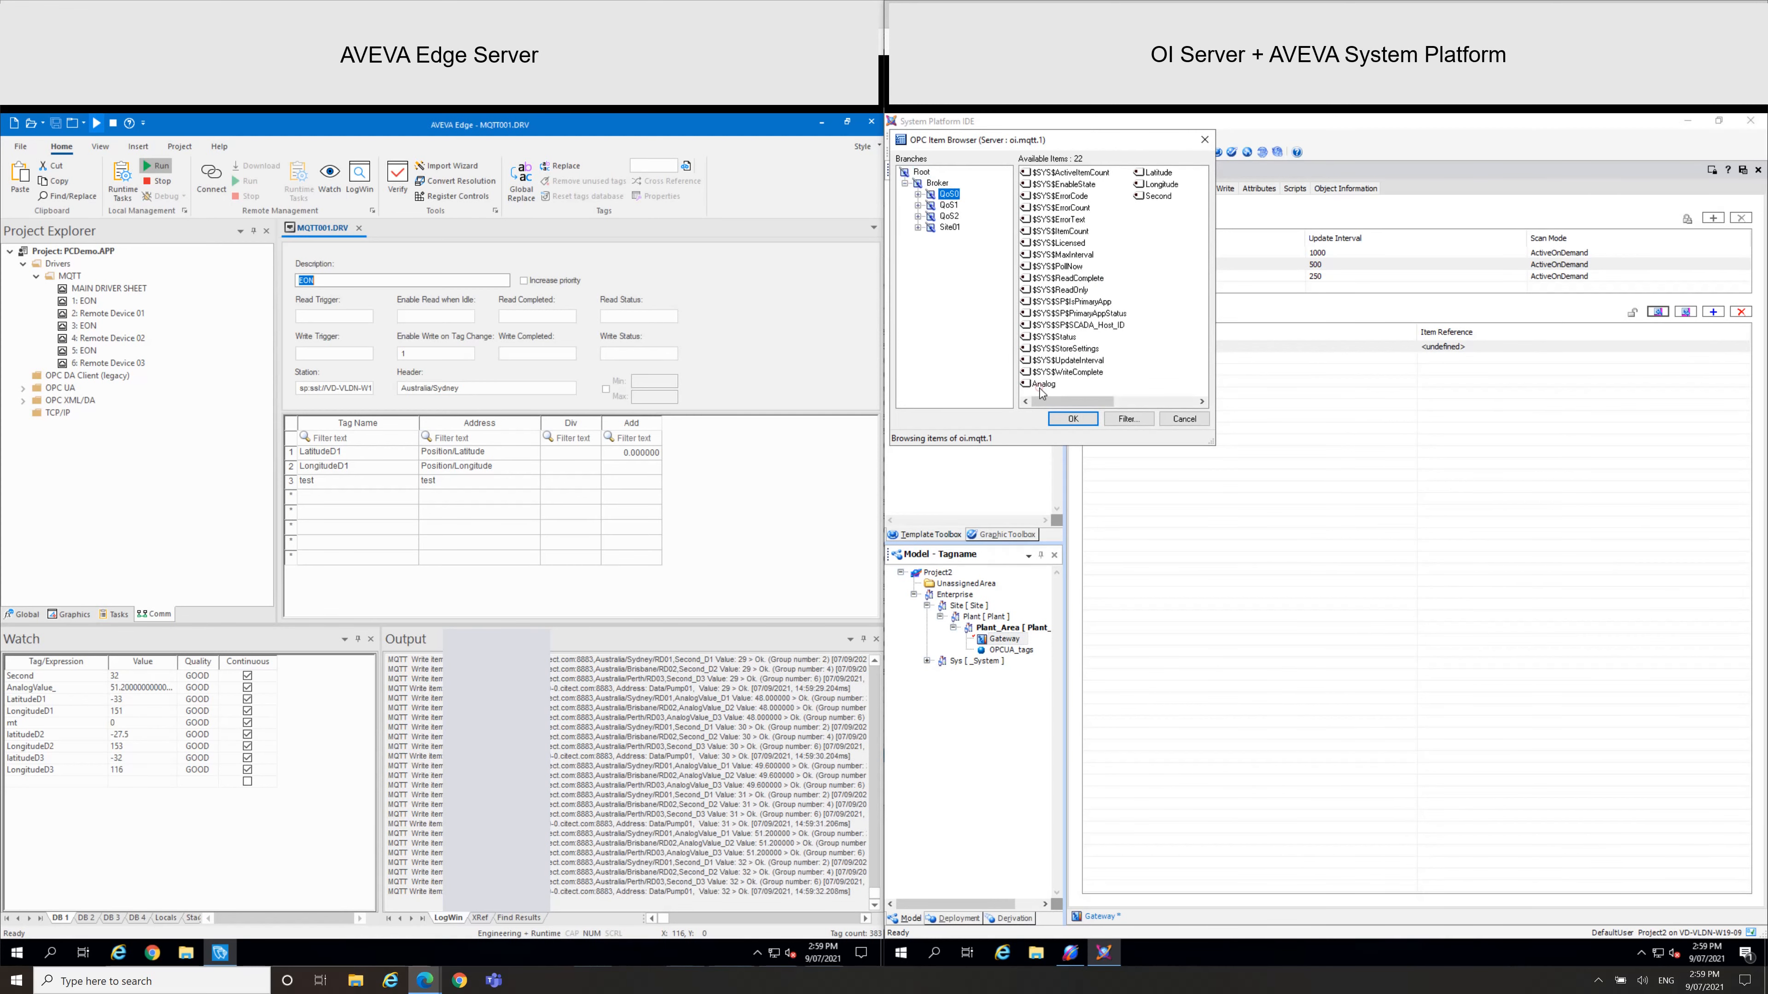
{"action": "left_click", "coordinate": [1069, 418]}
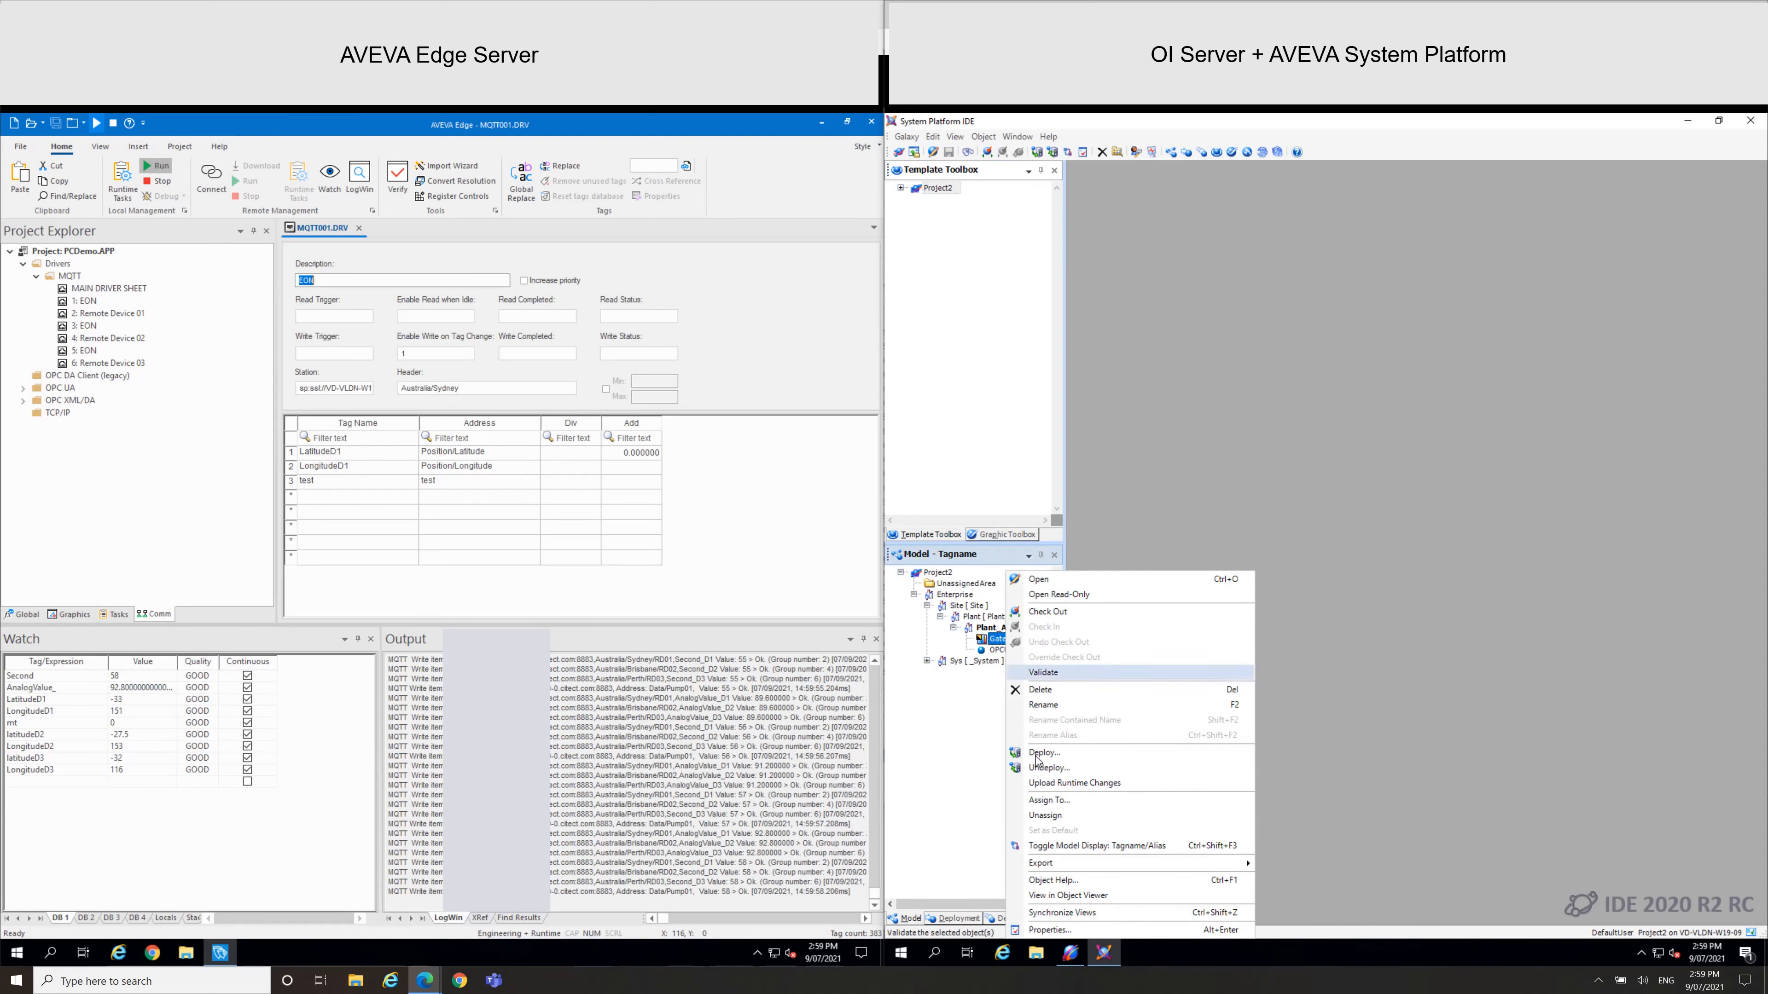
Deploy the updated Gateway object and dismiss the deployment report
{"action": "left_click", "coordinate": [1044, 753]}
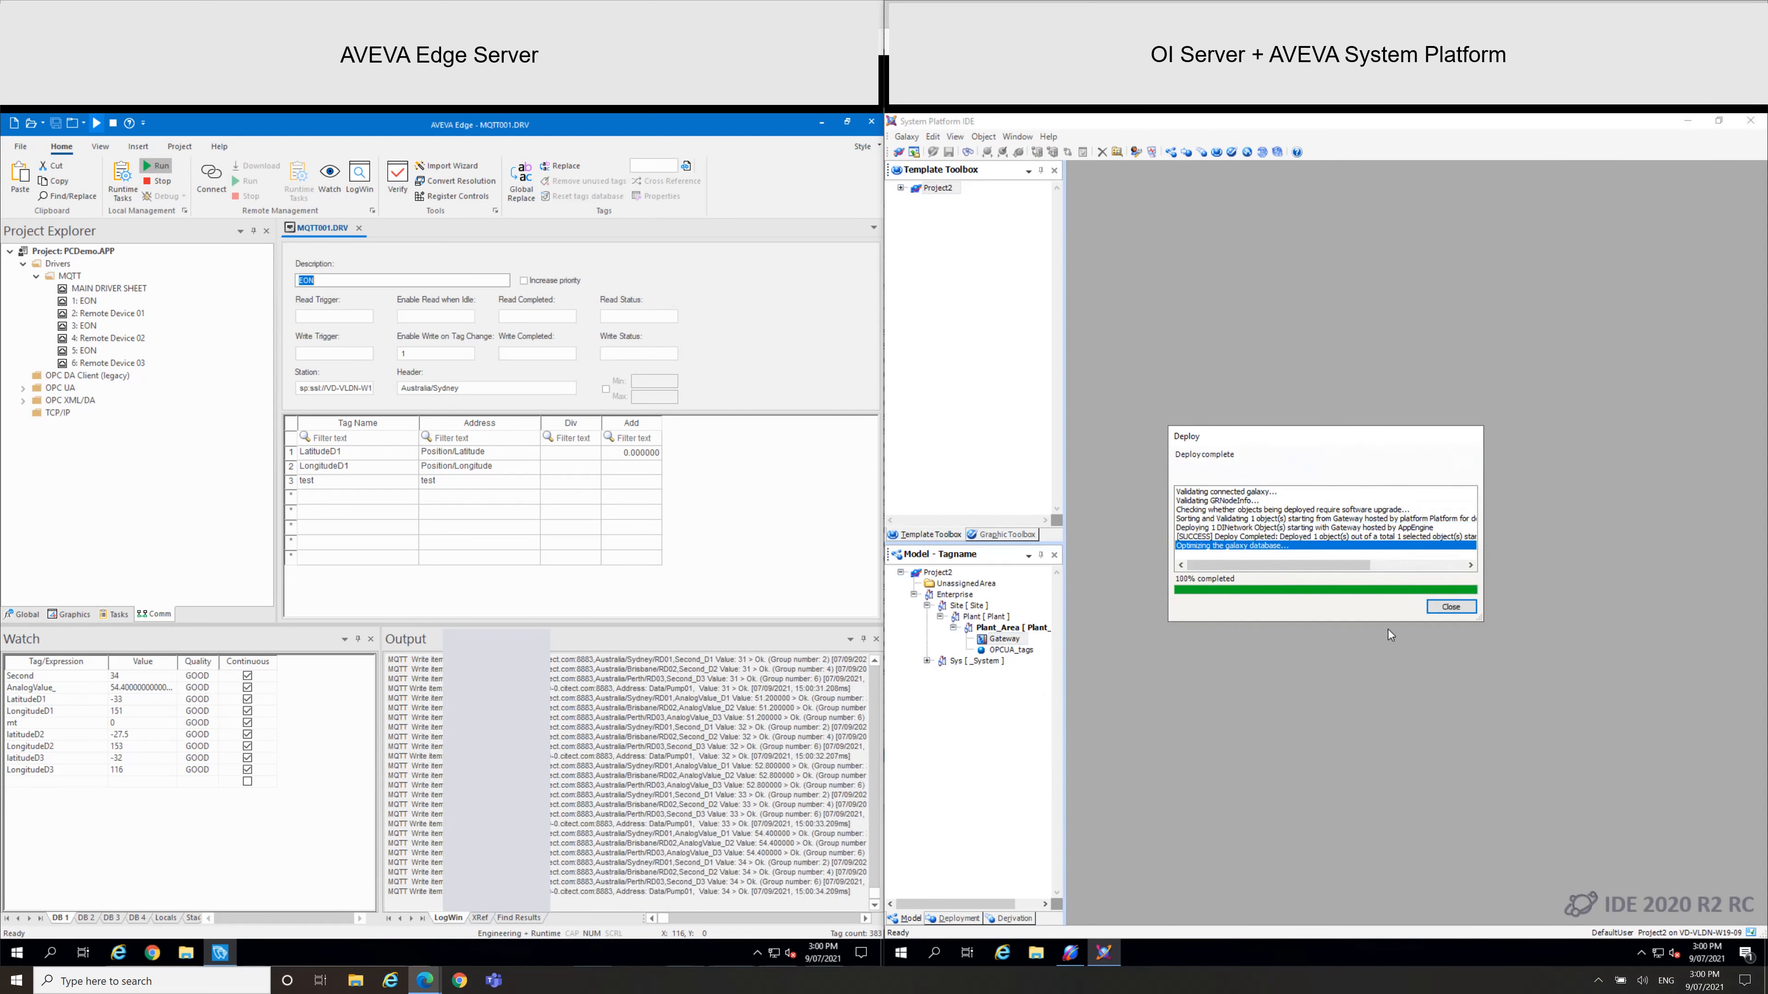
{"action": "left_click", "coordinate": [1451, 607]}
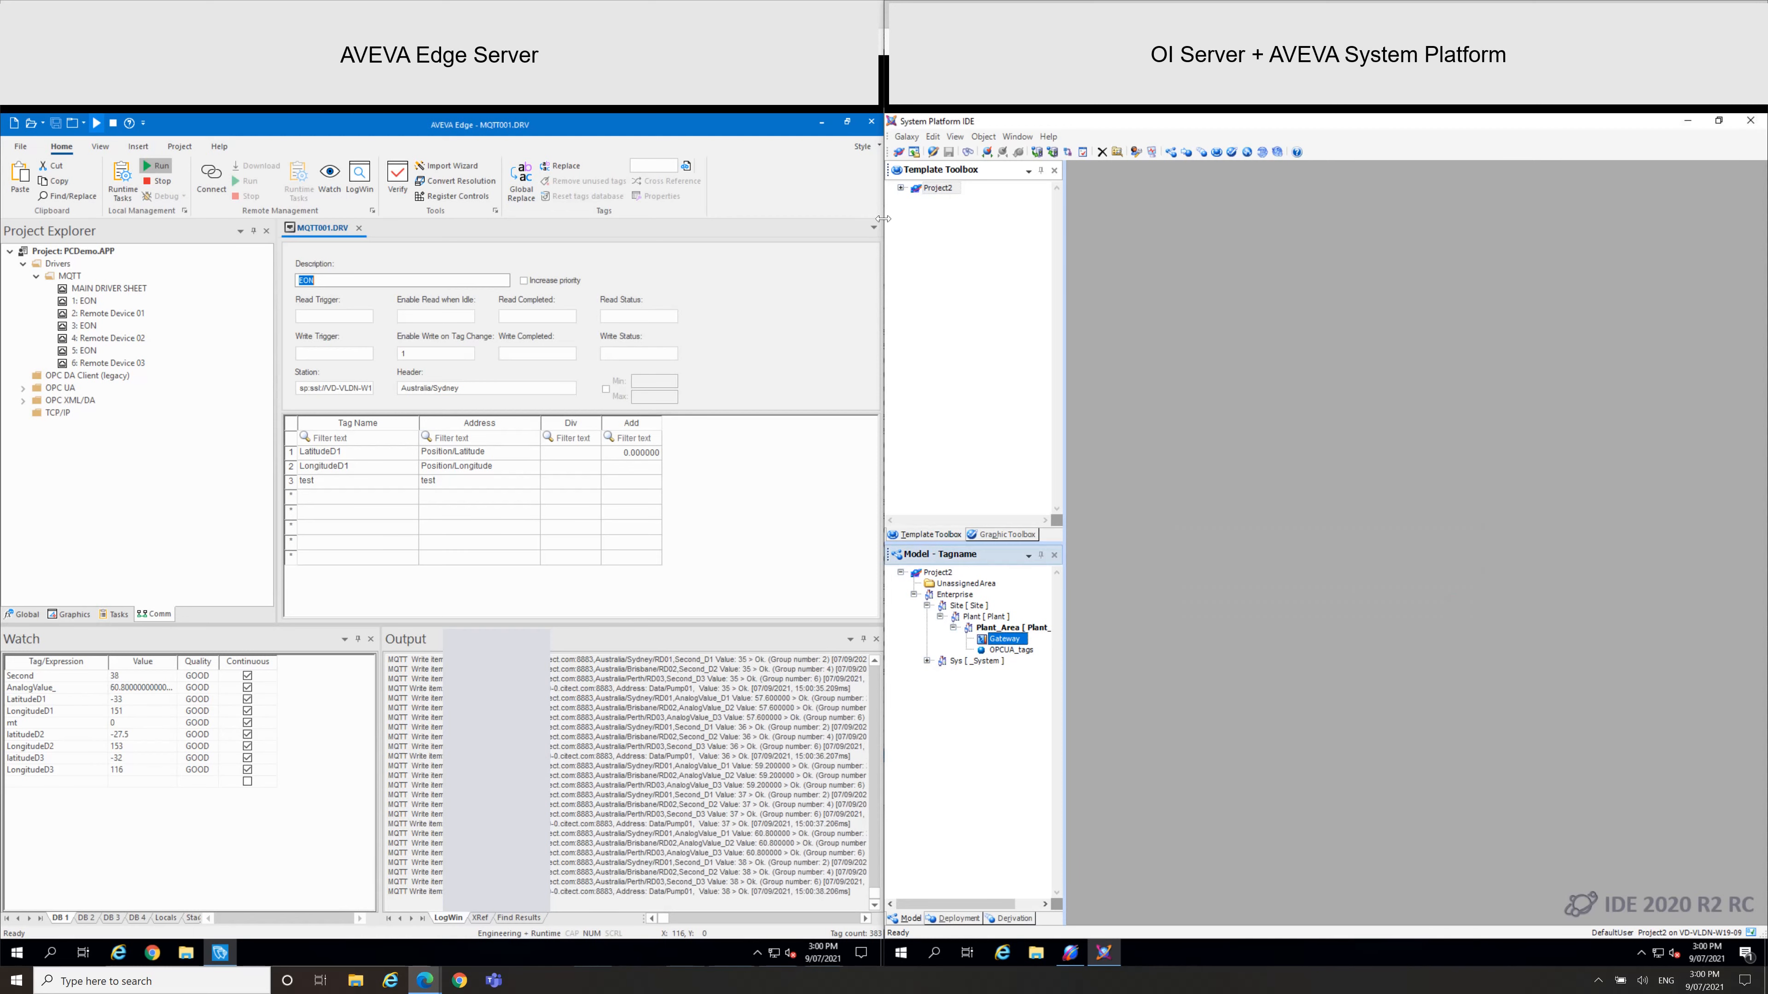
Create a new $Master_UserDefined instance named Analog_tag and open it for editing
{"action": "left_click", "coordinate": [914, 188]}
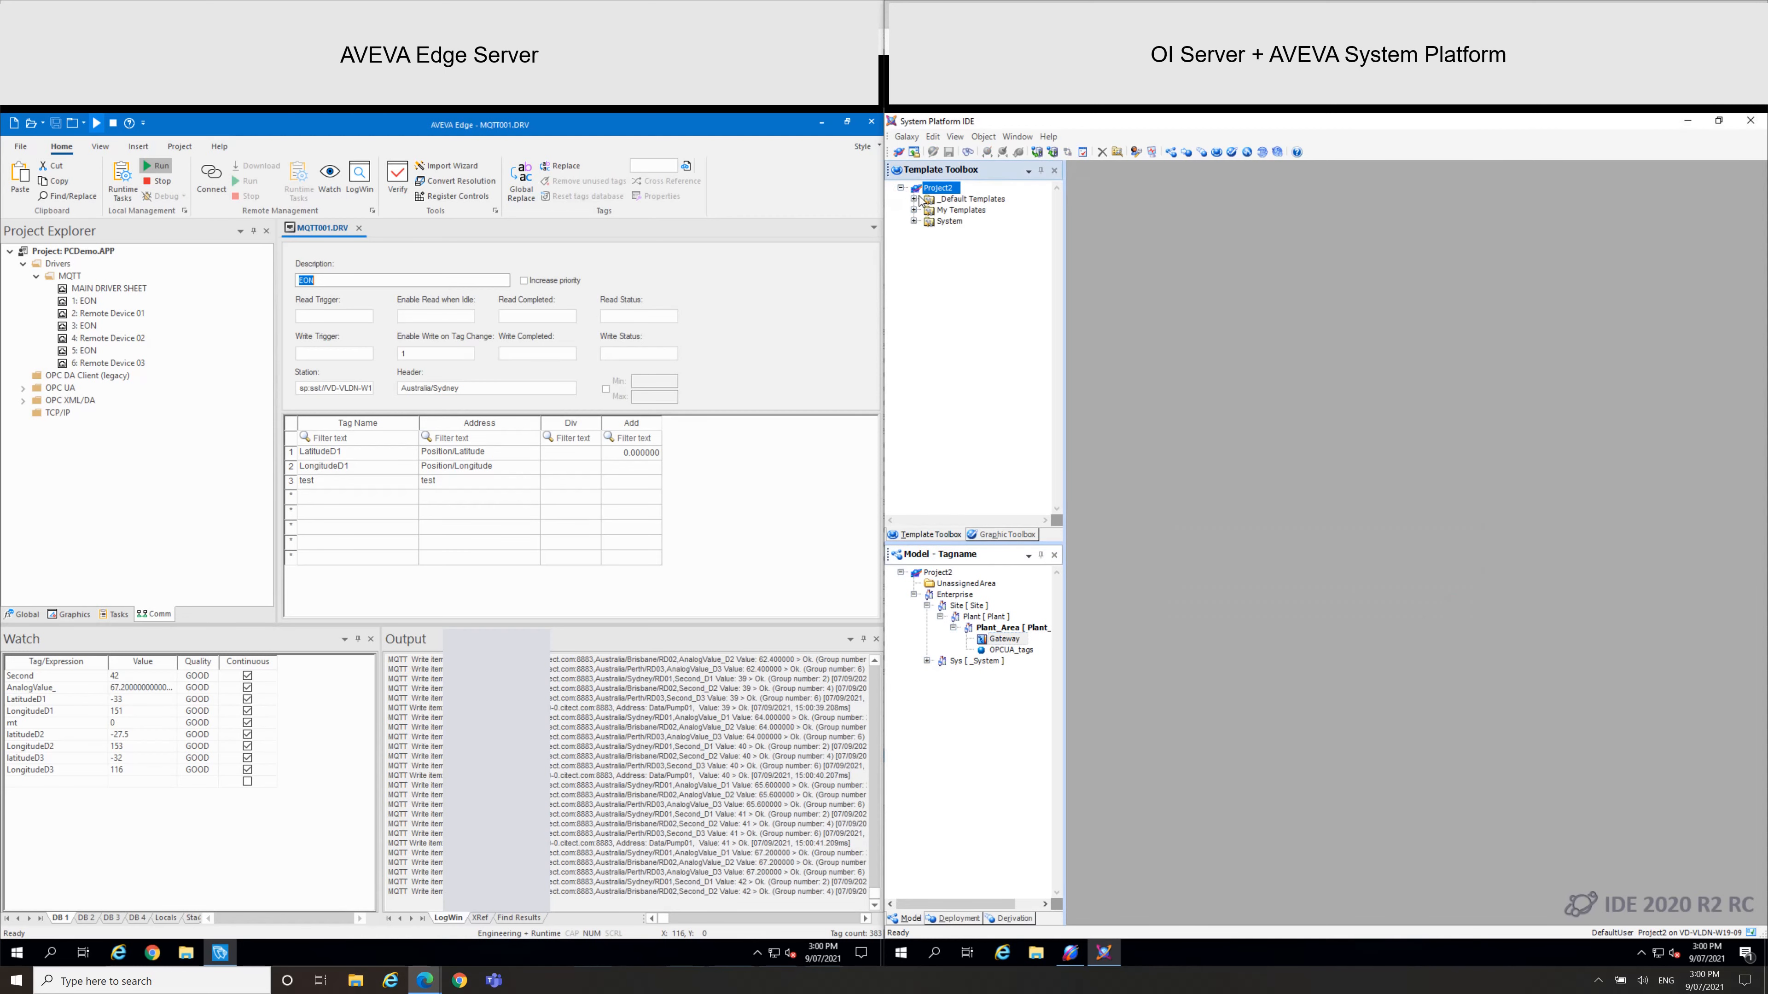
{"action": "left_click", "coordinate": [914, 199]}
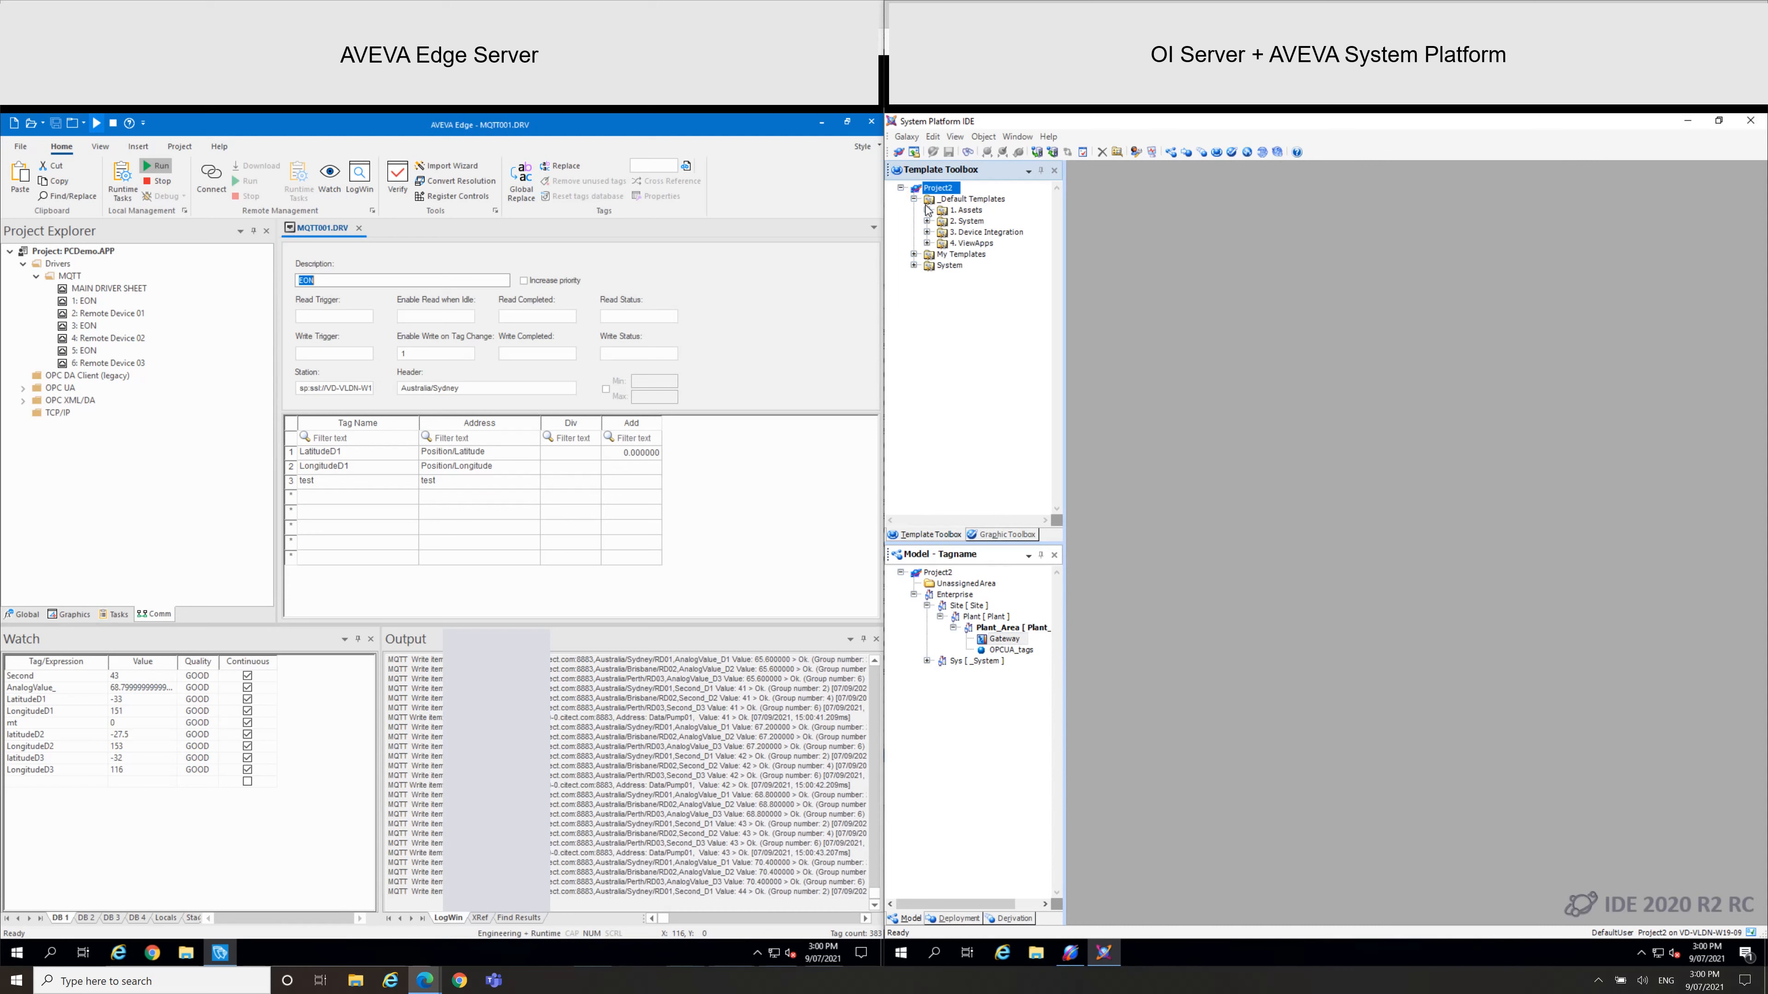
{"action": "left_click", "coordinate": [927, 210]}
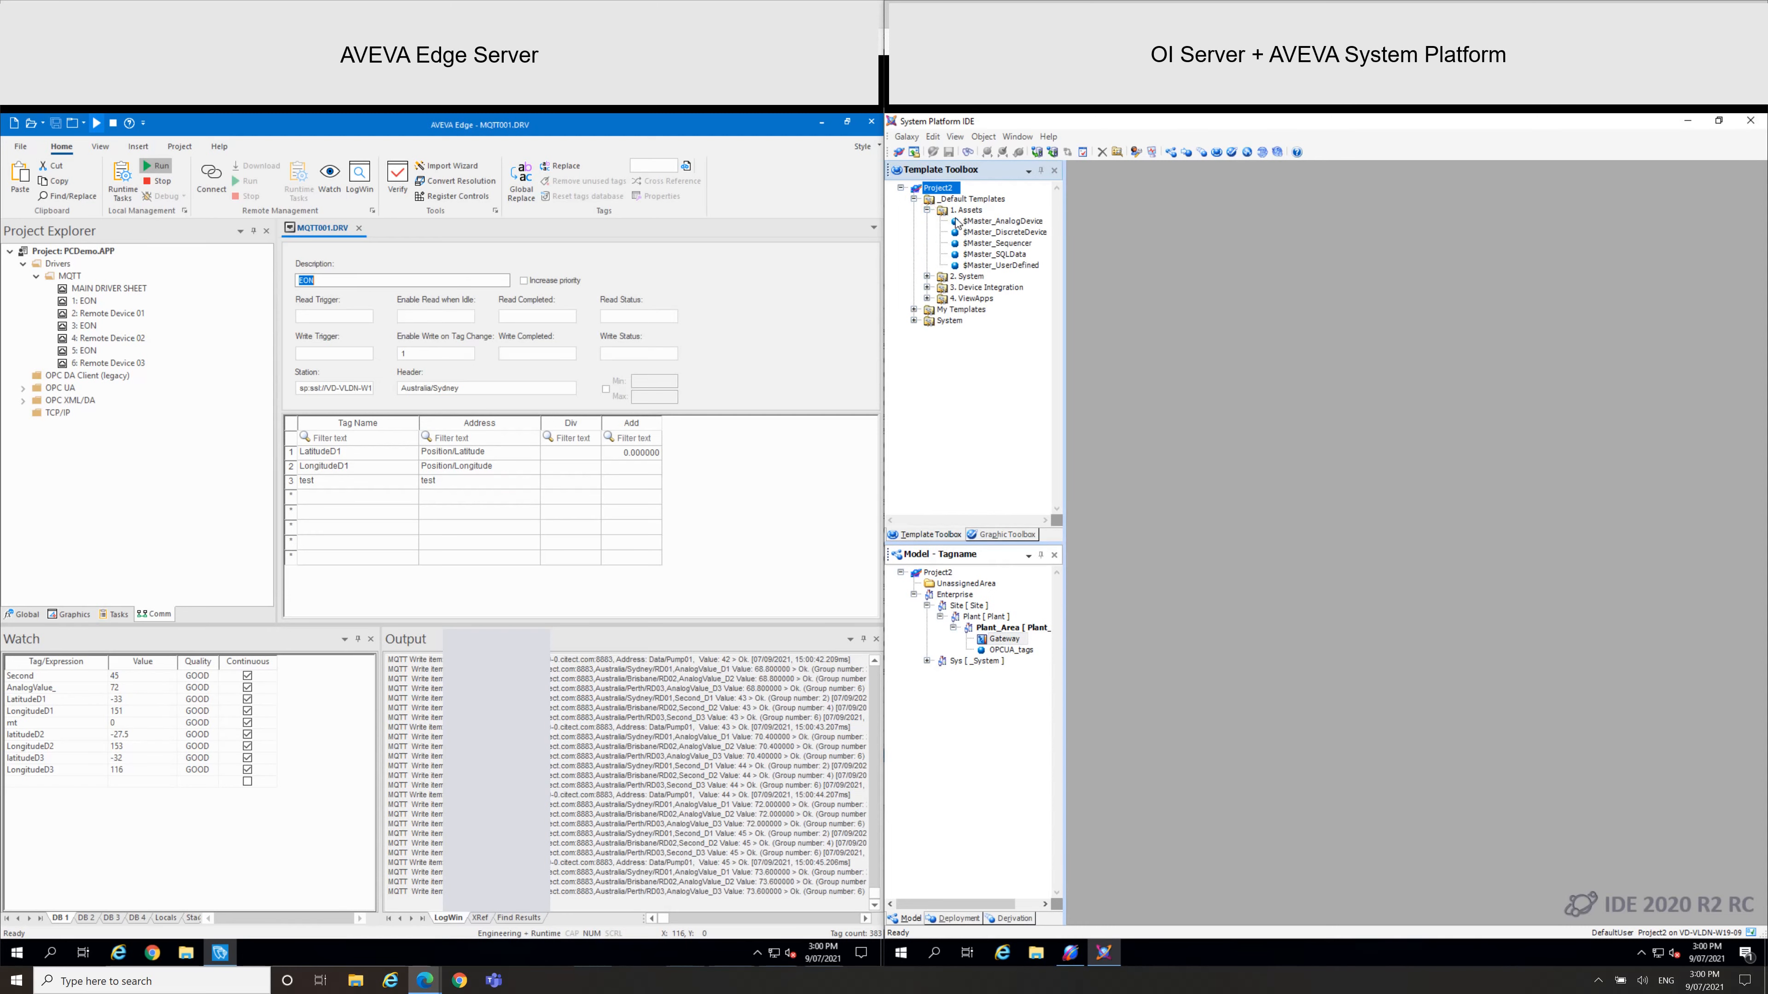
{"action": "right_click", "coordinate": [1000, 265]}
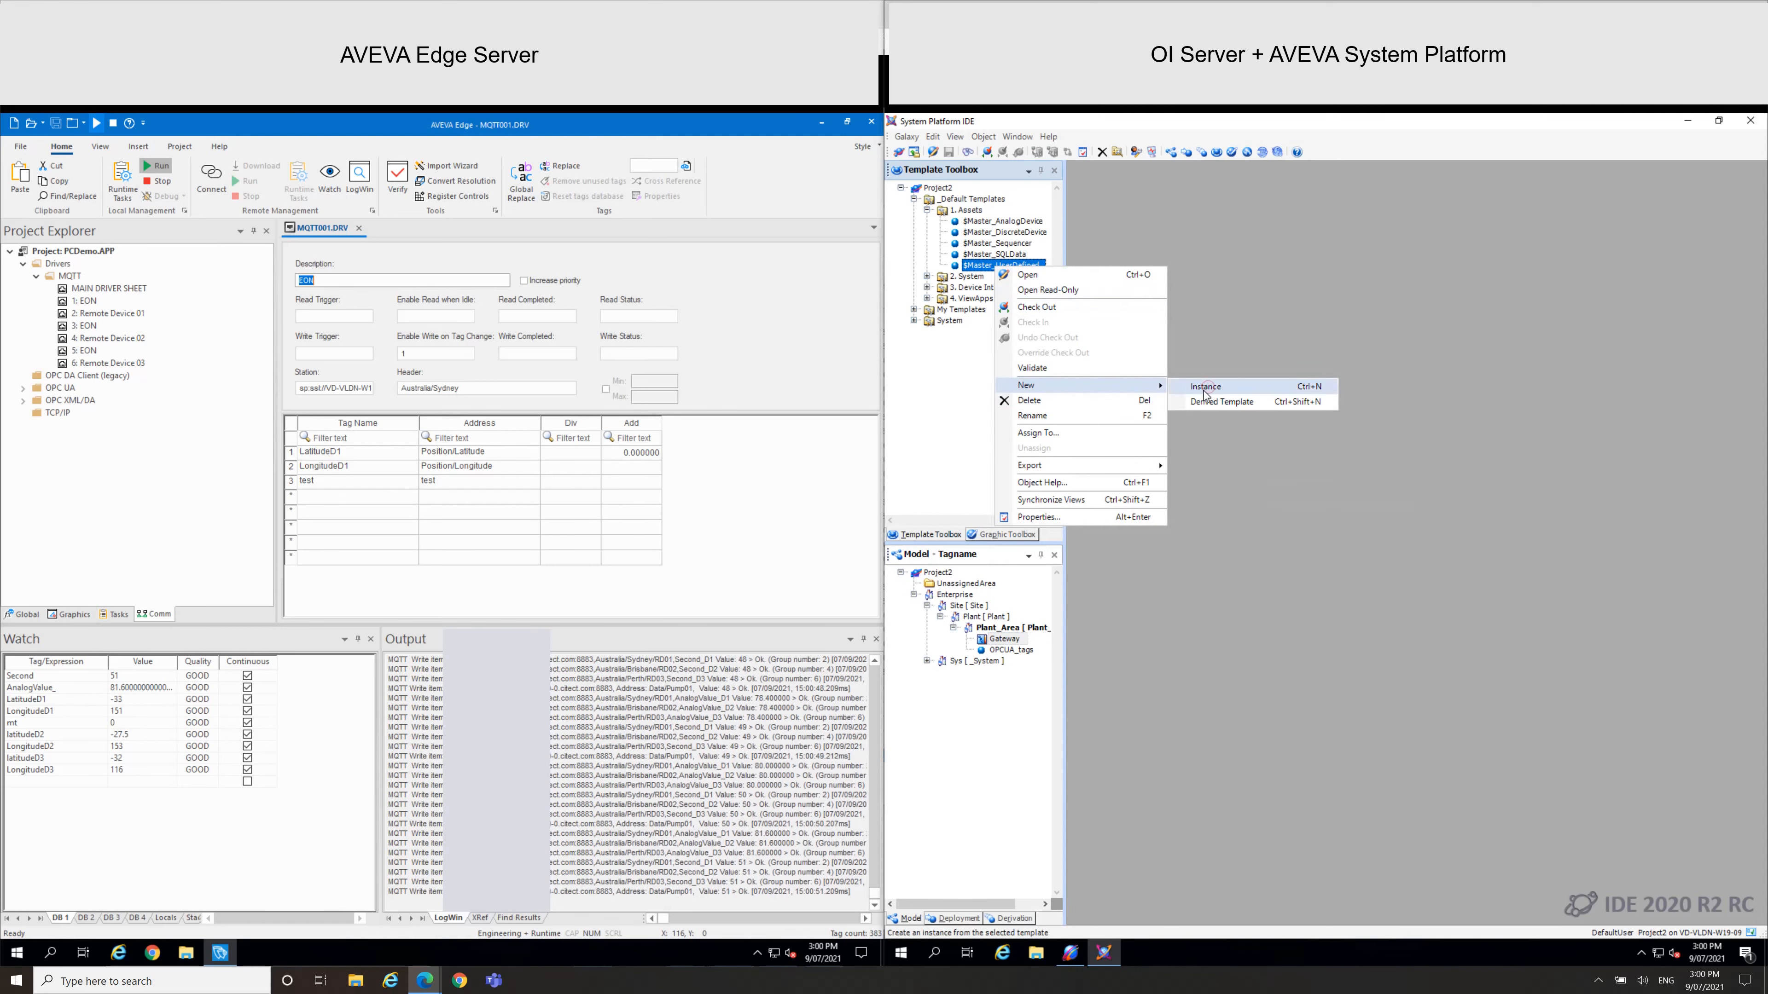
{"action": "left_click", "coordinate": [1203, 387]}
{"action": "type", "text": "Analog_tag"}
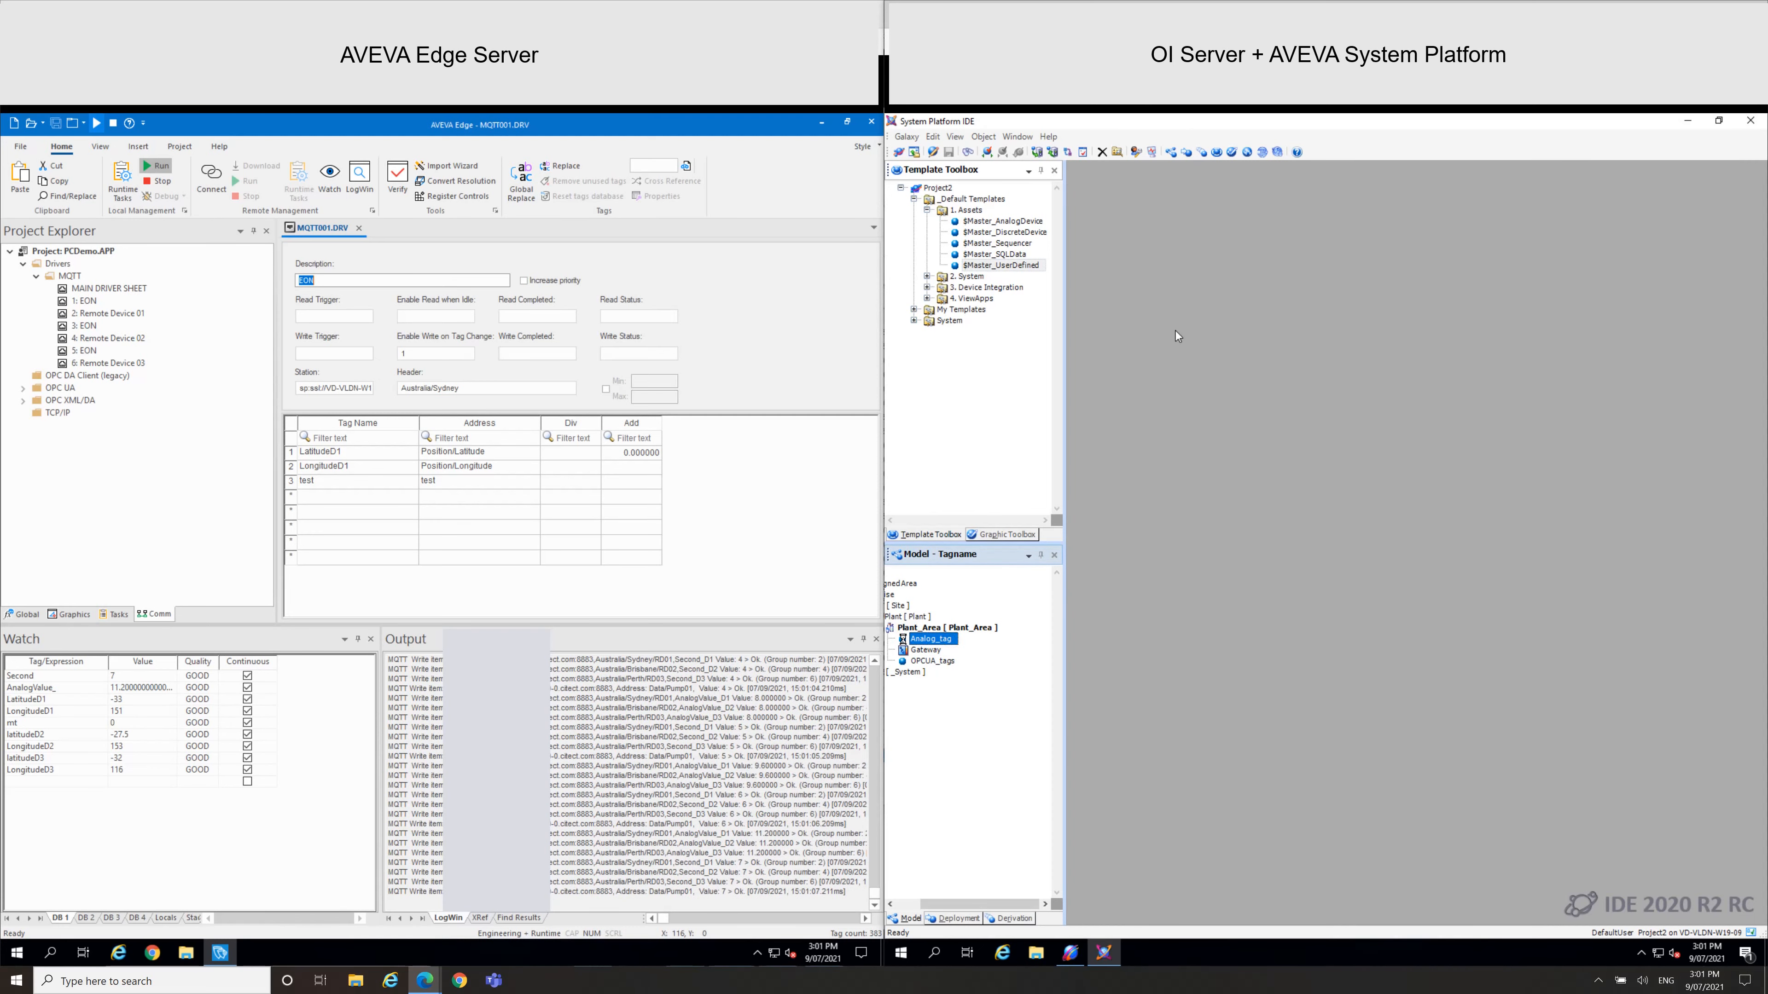
{"action": "double_click", "coordinate": [929, 638]}
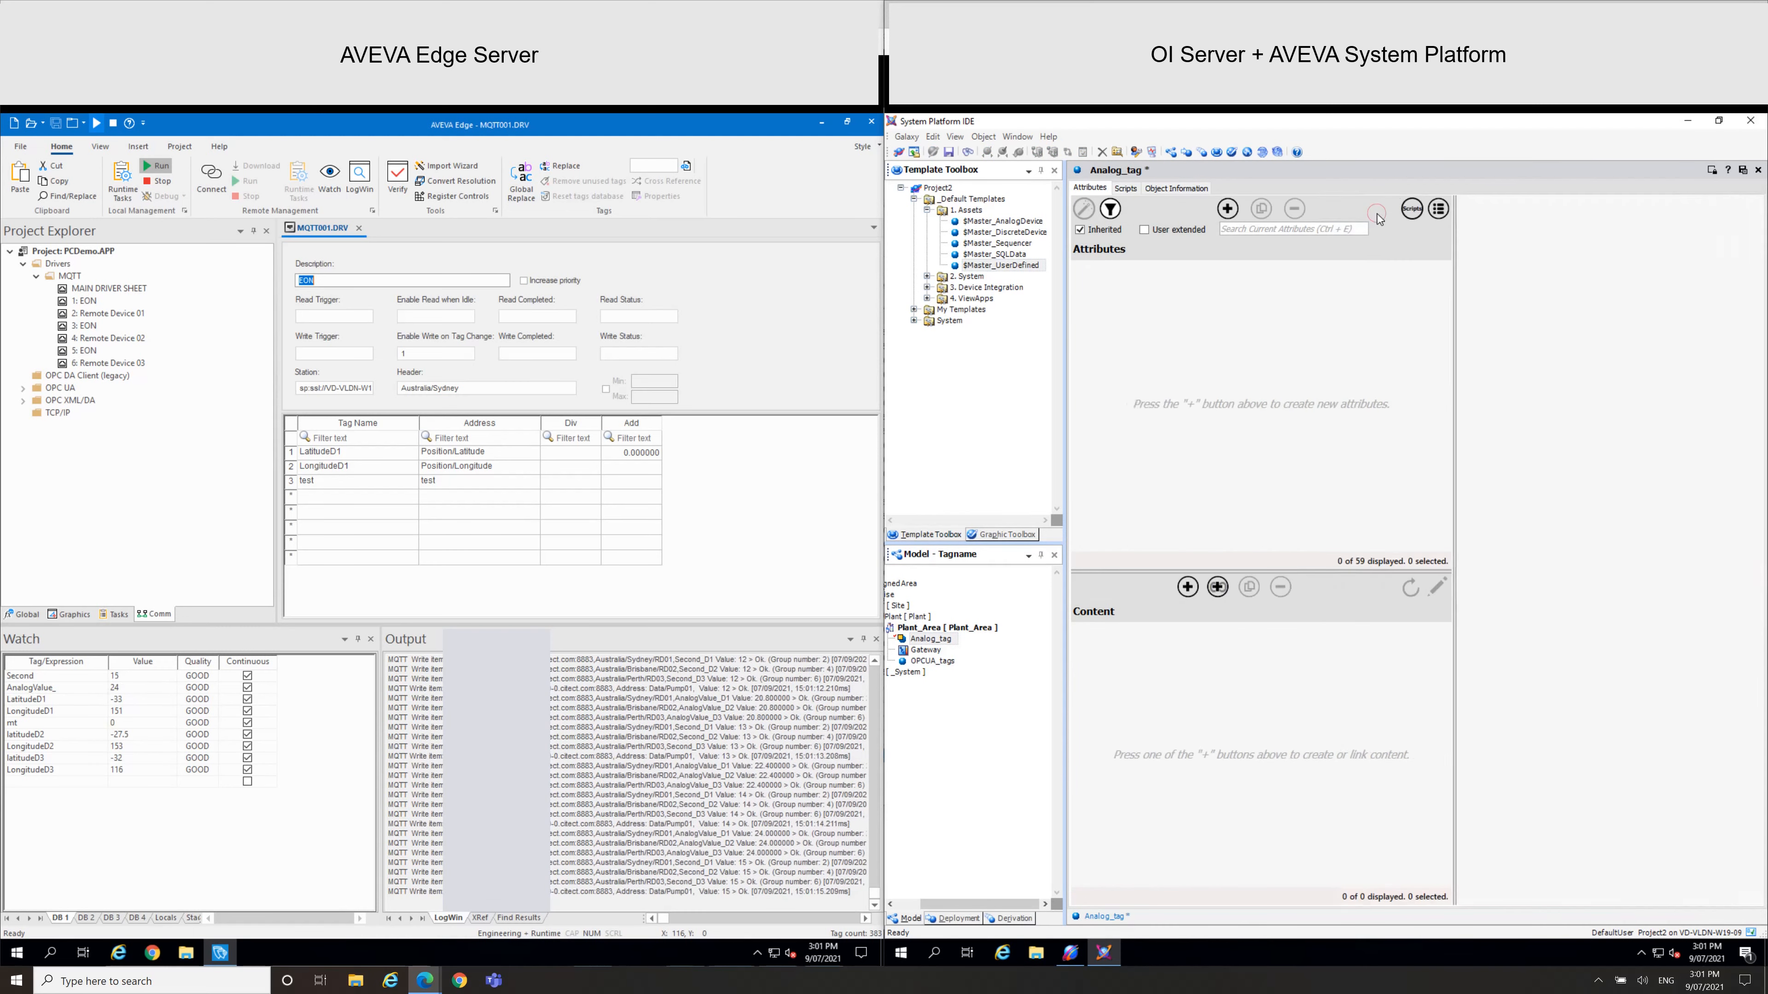
Add an Integer attribute named Analog_tag with I/O enabled
{"action": "left_click", "coordinate": [1226, 209]}
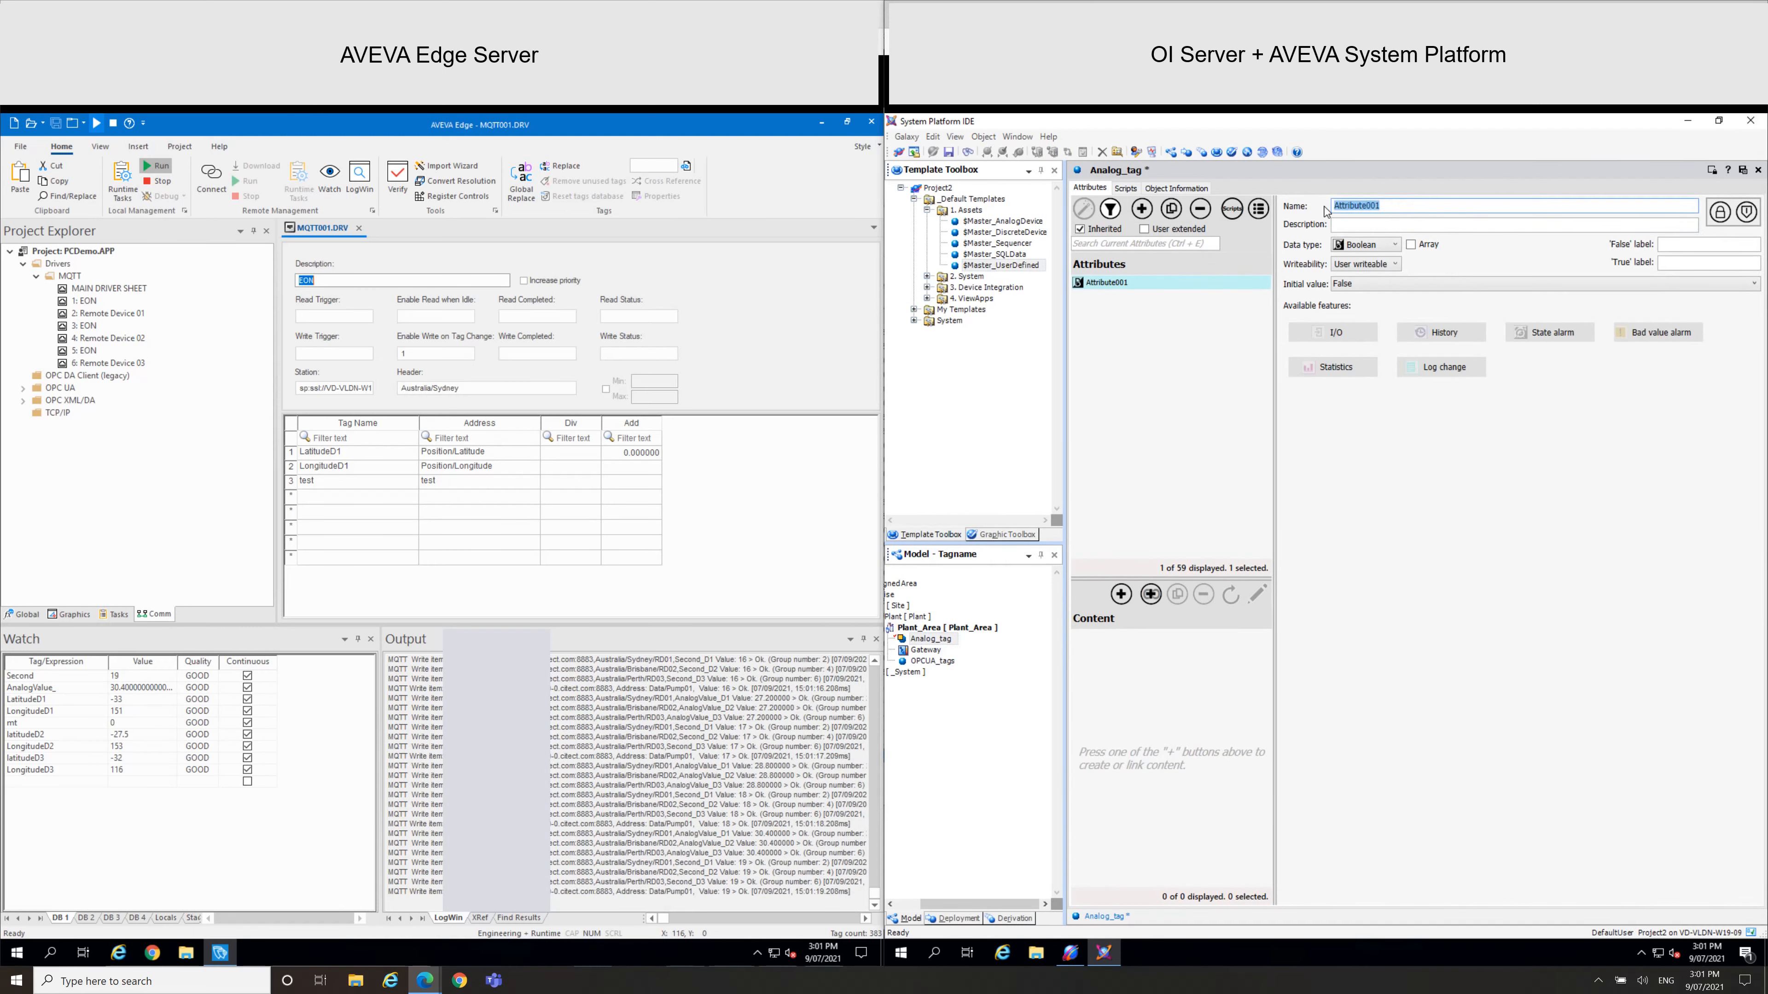
{"action": "type", "text": "Analog_tag"}
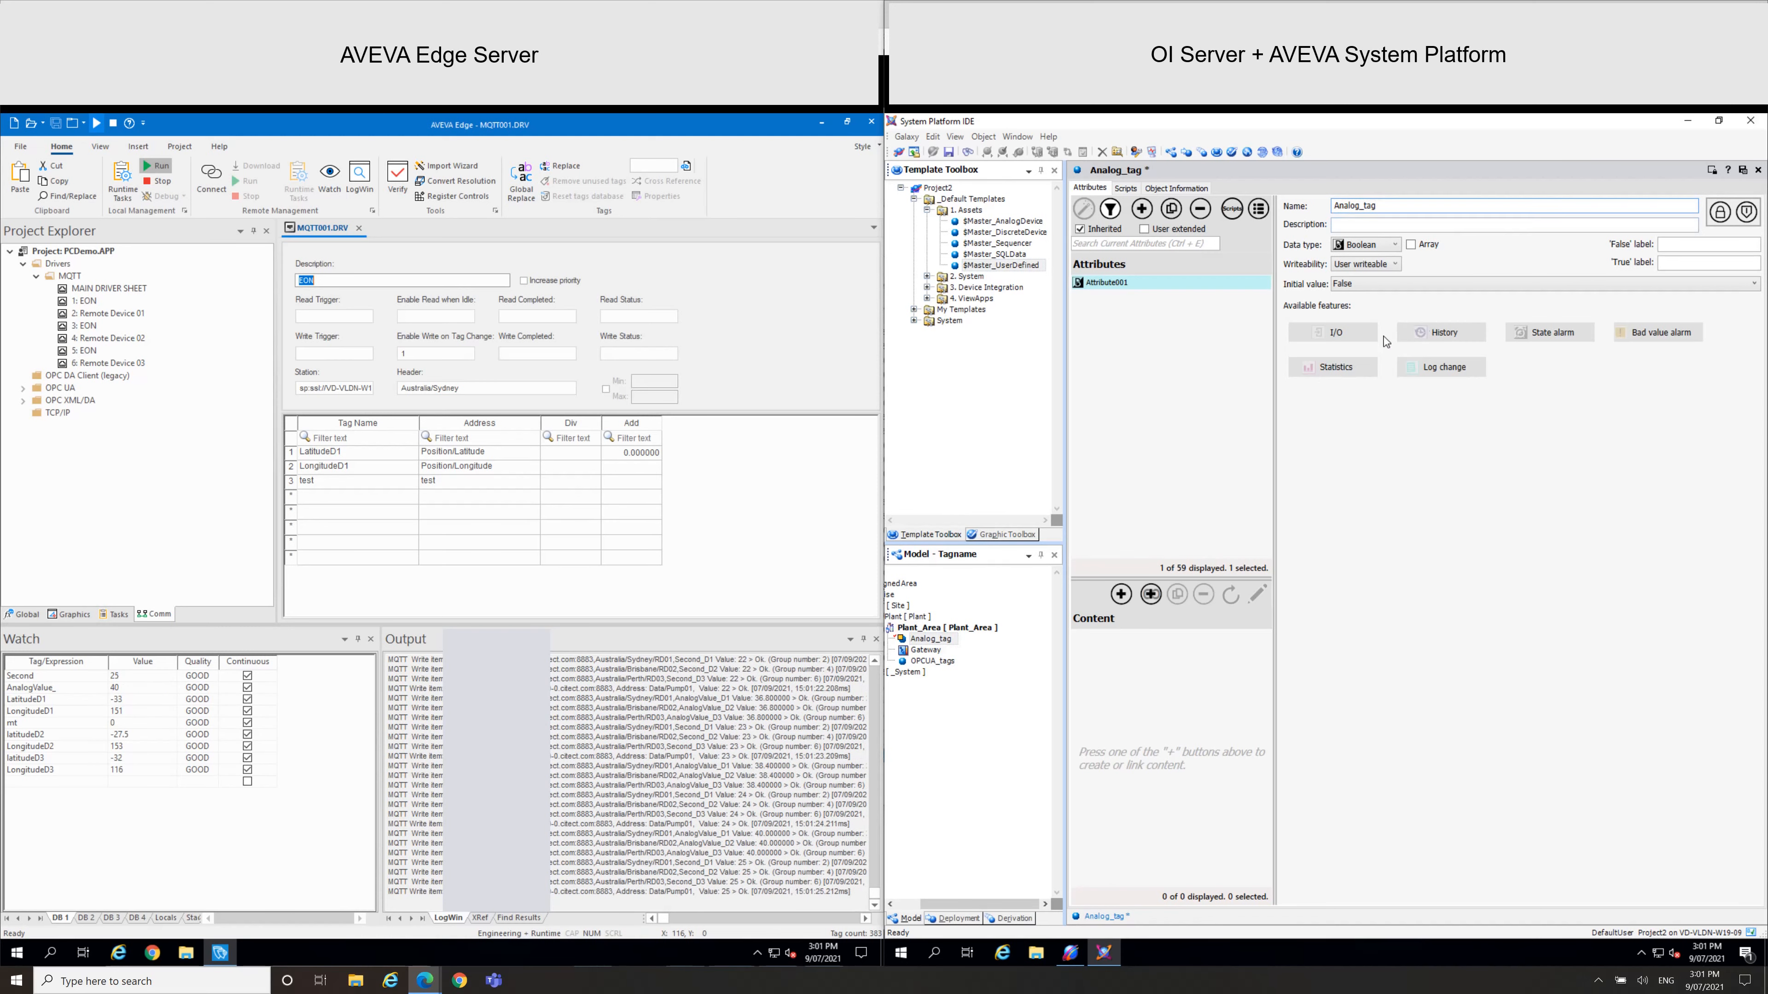
{"action": "left_click", "coordinate": [1333, 331]}
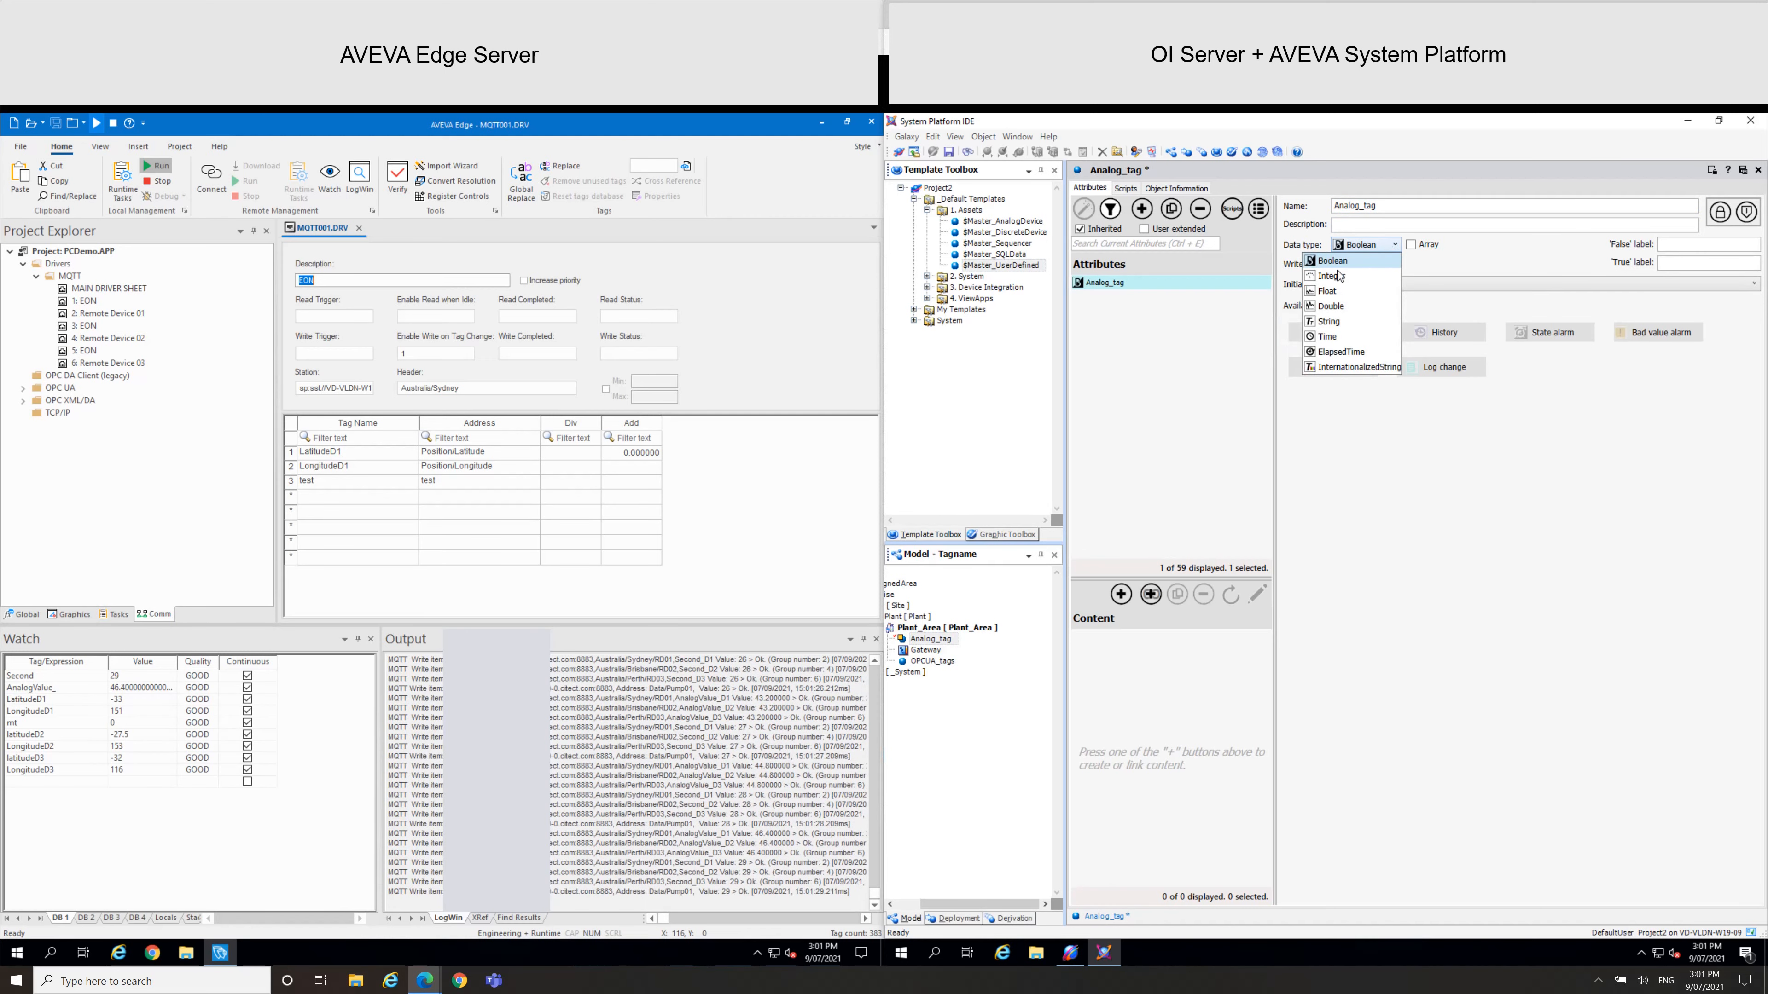
{"action": "left_click", "coordinate": [1335, 277]}
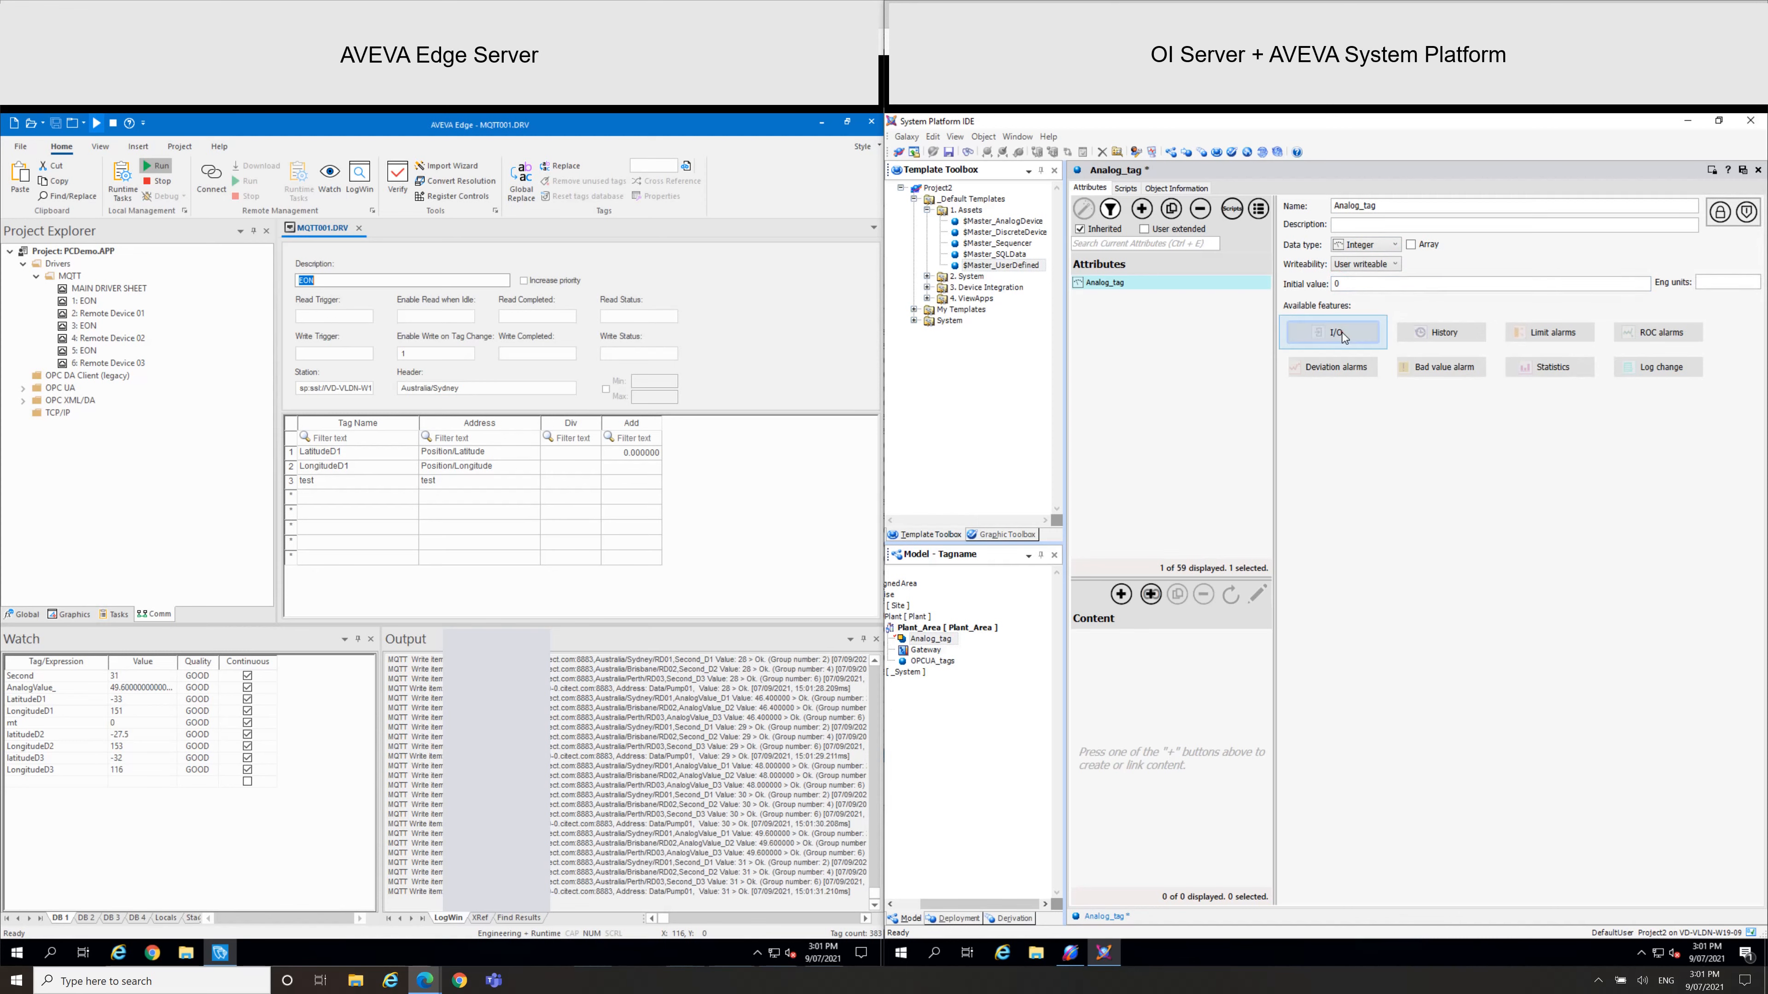
{"action": "left_click", "coordinate": [1334, 331]}
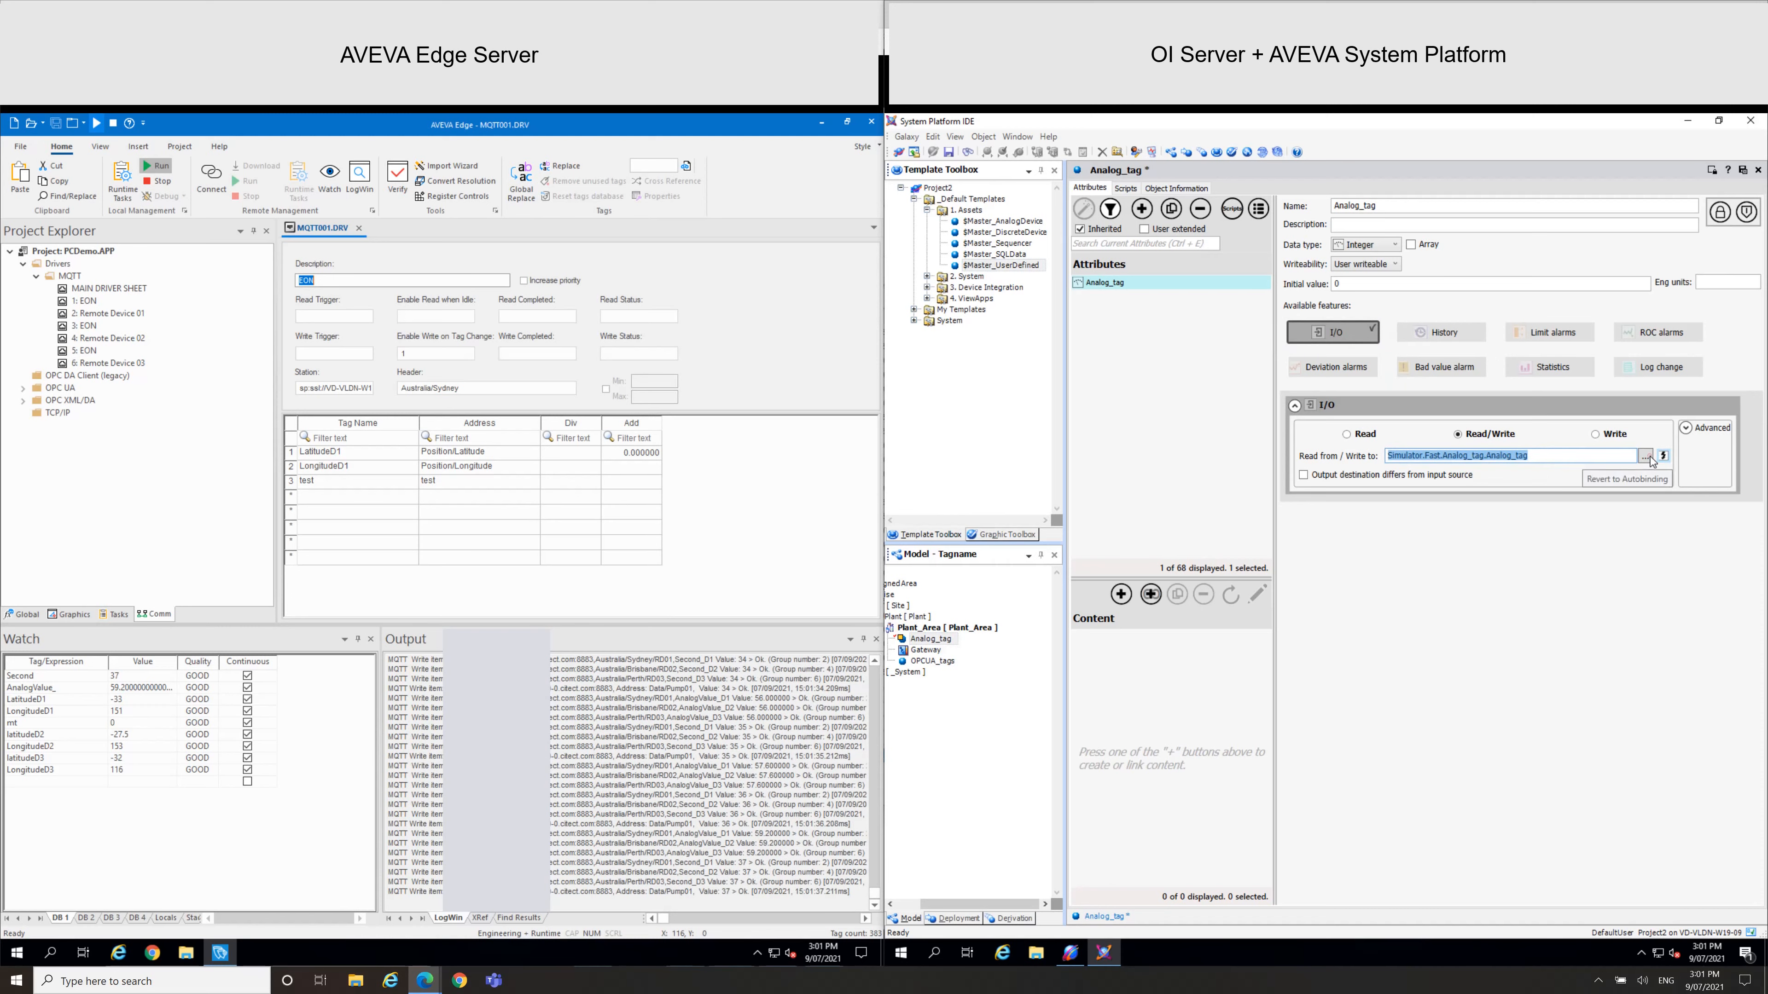
Set the attribute's input source to Gateway.Normal.Analog_tag
{"action": "left_click", "coordinate": [1647, 456]}
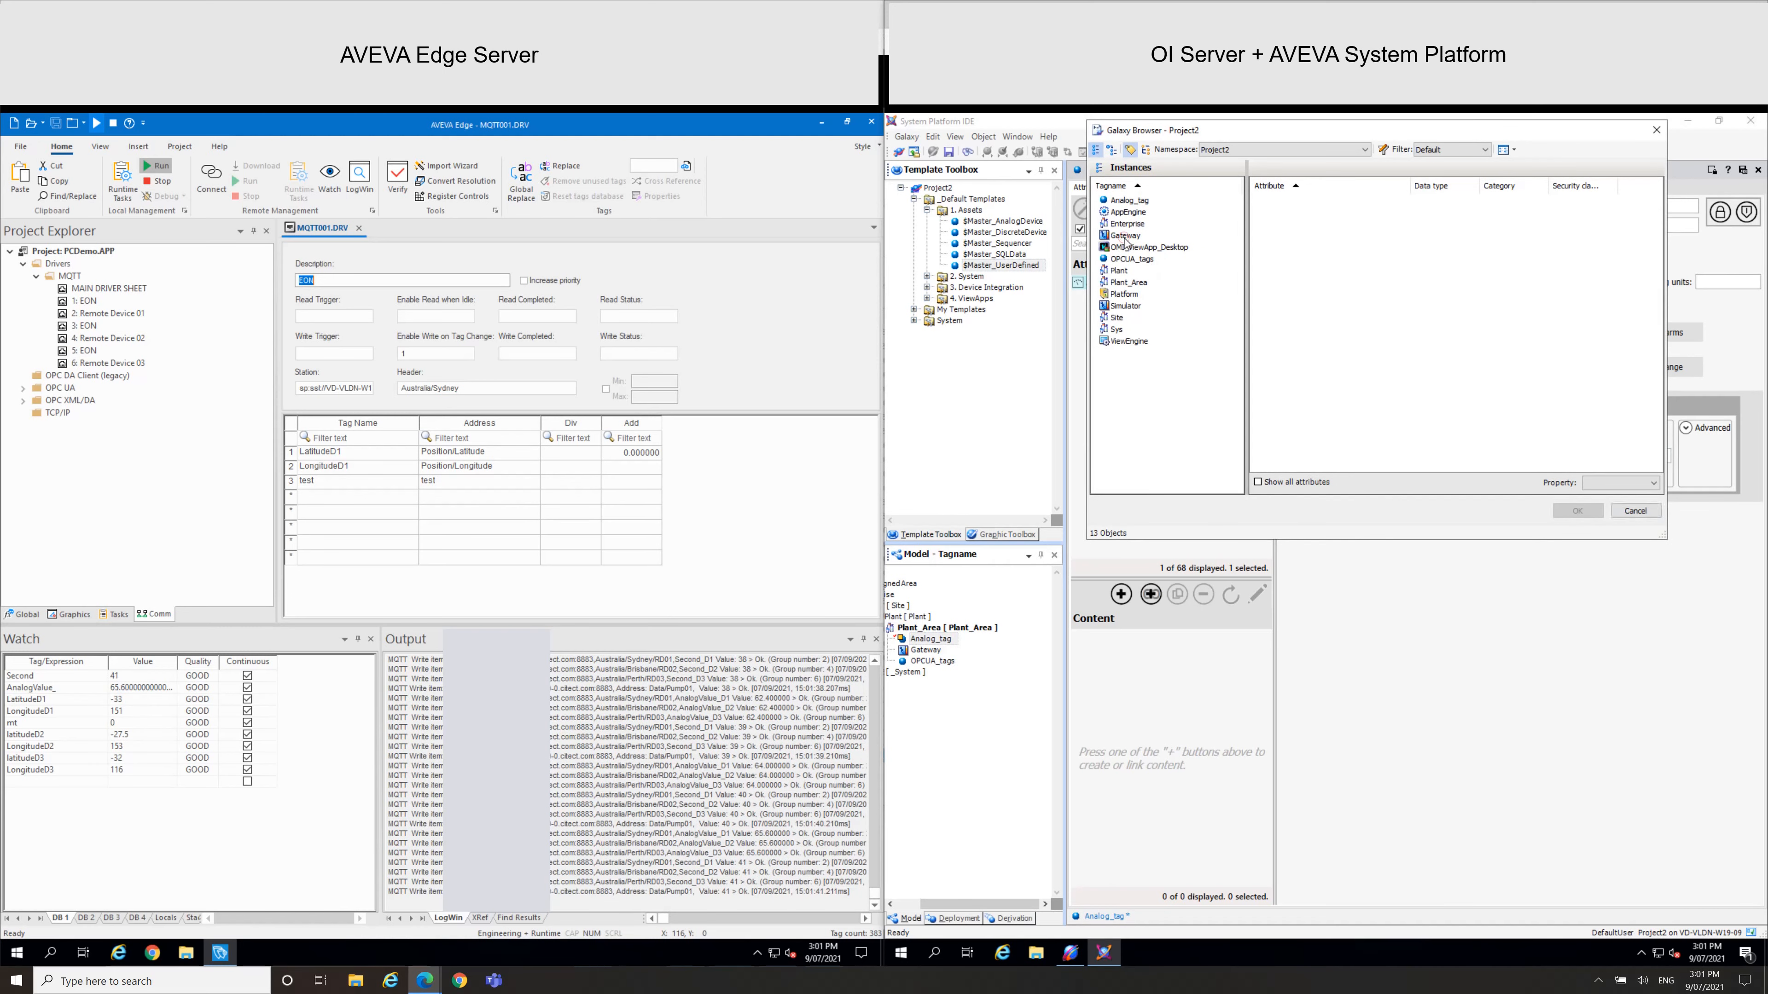
{"action": "left_click", "coordinate": [1124, 235]}
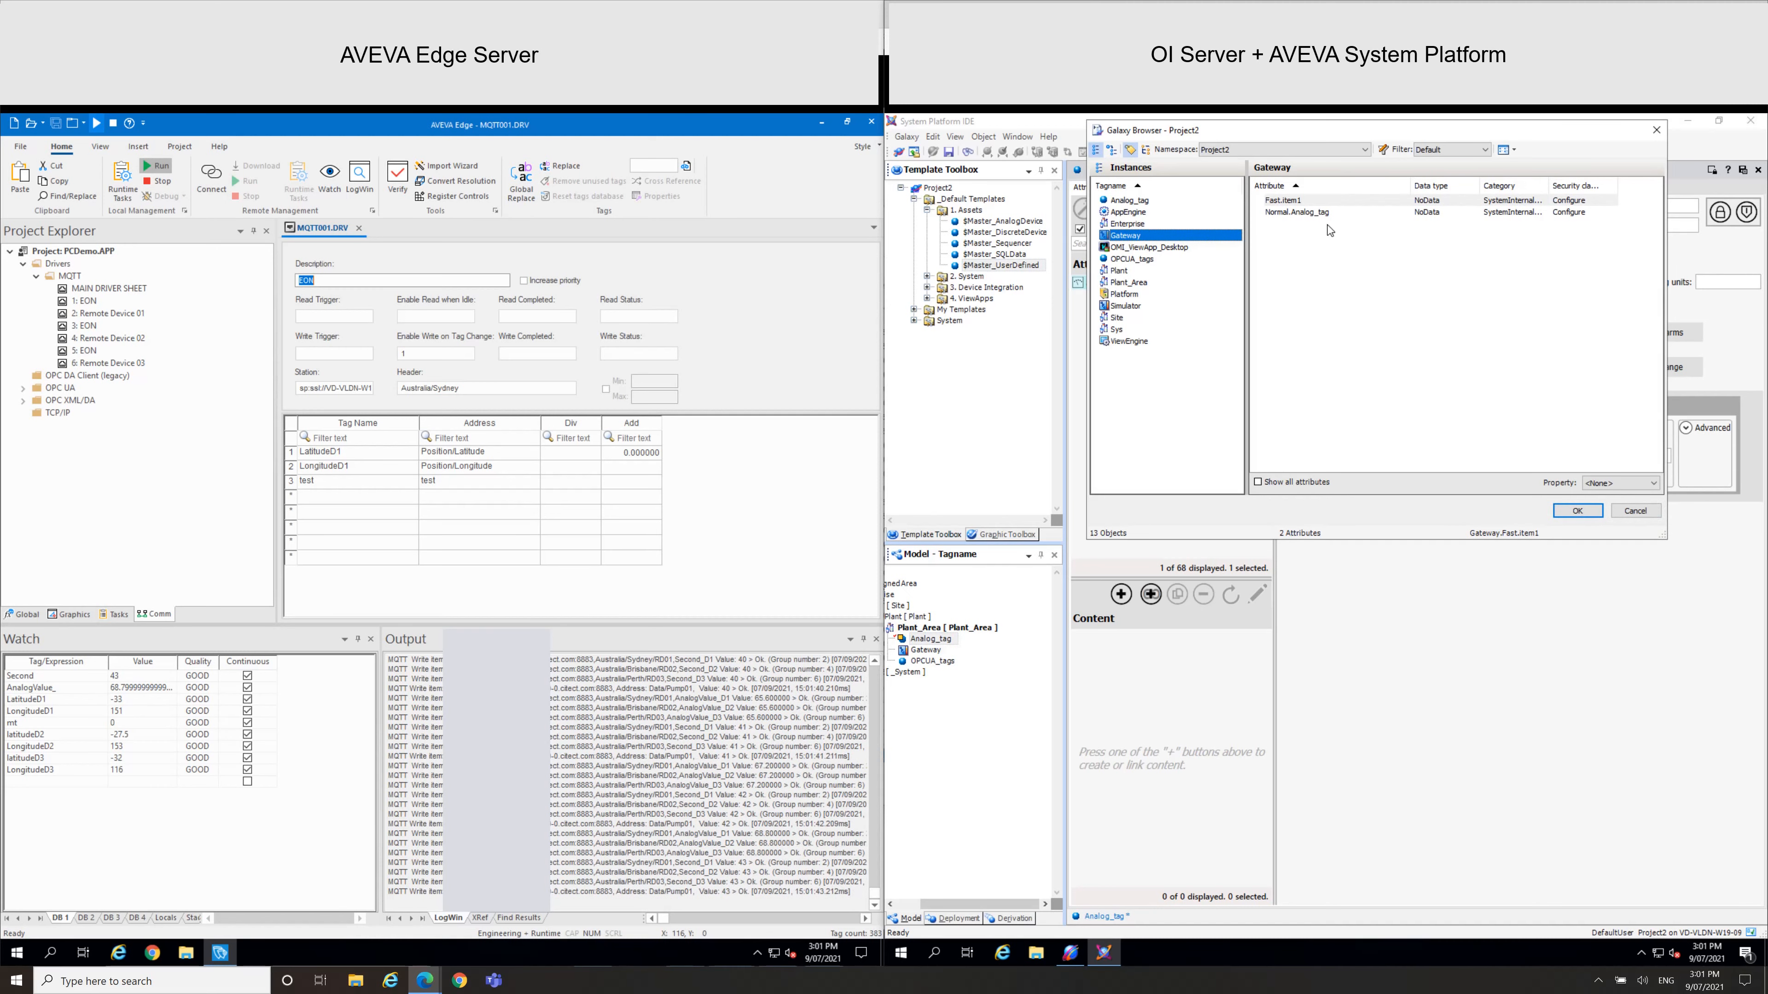
{"action": "left_click", "coordinate": [1296, 212]}
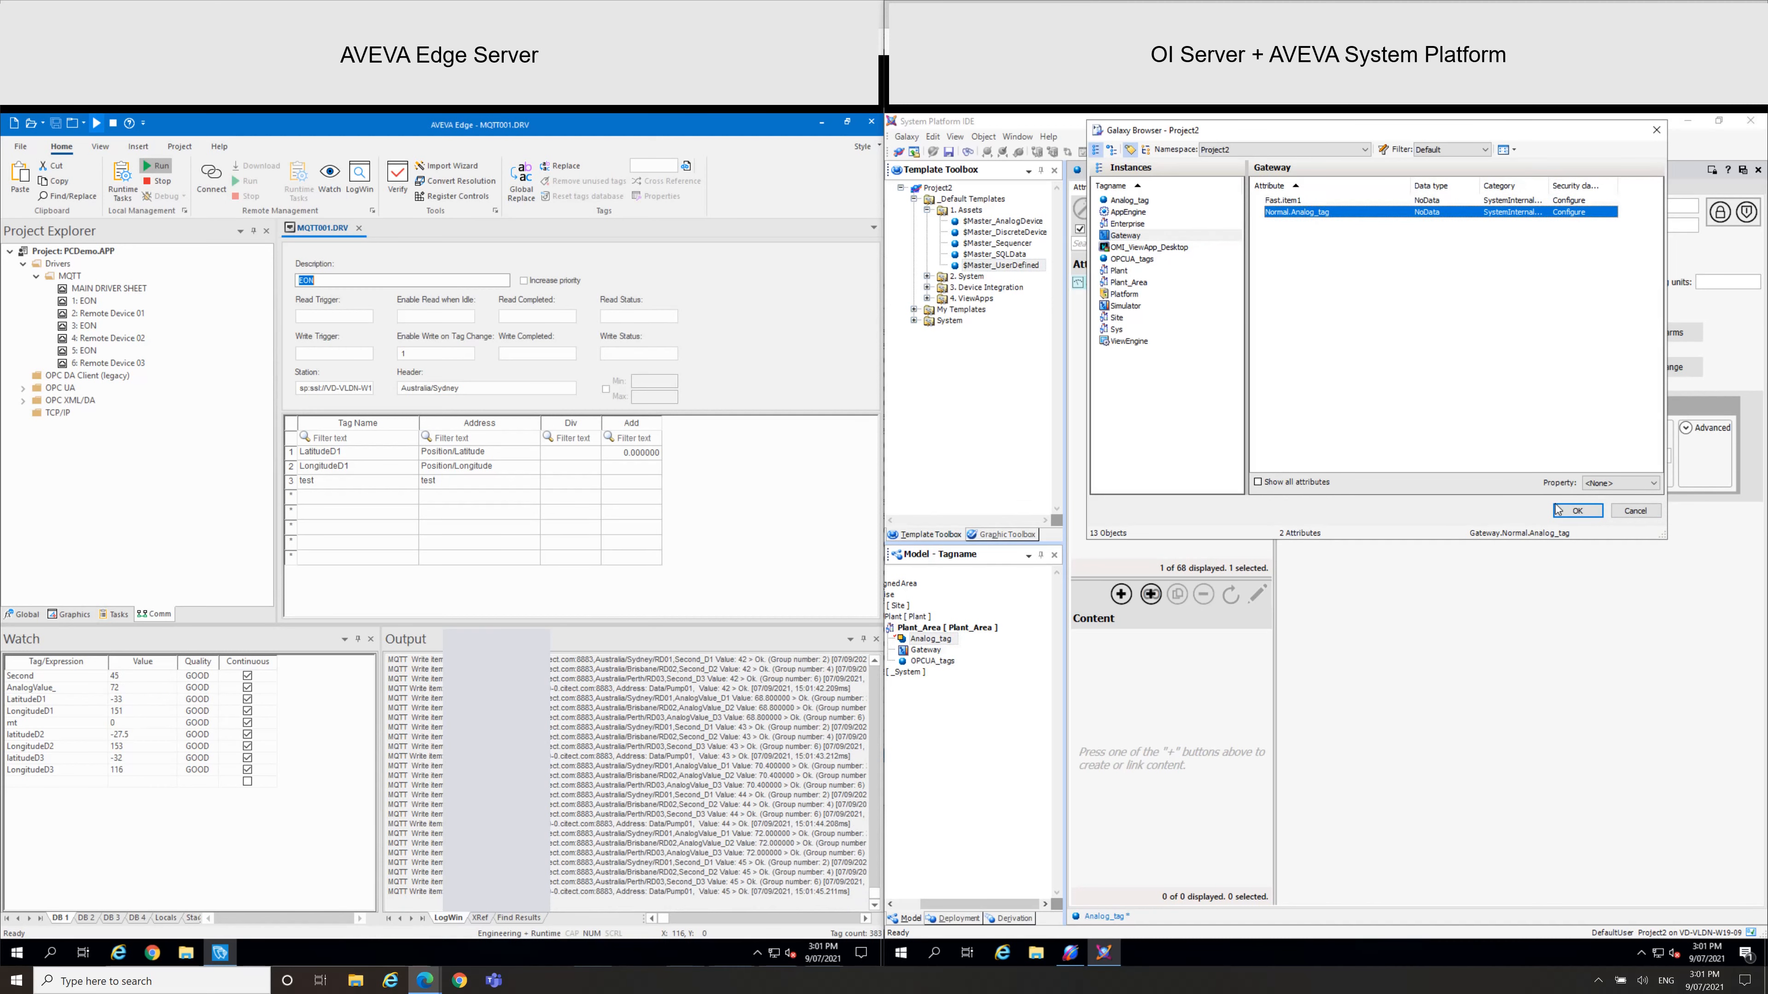
{"action": "left_click", "coordinate": [1576, 509]}
{"action": "type", "text": "Analog_tag_added"}
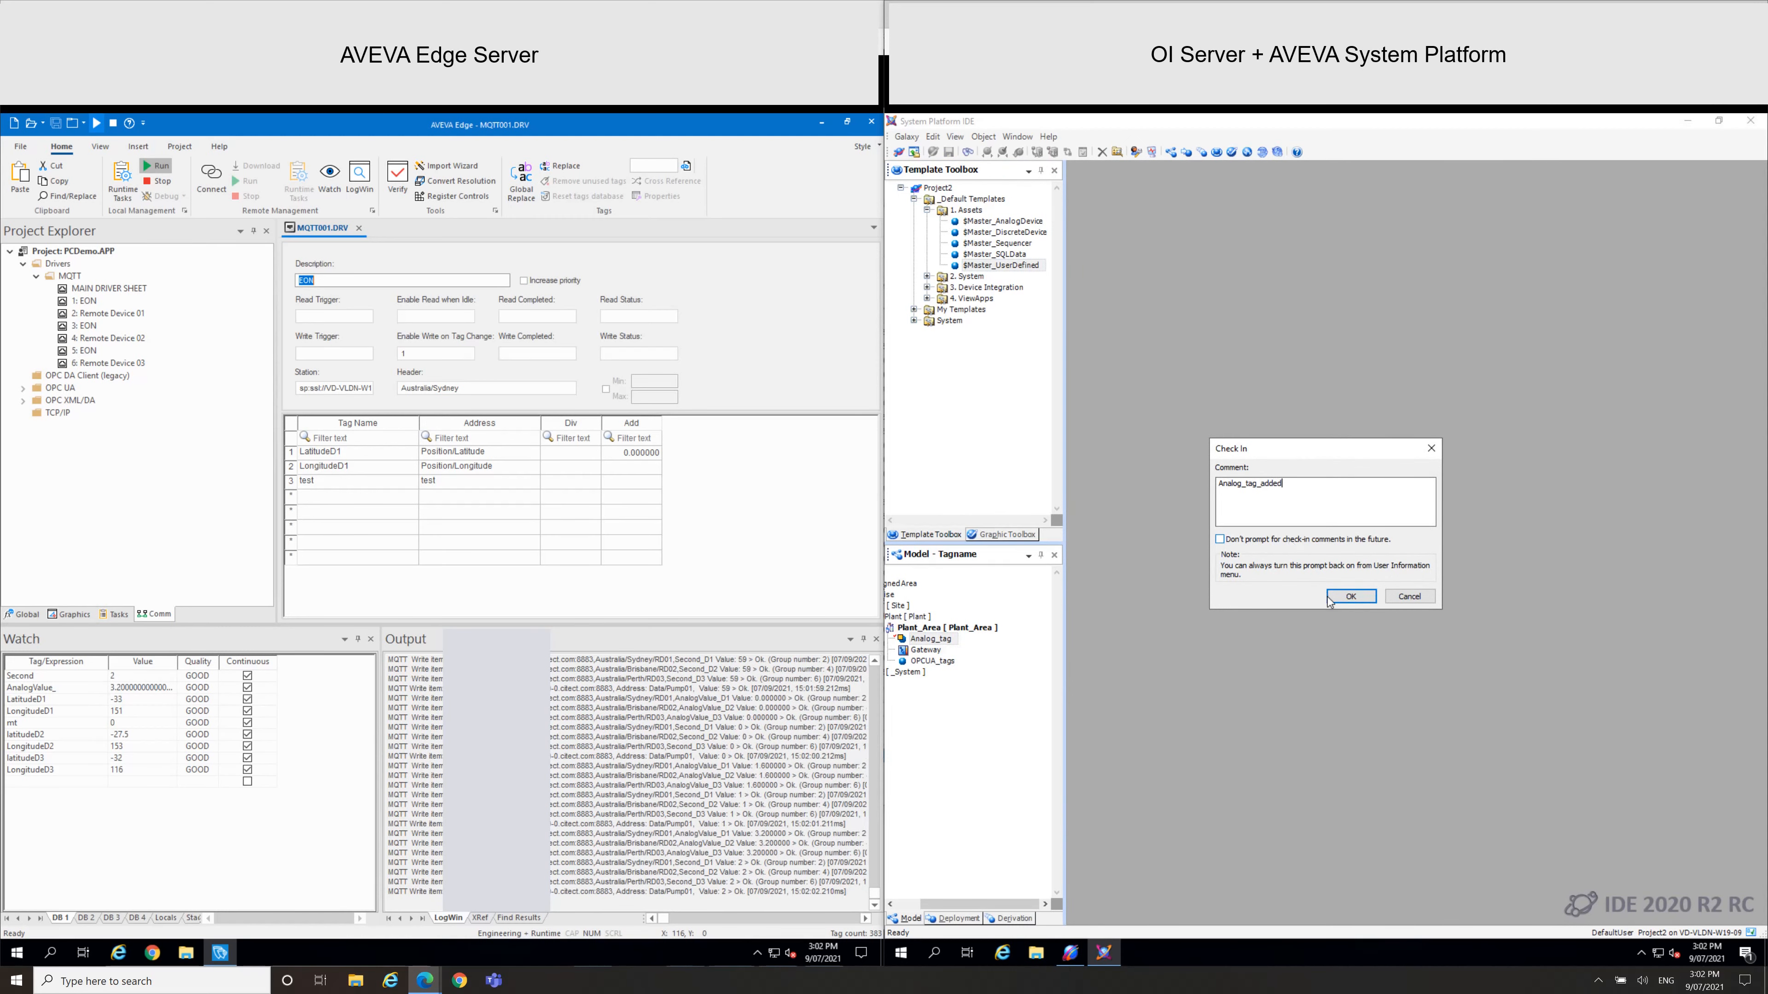
Confirm the check-in comment, then start deploying Analog_tag in the On Scan state
{"action": "left_click", "coordinate": [1351, 597]}
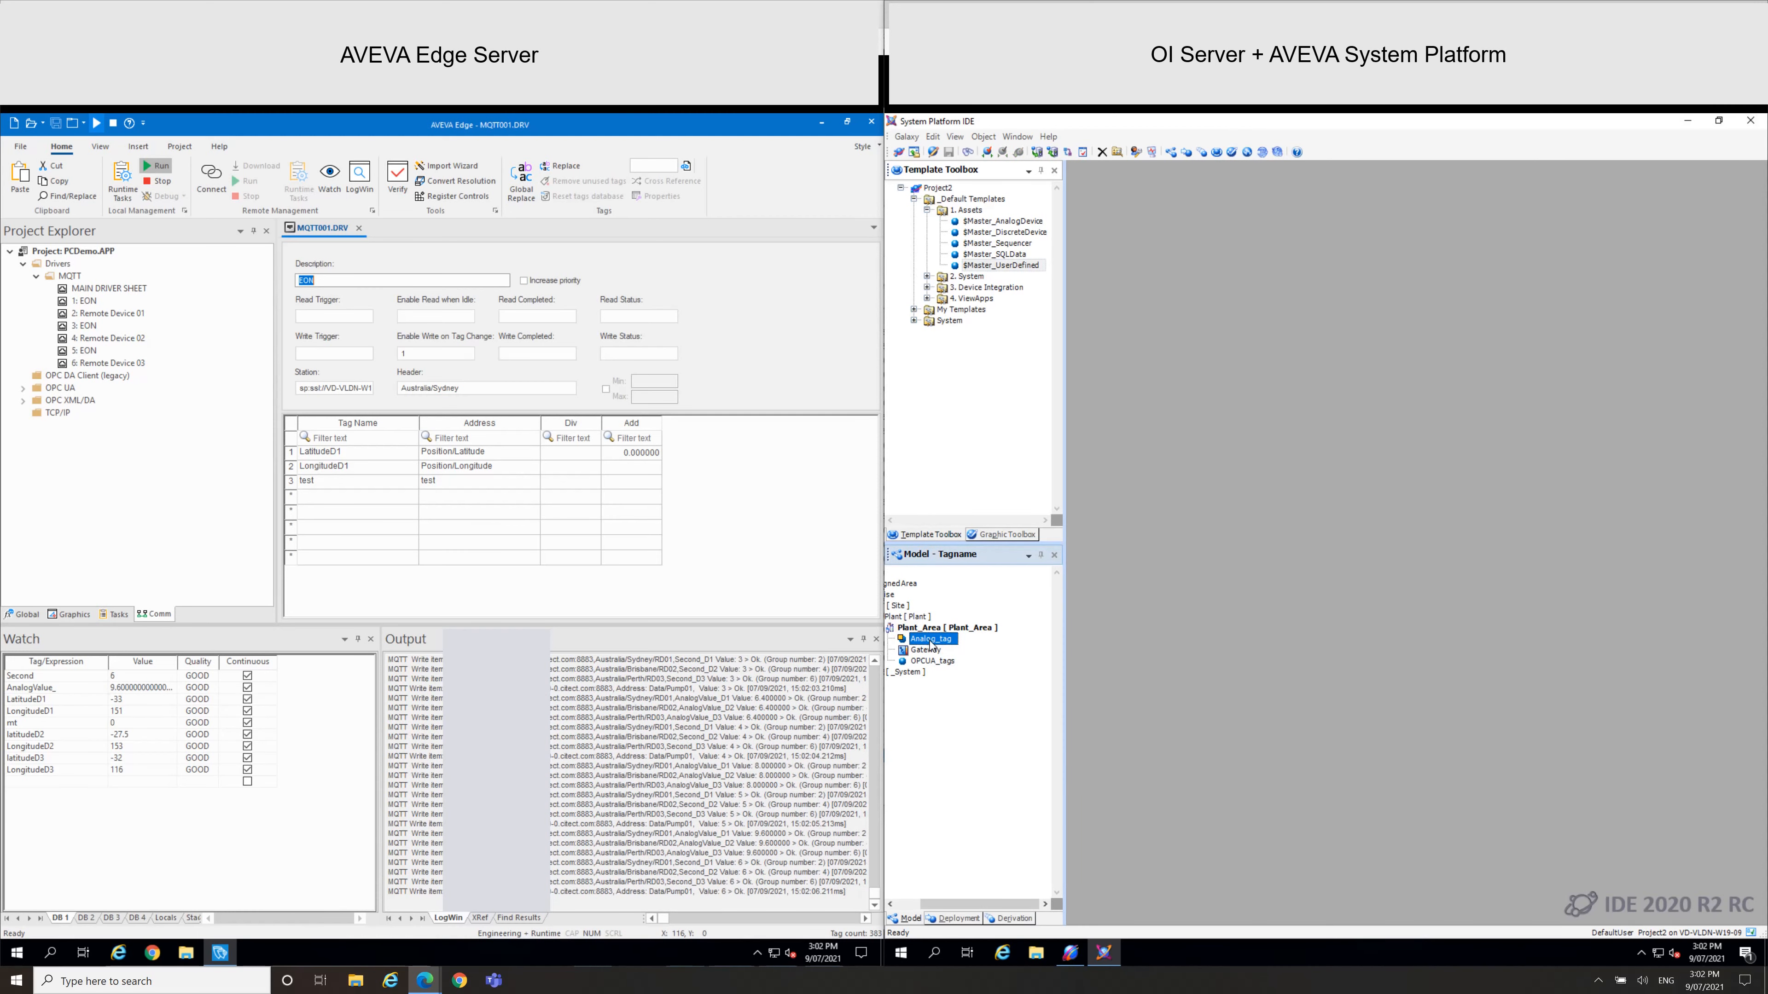
{"action": "right_click", "coordinate": [928, 638]}
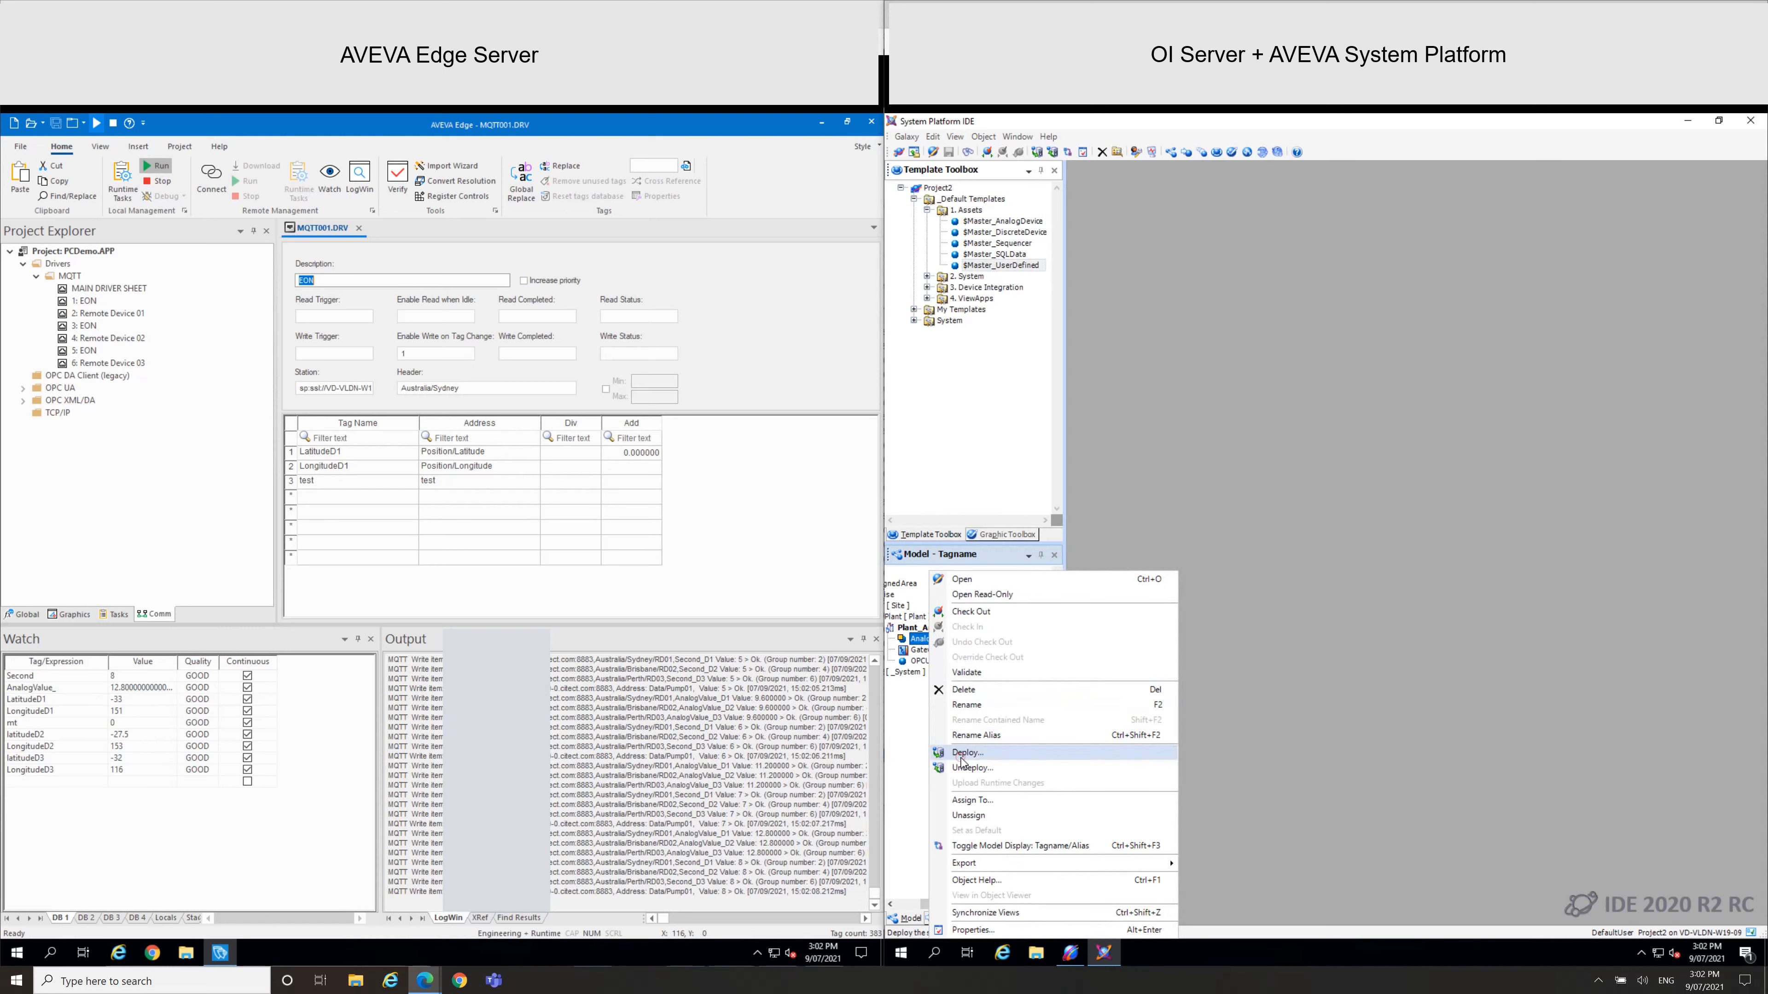
{"action": "left_click", "coordinate": [968, 752]}
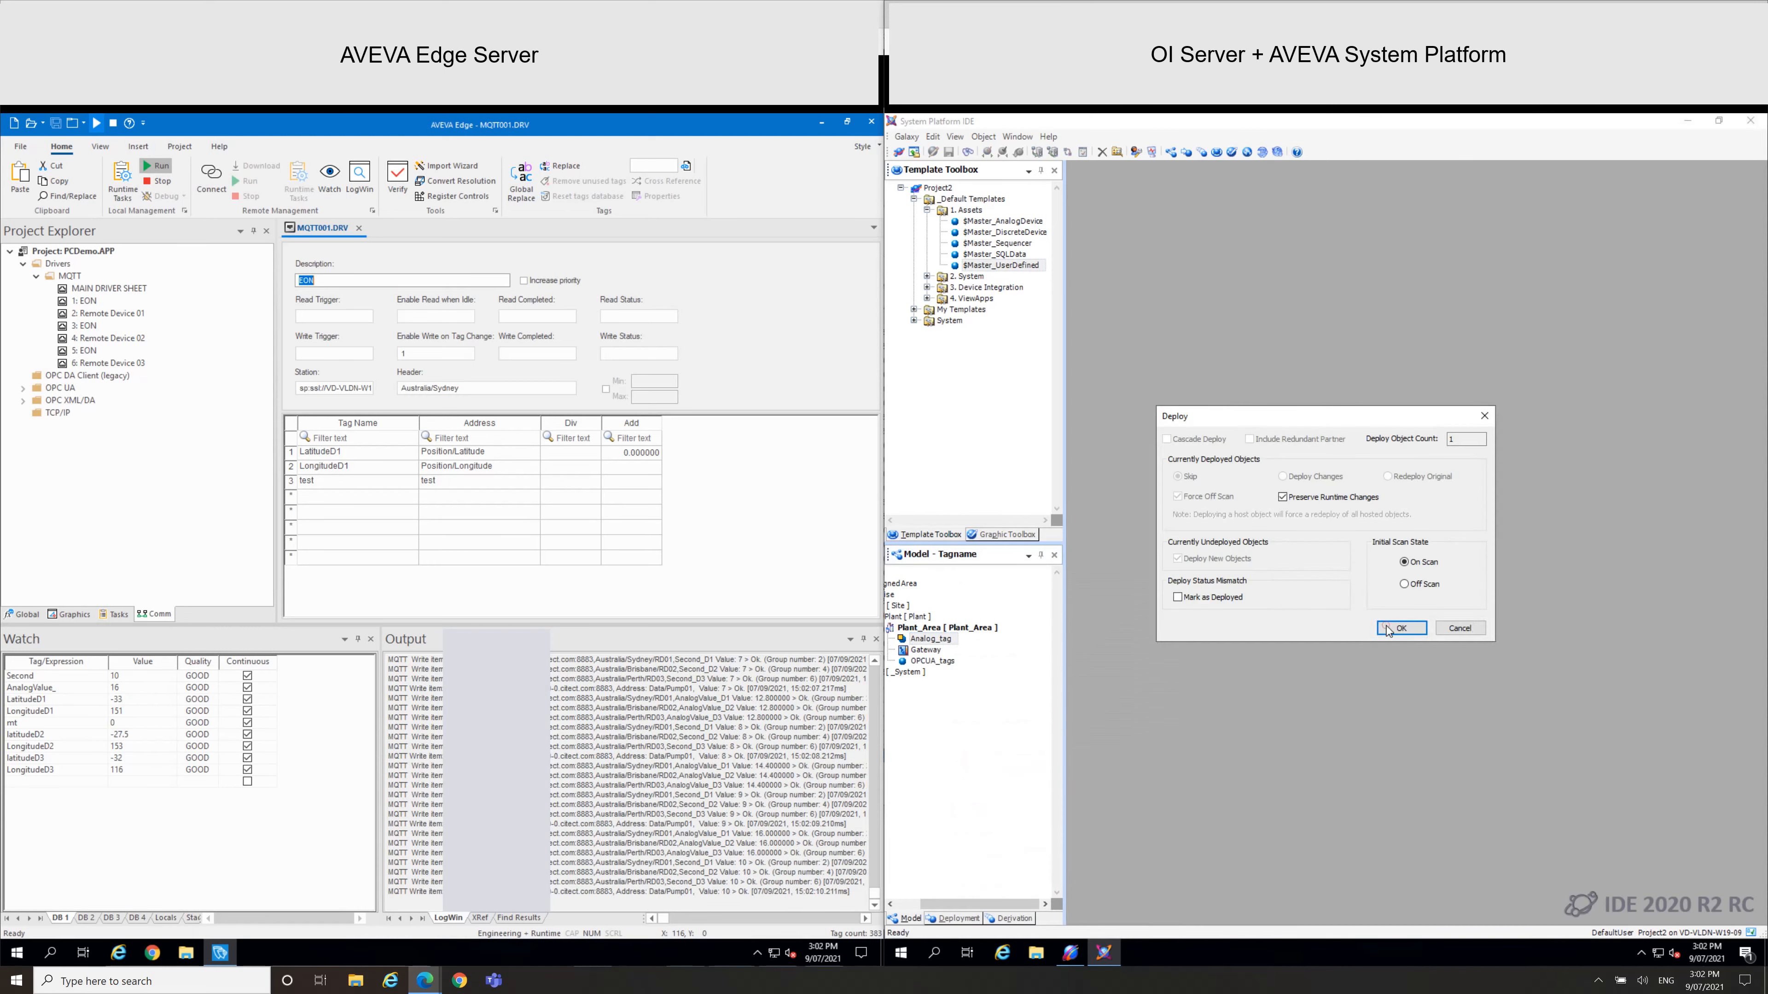
{"action": "left_click", "coordinate": [1400, 628]}
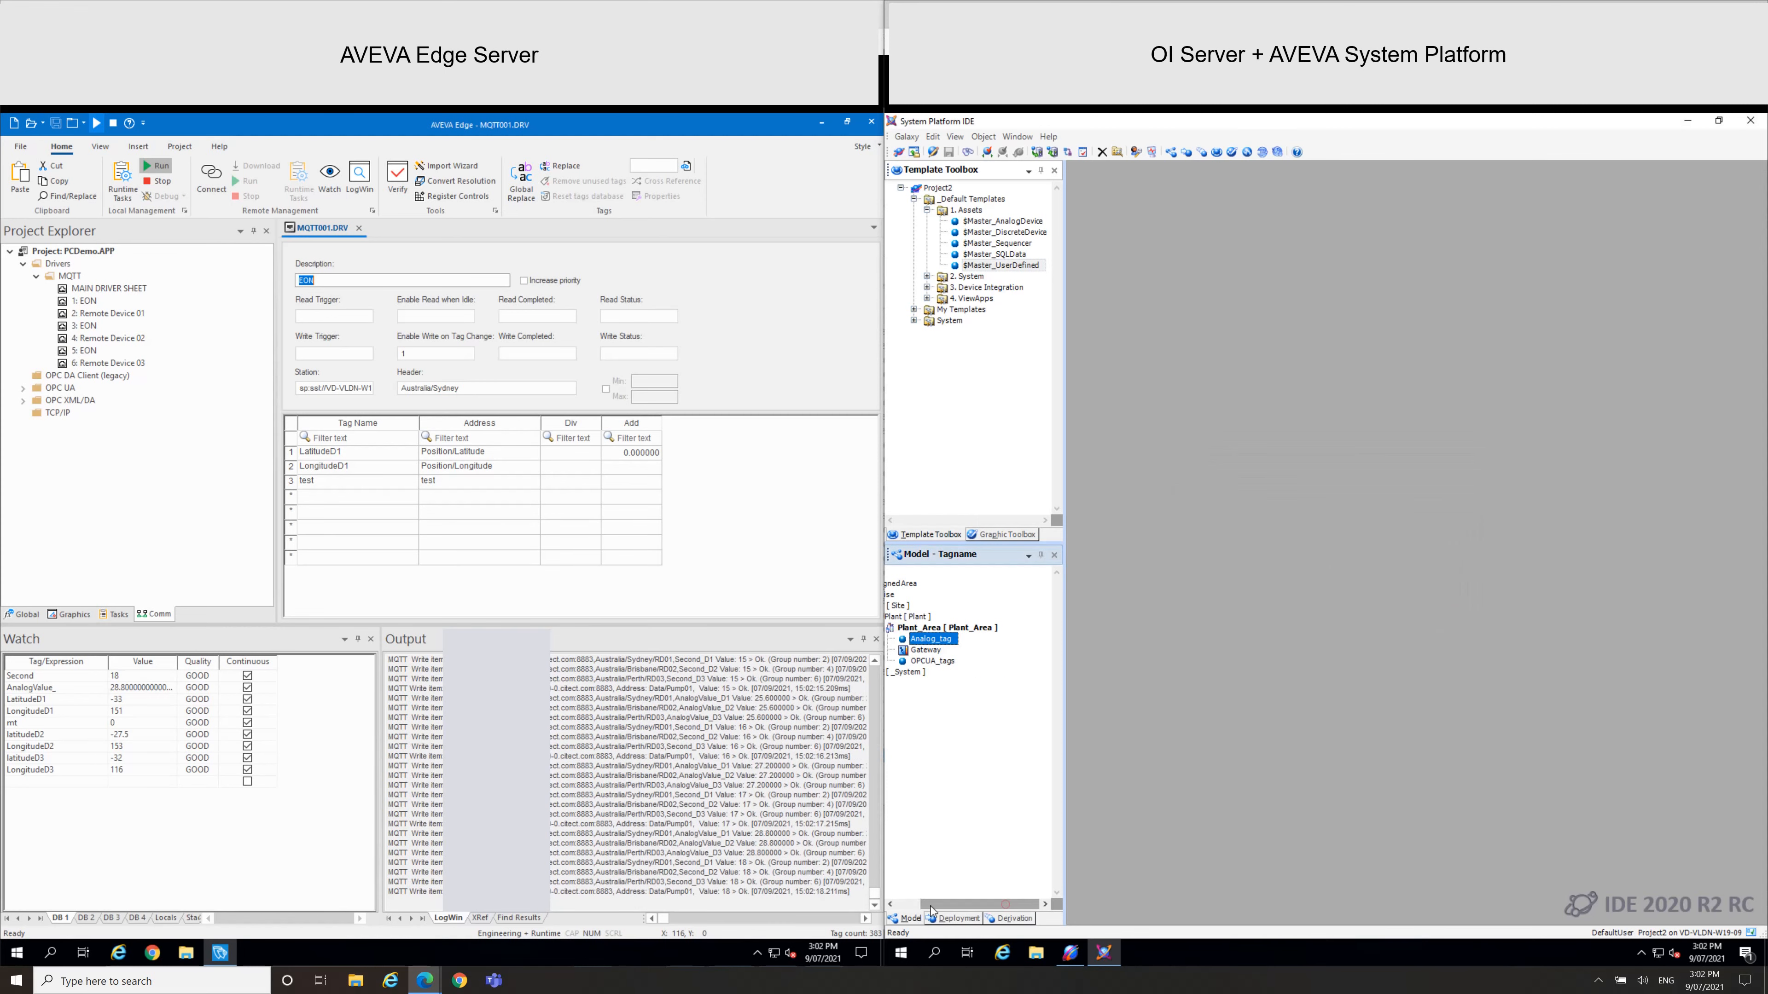
View Analog_tag in Object Viewer and add its Analog_tag attribute (value 40) to Watch List 1
{"action": "right_click", "coordinate": [928, 639]}
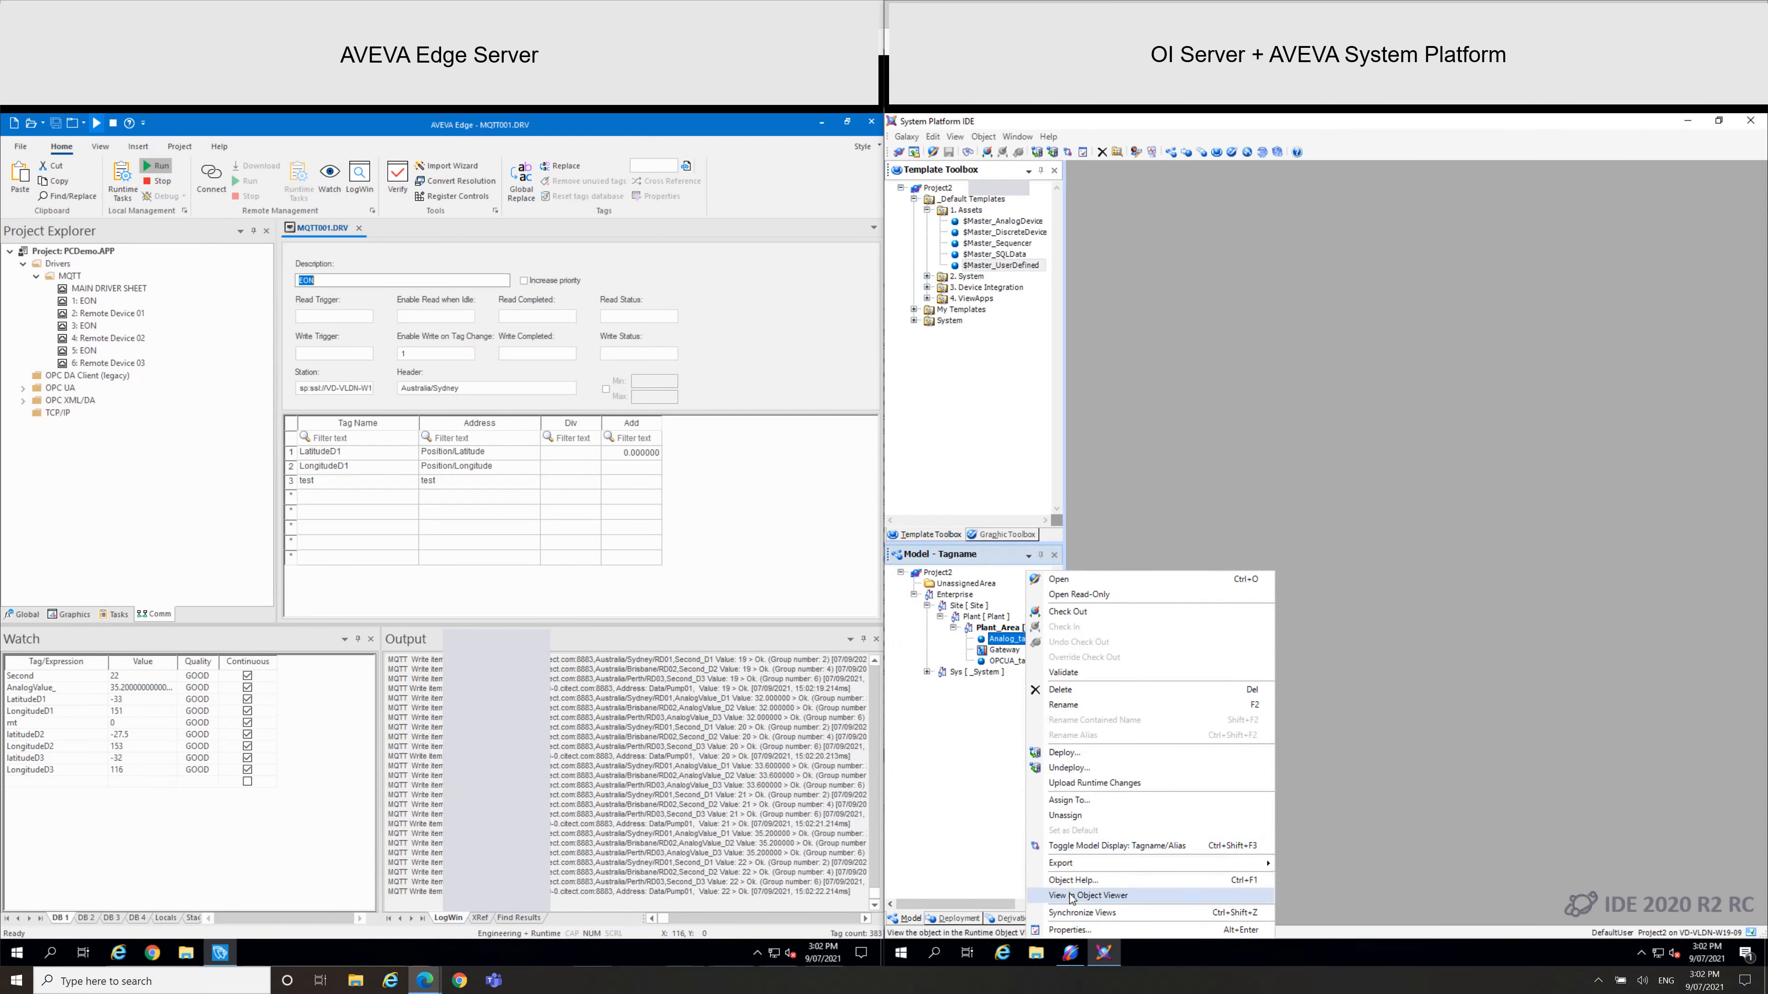
{"action": "left_click", "coordinate": [1086, 895]}
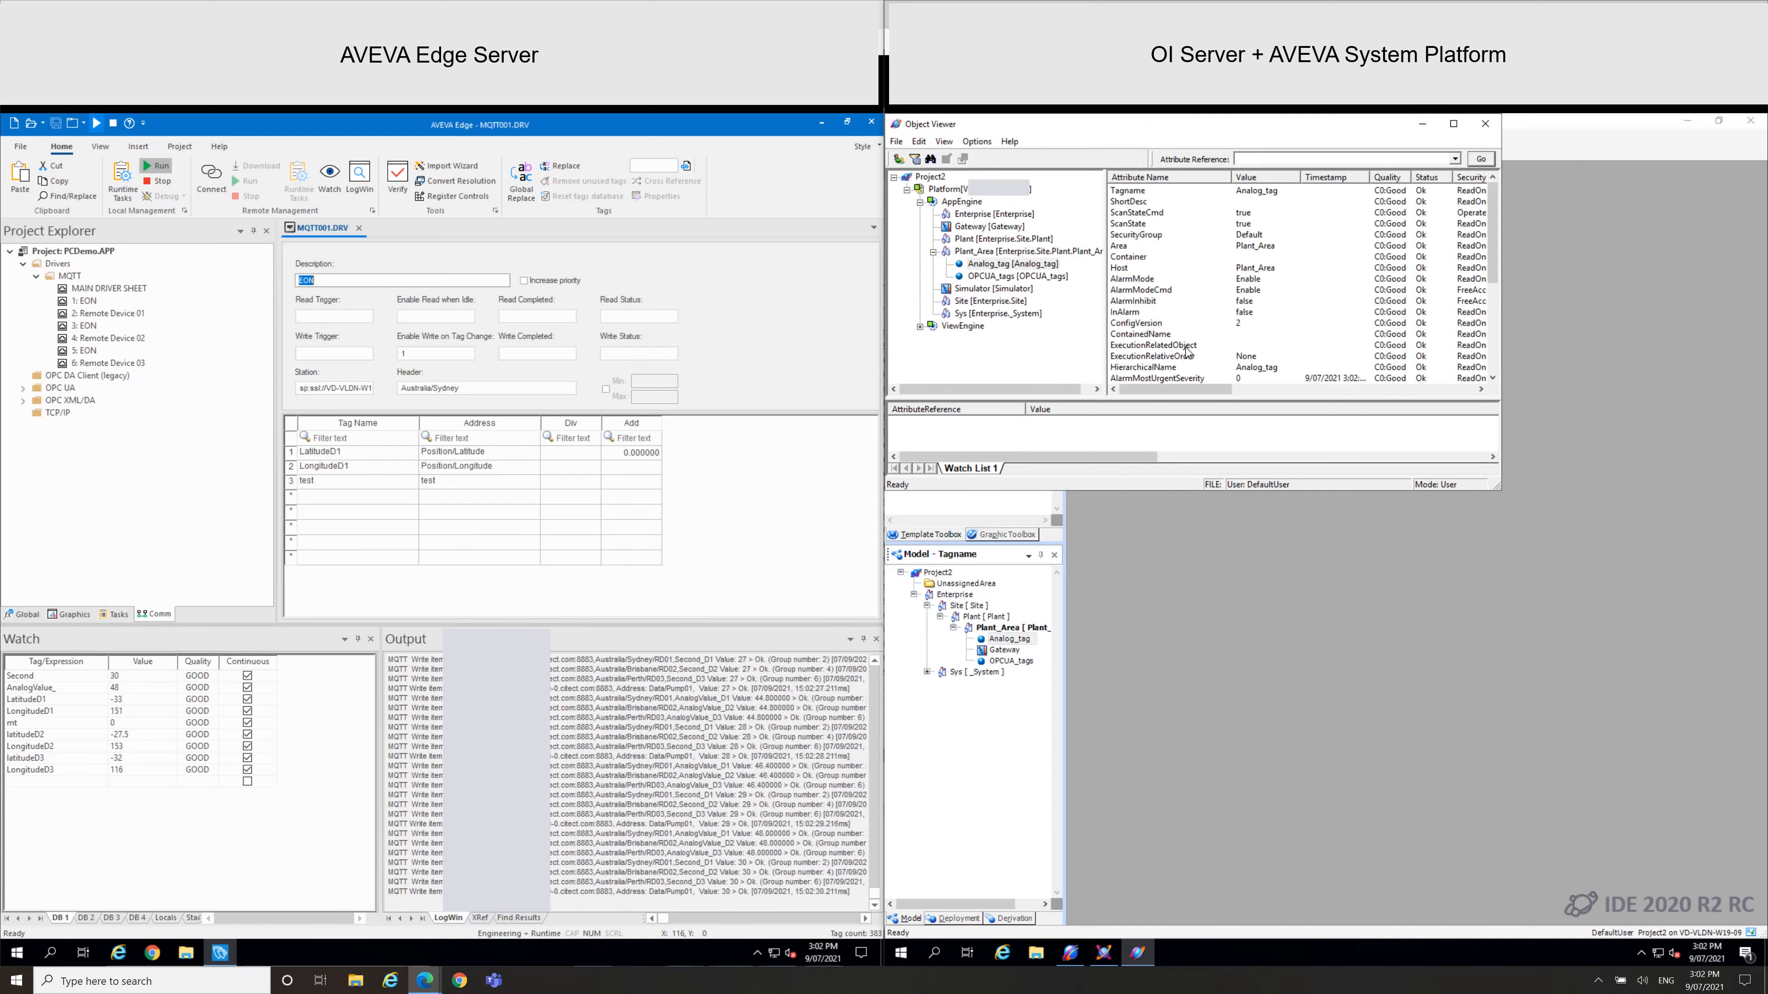
{"action": "right_click", "coordinate": [1127, 367]}
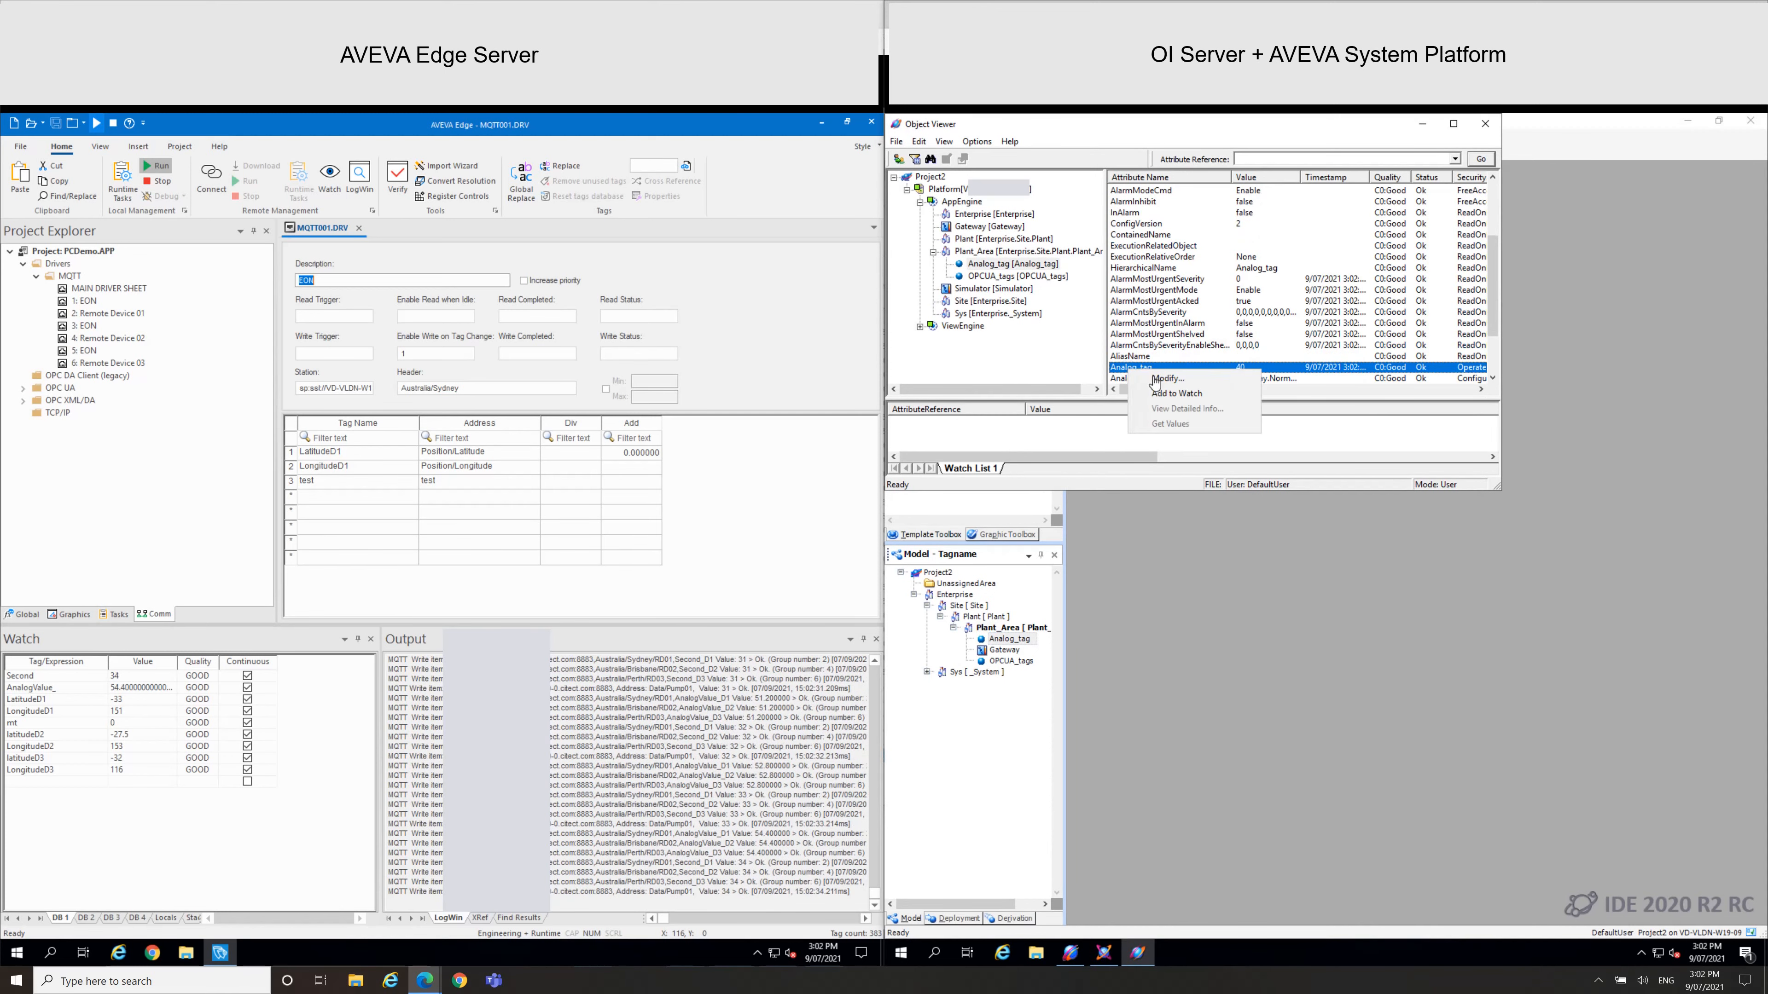
{"action": "left_click", "coordinate": [1179, 393]}
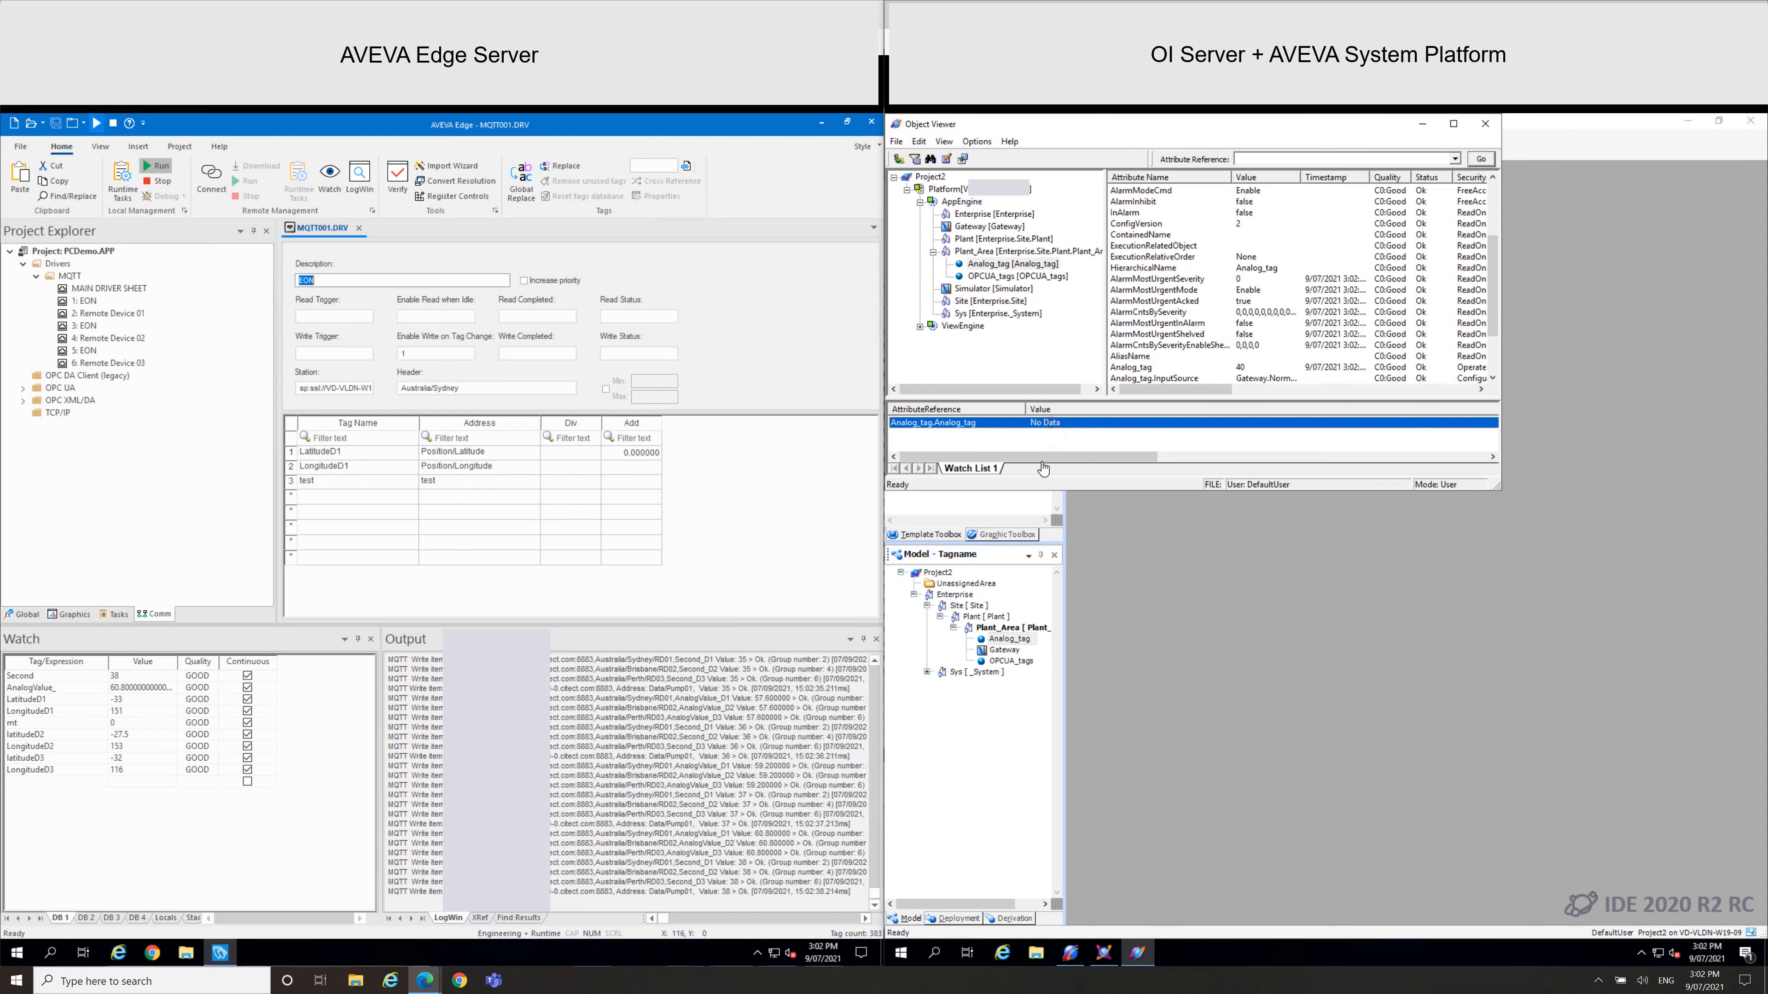